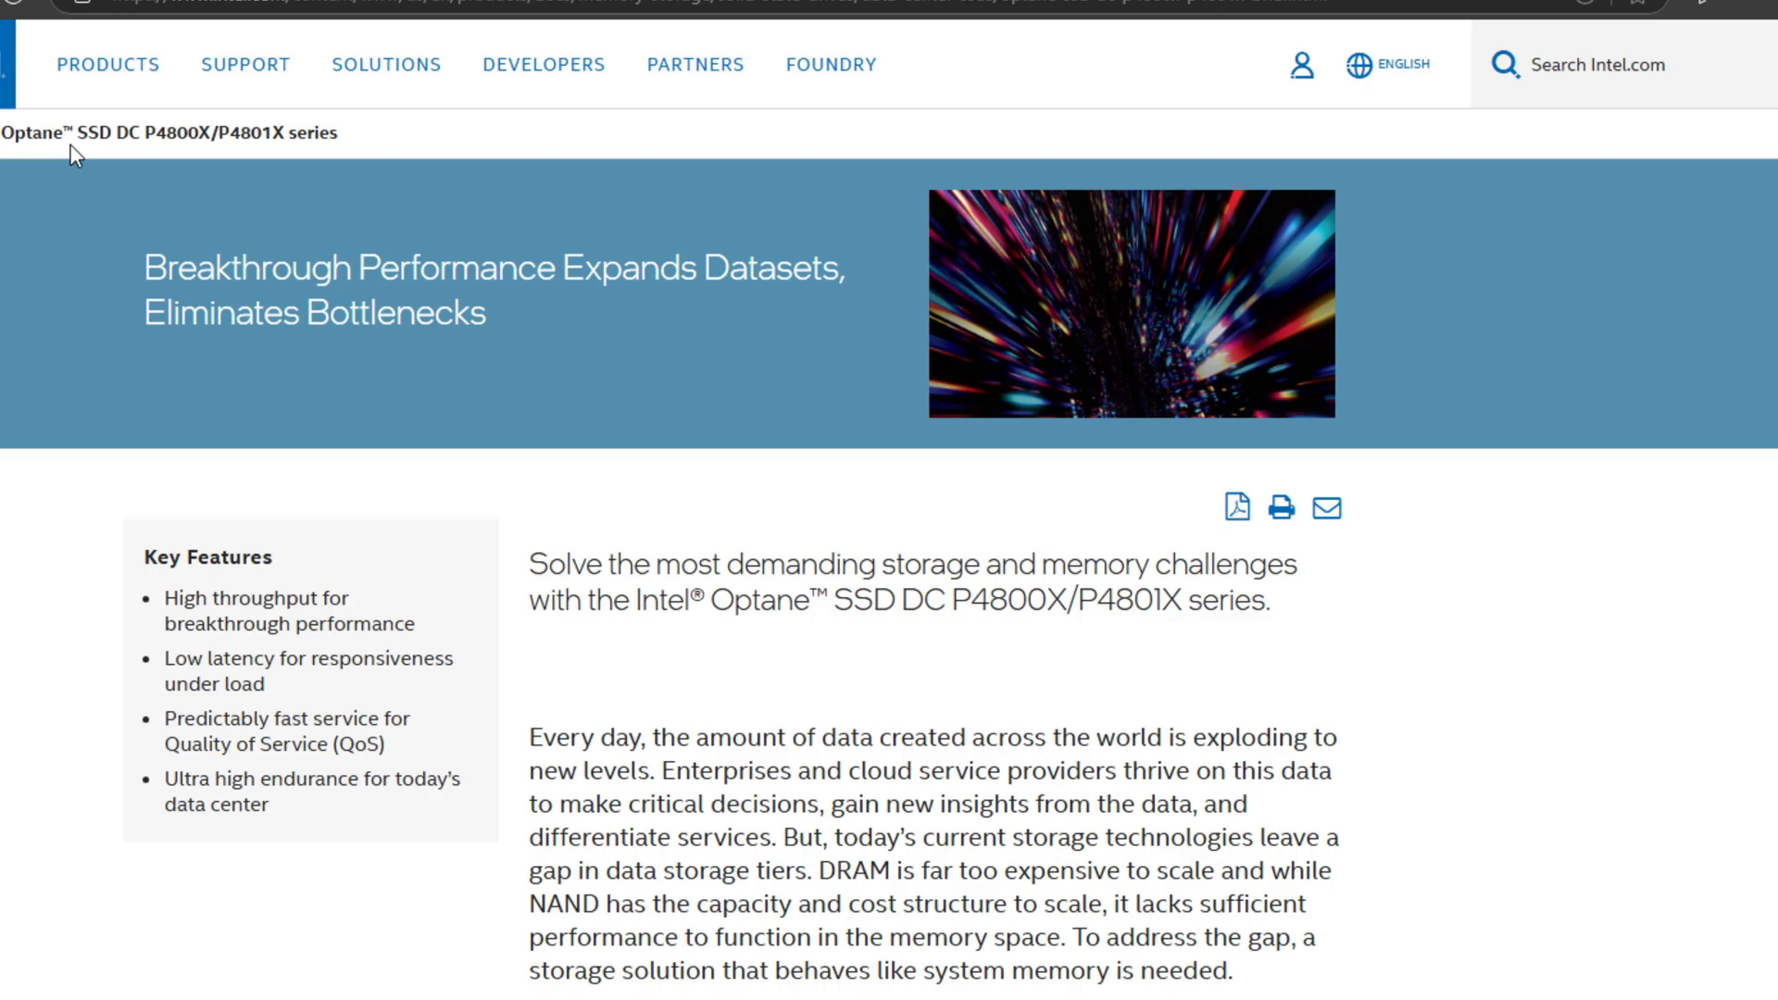
pyautogui.moveTo(711, 645)
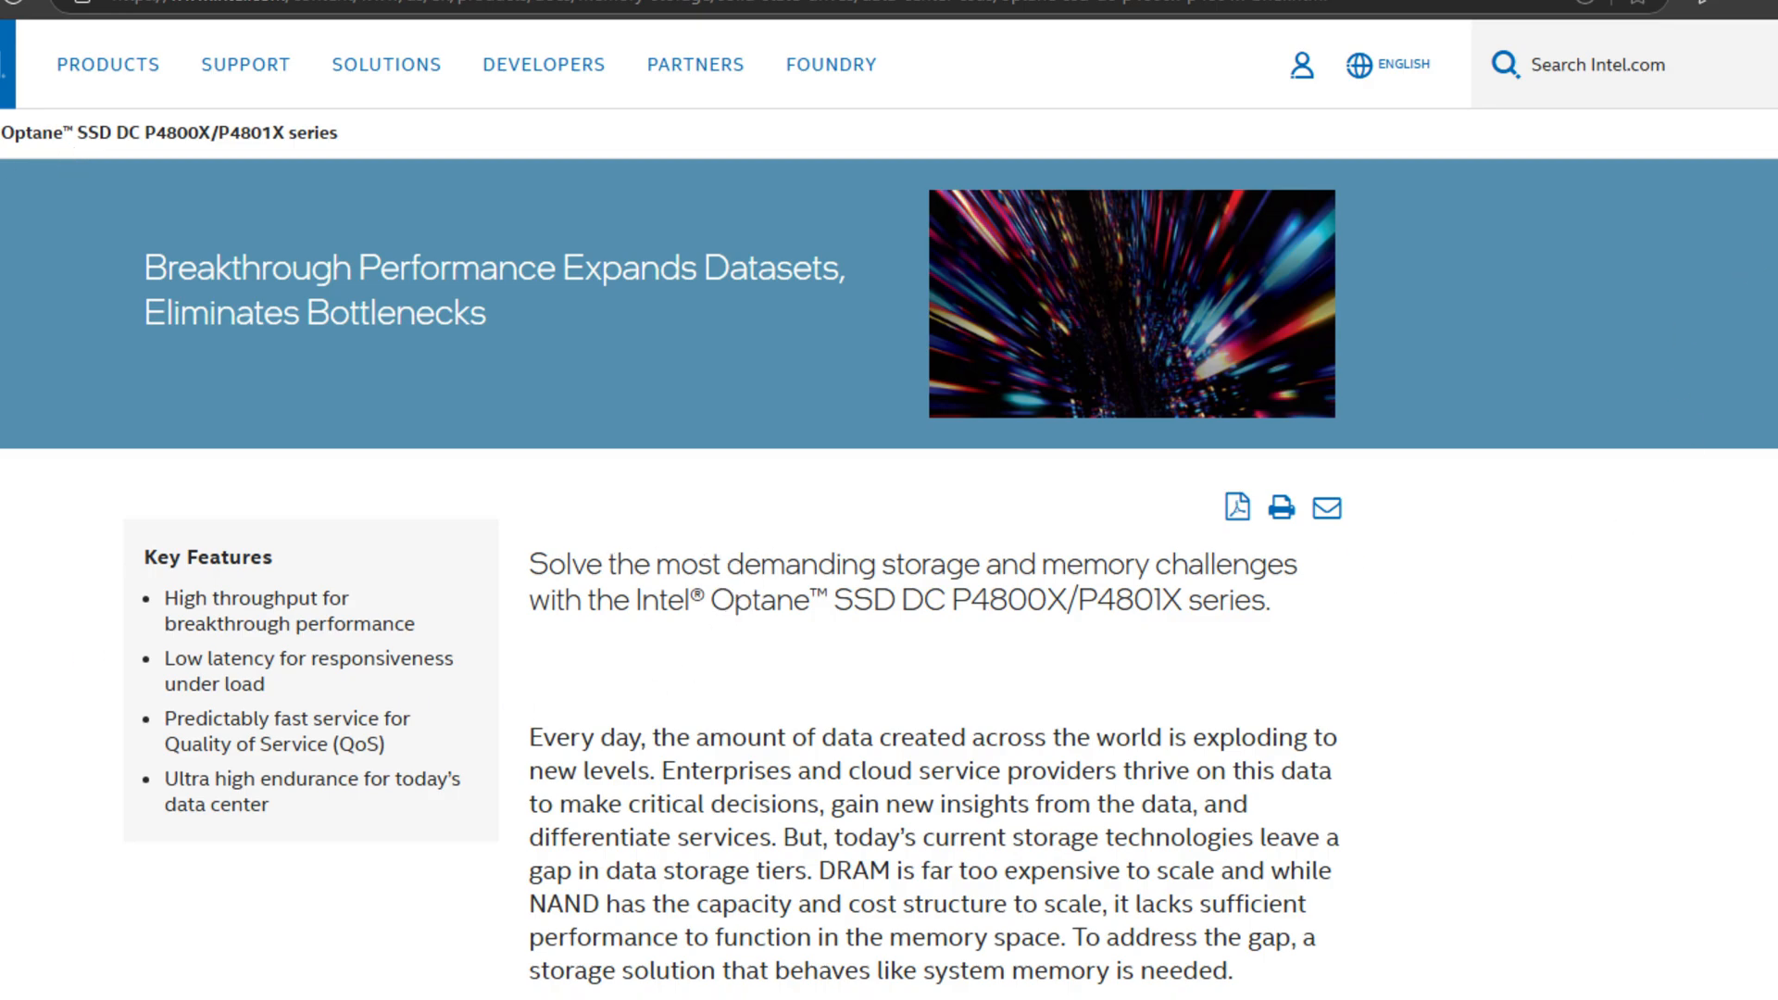
# Step: Review the current swap summary and the /etc/fstab contents, then return to the shell
pyautogui.scroll(-3)
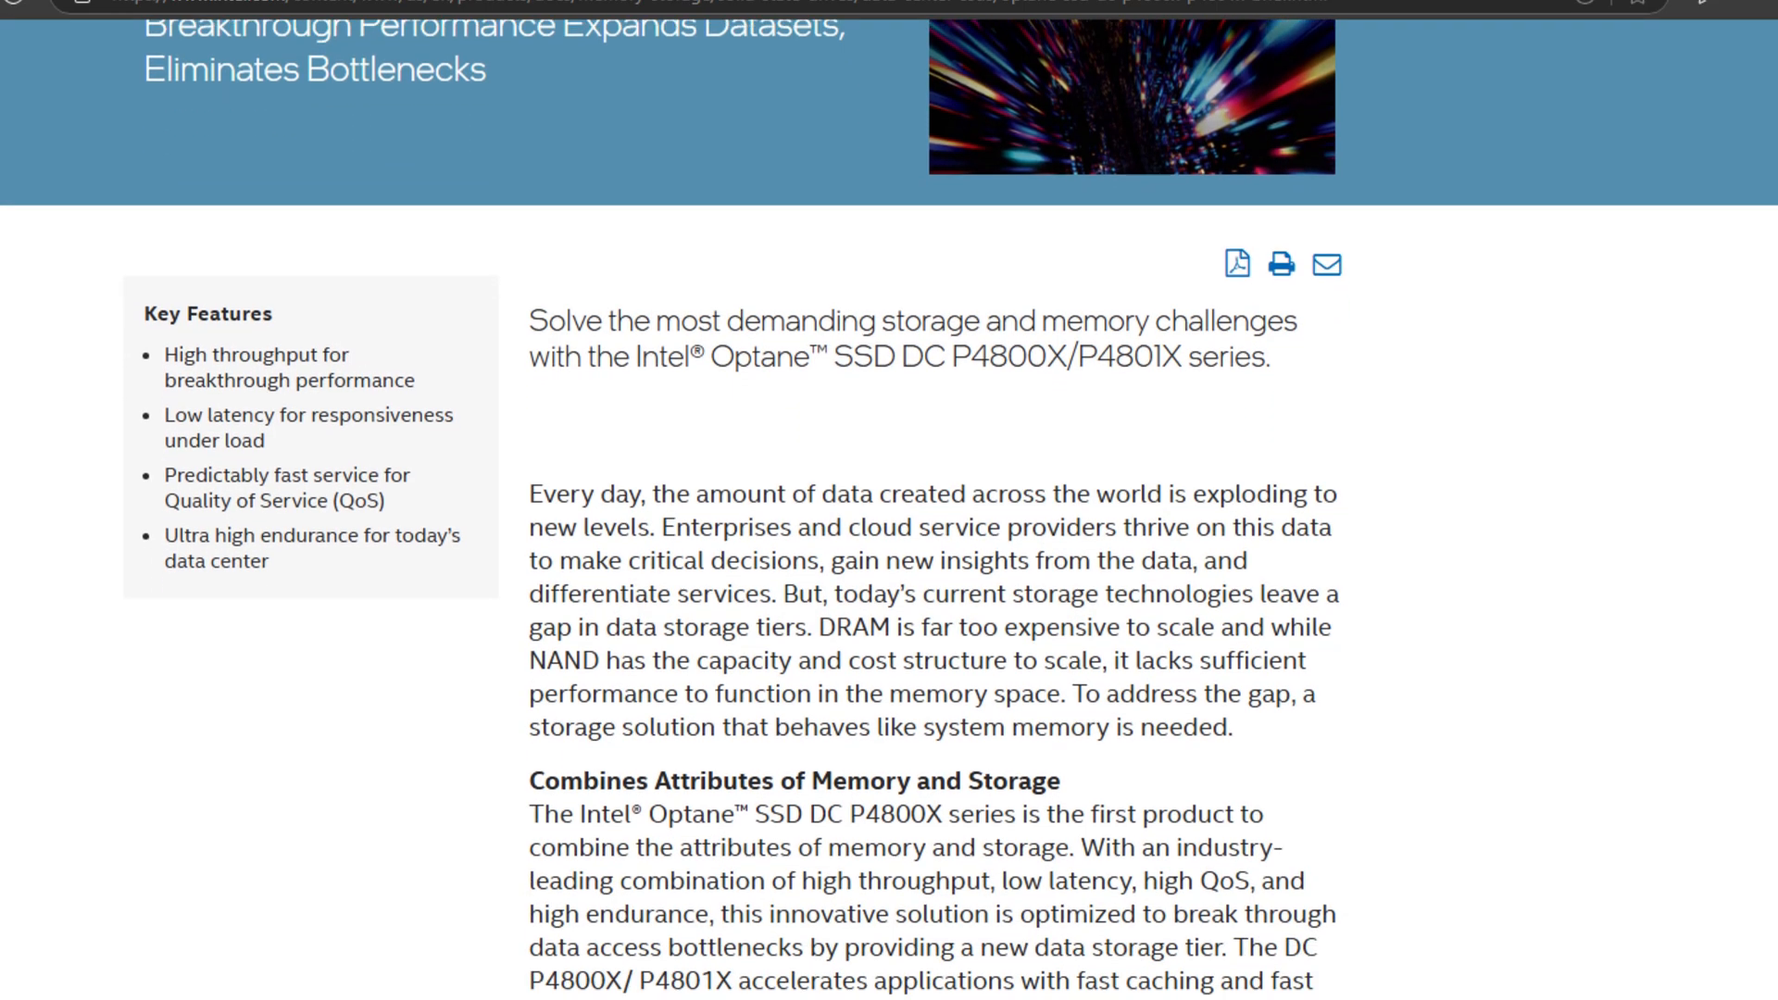
pyautogui.scroll(-3)
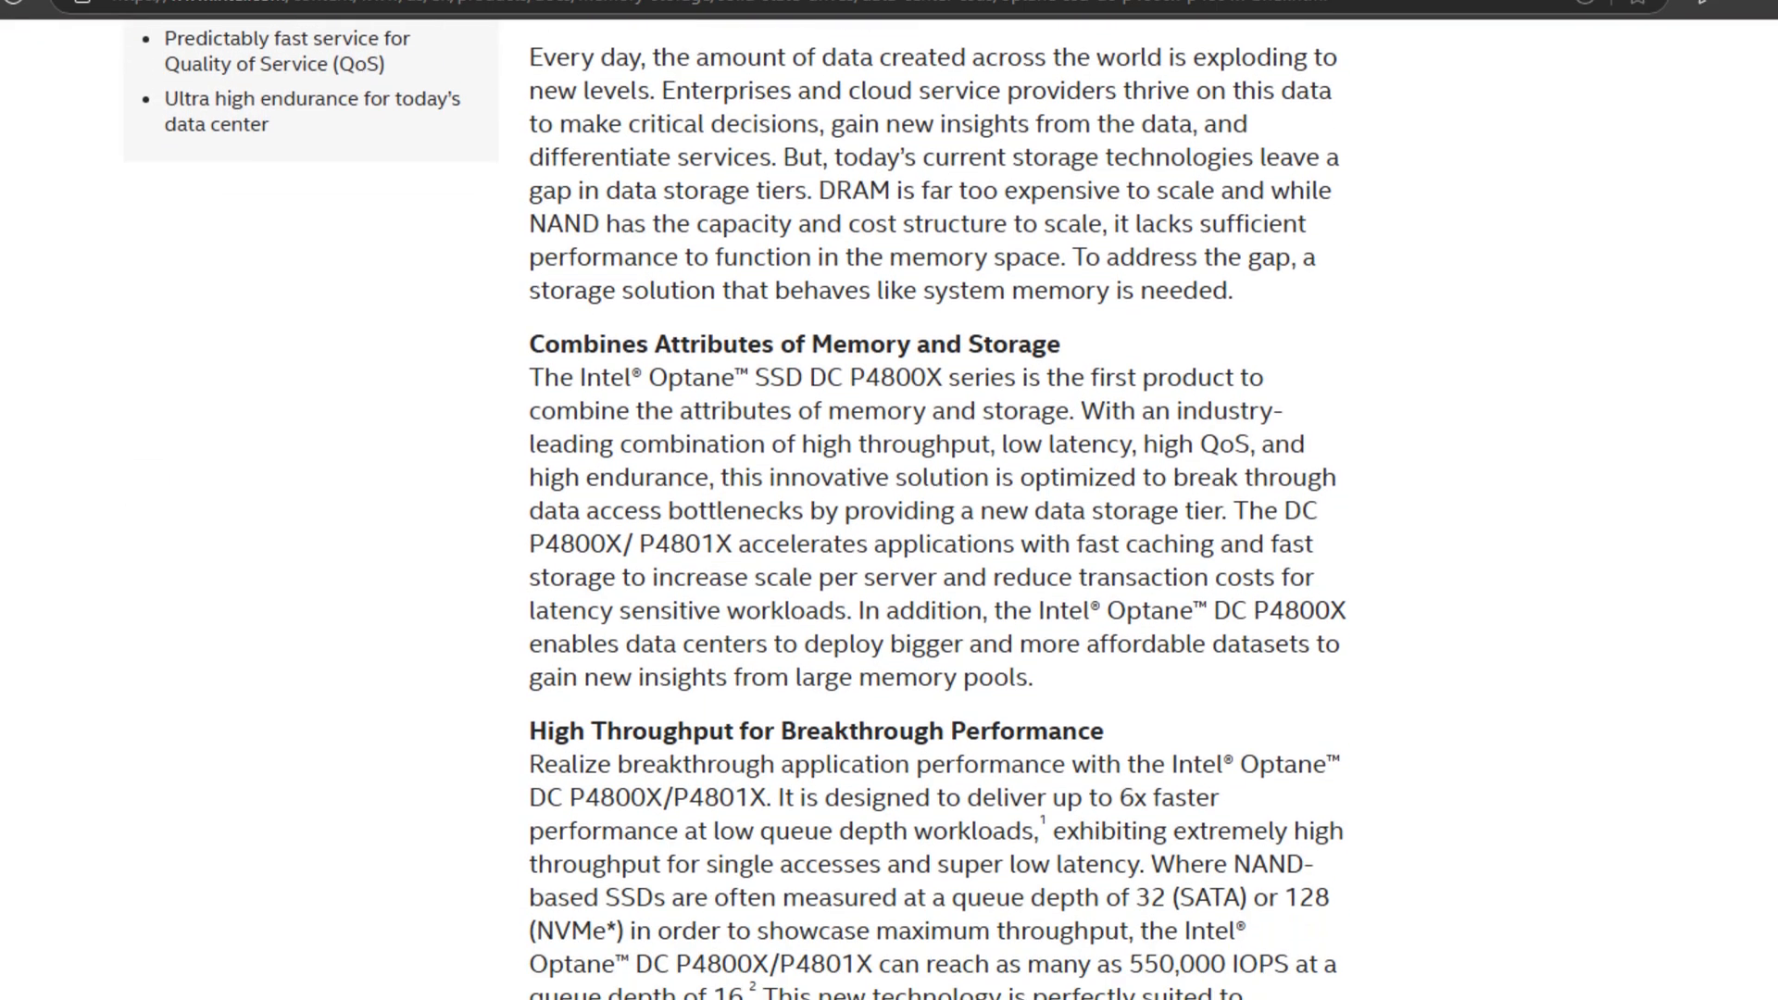
pyautogui.scroll(-3)
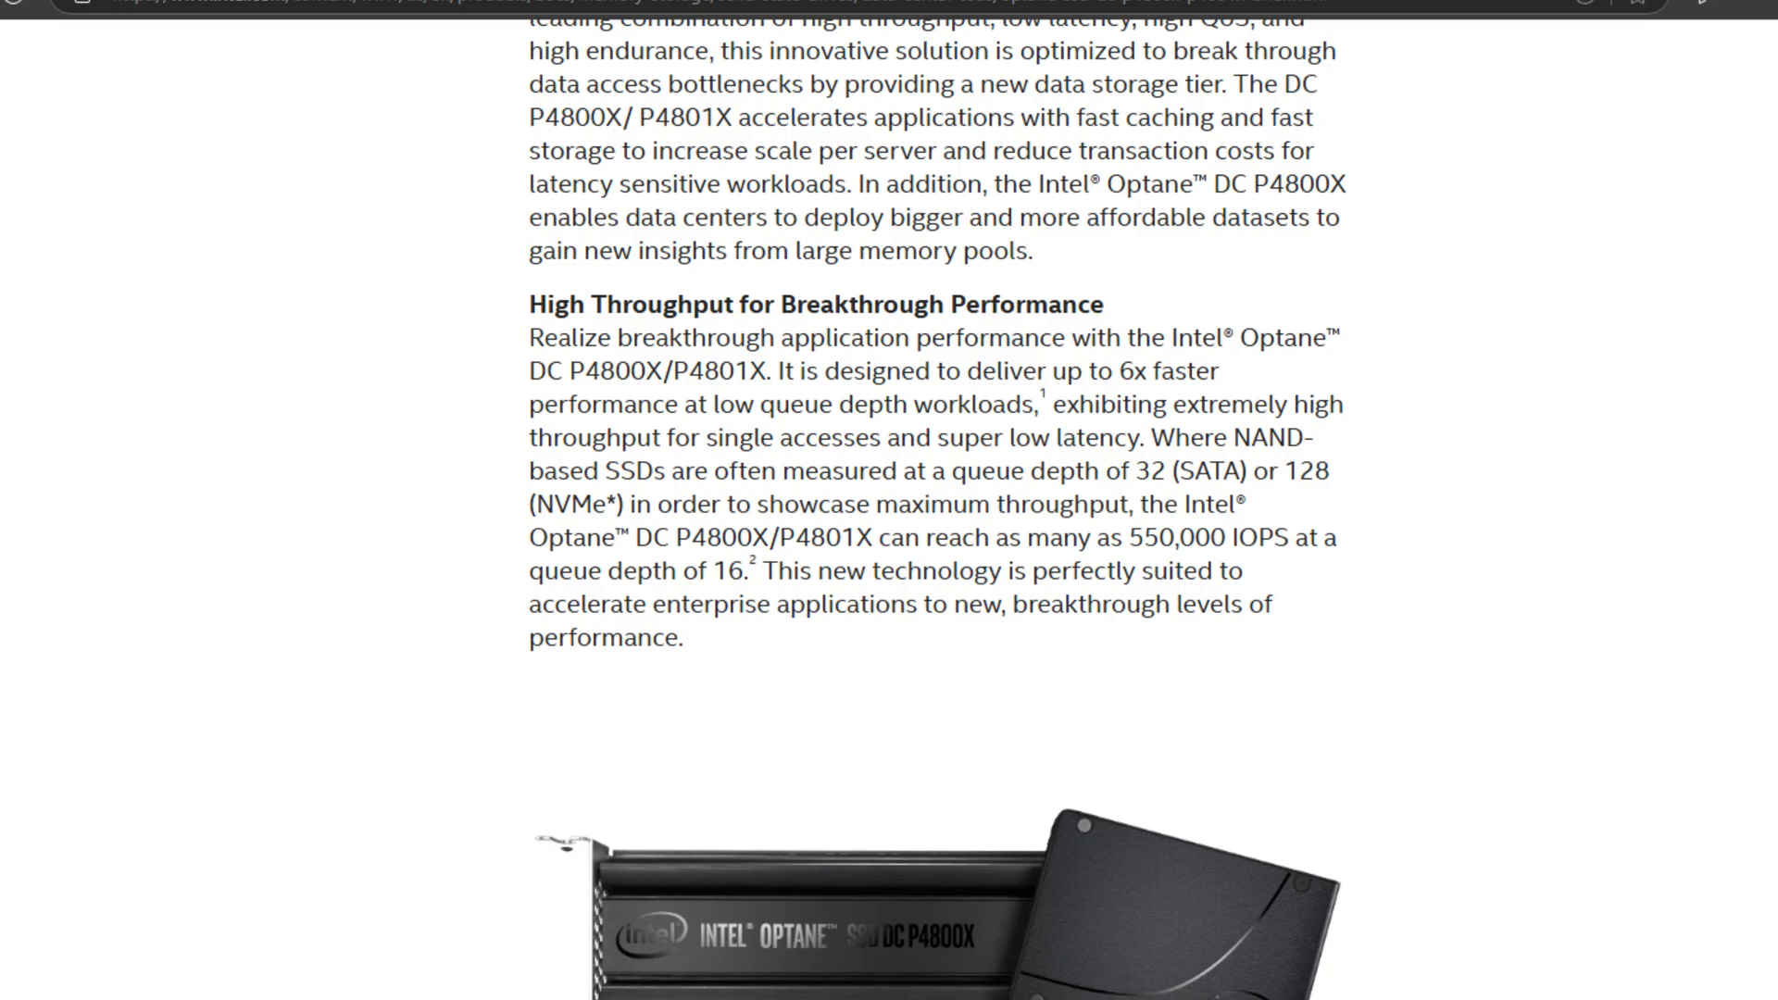
pyautogui.scroll(-3)
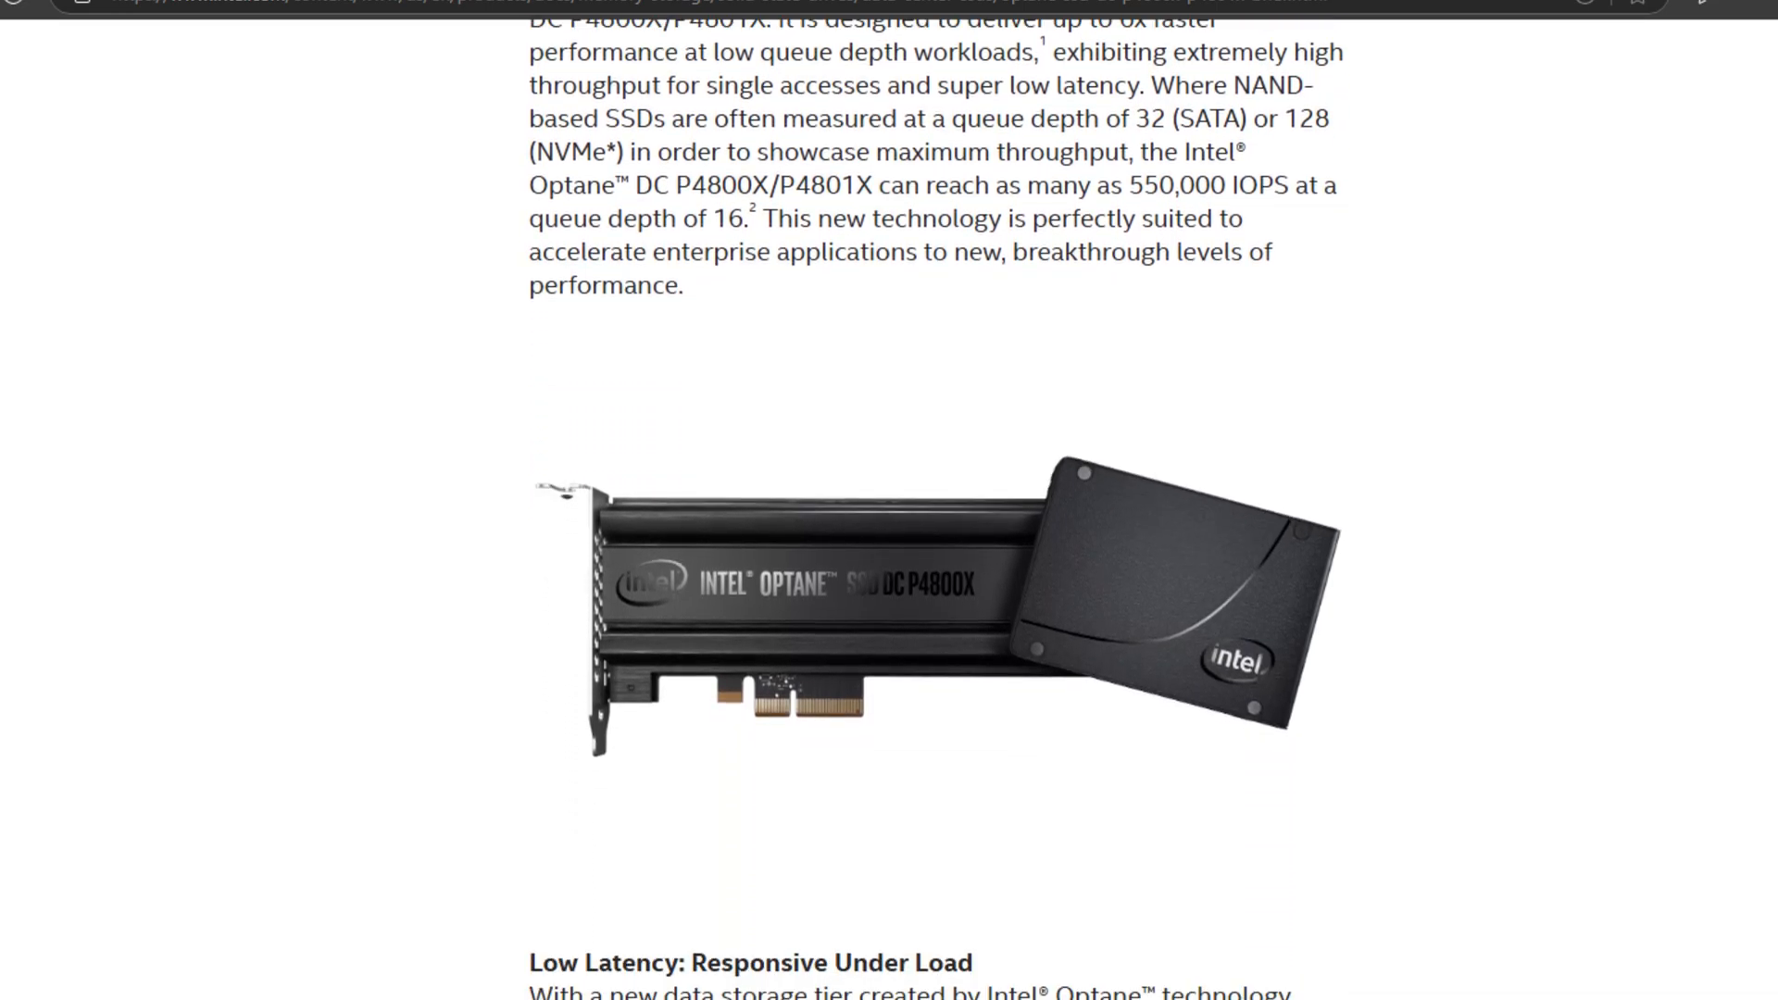
pyautogui.scroll(-3)
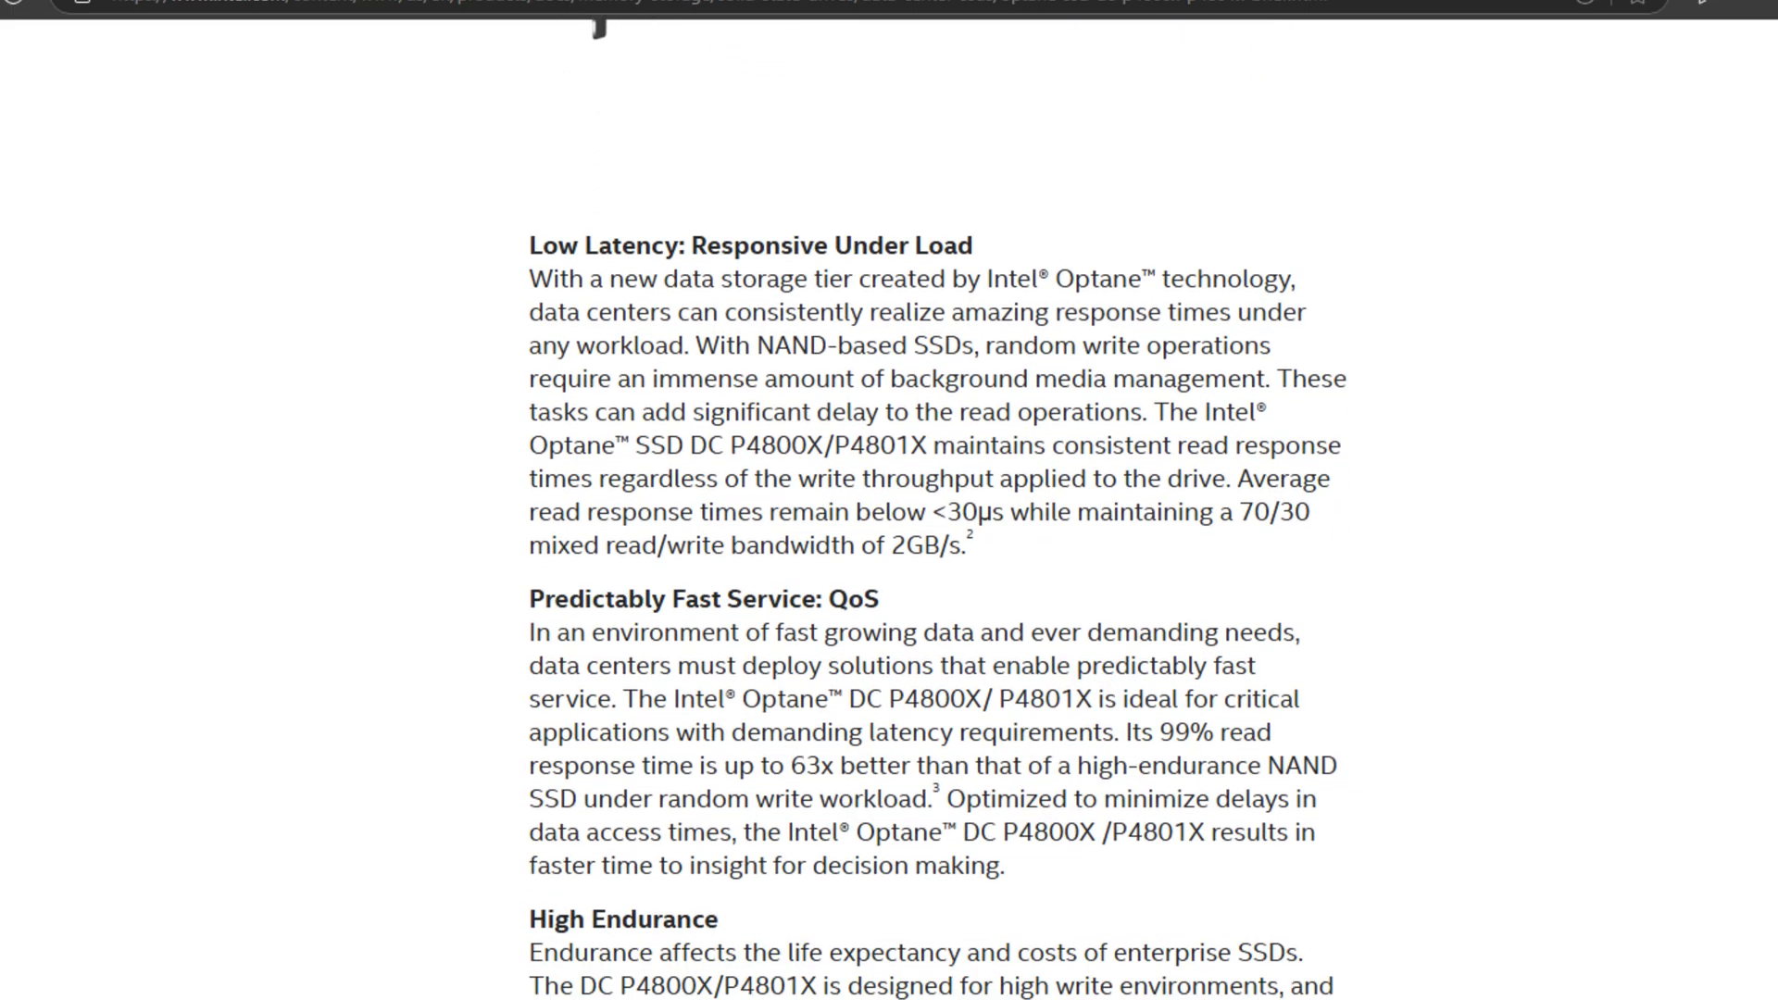
pyautogui.scroll(-3)
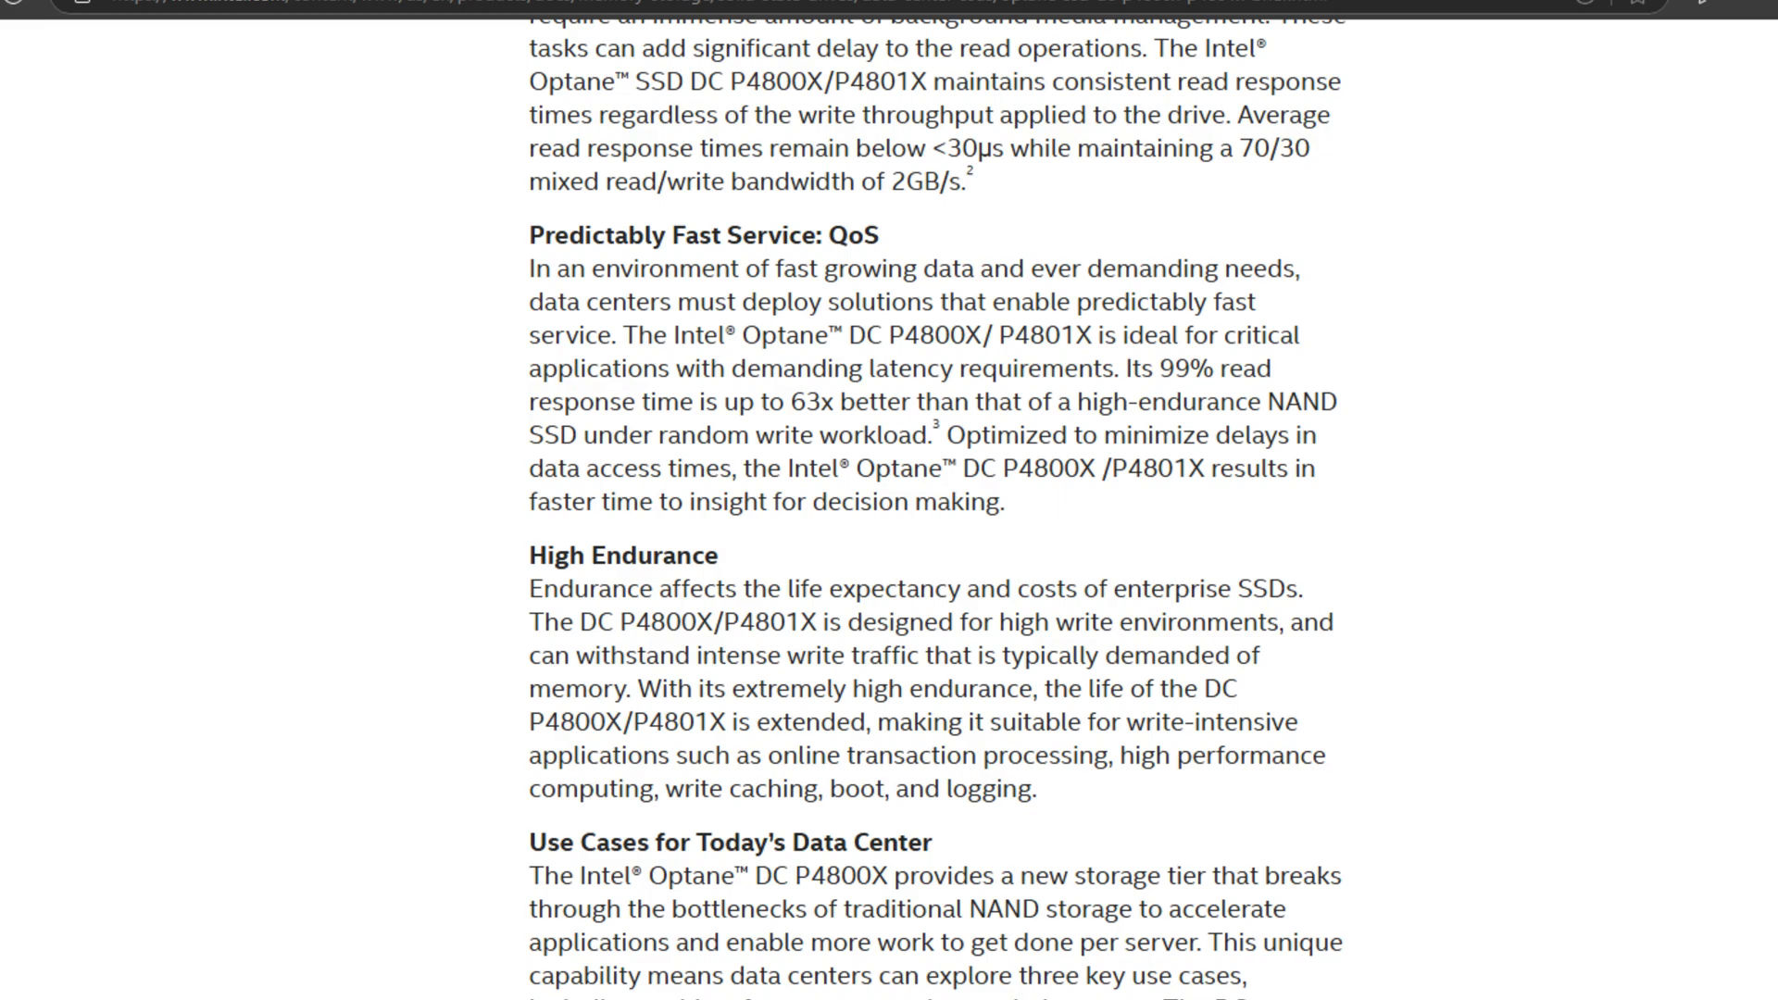
pyautogui.scroll(-3)
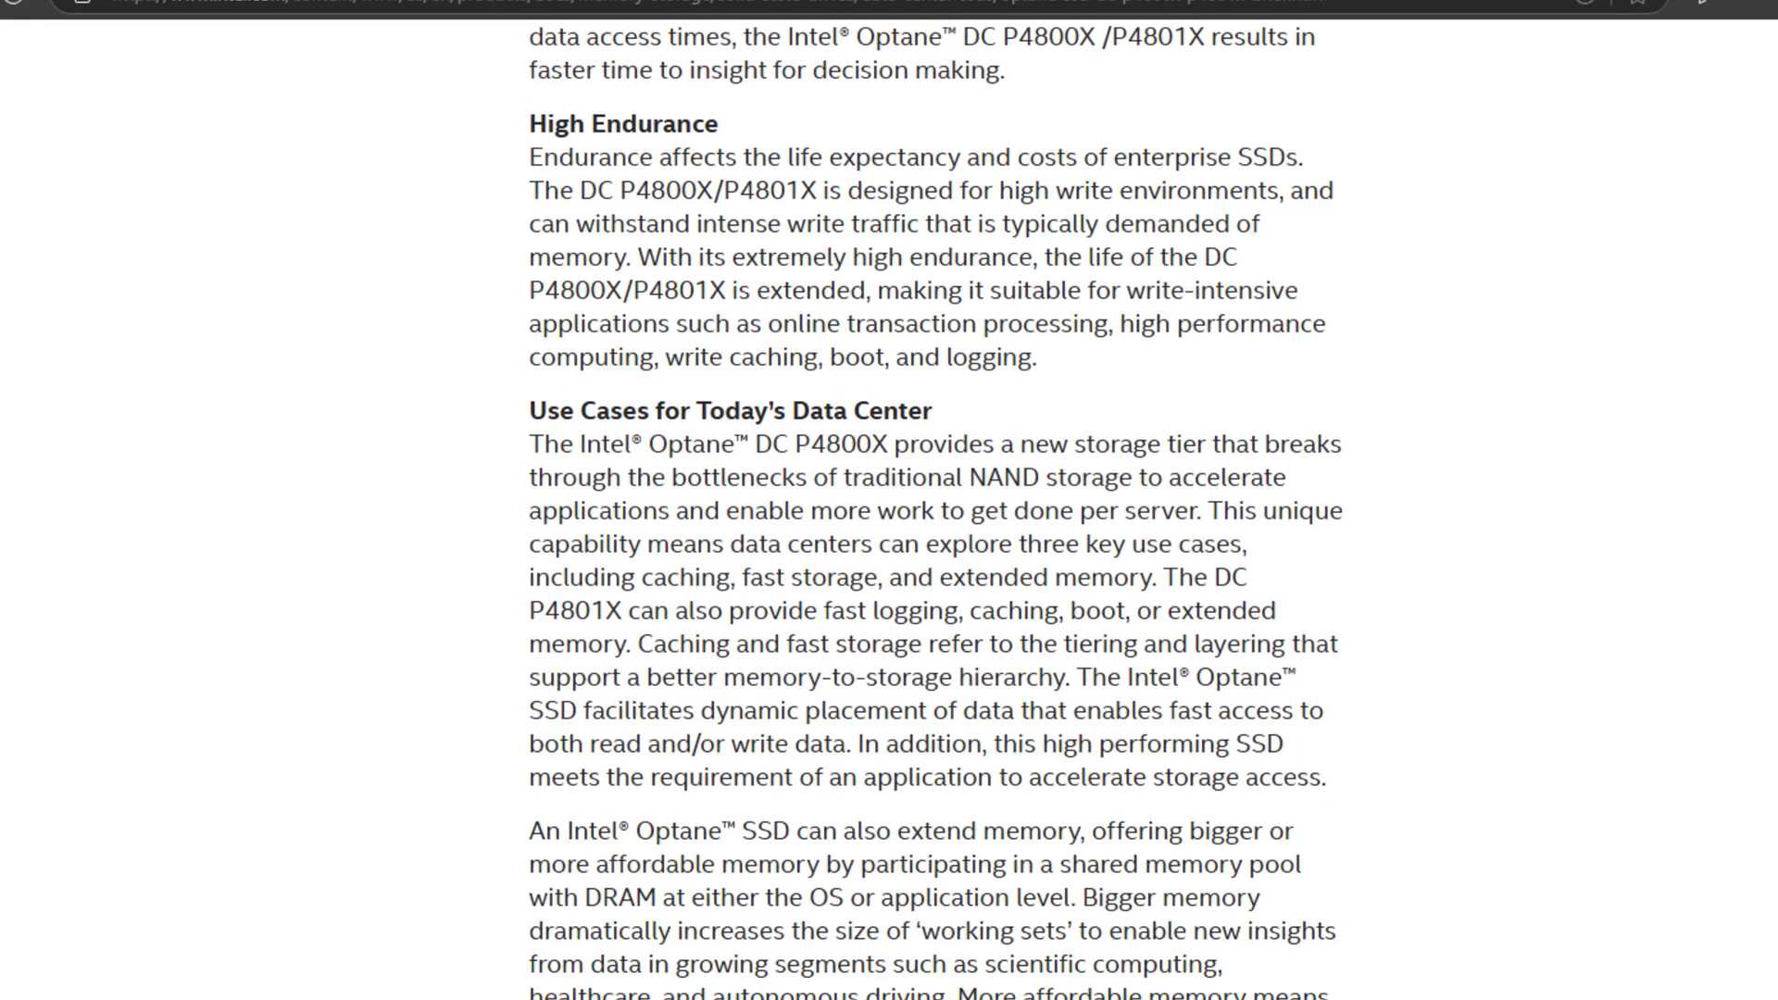
pyautogui.scroll(-3)
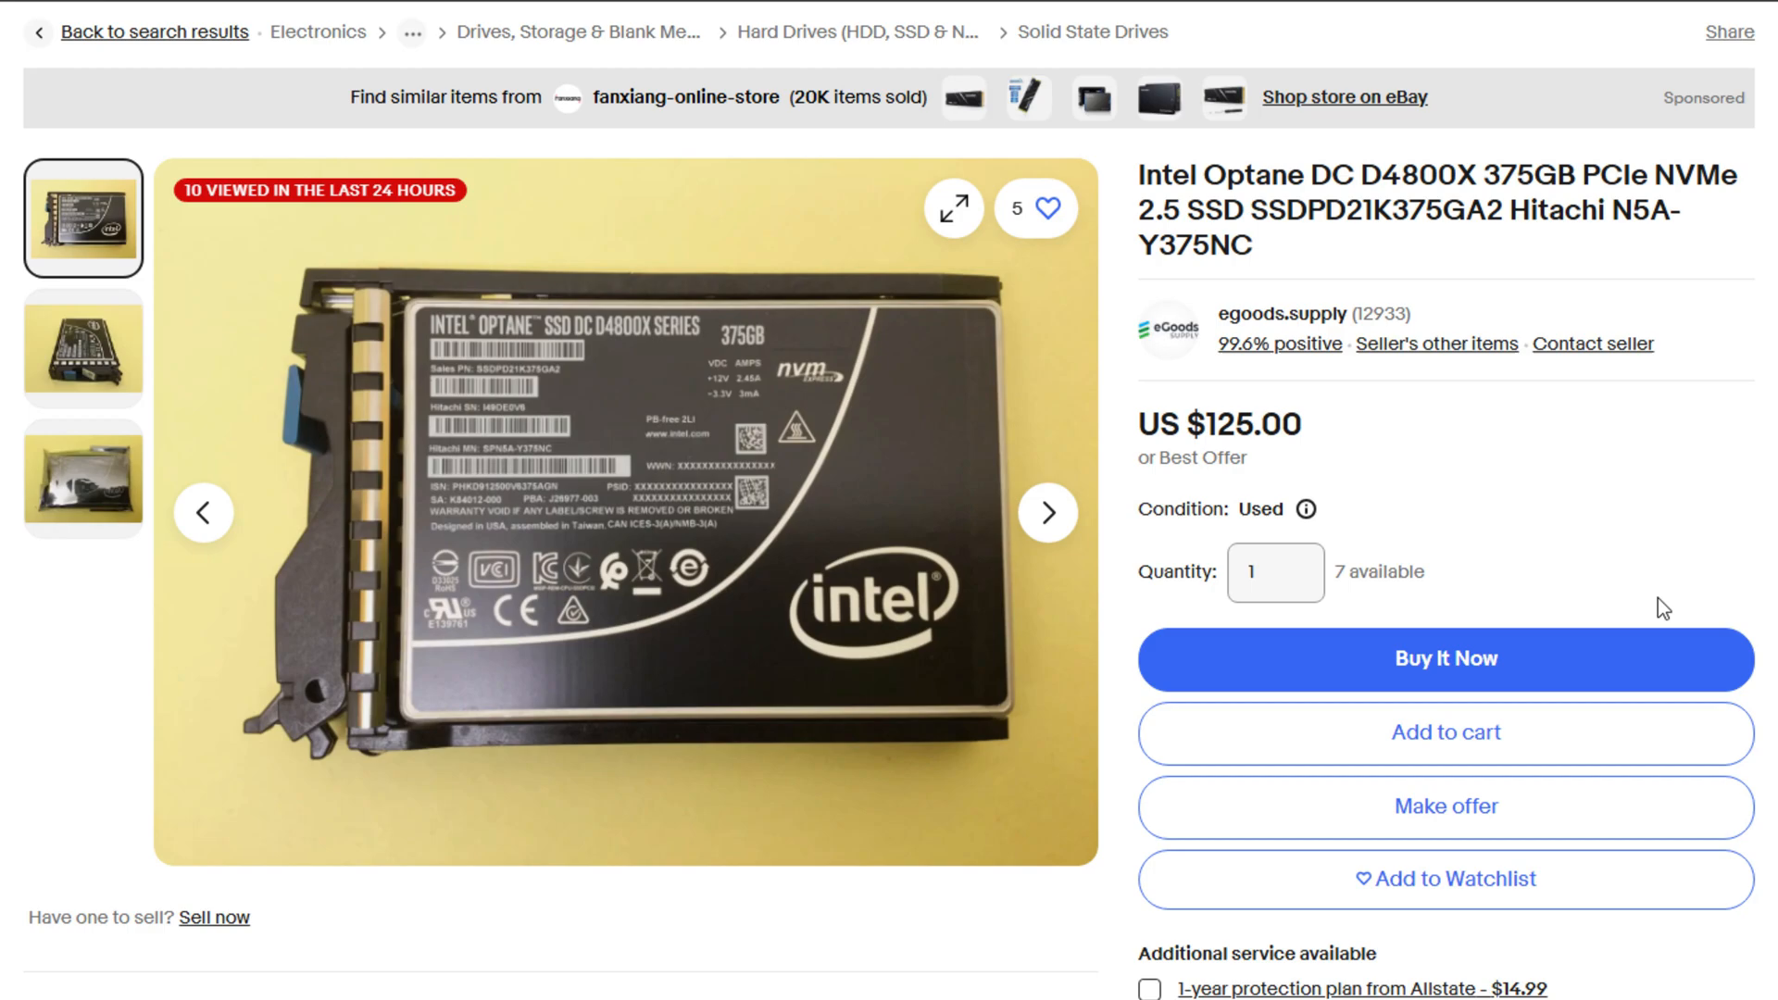
pyautogui.scroll(-3)
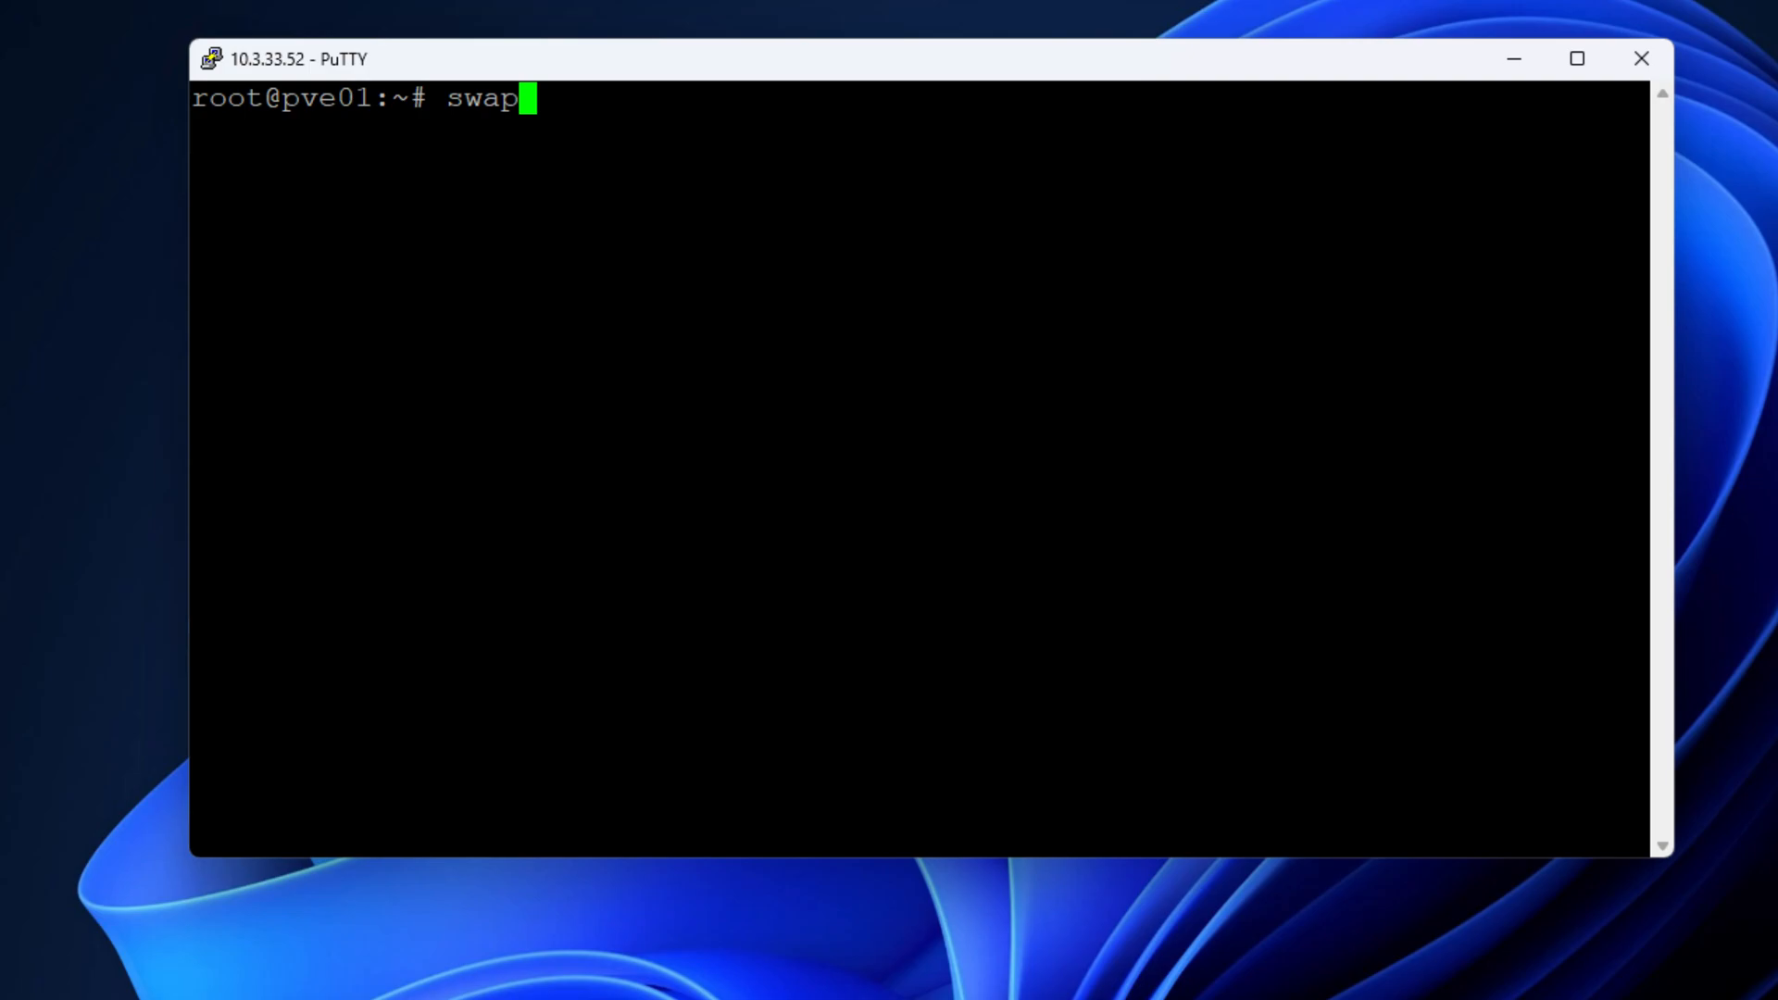
pyautogui.write('on --summary')
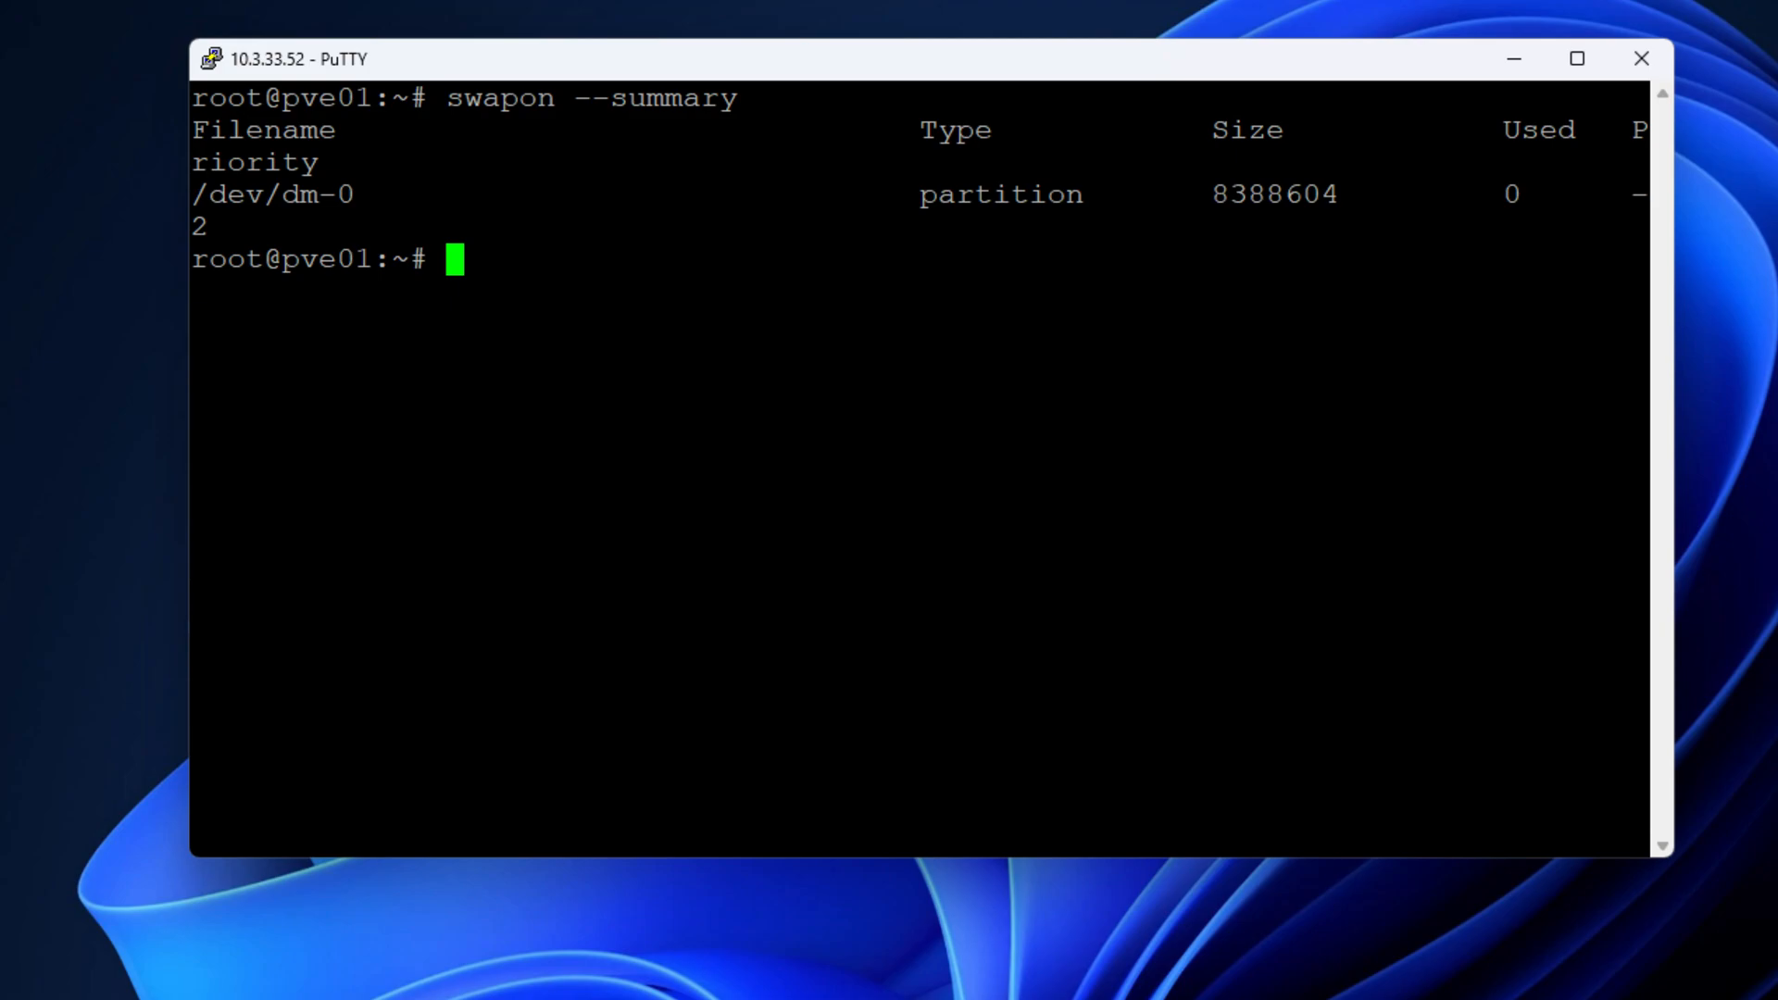
pyautogui.write('nan')
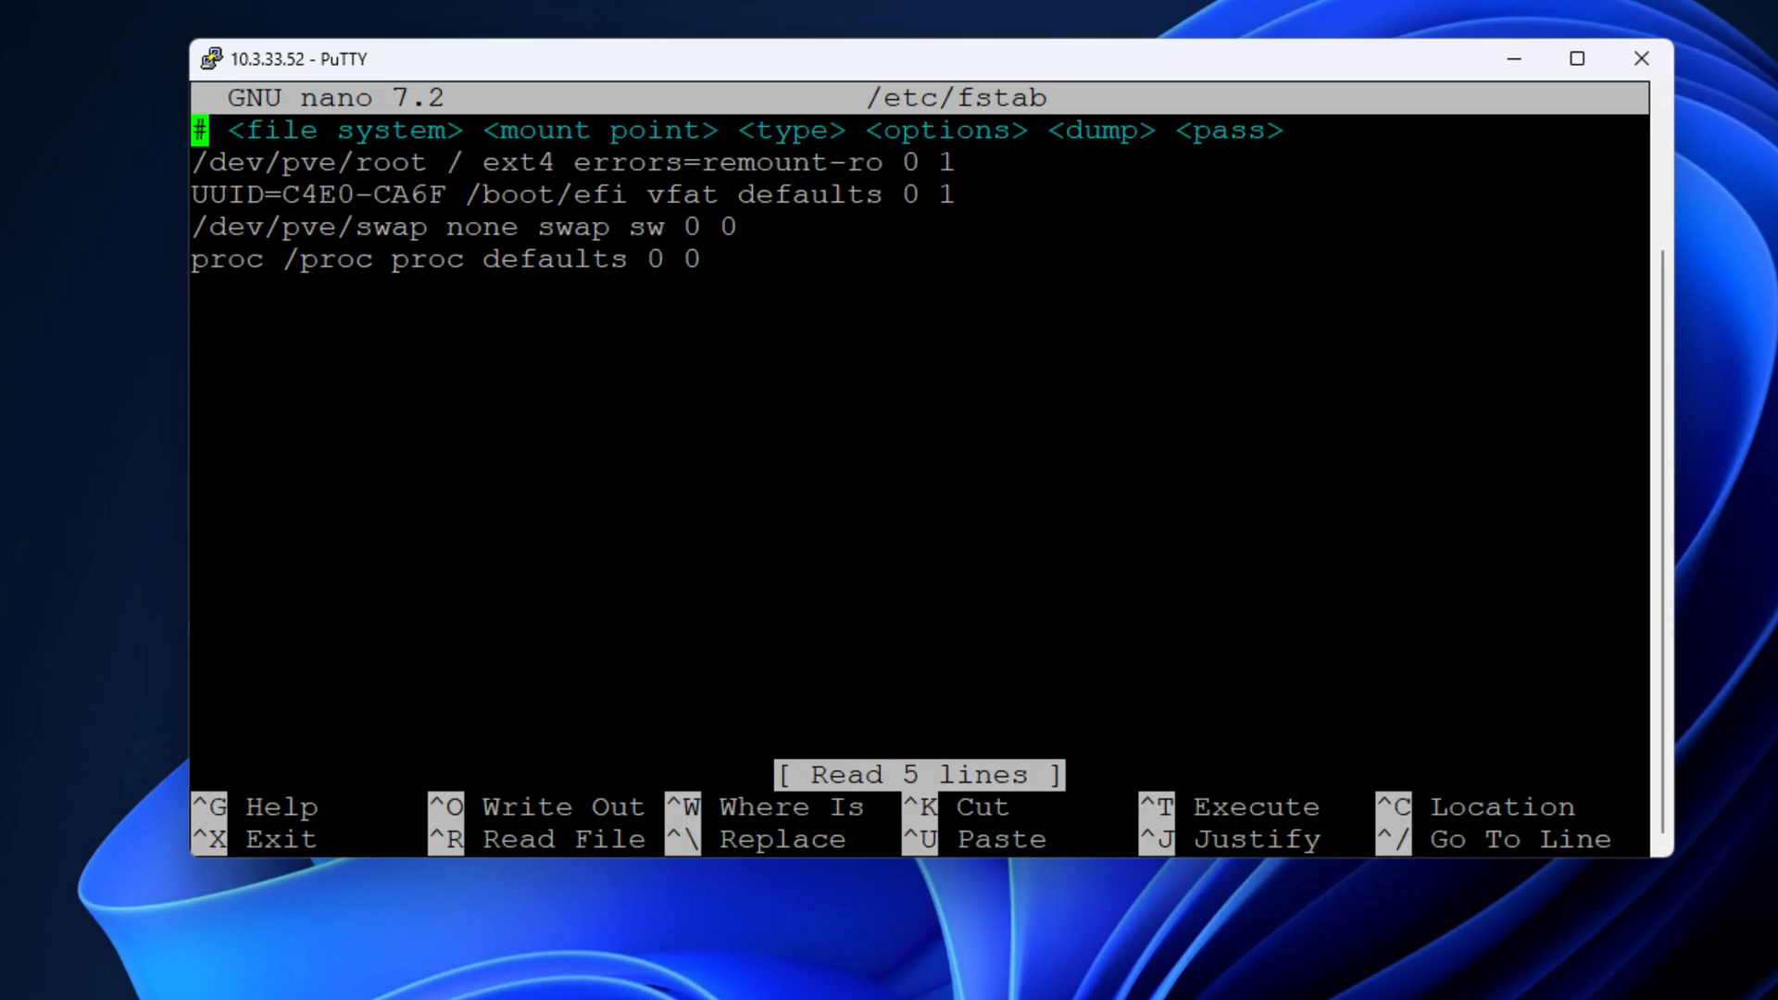
pyautogui.press('Down')
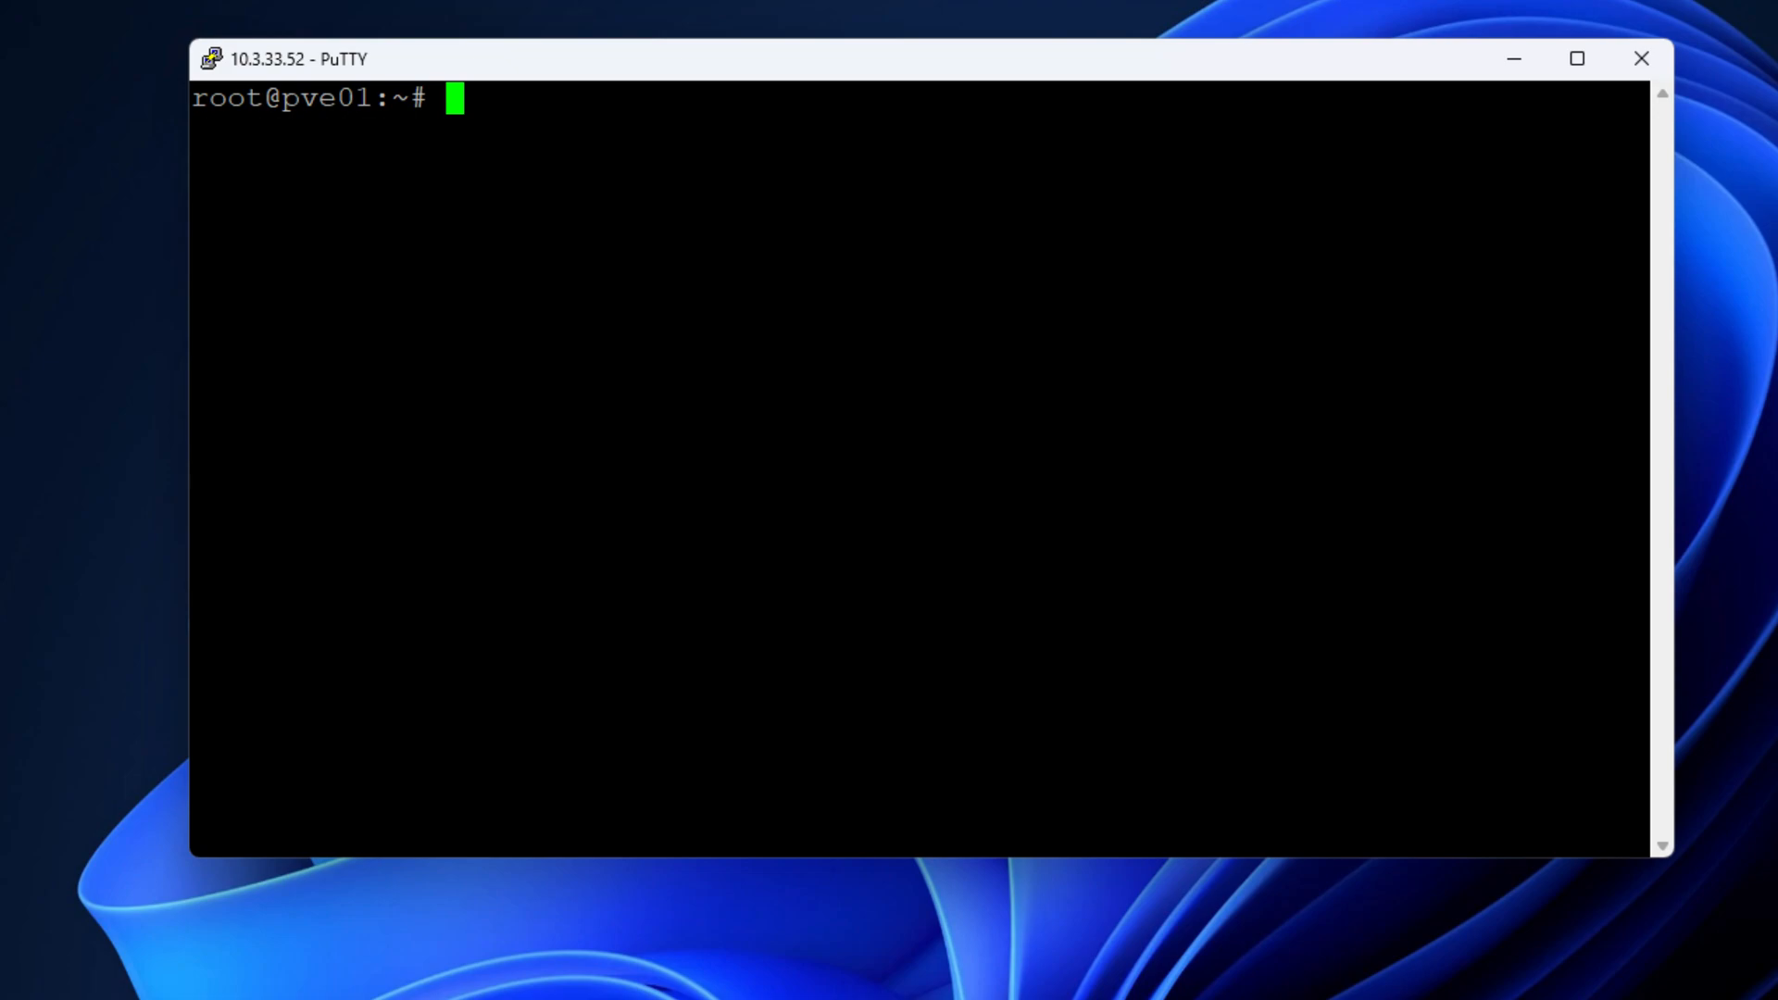
# Step: Turn off swap, find the Optane drive with lsblk, and mkswap /dev/nvme0n1 as 260.8 GiB swap
pyautogui.write('swapoff -a')
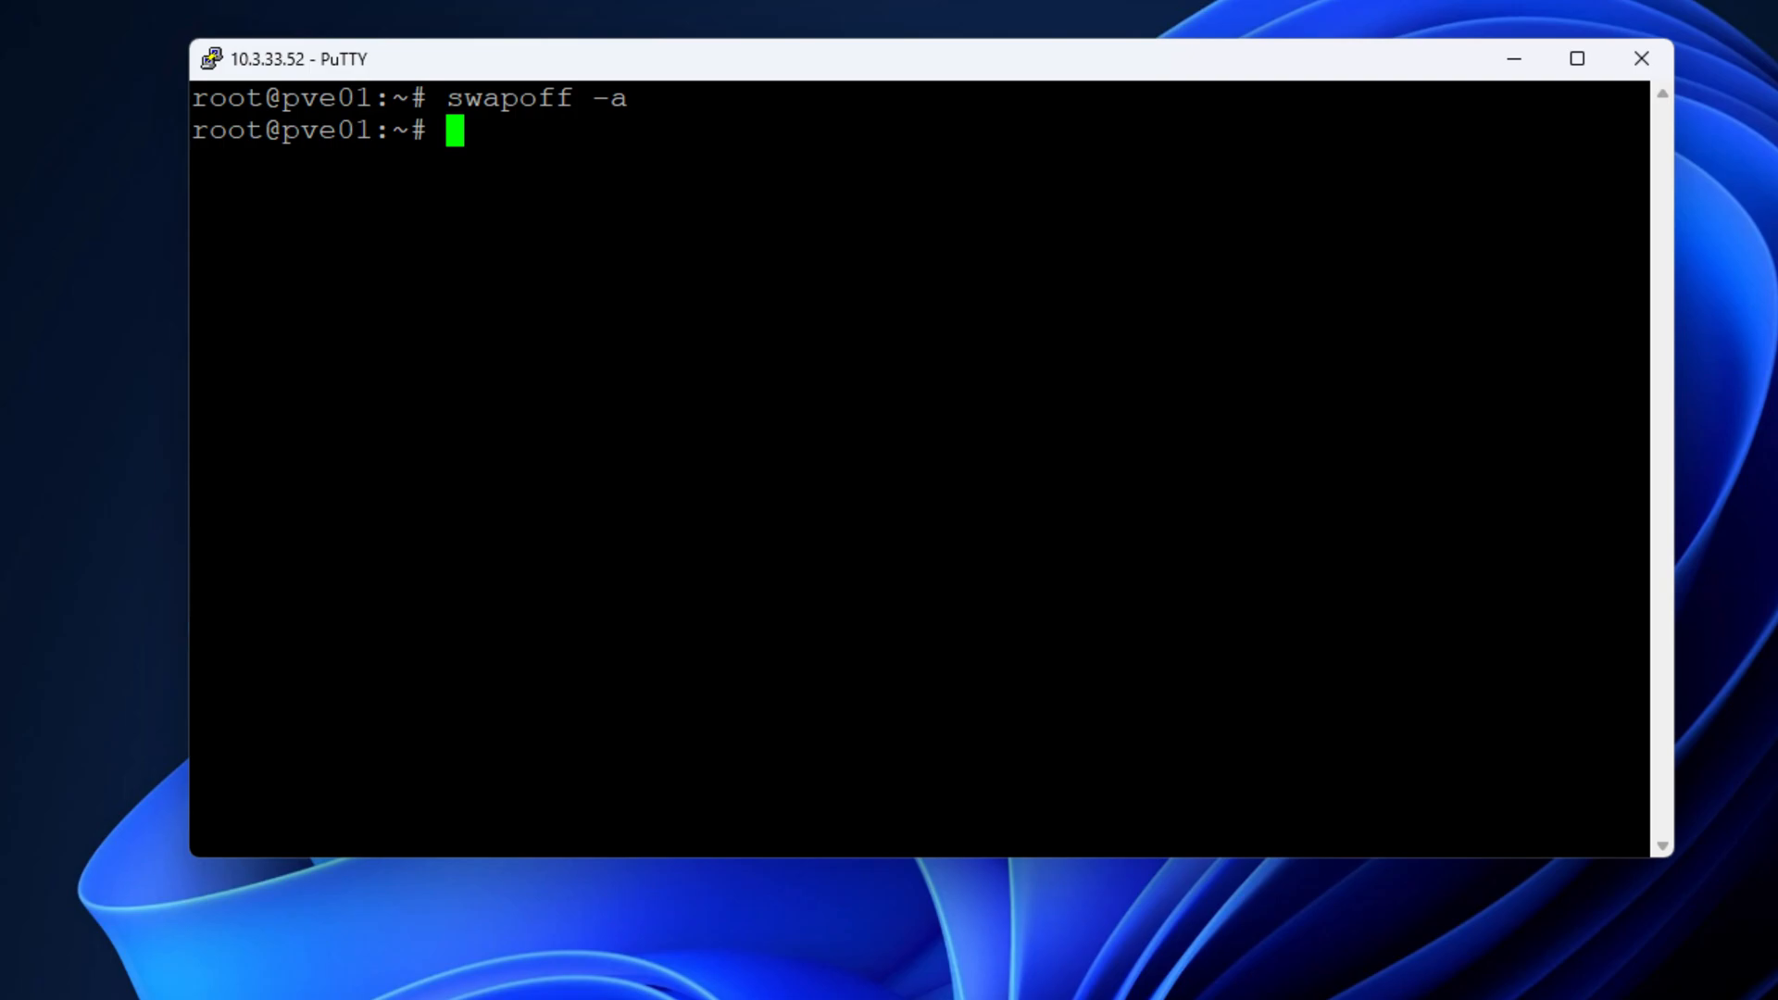
pyautogui.write('ls')
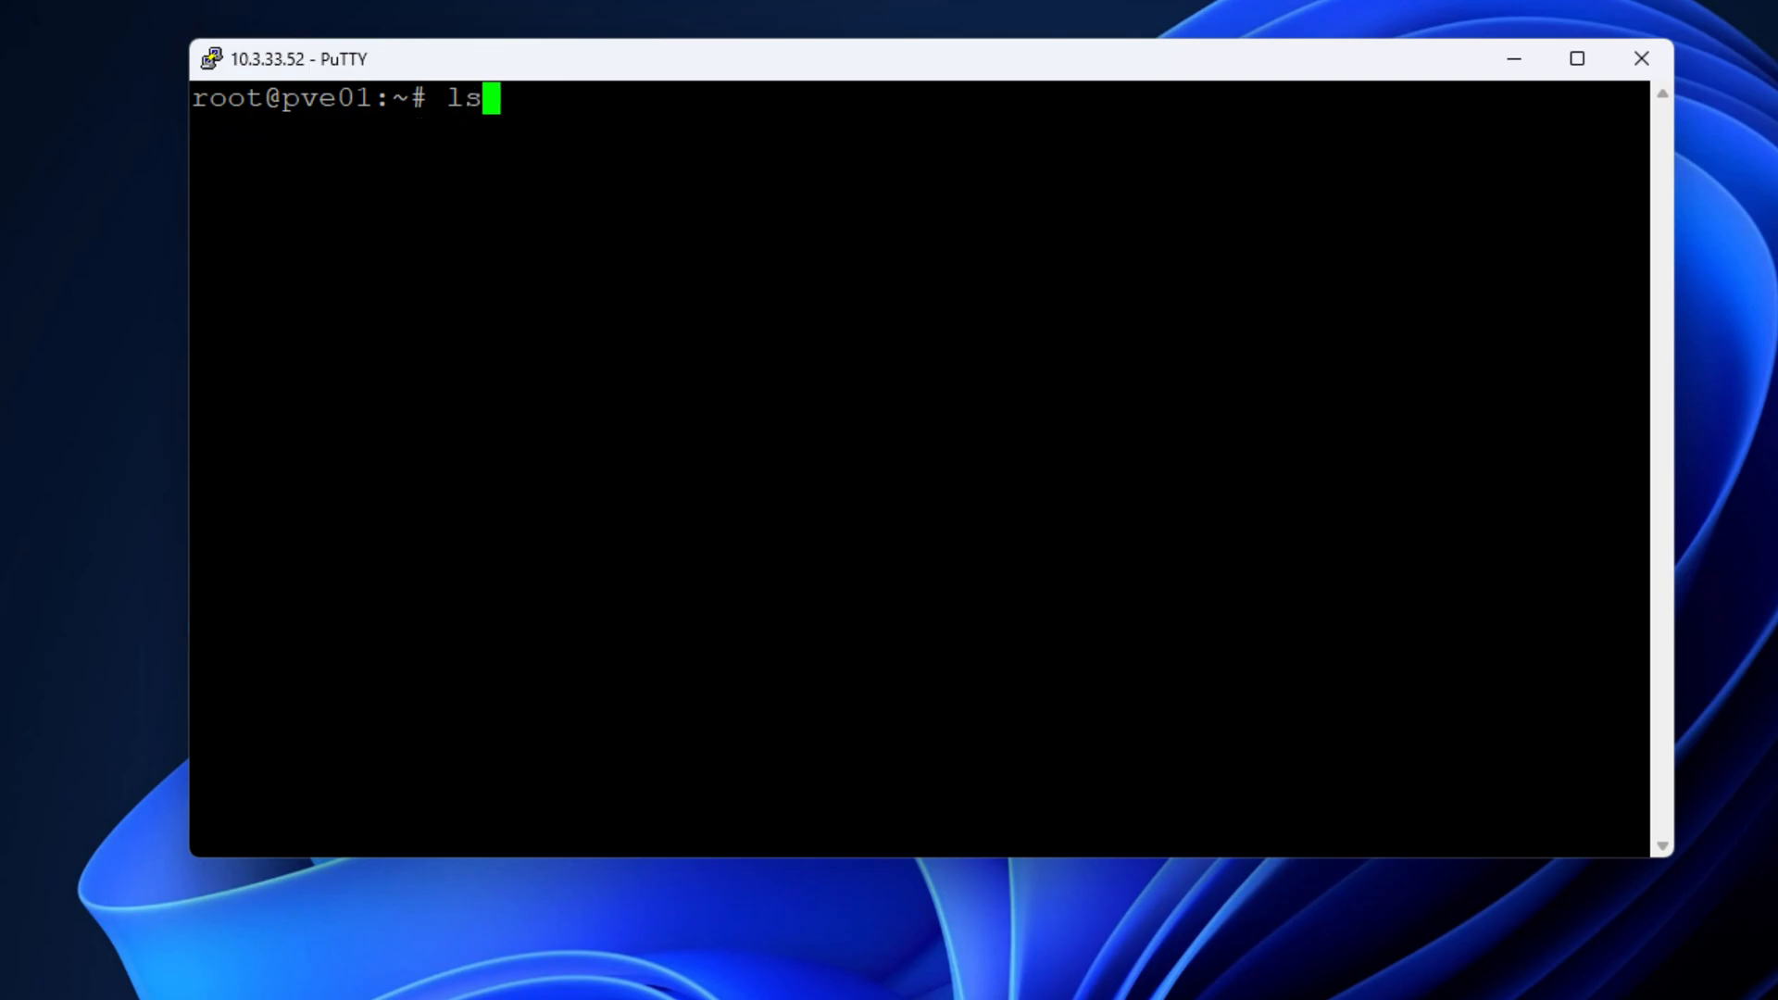
pyautogui.write('blk')
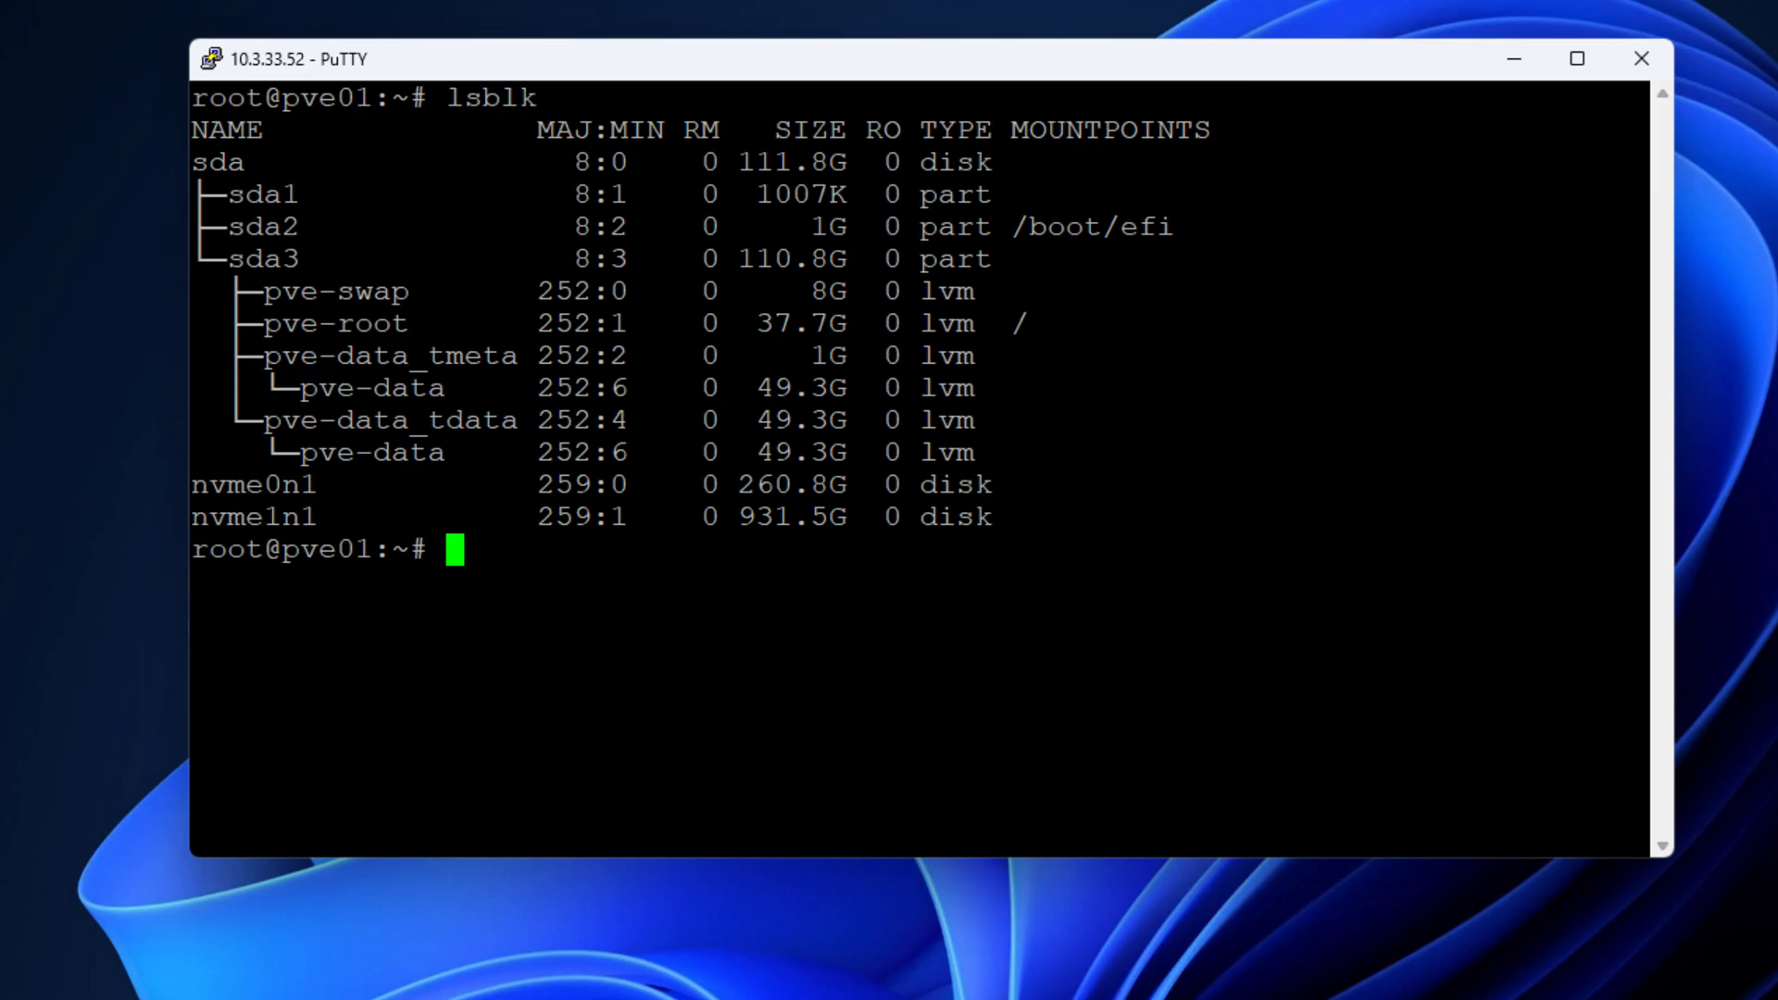
pyautogui.write('mkswap /')
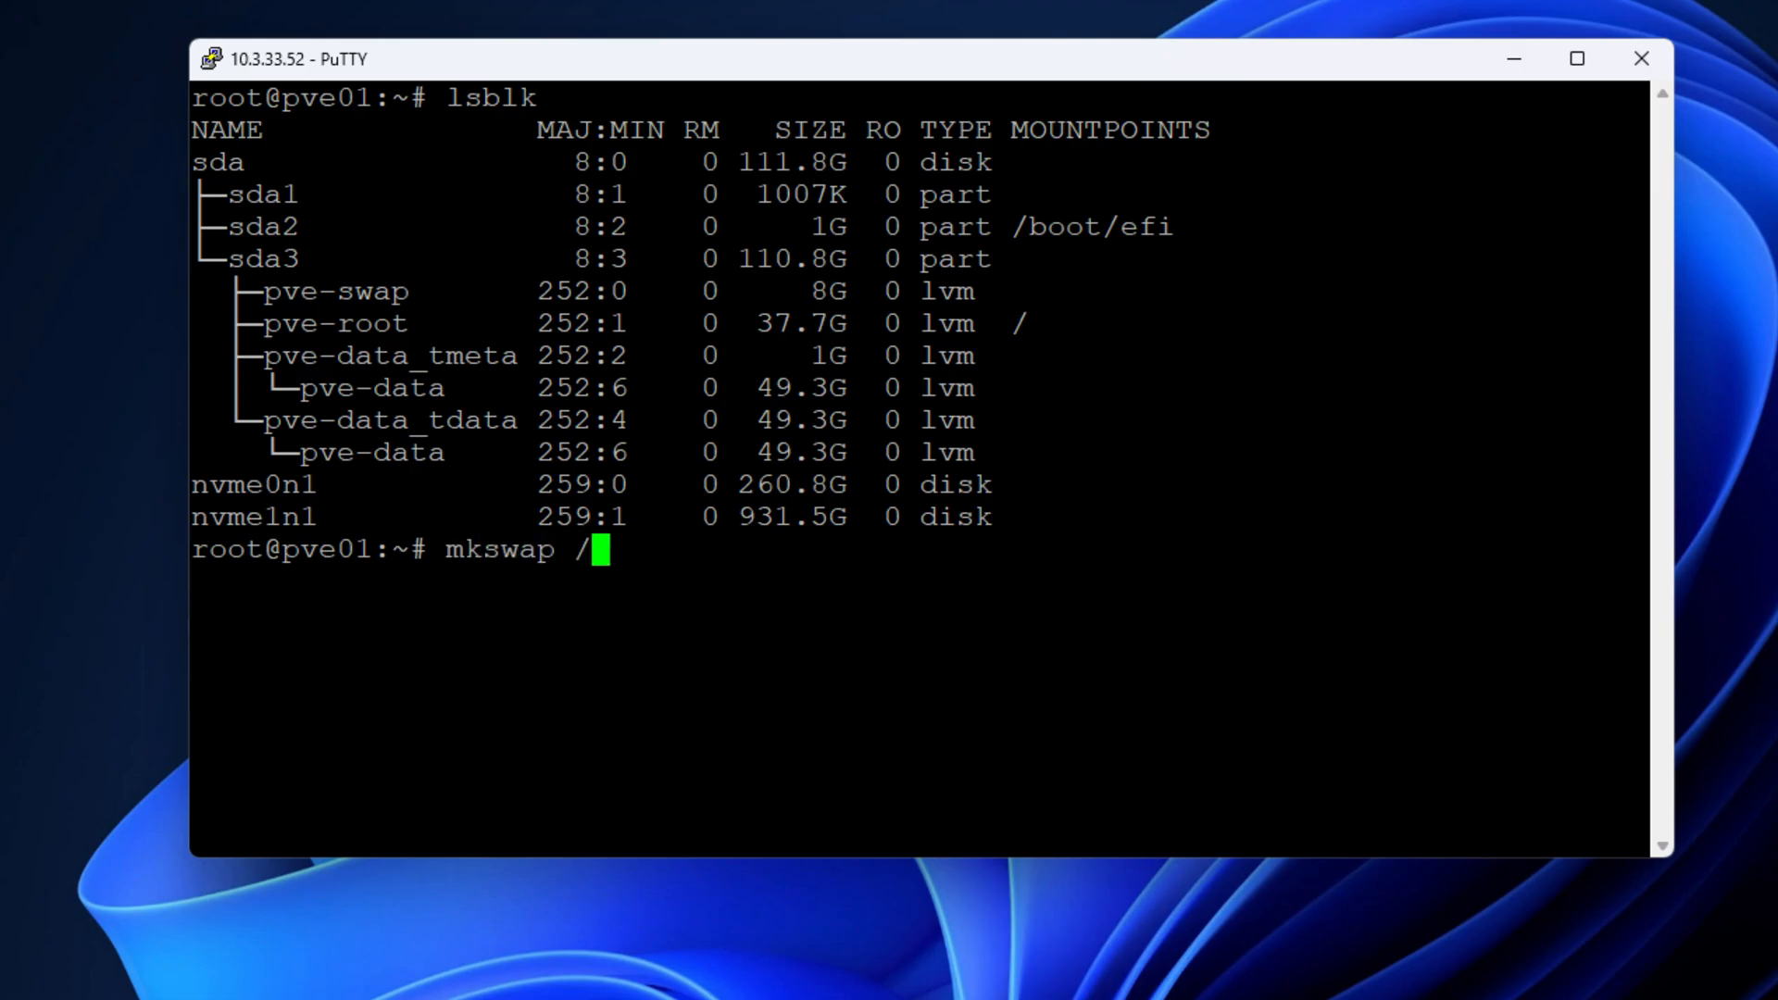
pyautogui.write('dev/nvme0n')
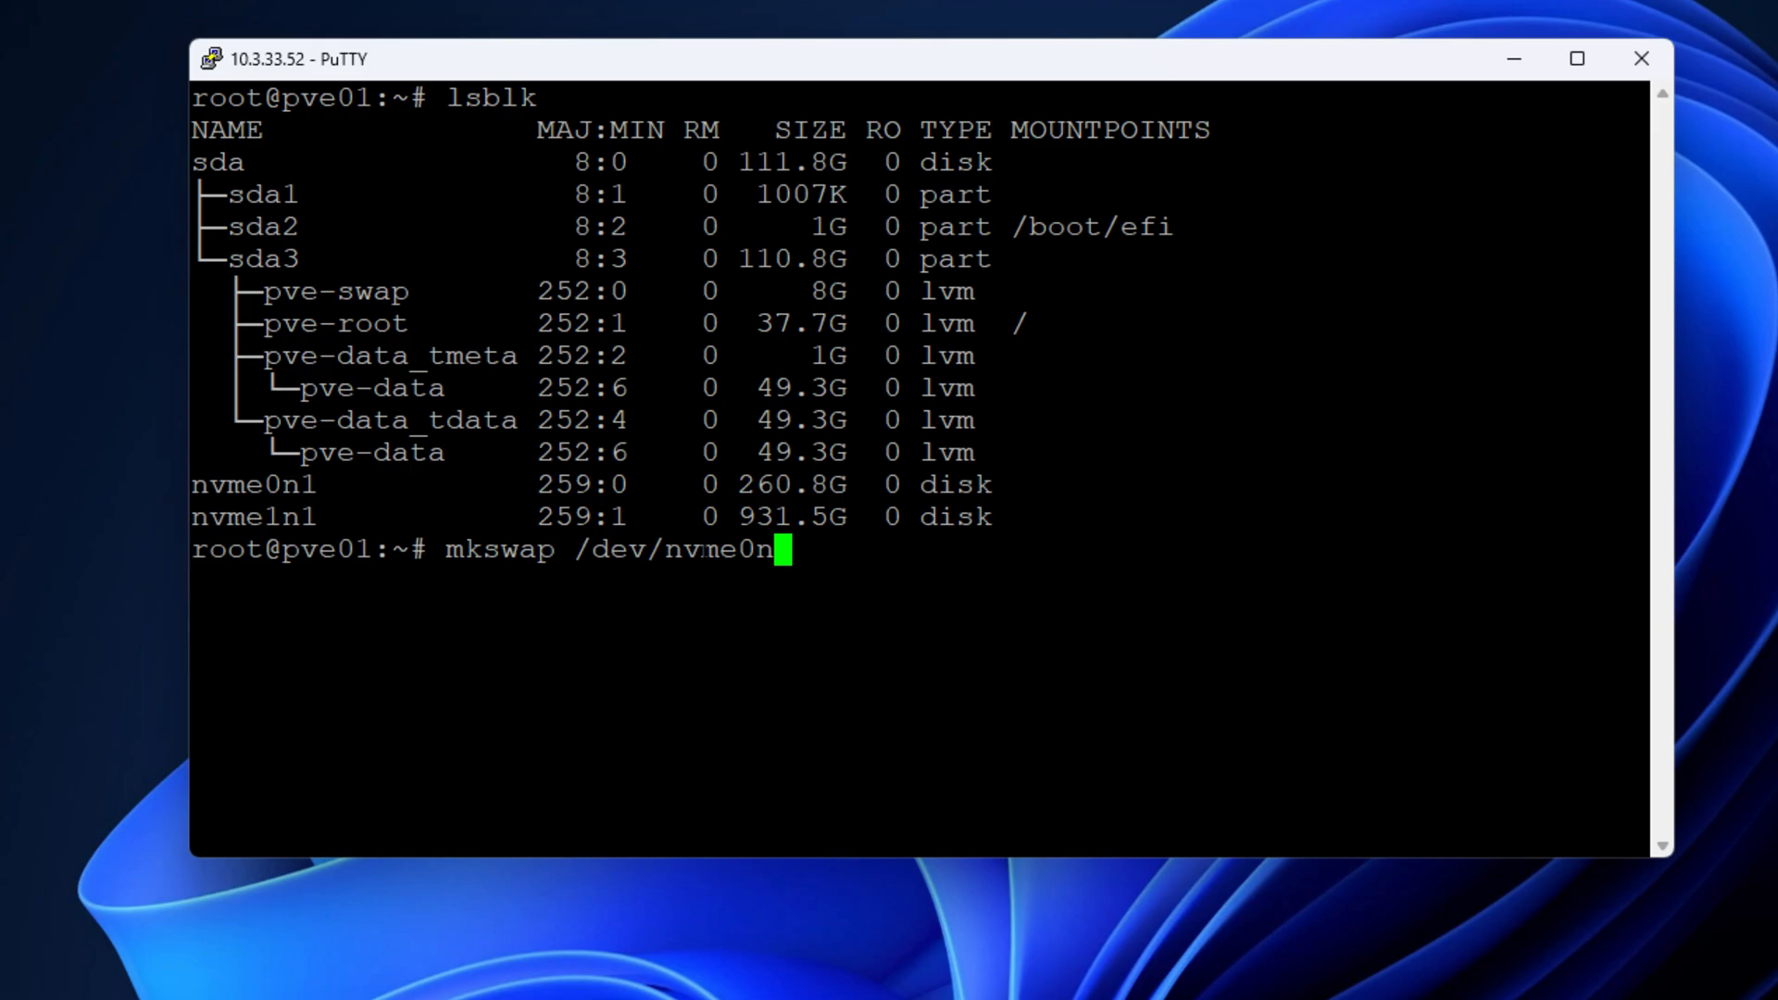
pyautogui.write('1')
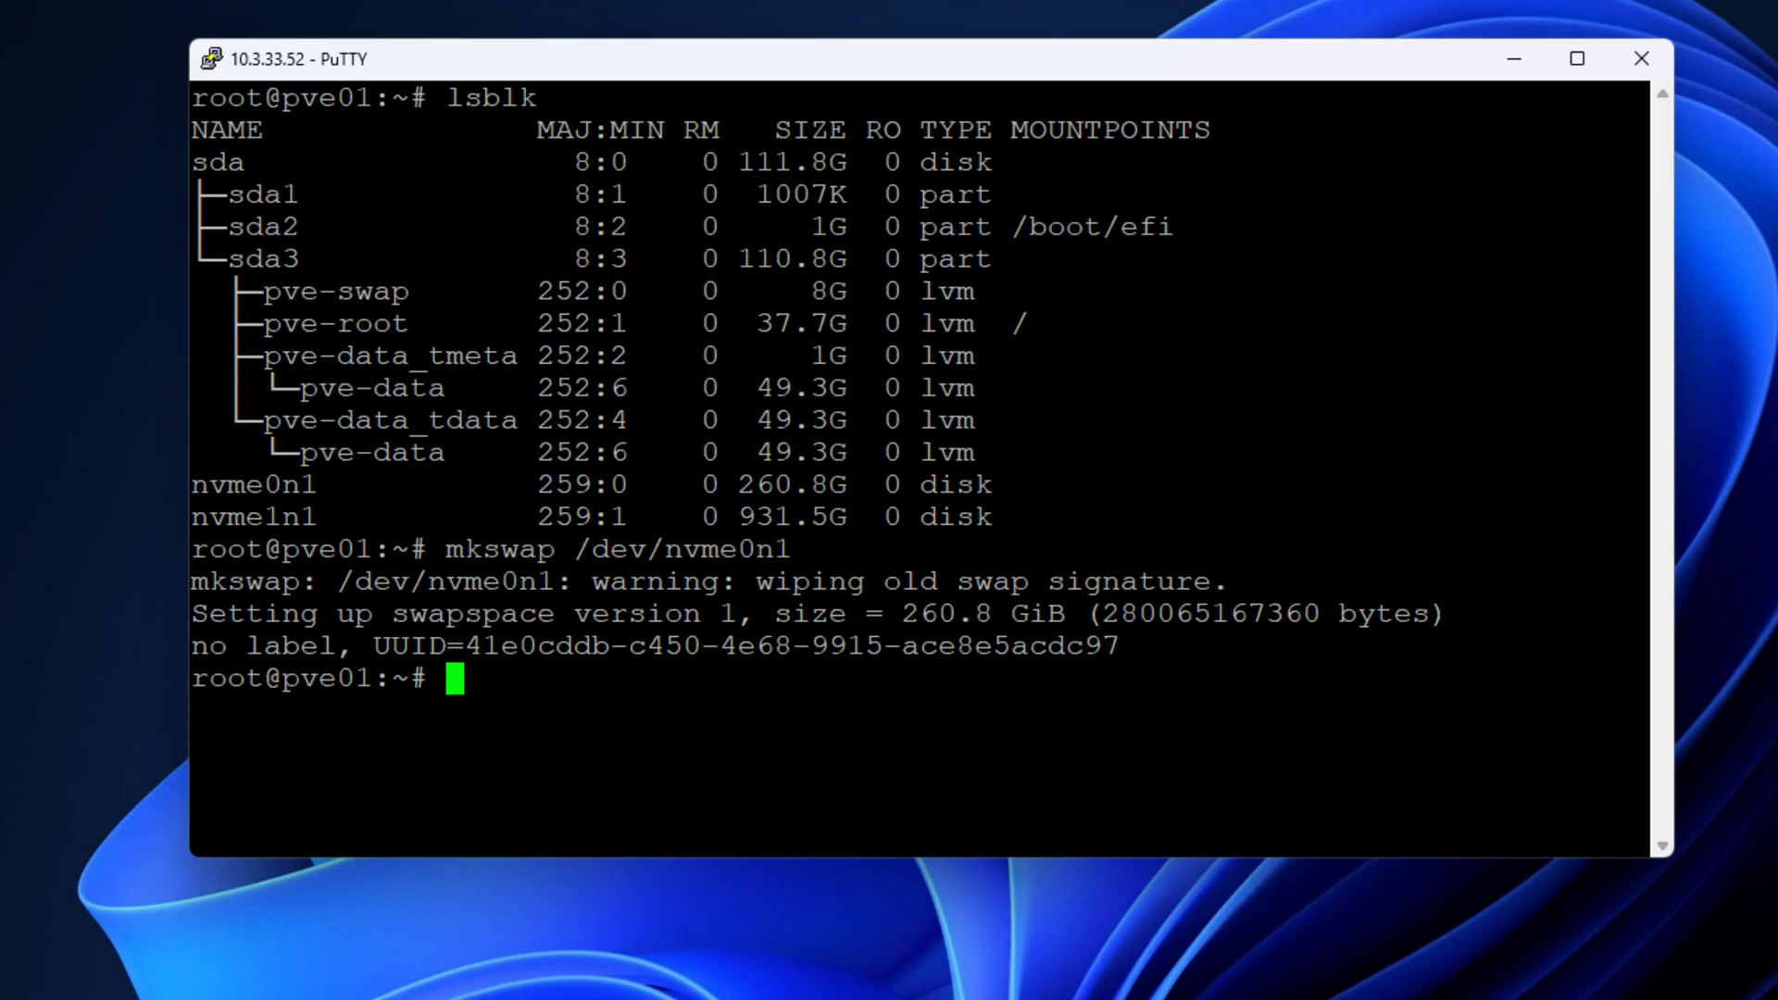
# Step: Activate /dev/nvme0n1 as the swap device with swapon
pyautogui.write('swapon')
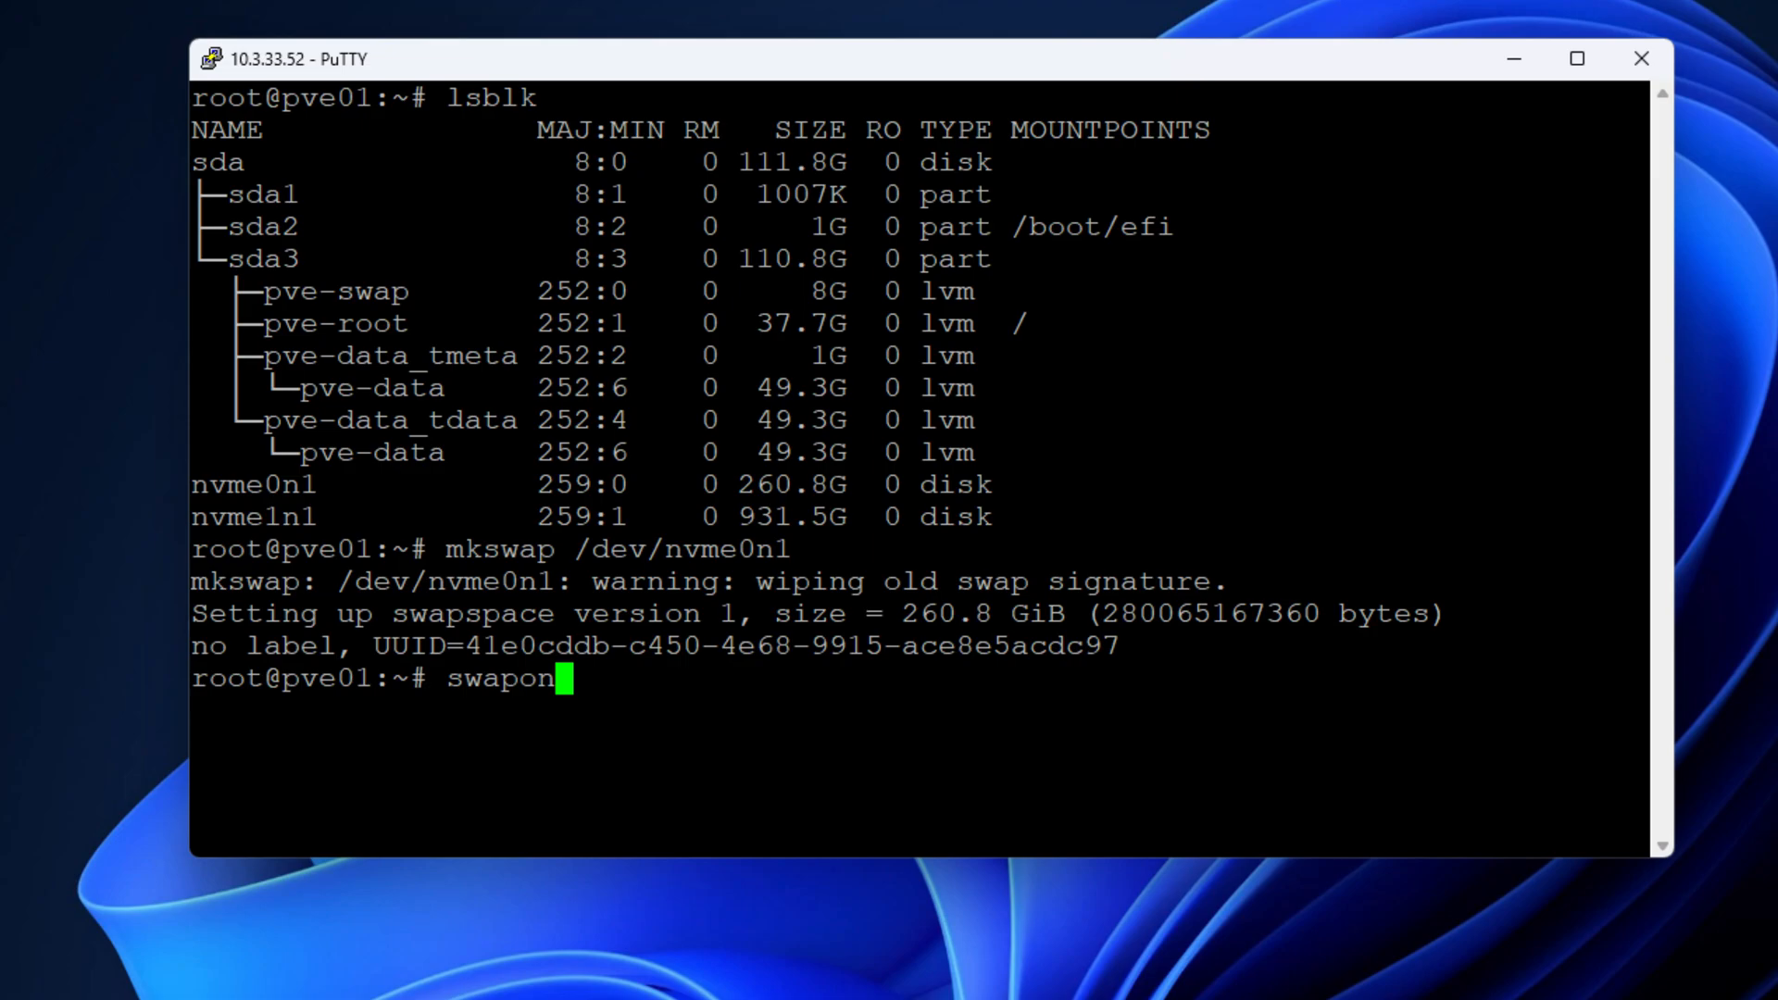
pyautogui.write('/dev/n')
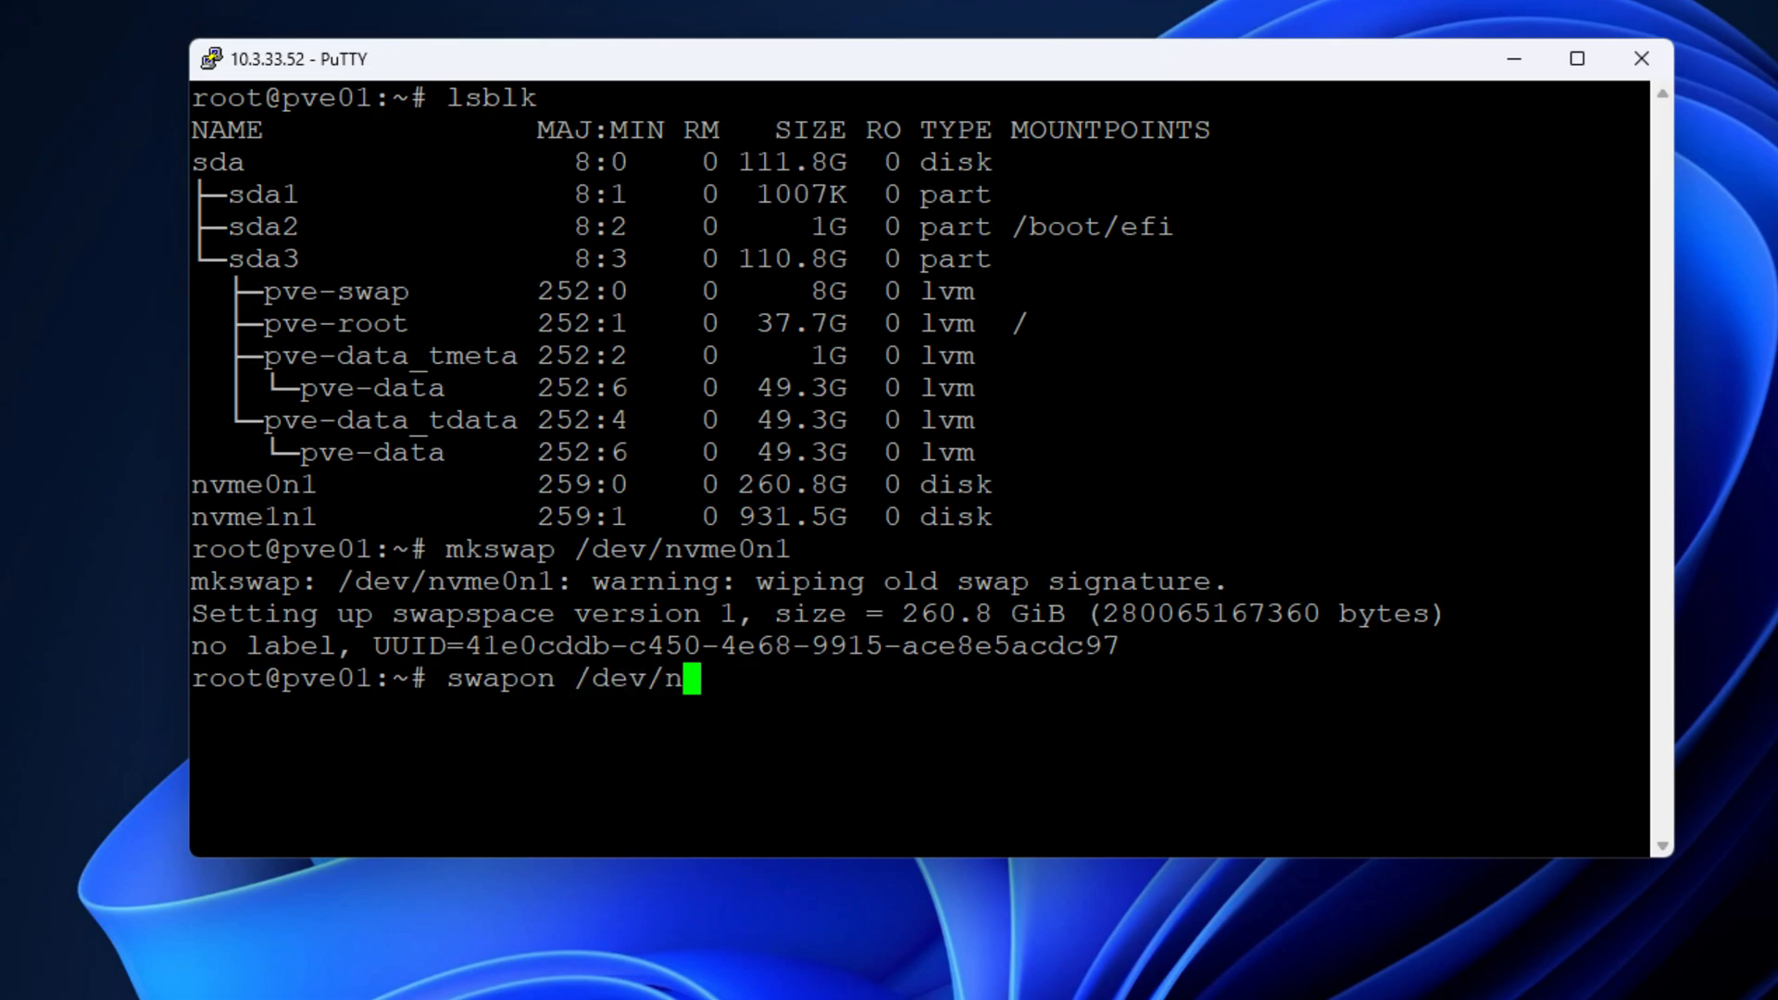
pyautogui.write('vme')
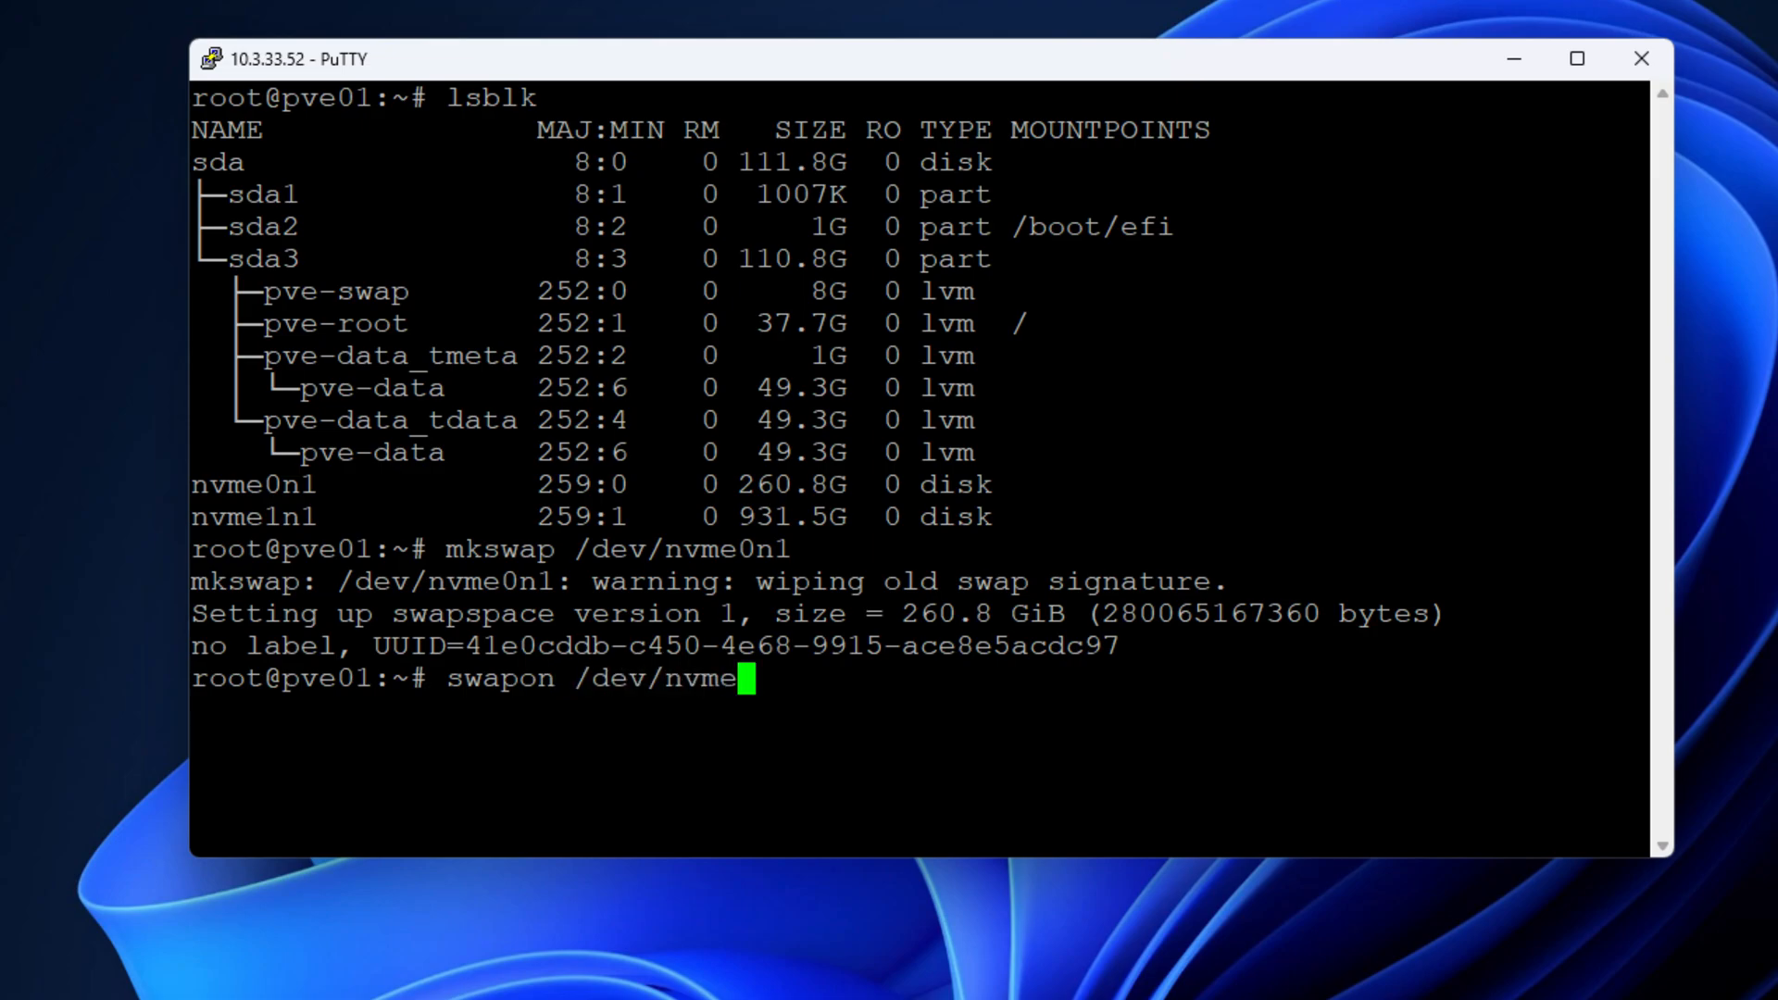
pyautogui.write('0n')
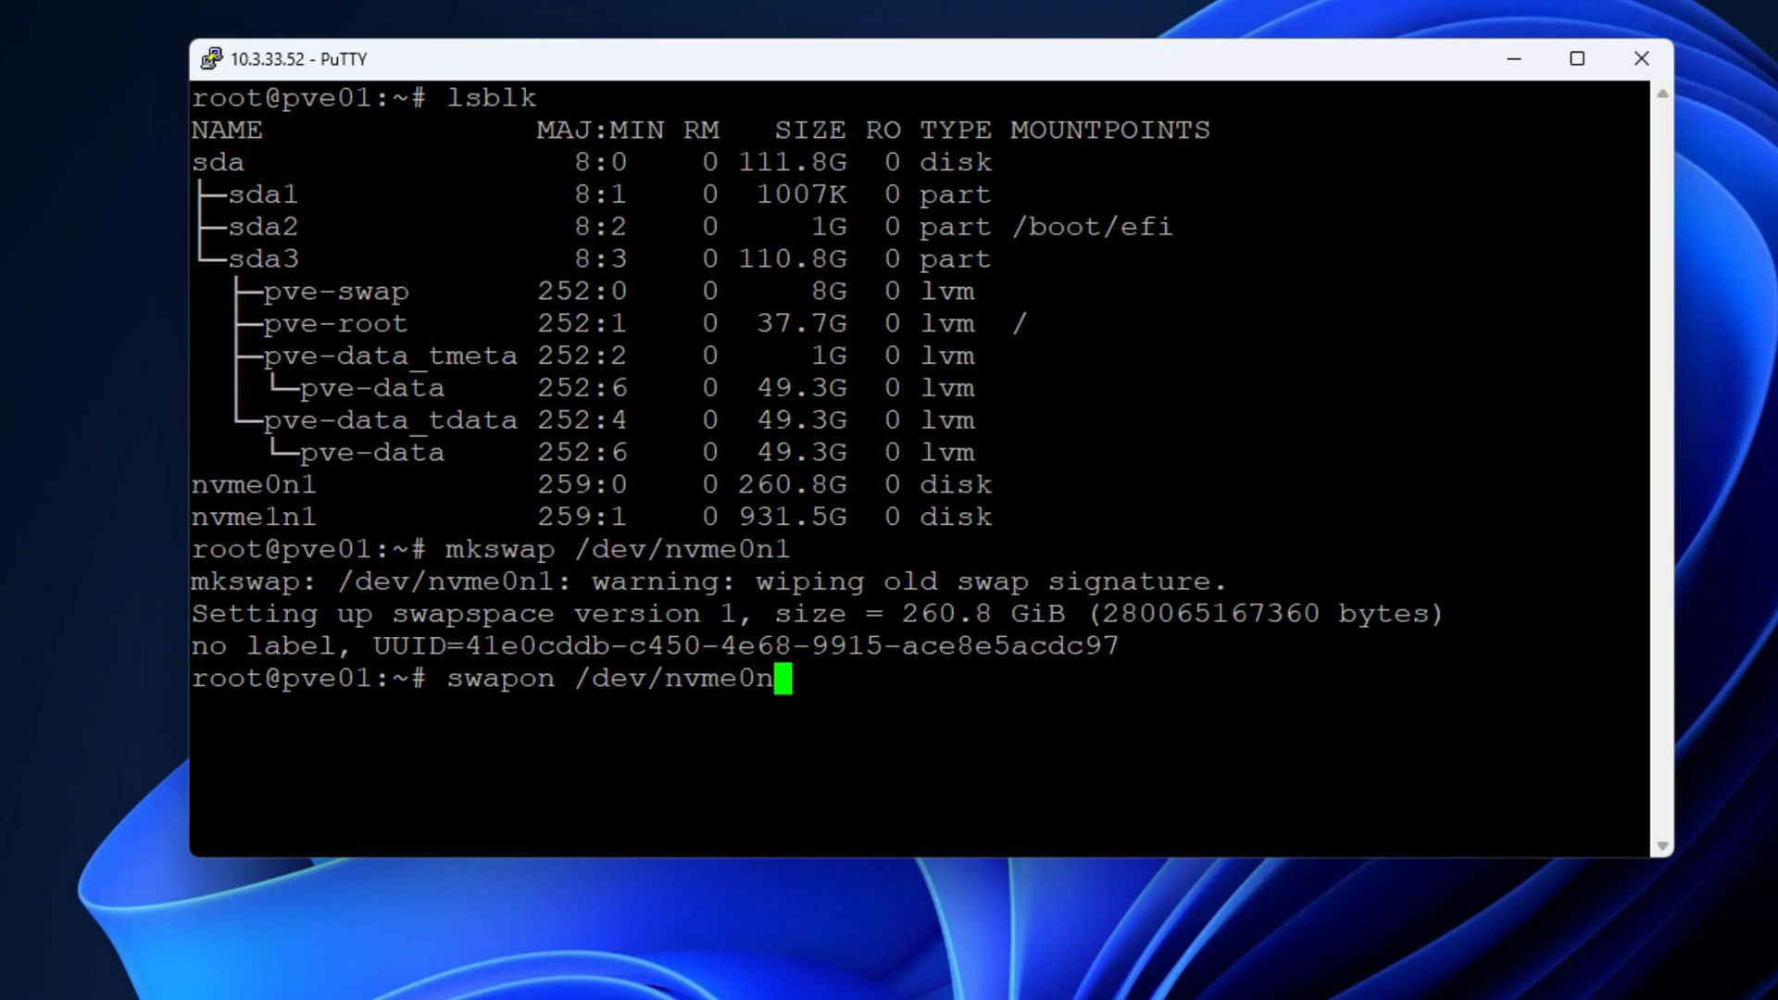
pyautogui.write('1')
pyautogui.write('swa')
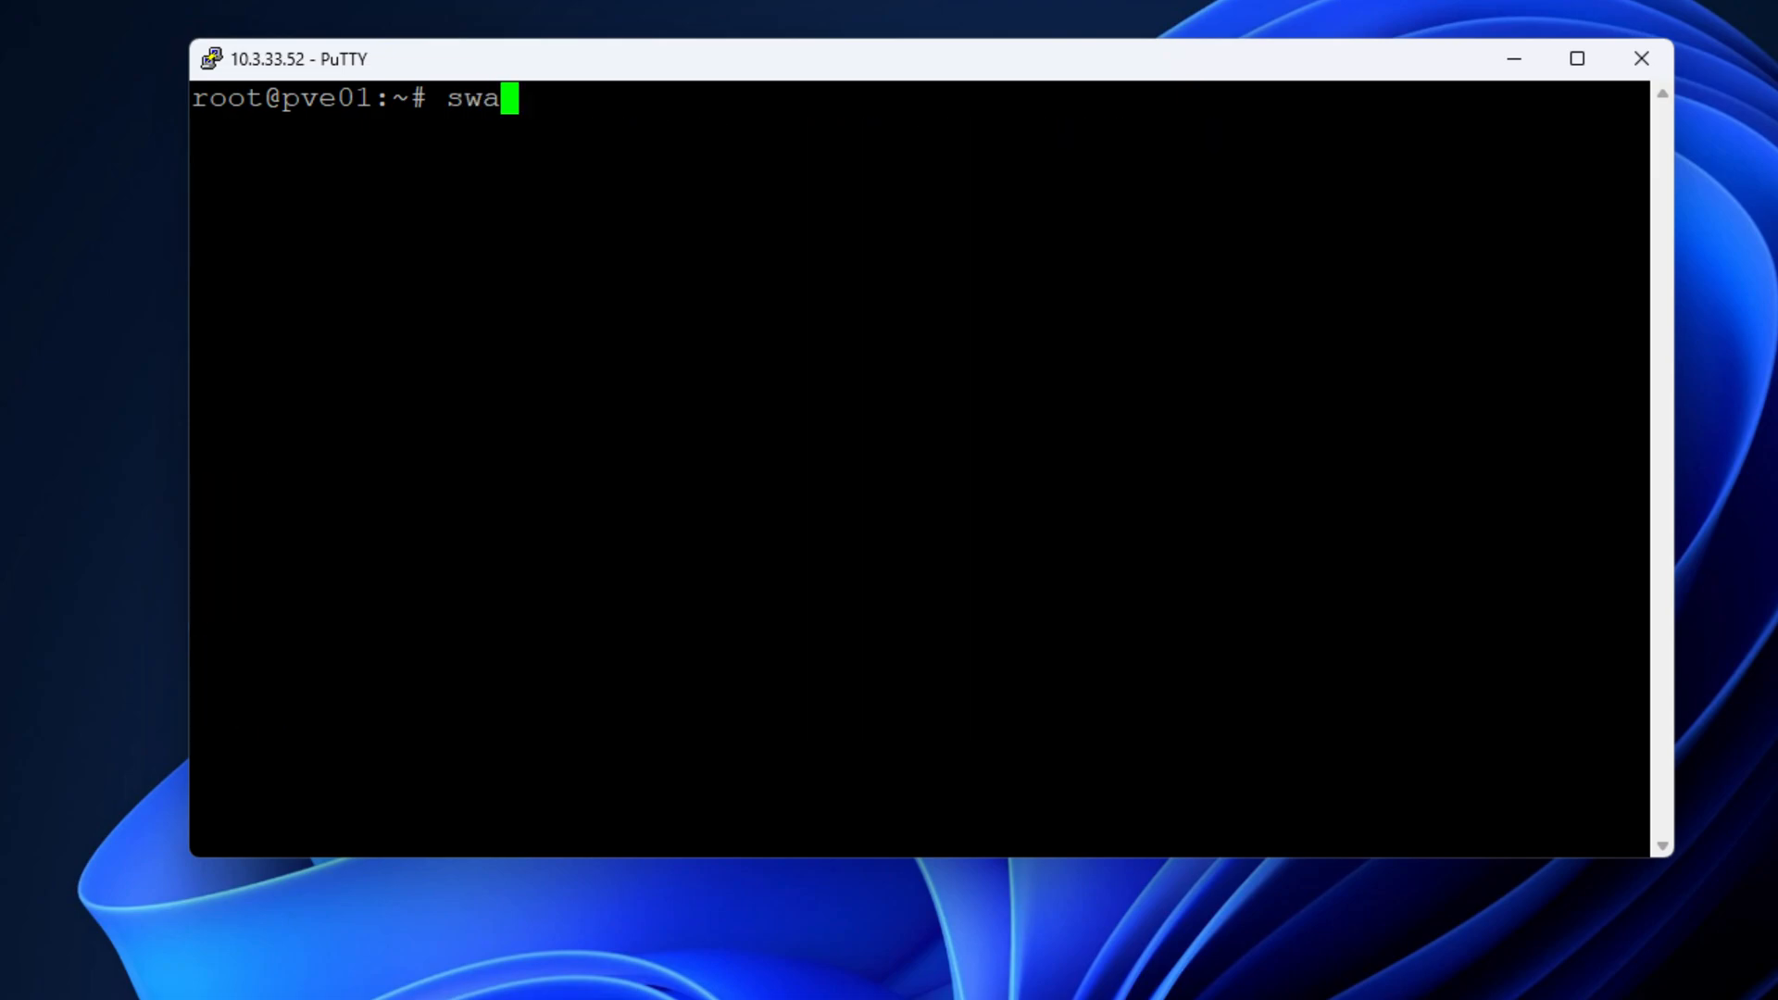
# Step: Verify with swapon --summary and append '/dev/nvme0n1 none swap sw 0 0' to /etc/fstab
pyautogui.write('pon')
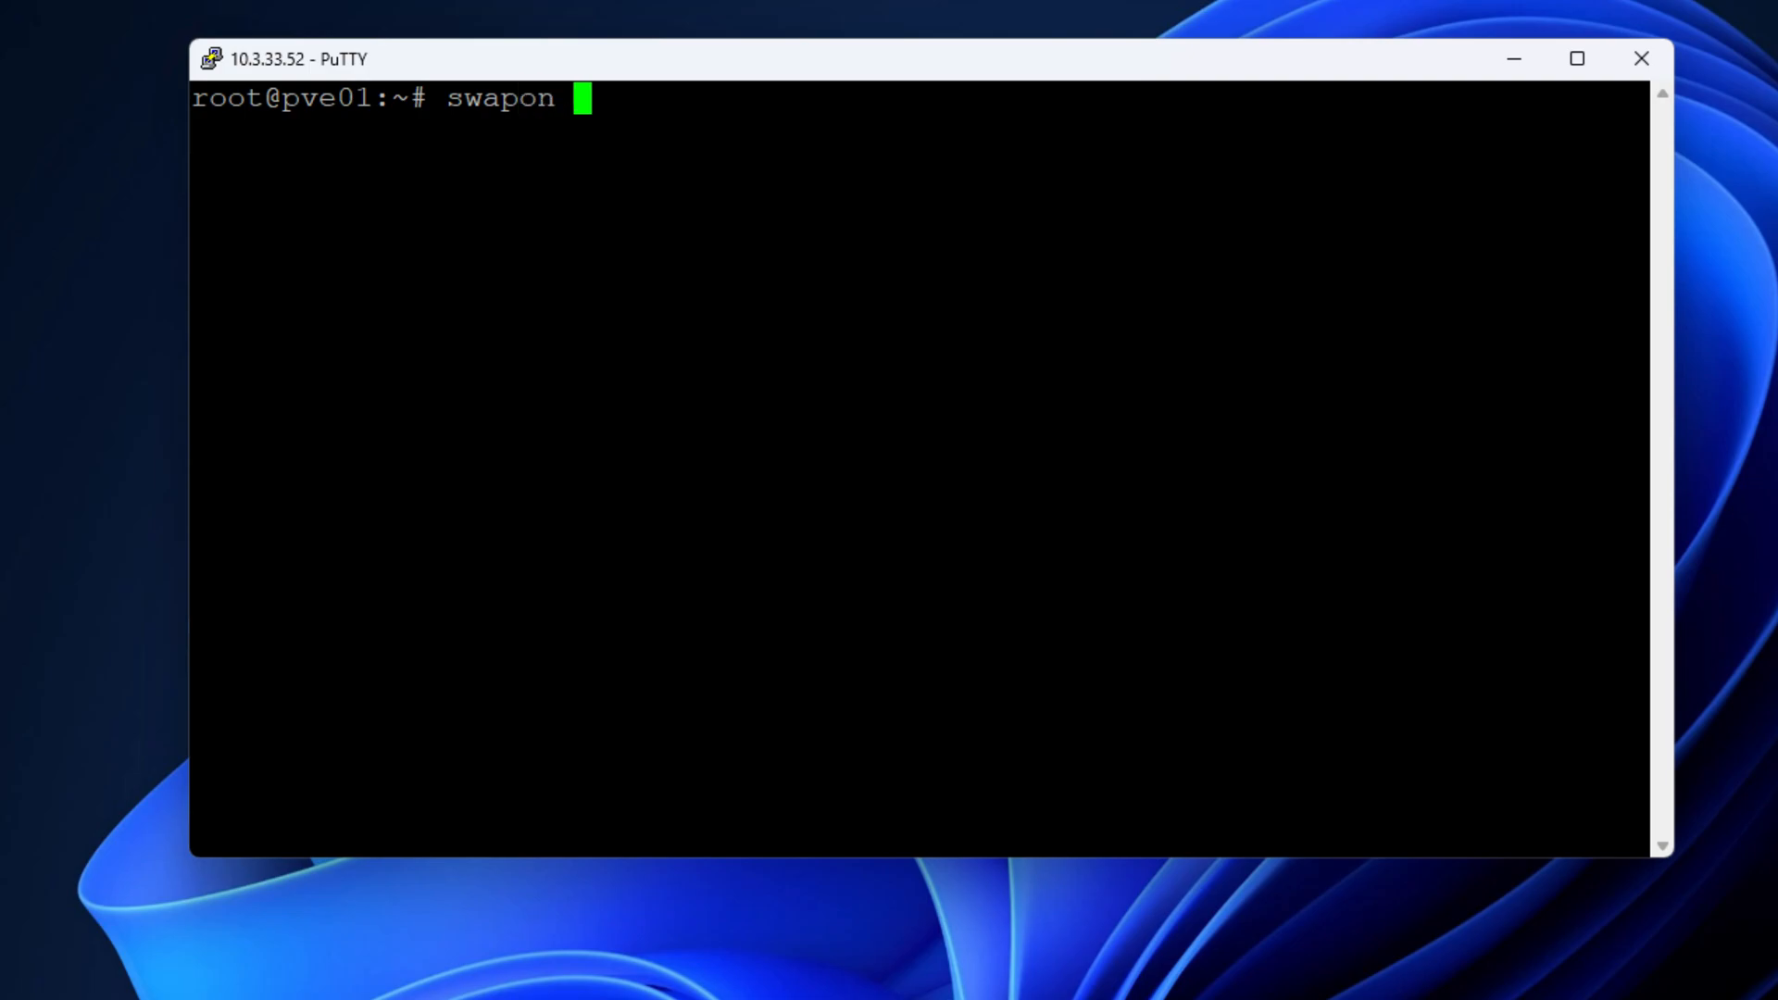
pyautogui.write('--sum')
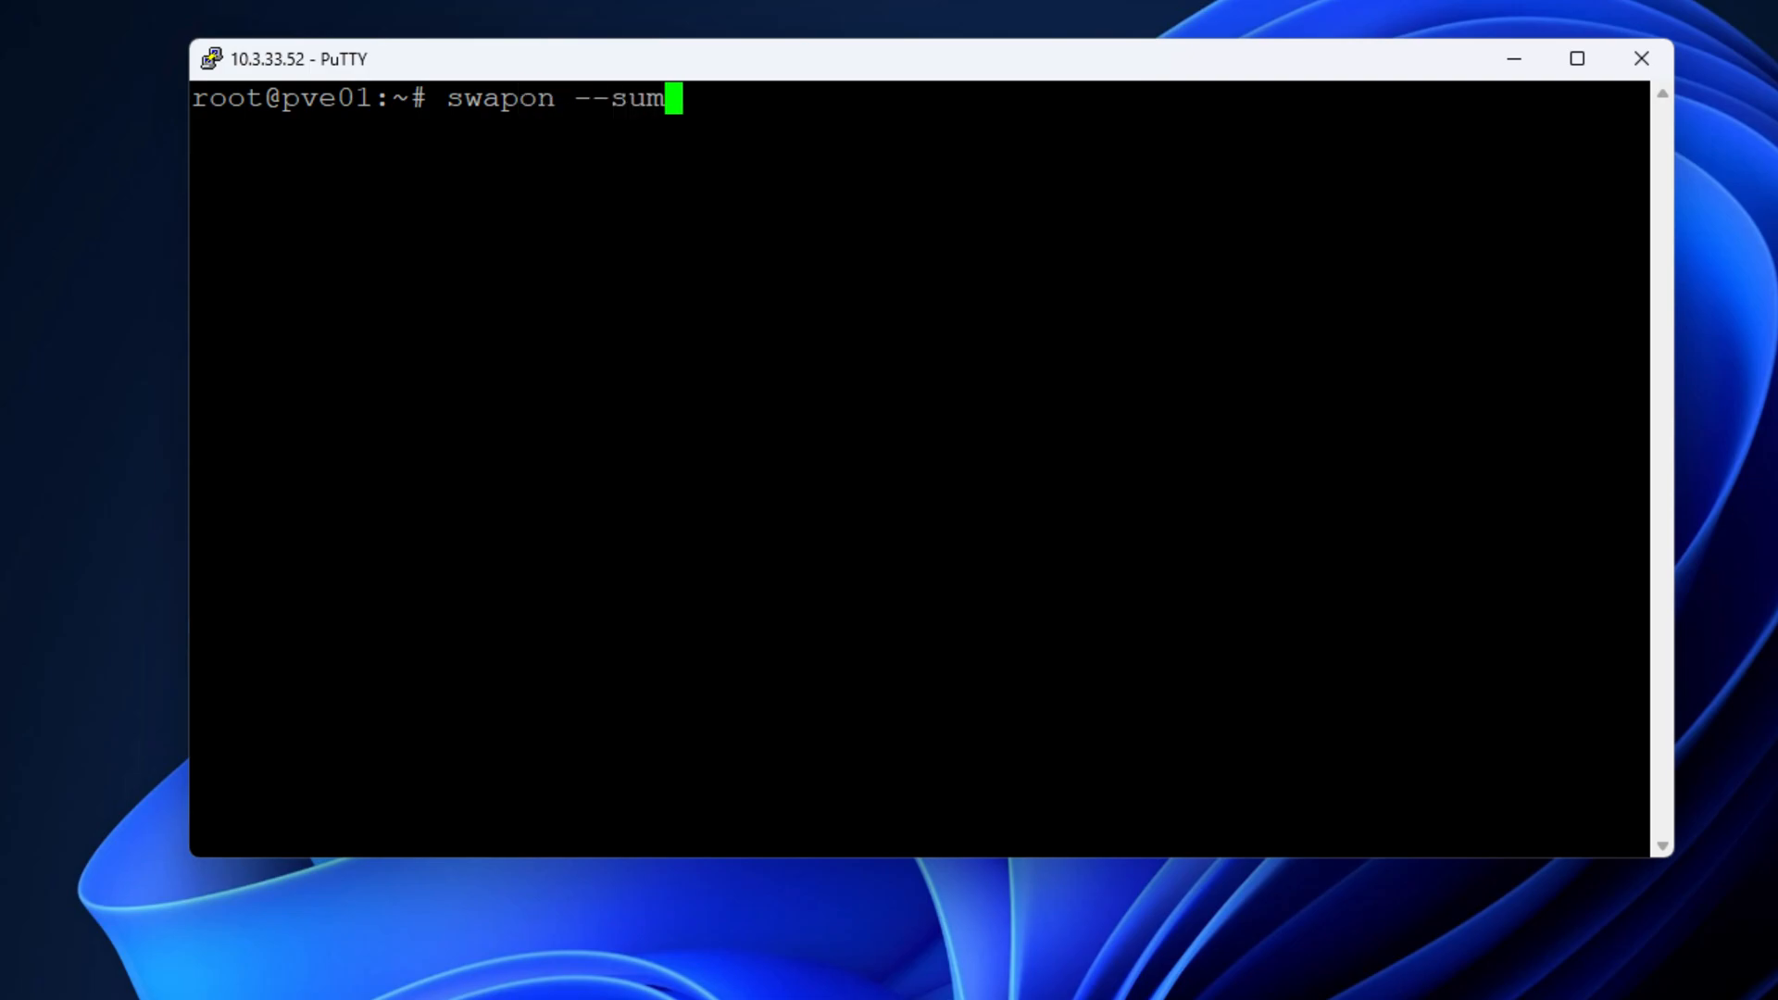
pyautogui.write('mary')
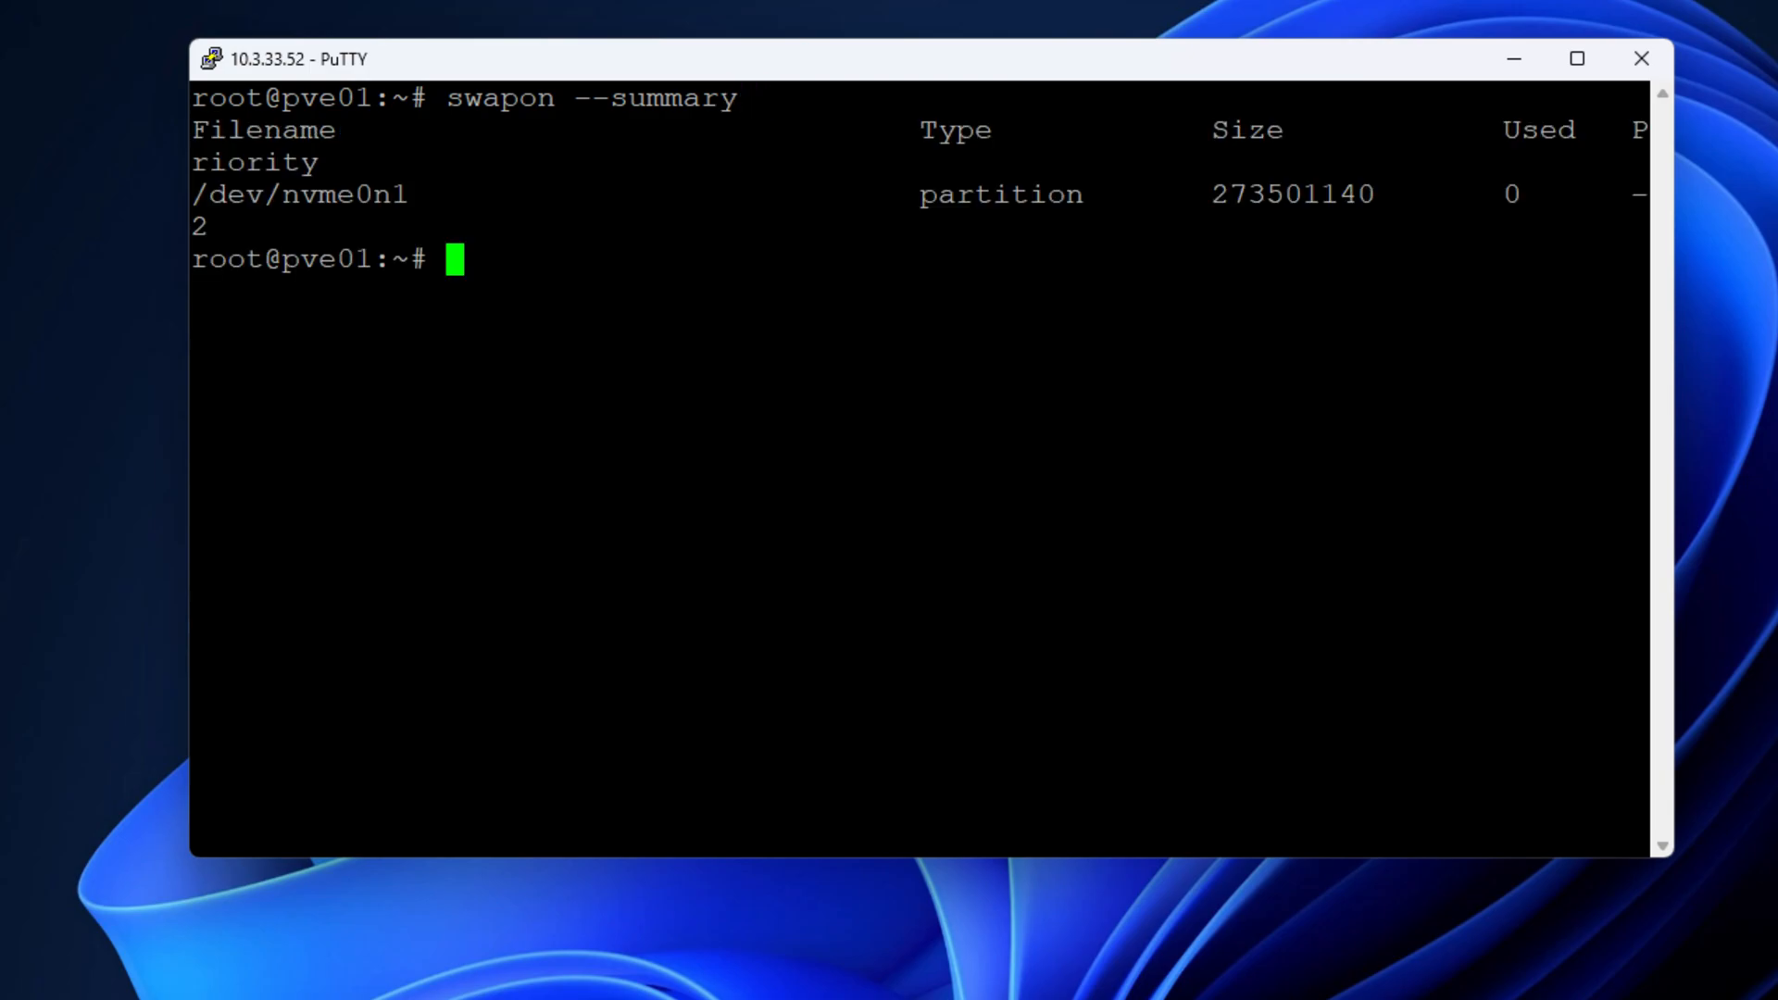
pyautogui.doubleClick(1276, 195)
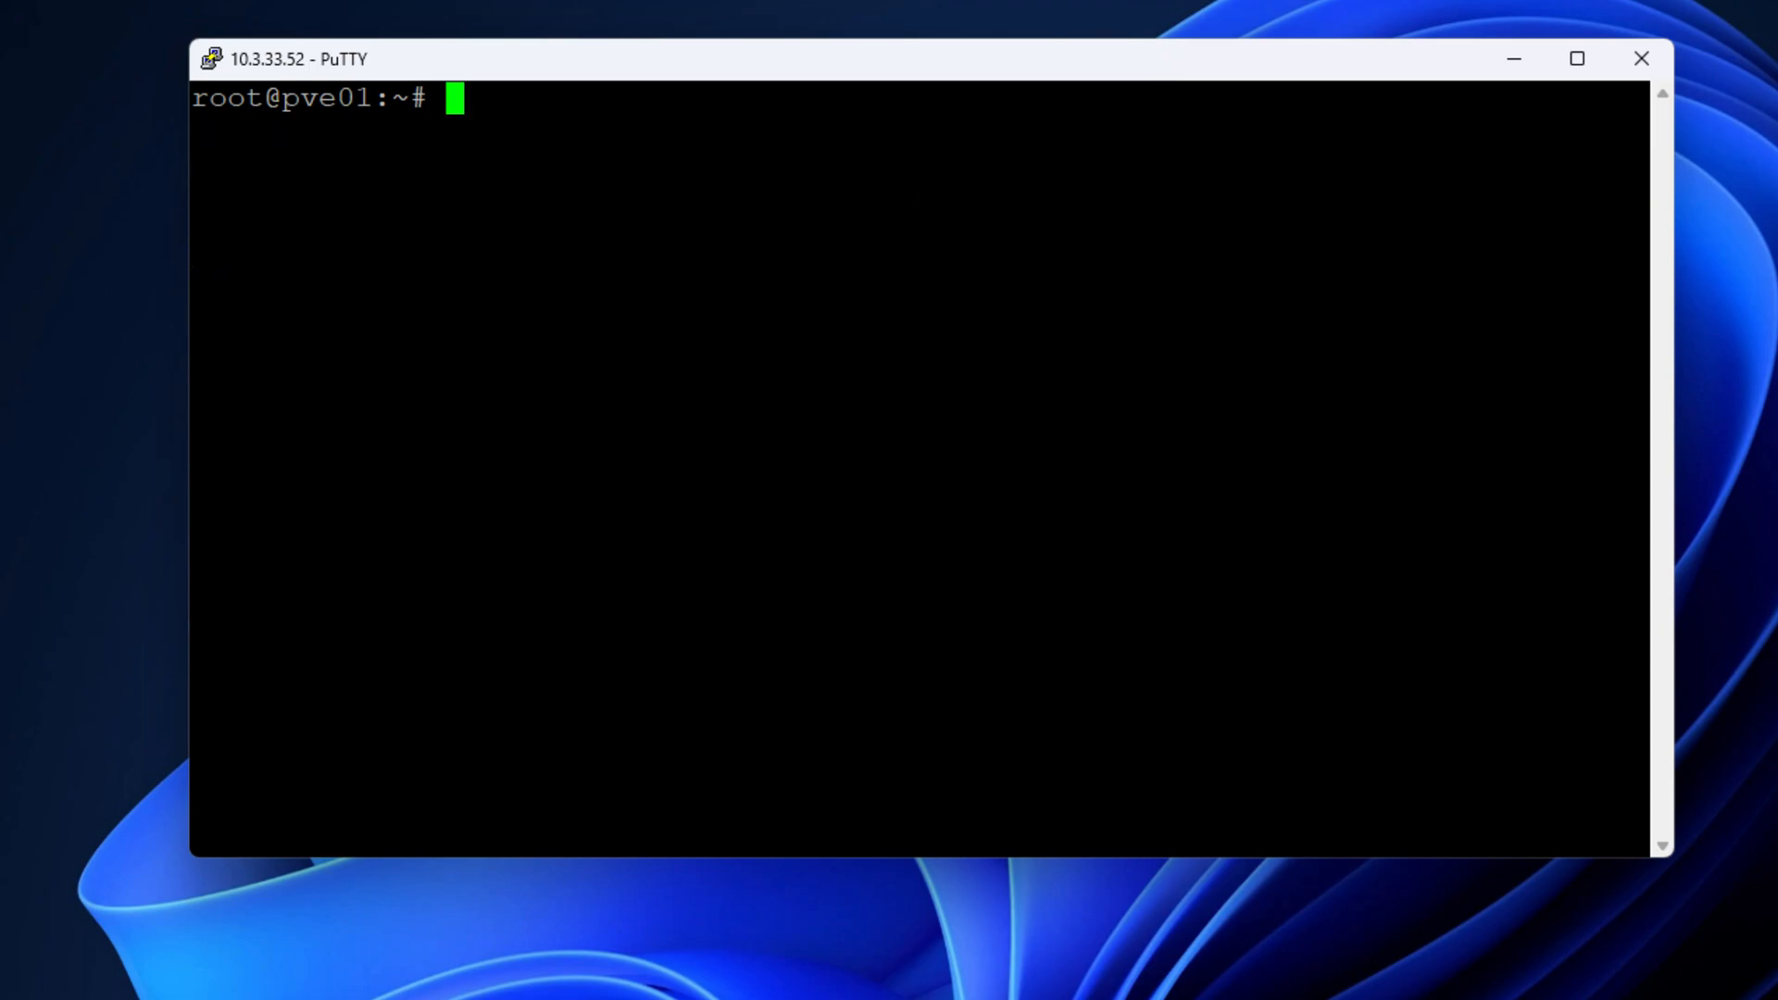
pyautogui.write('echo "/dev/nvme0n1 none swap sw 0 0" | tee -a /etc/fstab')
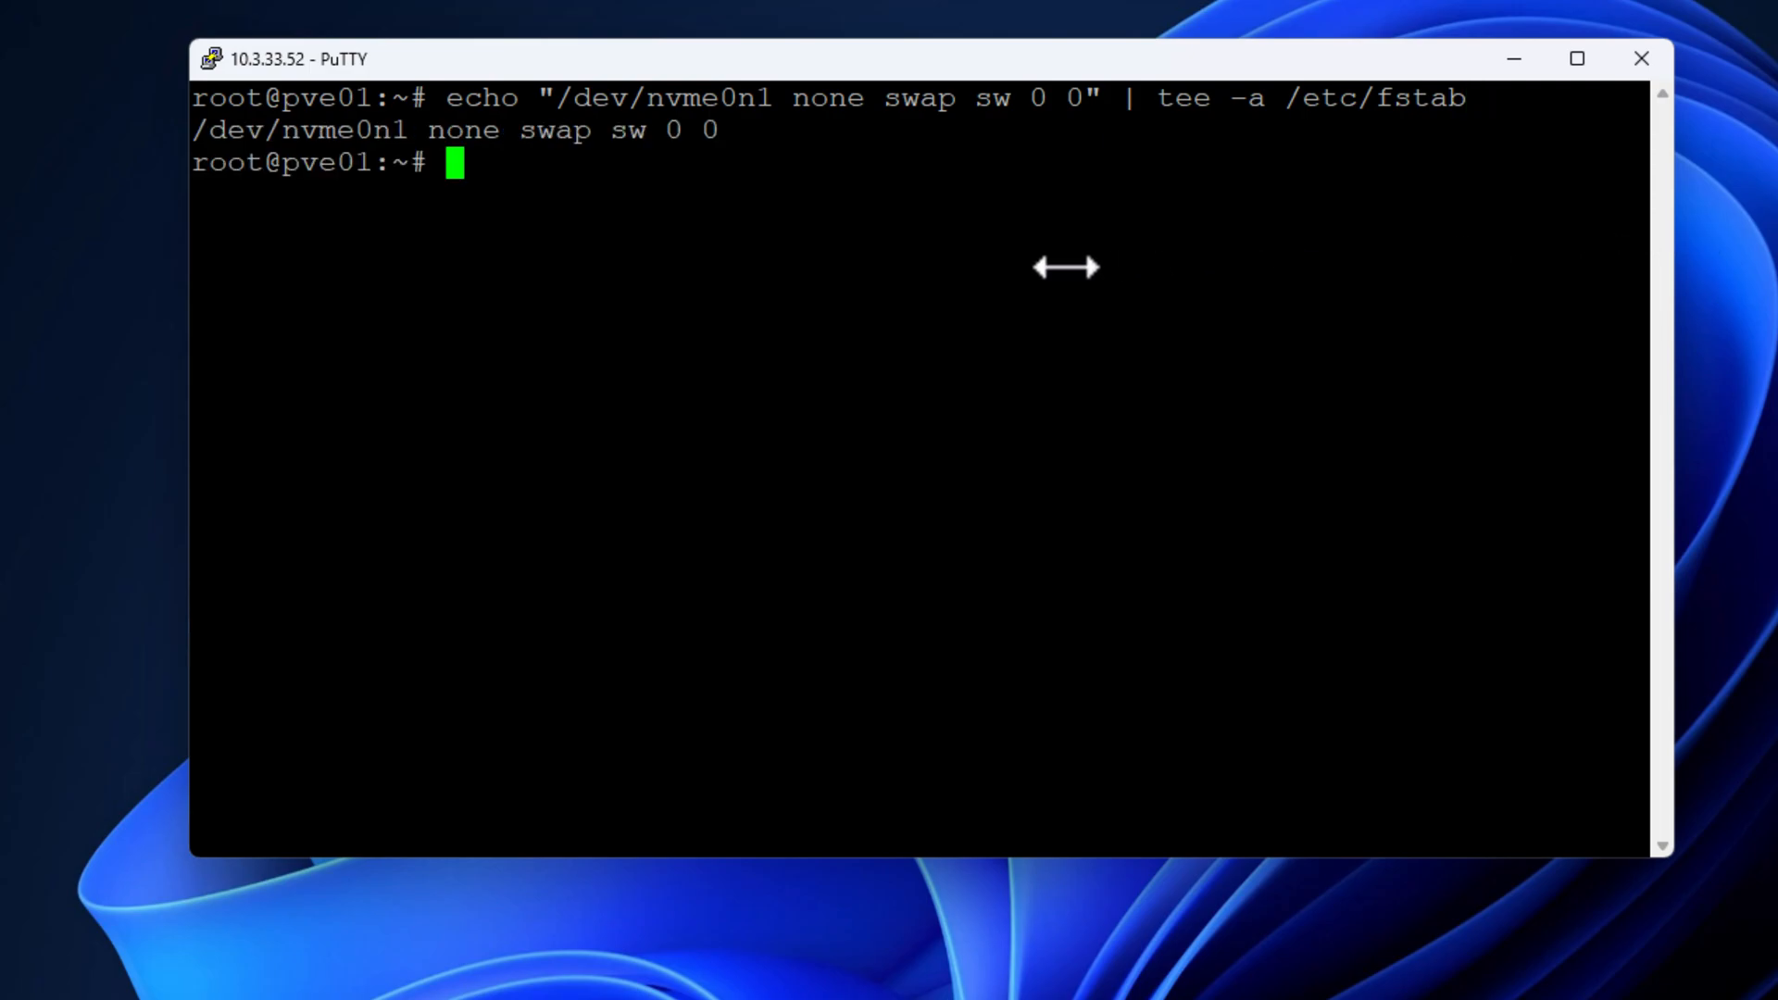
# Step: Comment out the old /dev/pve/swap line in /etc/fstab with nano and save it
pyautogui.write('nano /etc/f')
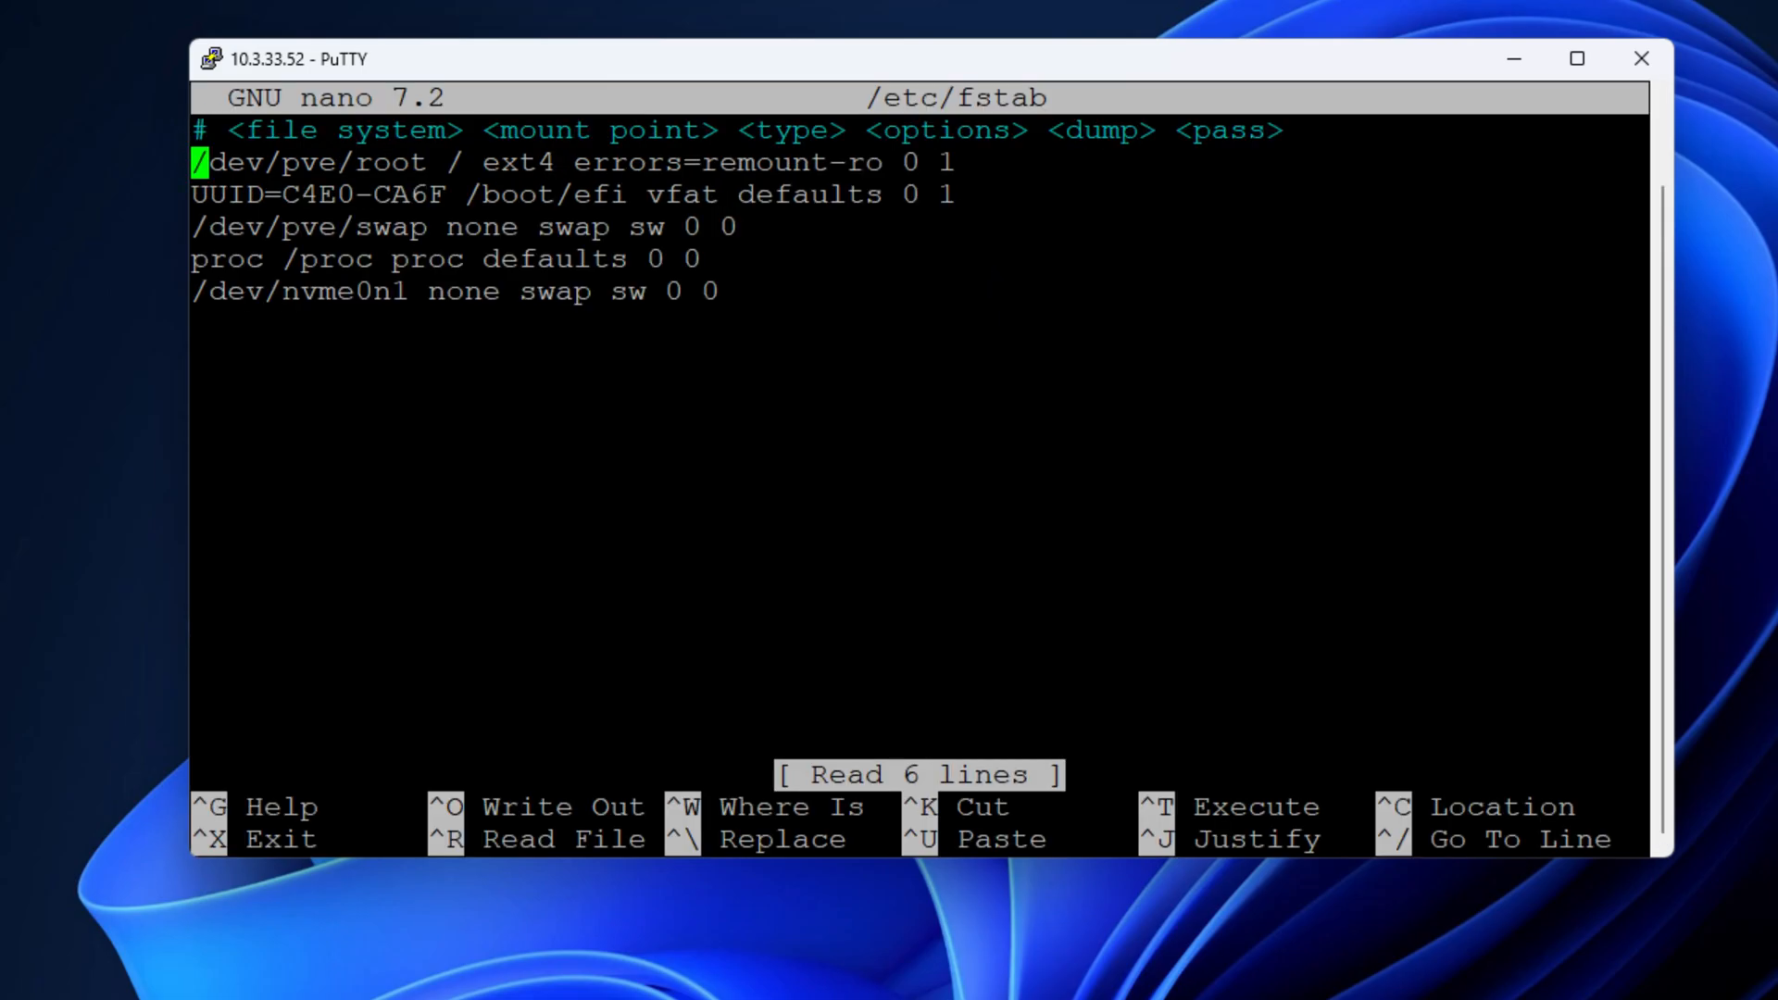
pyautogui.press('Down')
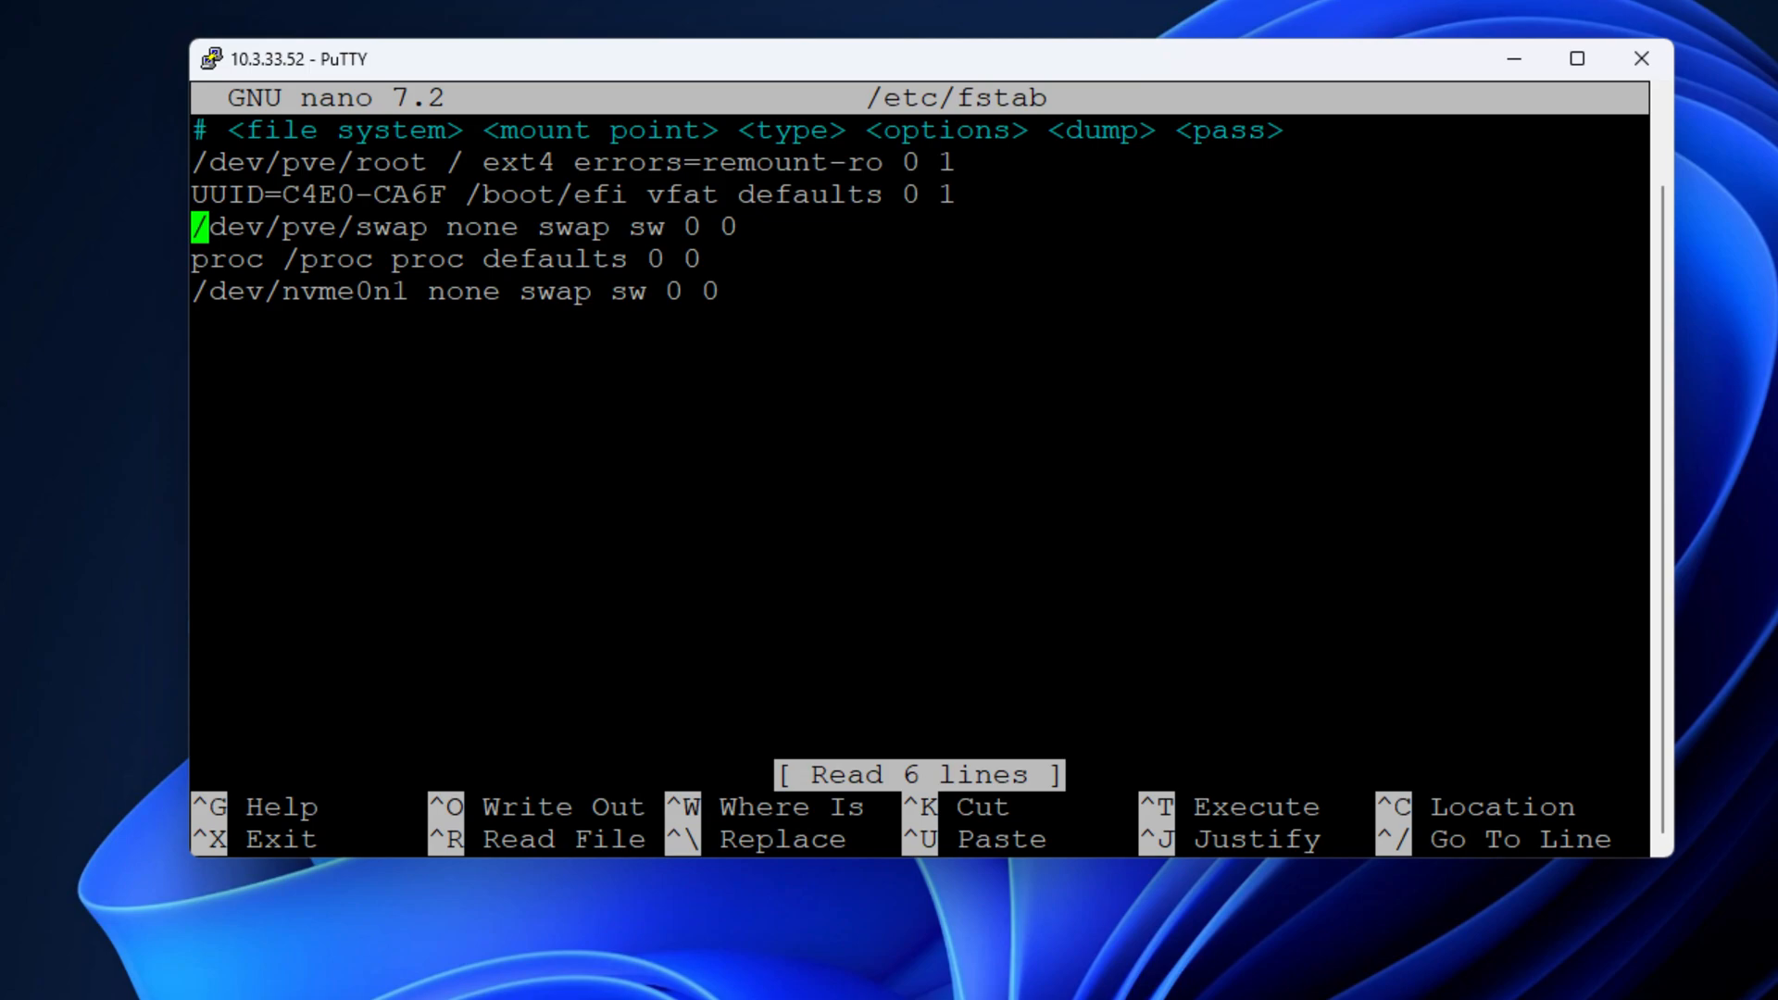
pyautogui.write('#')
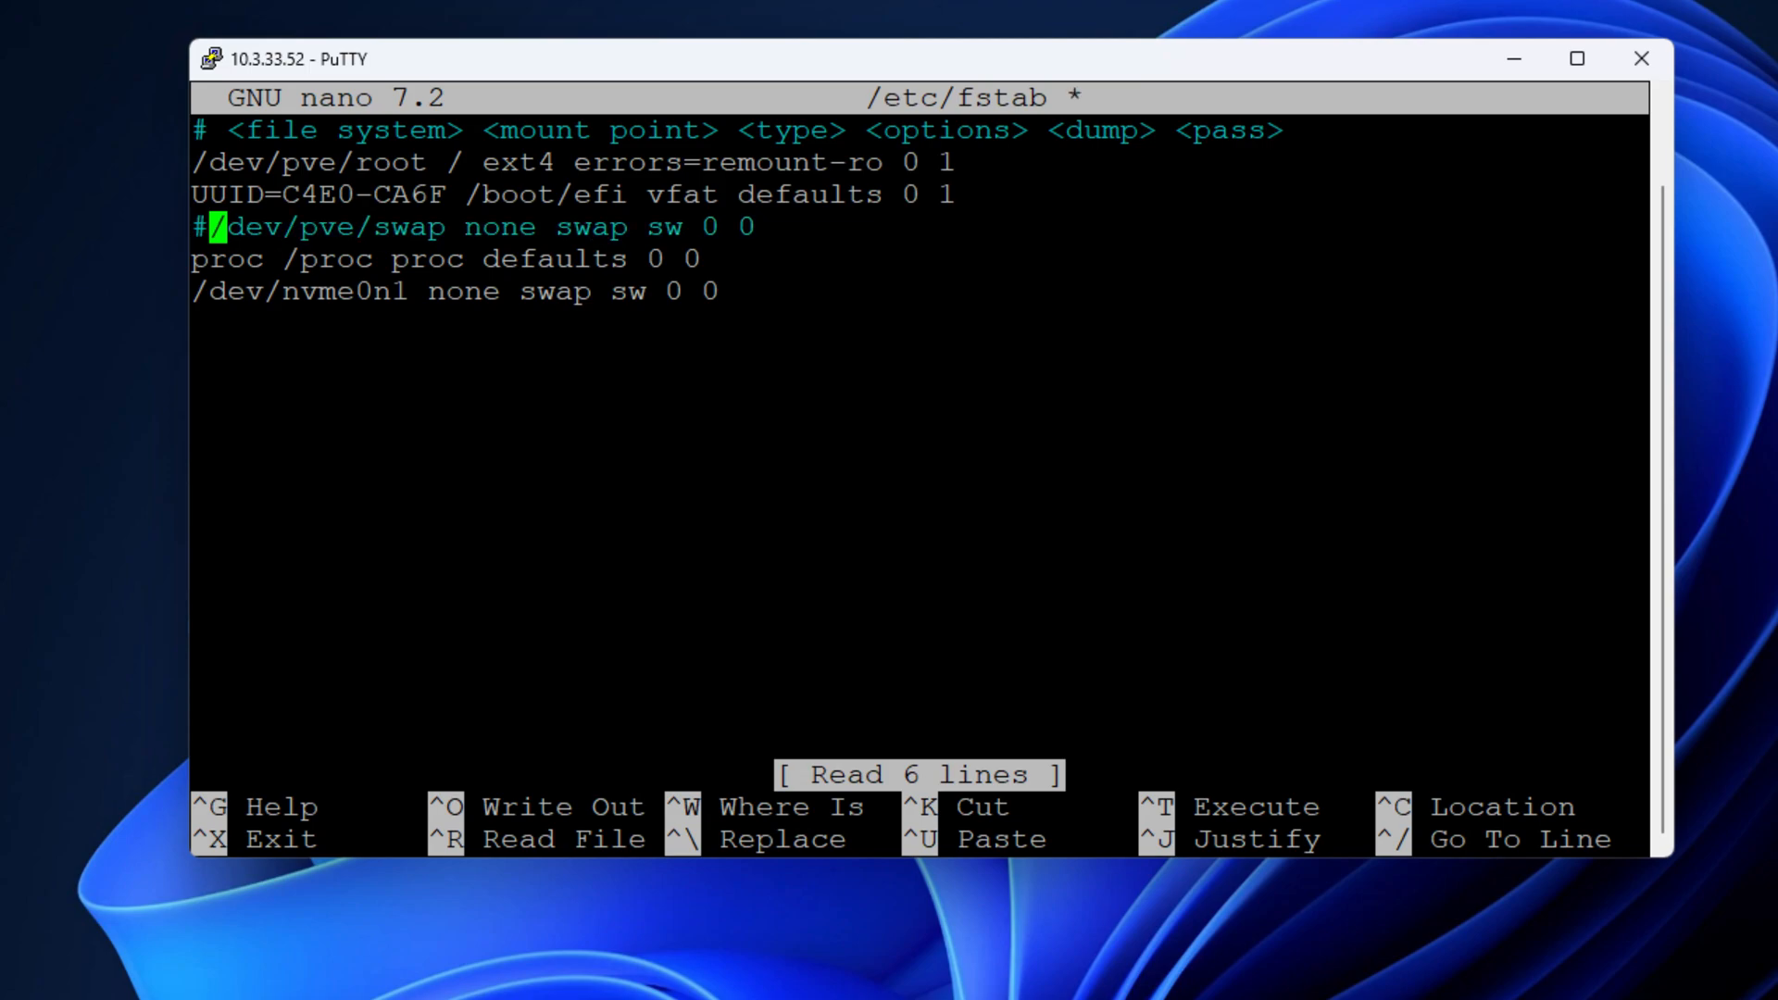
pyautogui.press('ctrl+o')
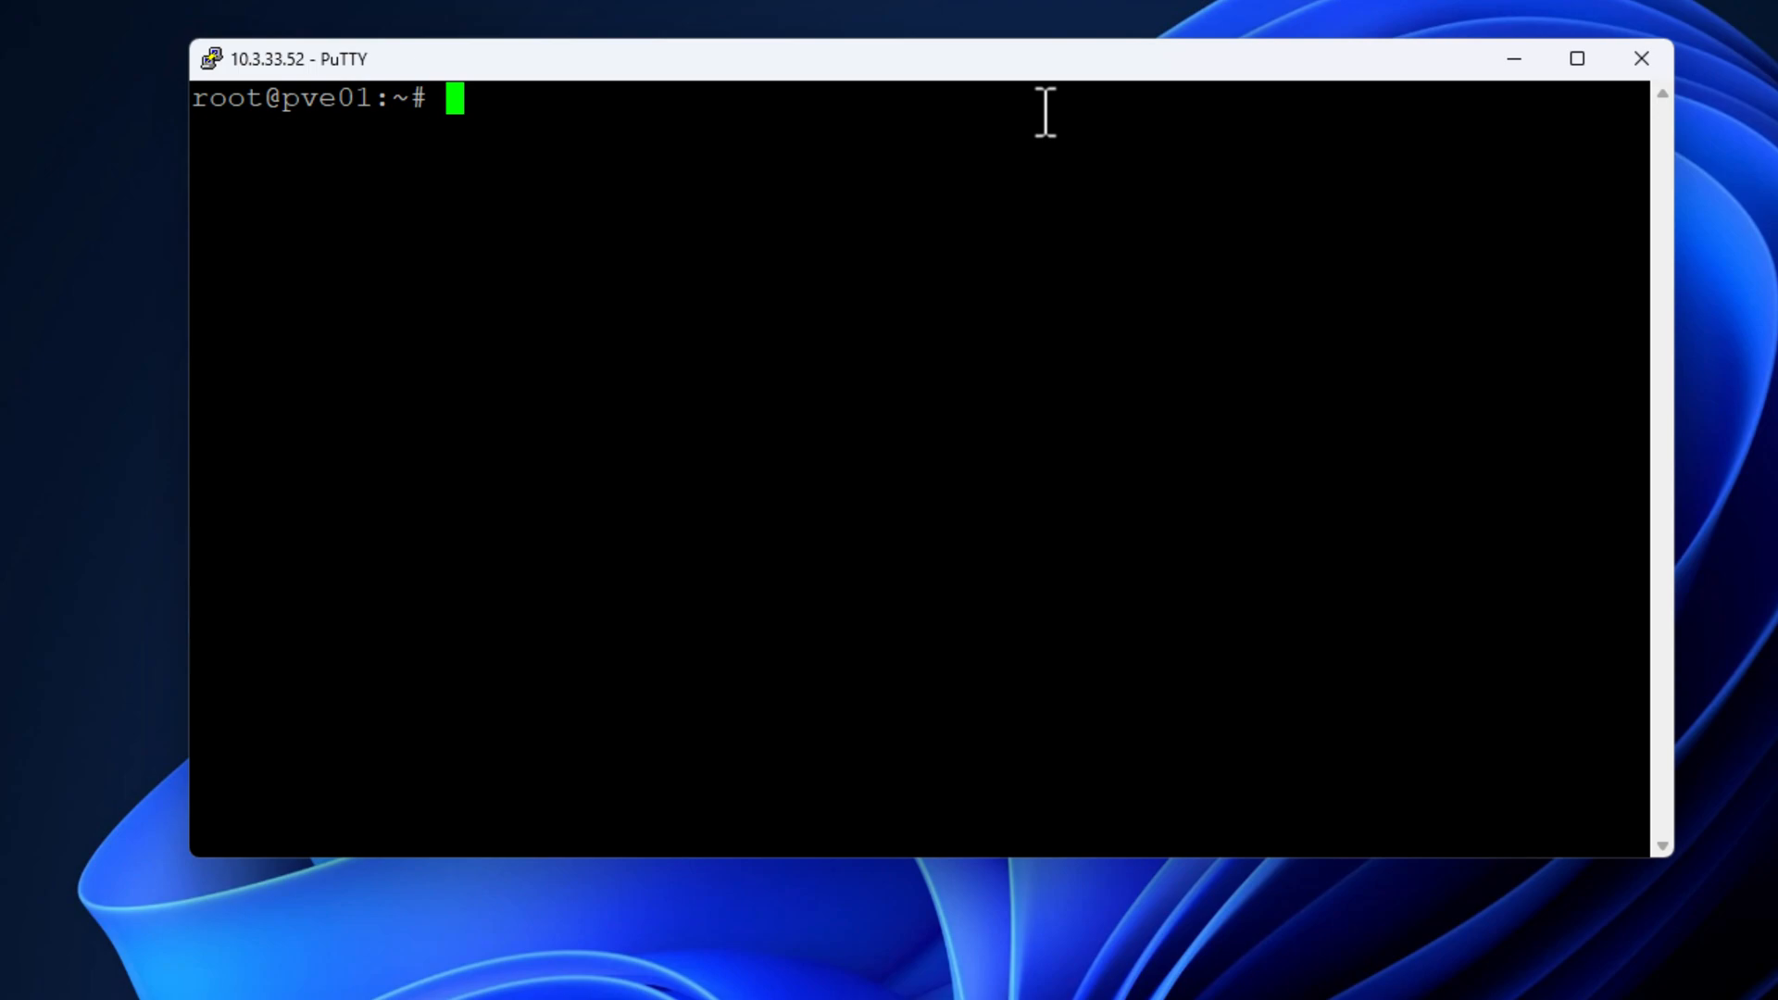
# Step: Set vm.swappiness to 75 with sysctl -w and confirm the value reads 75
pyautogui.write('sysctl -w vm.swappiness=75')
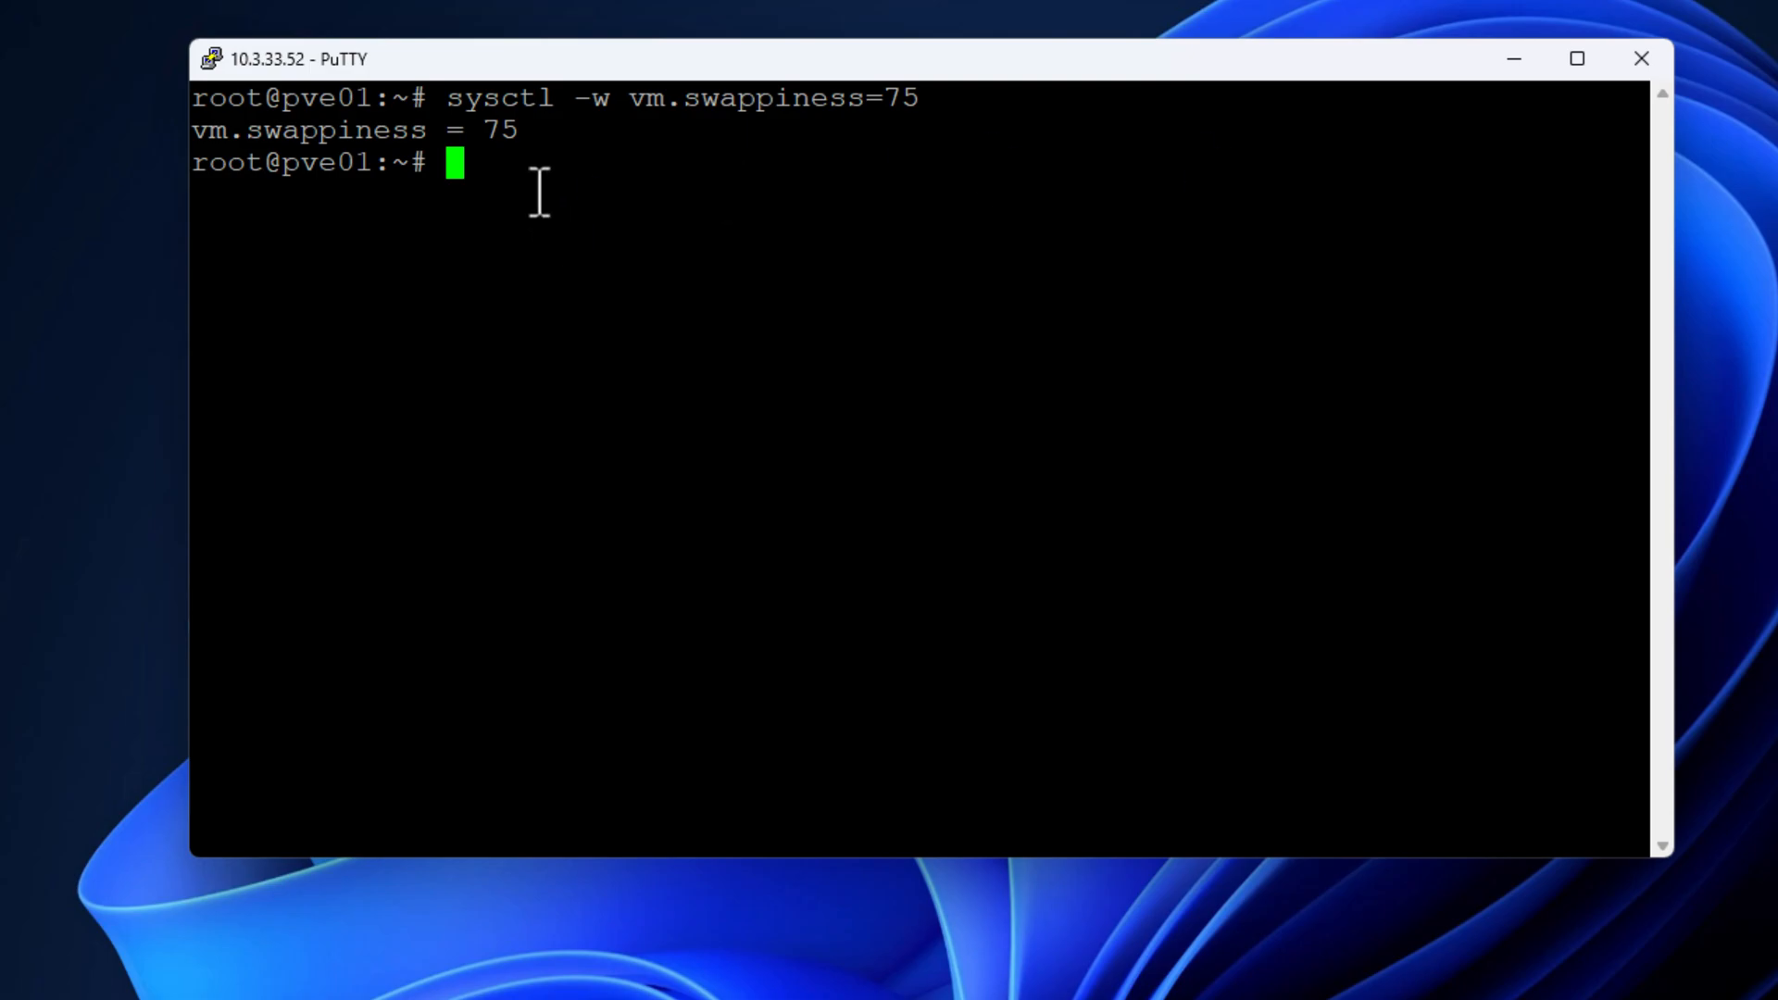
pyautogui.write('sysctl vm.swappiness')
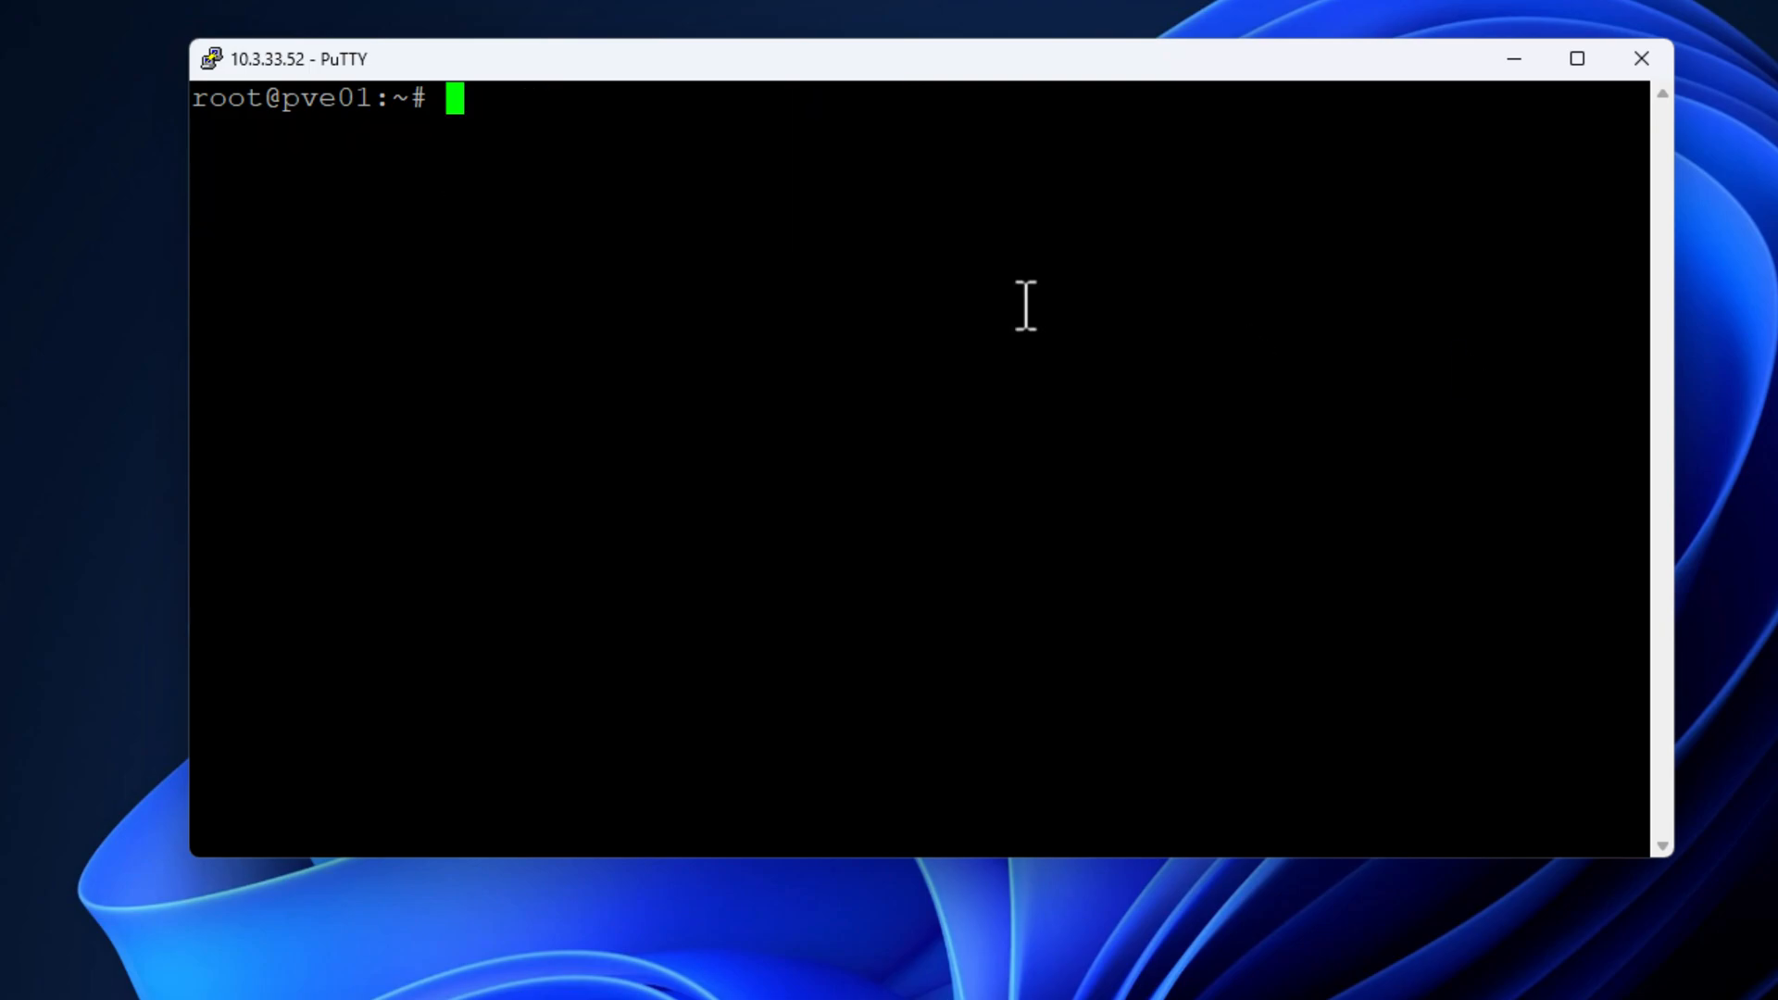
# Step: Append vm.swappiness=75 to /etc/sysctl.conf and reload settings with sysctl -p
pyautogui.write('echo "vm.swappiness=75" | tee -a /etc/sysctl.conf')
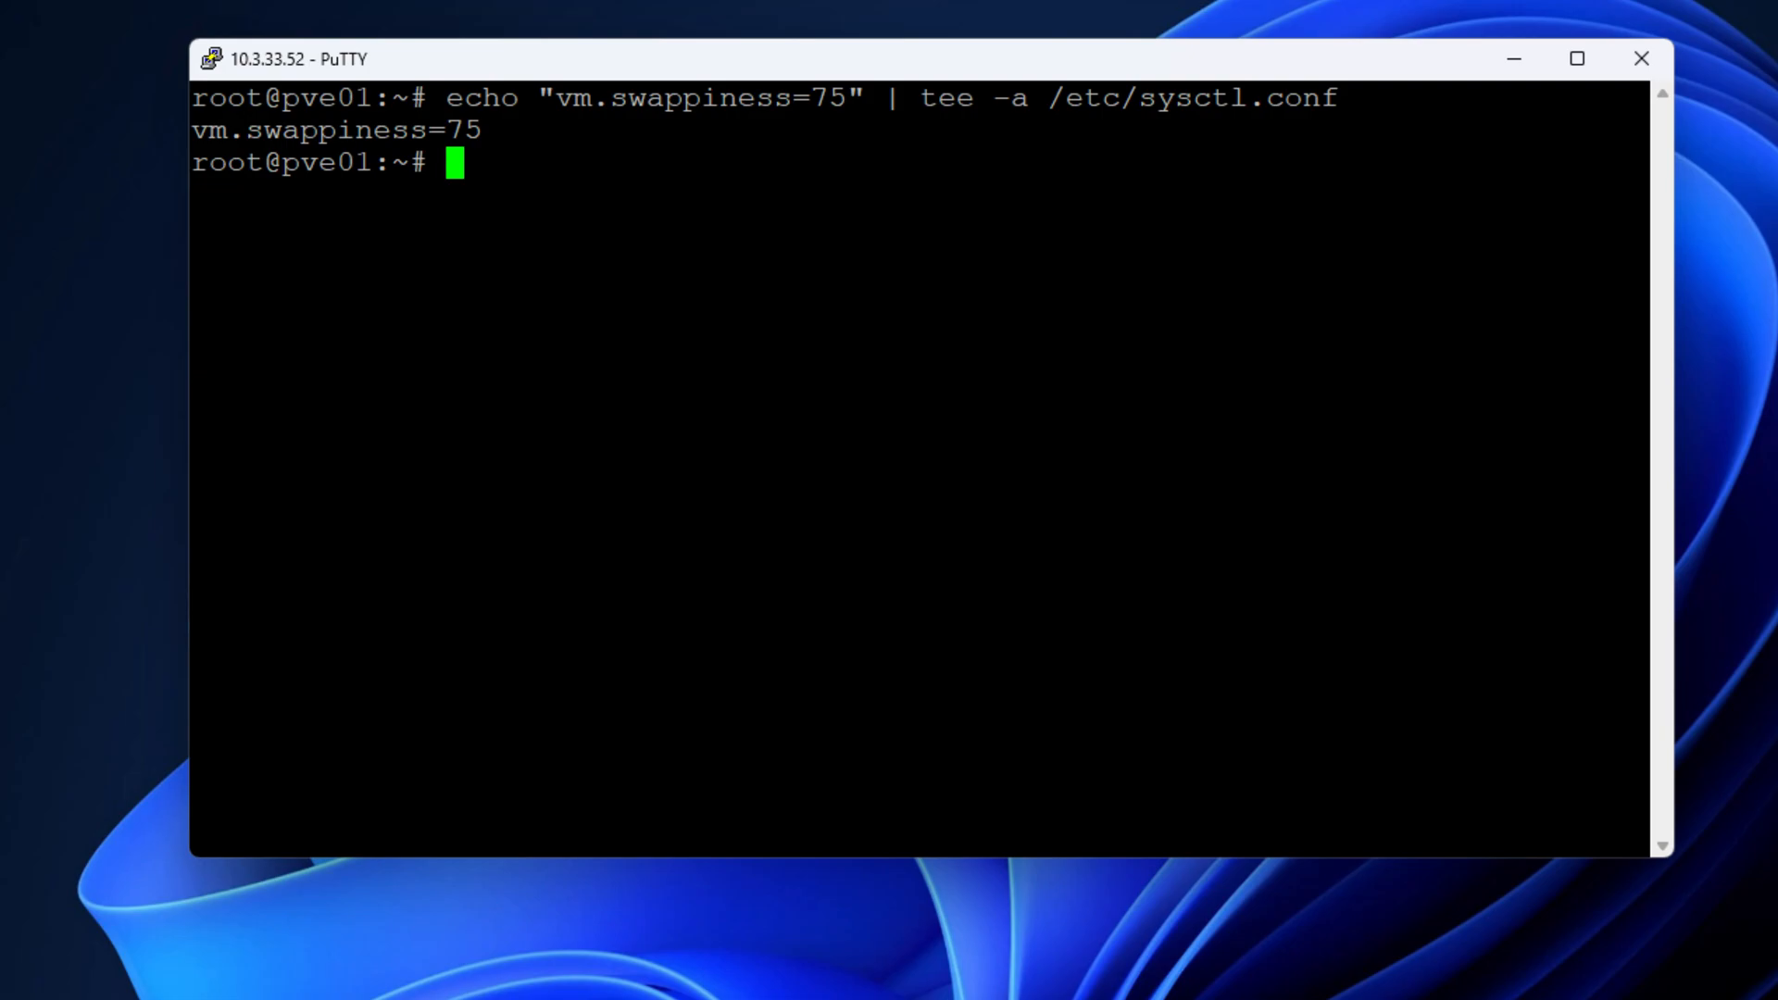
pyautogui.write('sysctl -p')
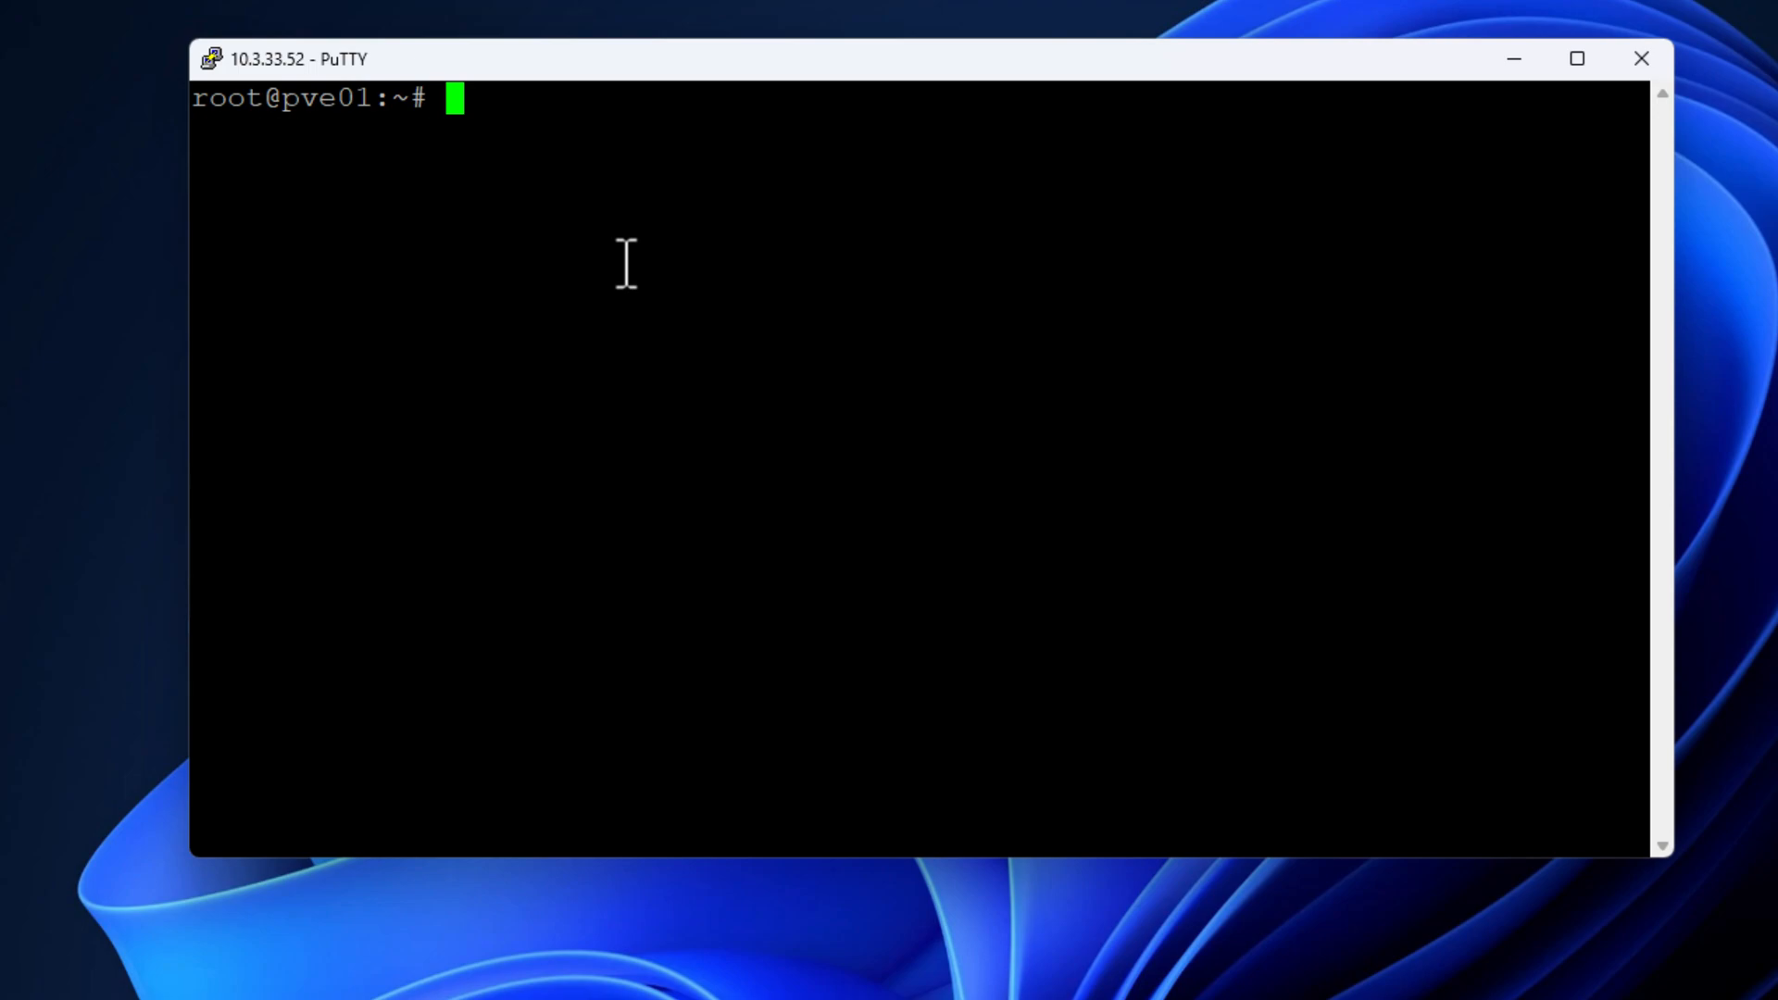
# Step: Append vm.page-cluster=0 to /etc/sysctl.conf
pyautogui.write('echo "vm.page-cluster=0" | tee -a /etc/sysctl.conf')
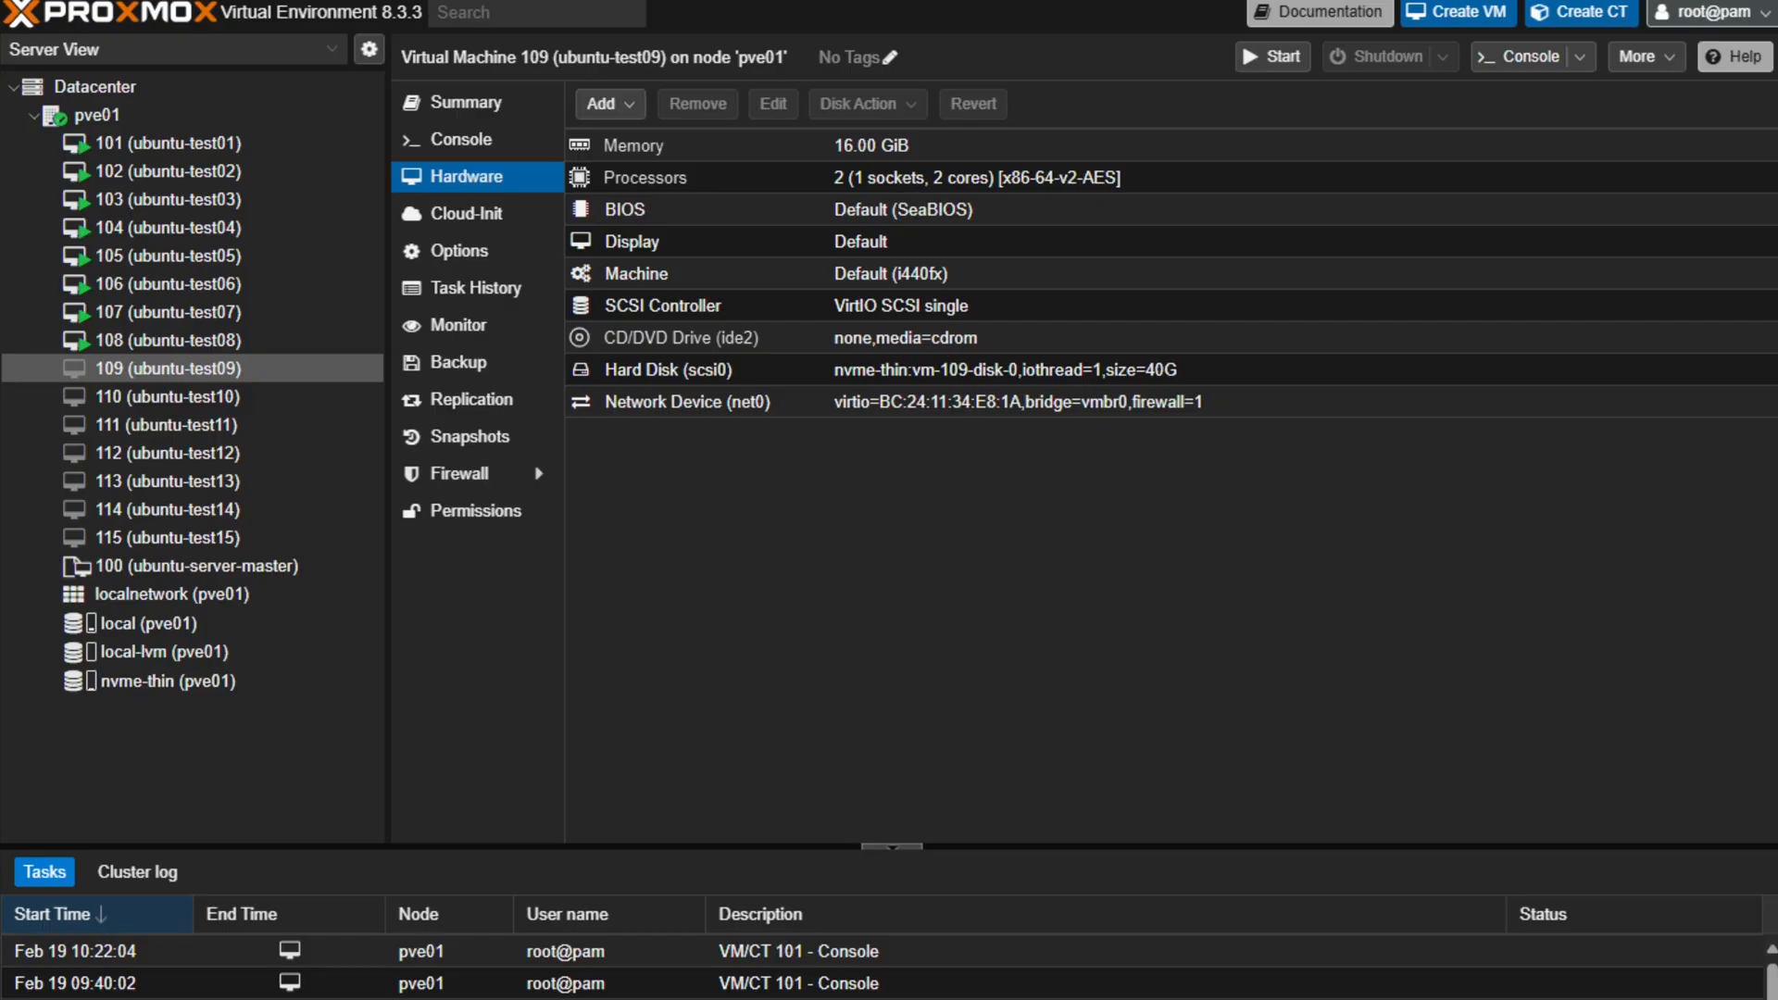
pyautogui.moveTo(128, 745)
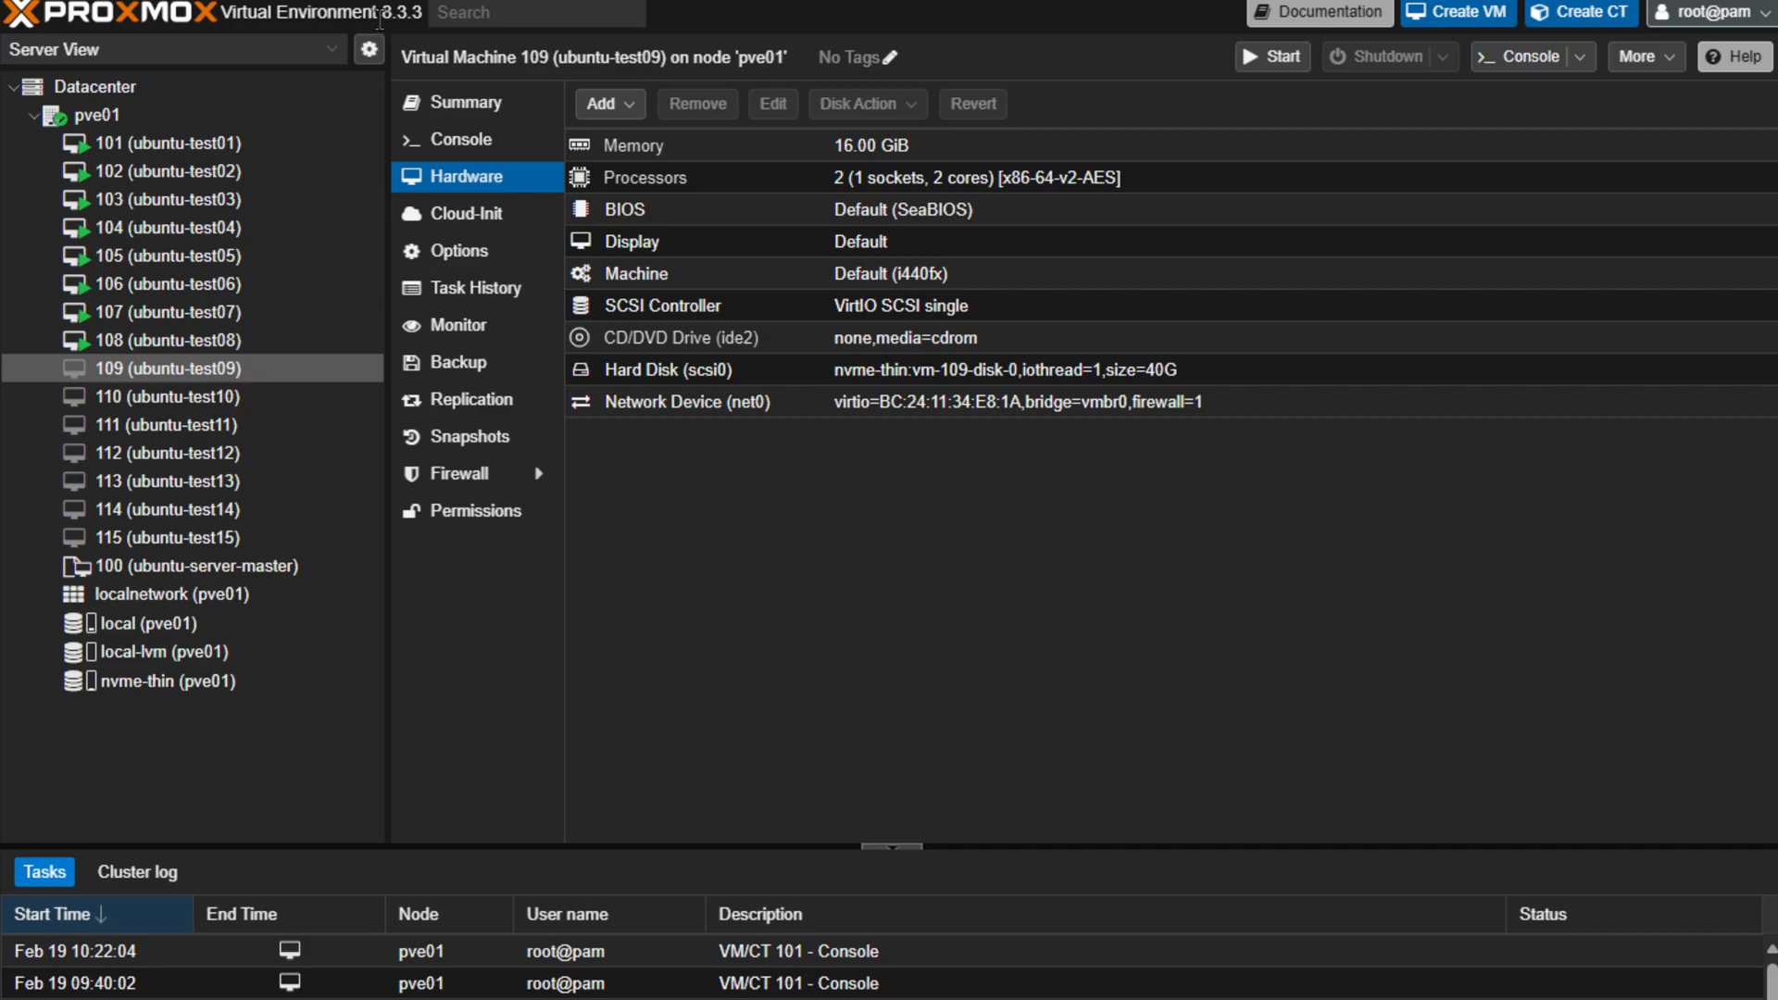
pyautogui.doubleClick(397, 13)
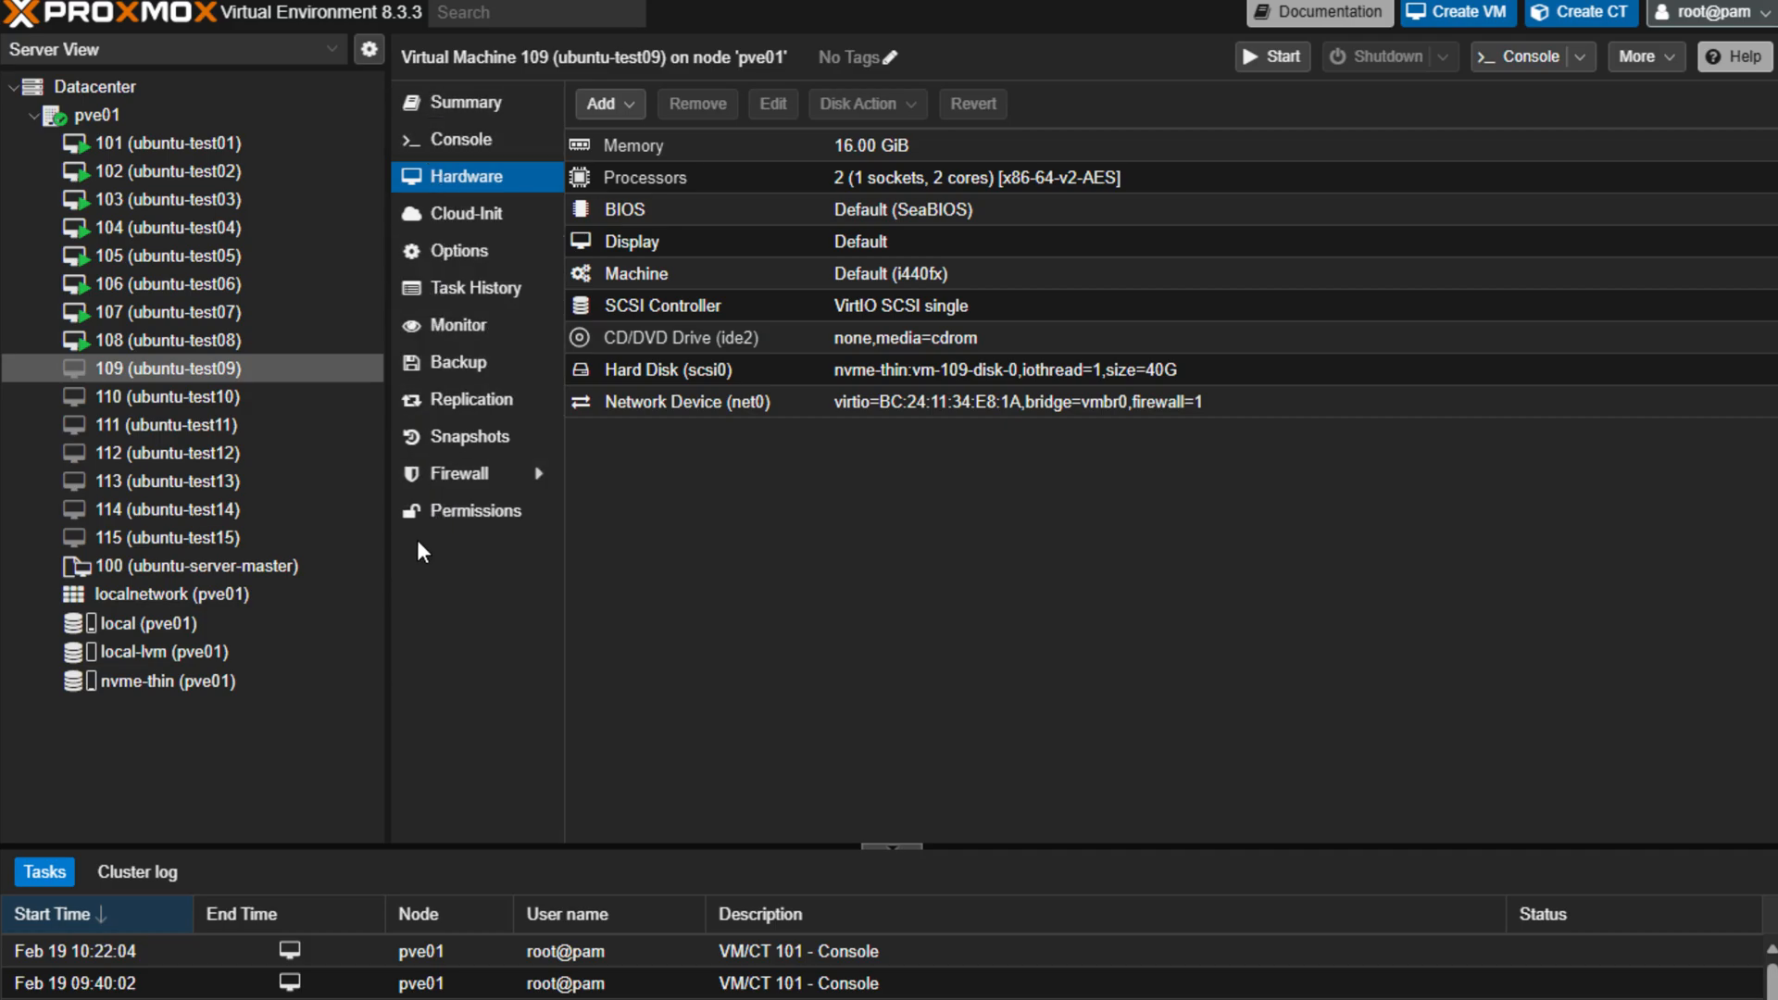
pyautogui.moveTo(166, 142)
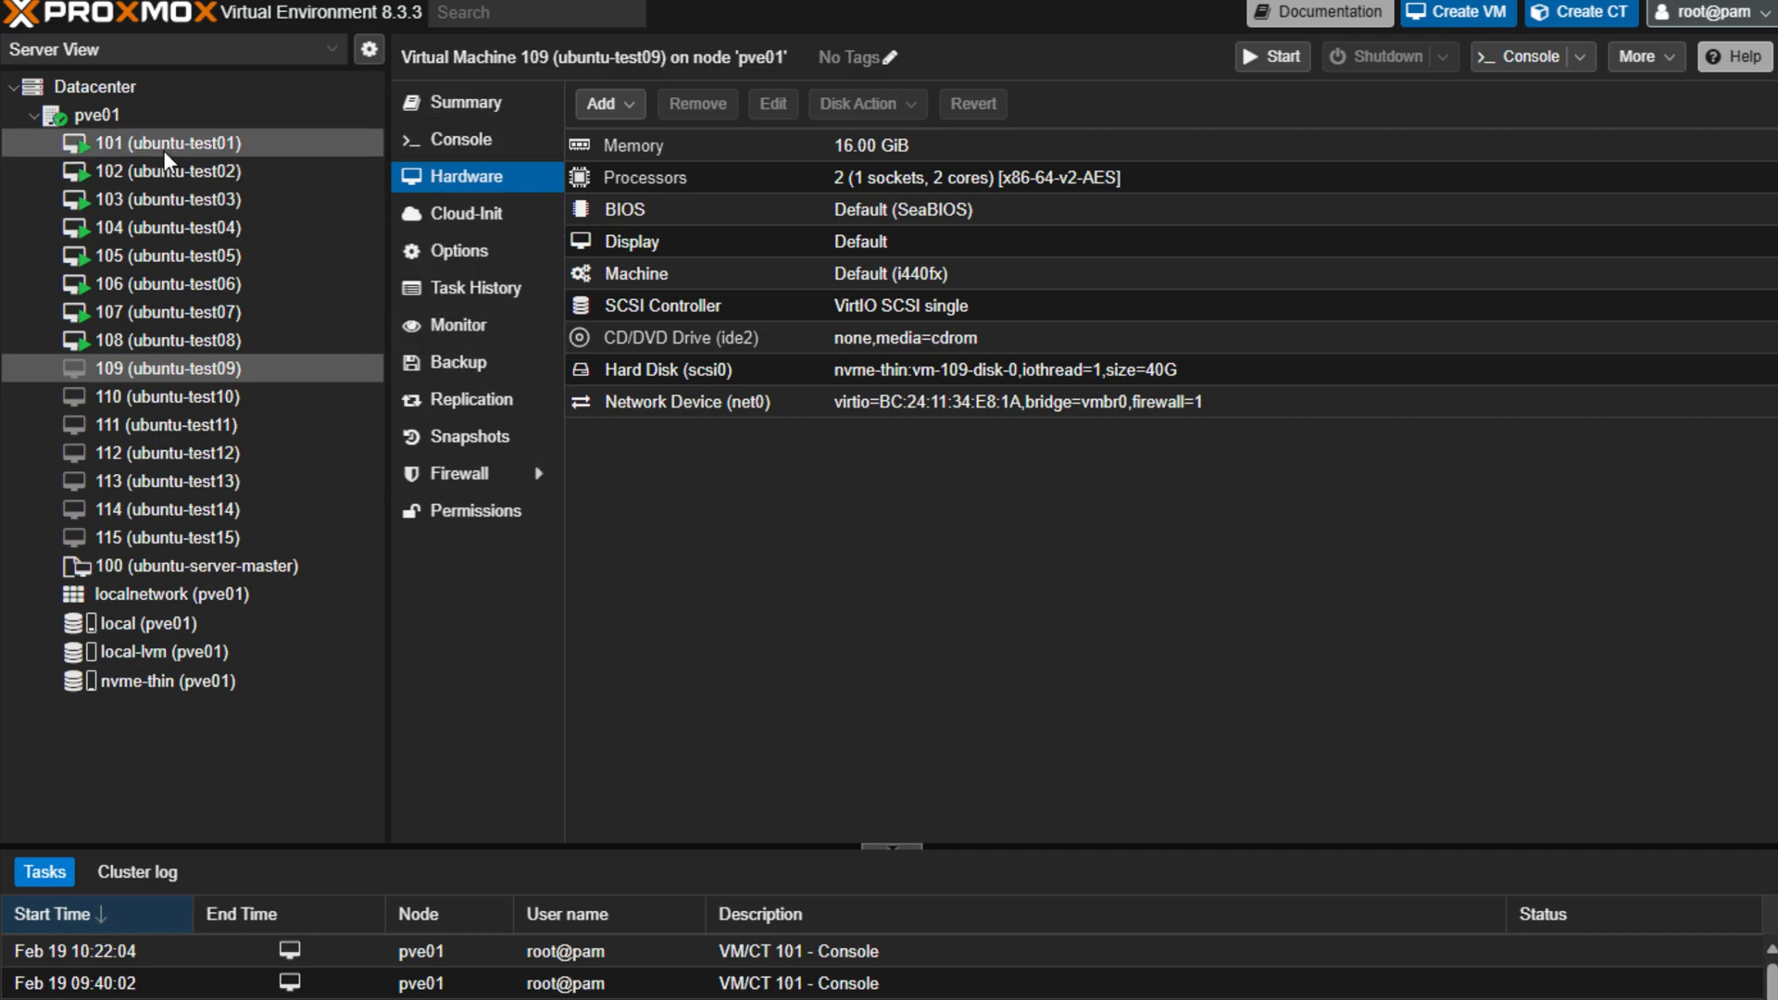
pyautogui.moveTo(113, 118)
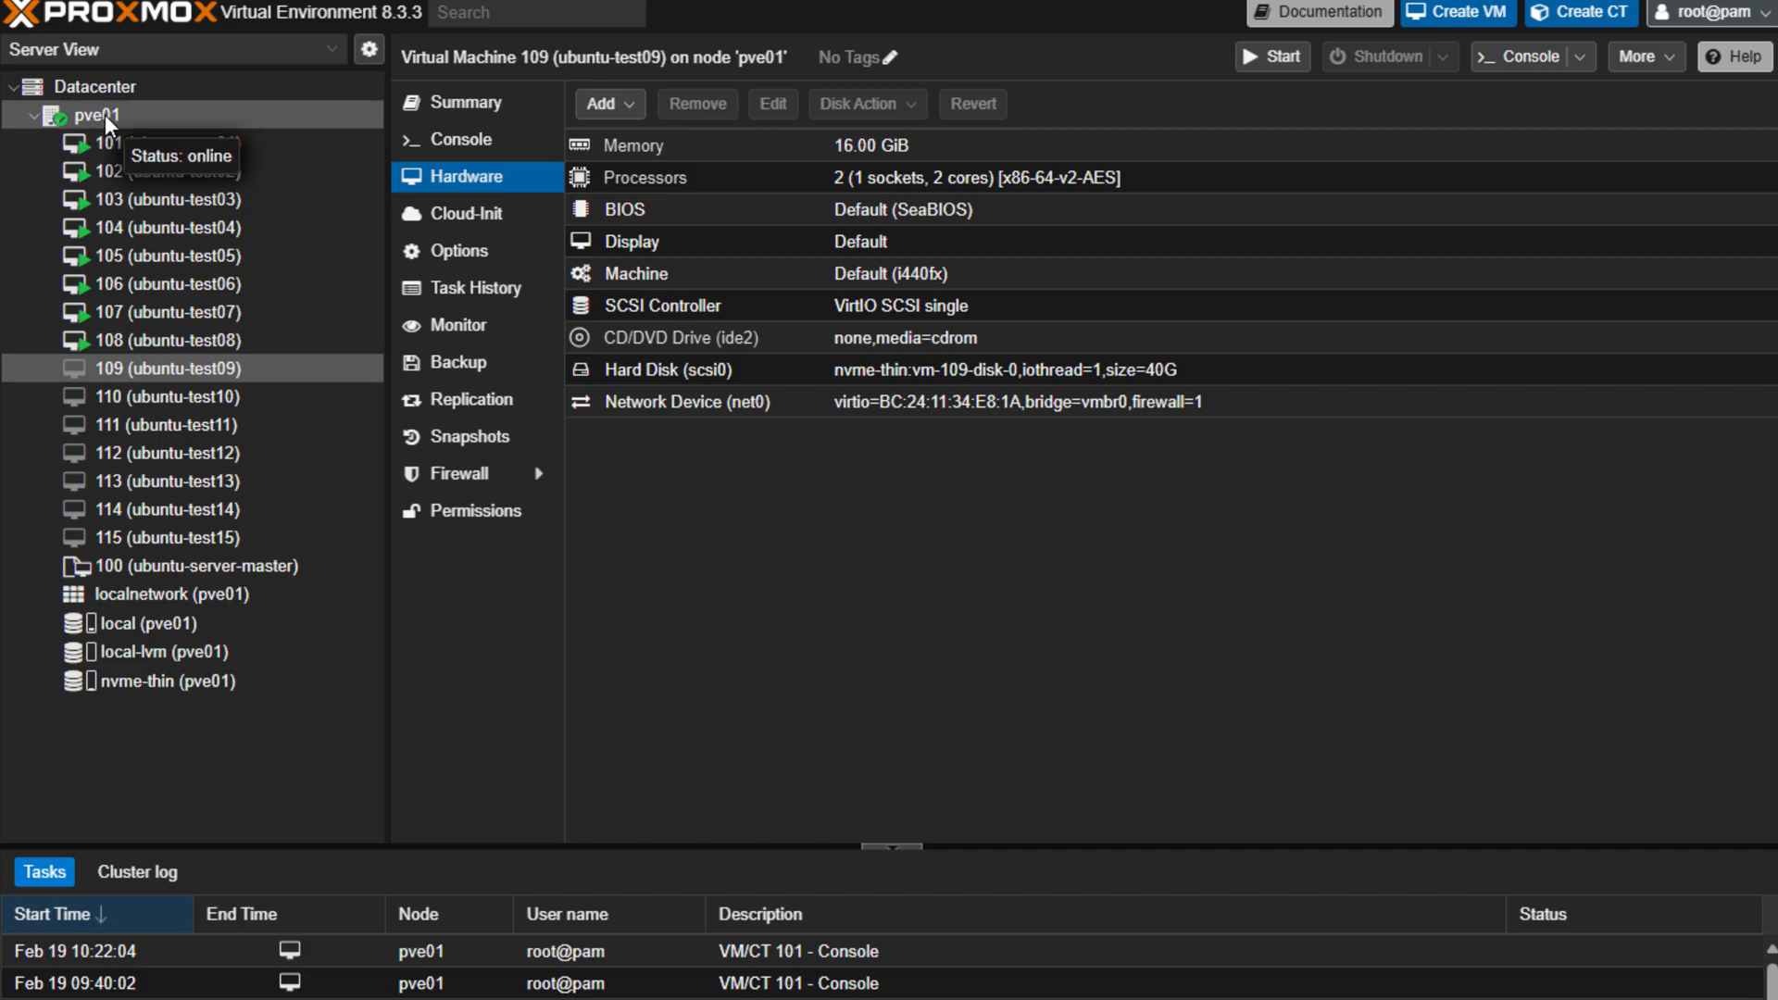
pyautogui.click(87, 113)
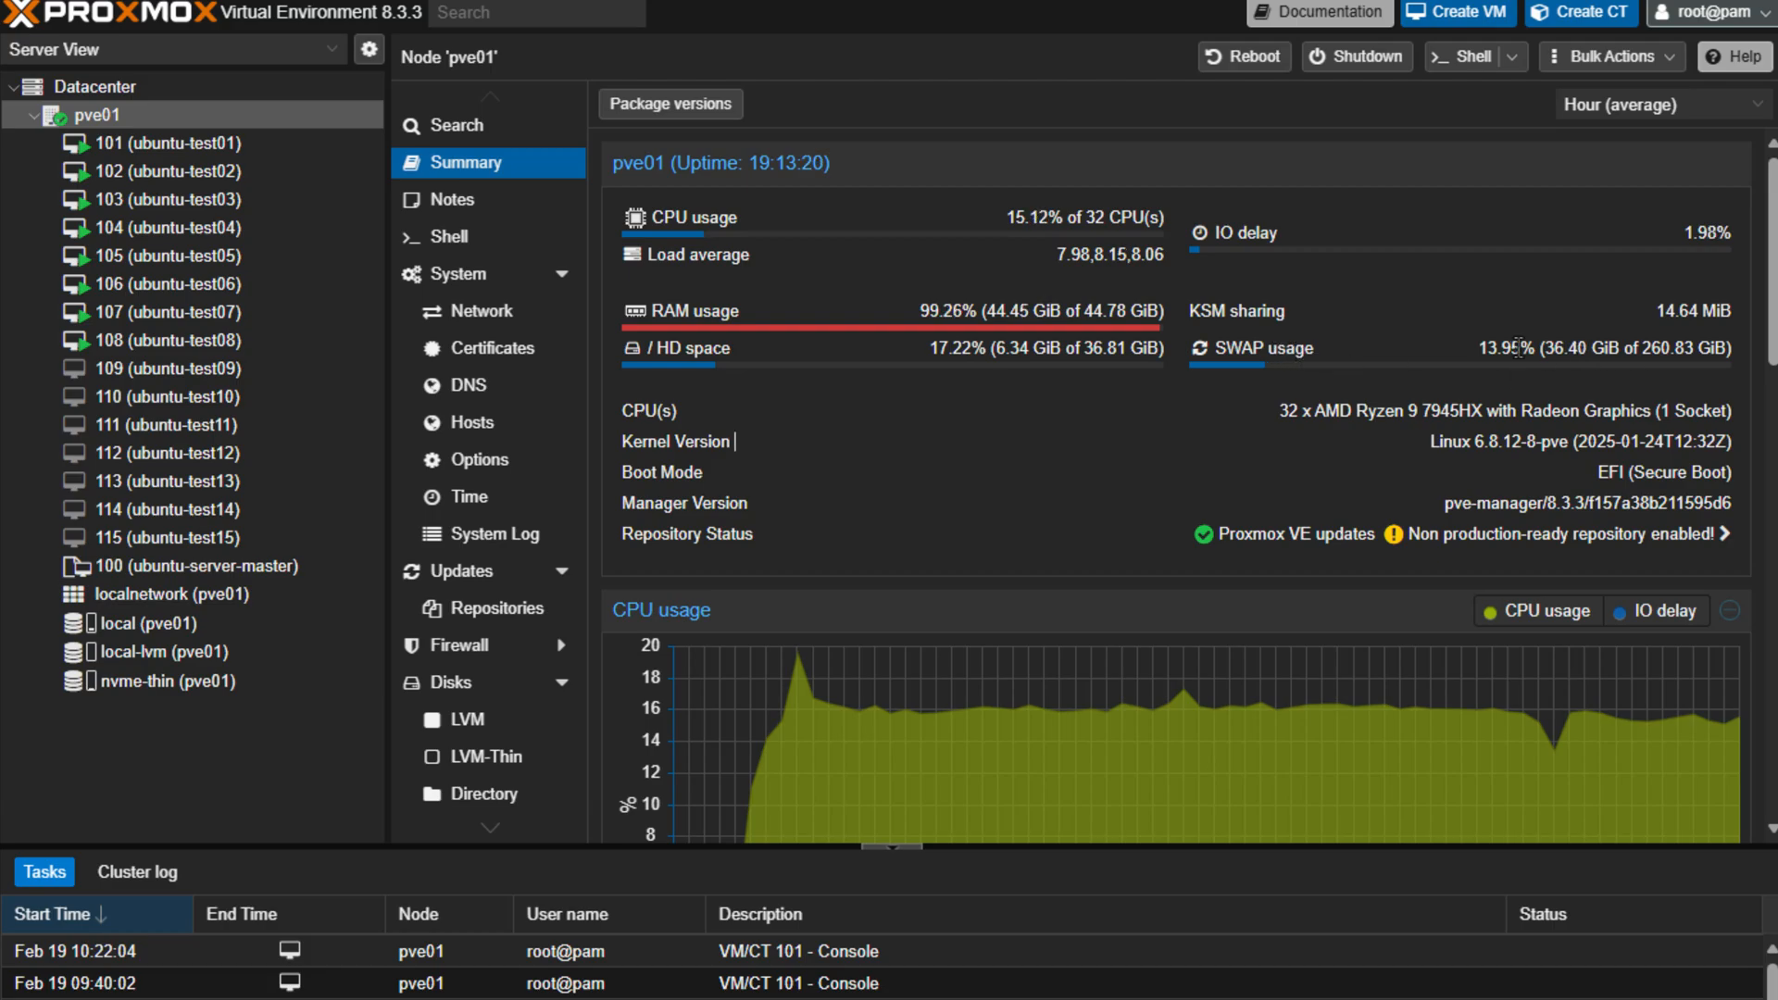
pyautogui.moveTo(896, 326)
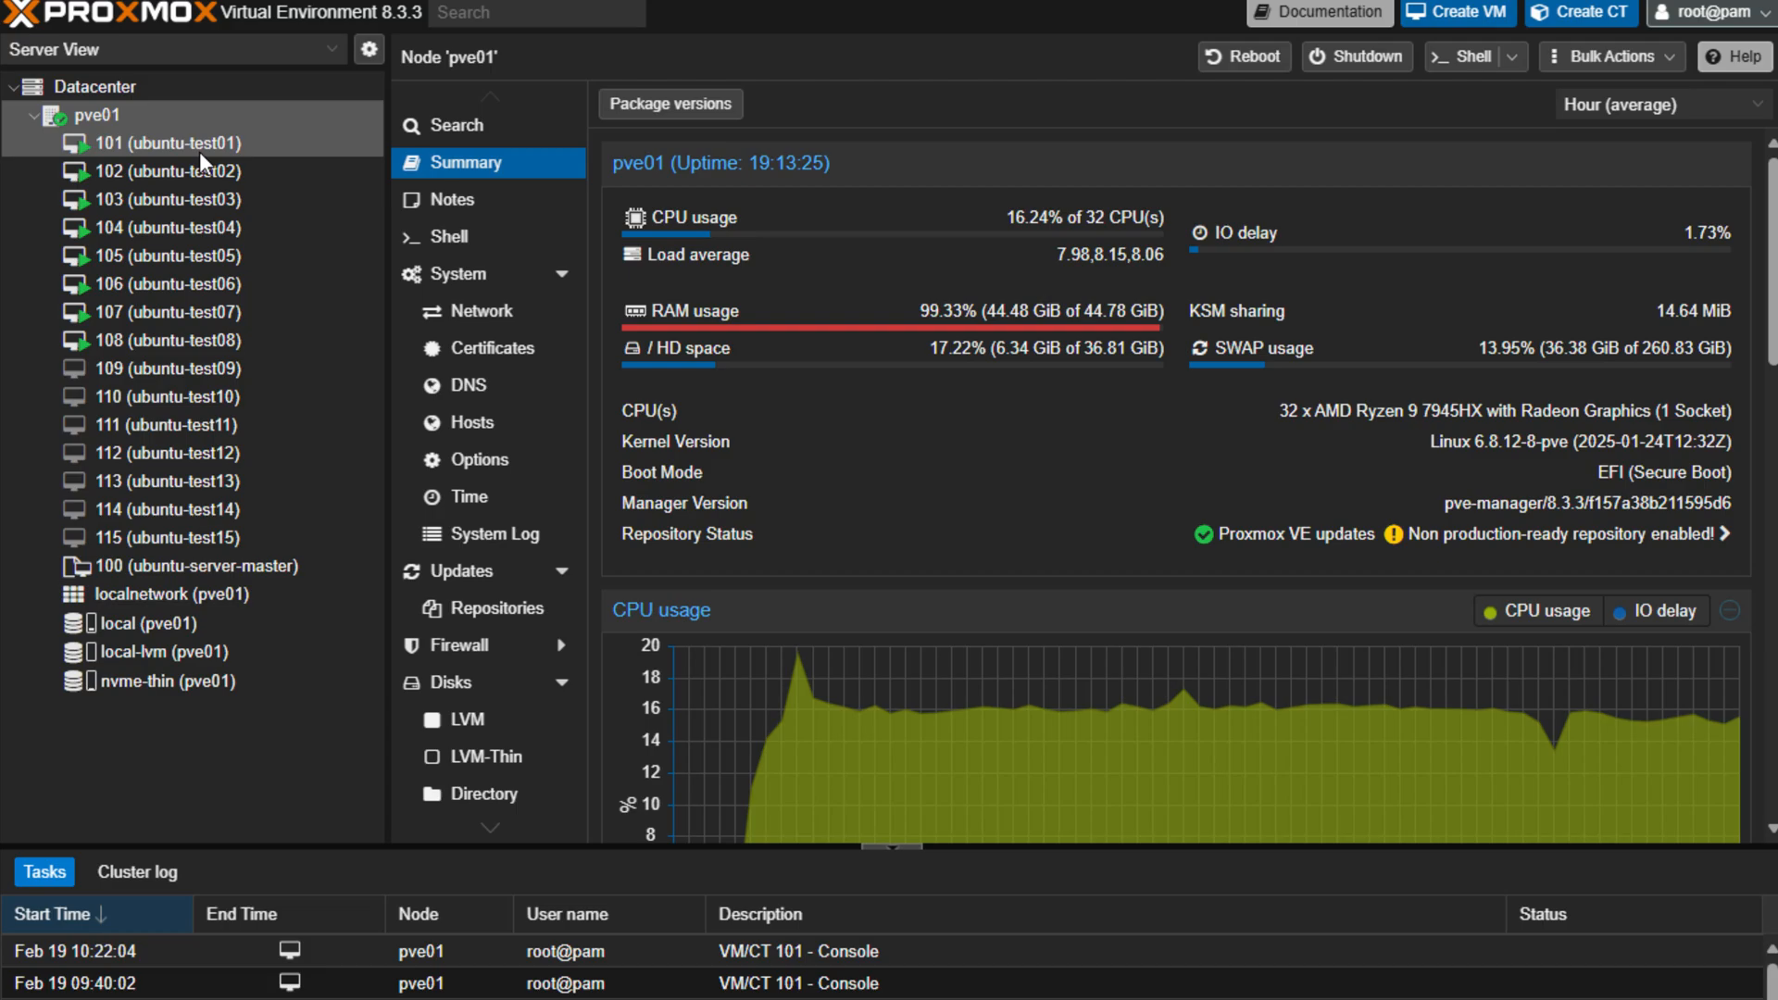
# Step: Show VM 100 (ubuntu-server-master) hardware with 4 GiB memory and 40G disk
pyautogui.click(195, 567)
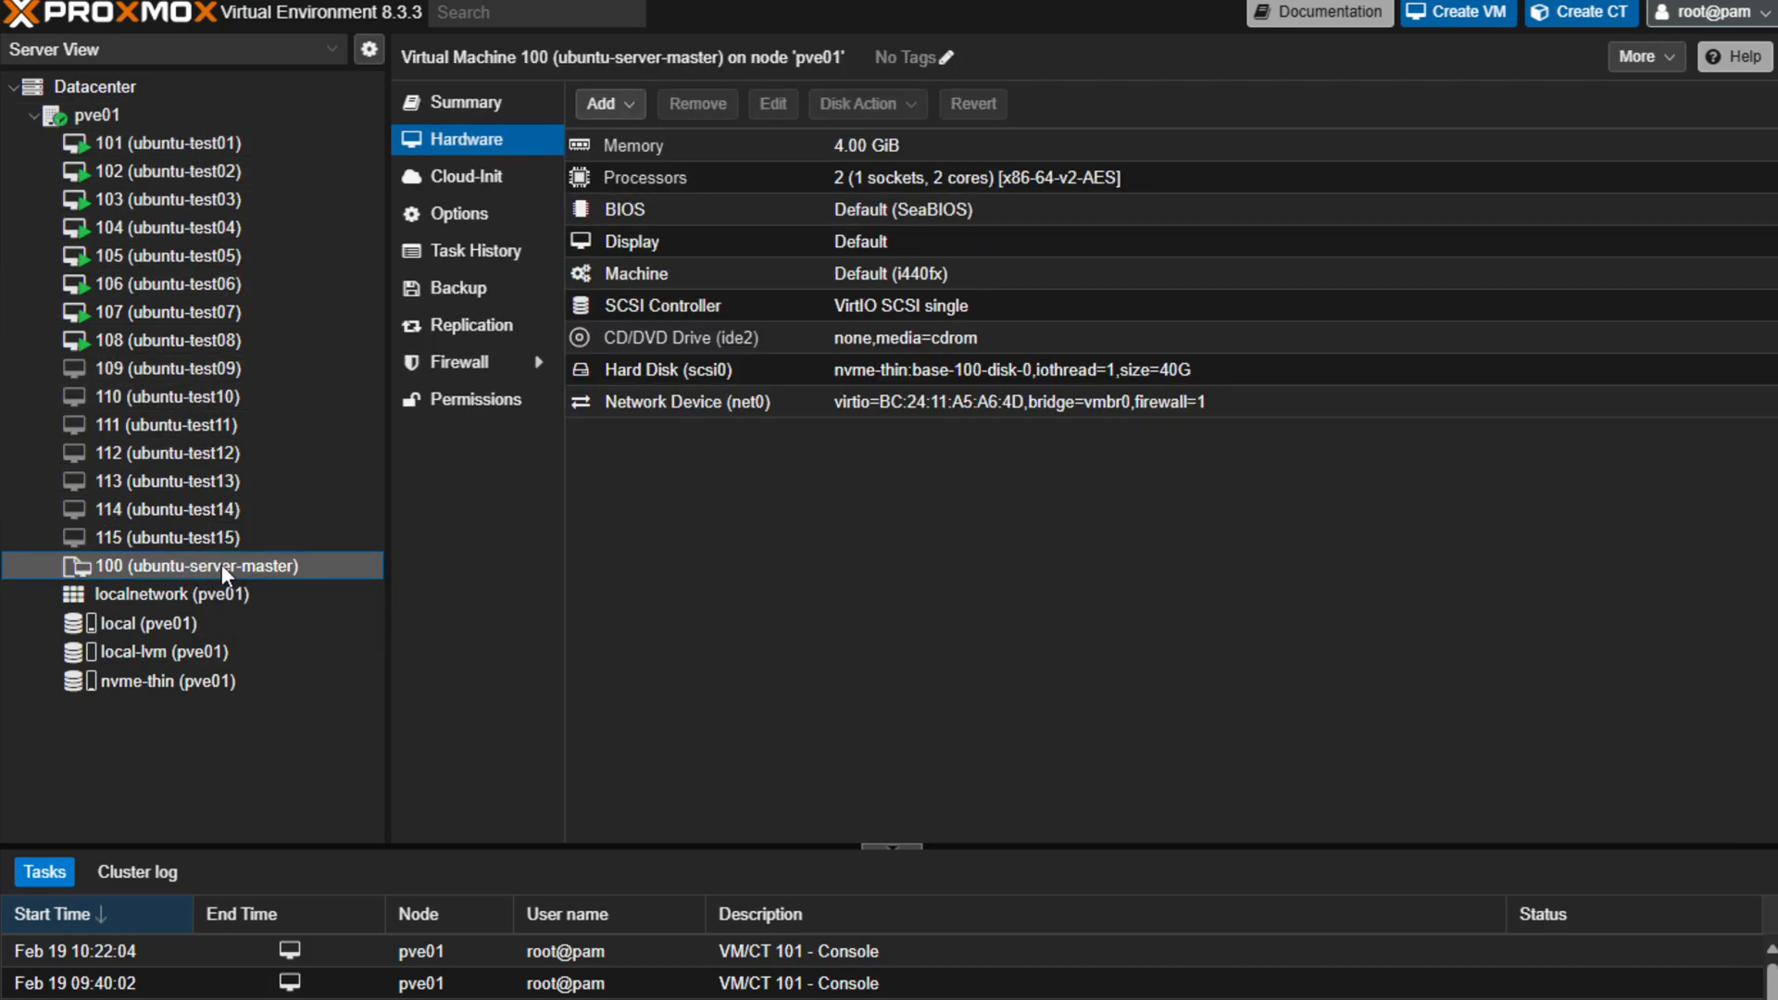
pyautogui.moveTo(250, 565)
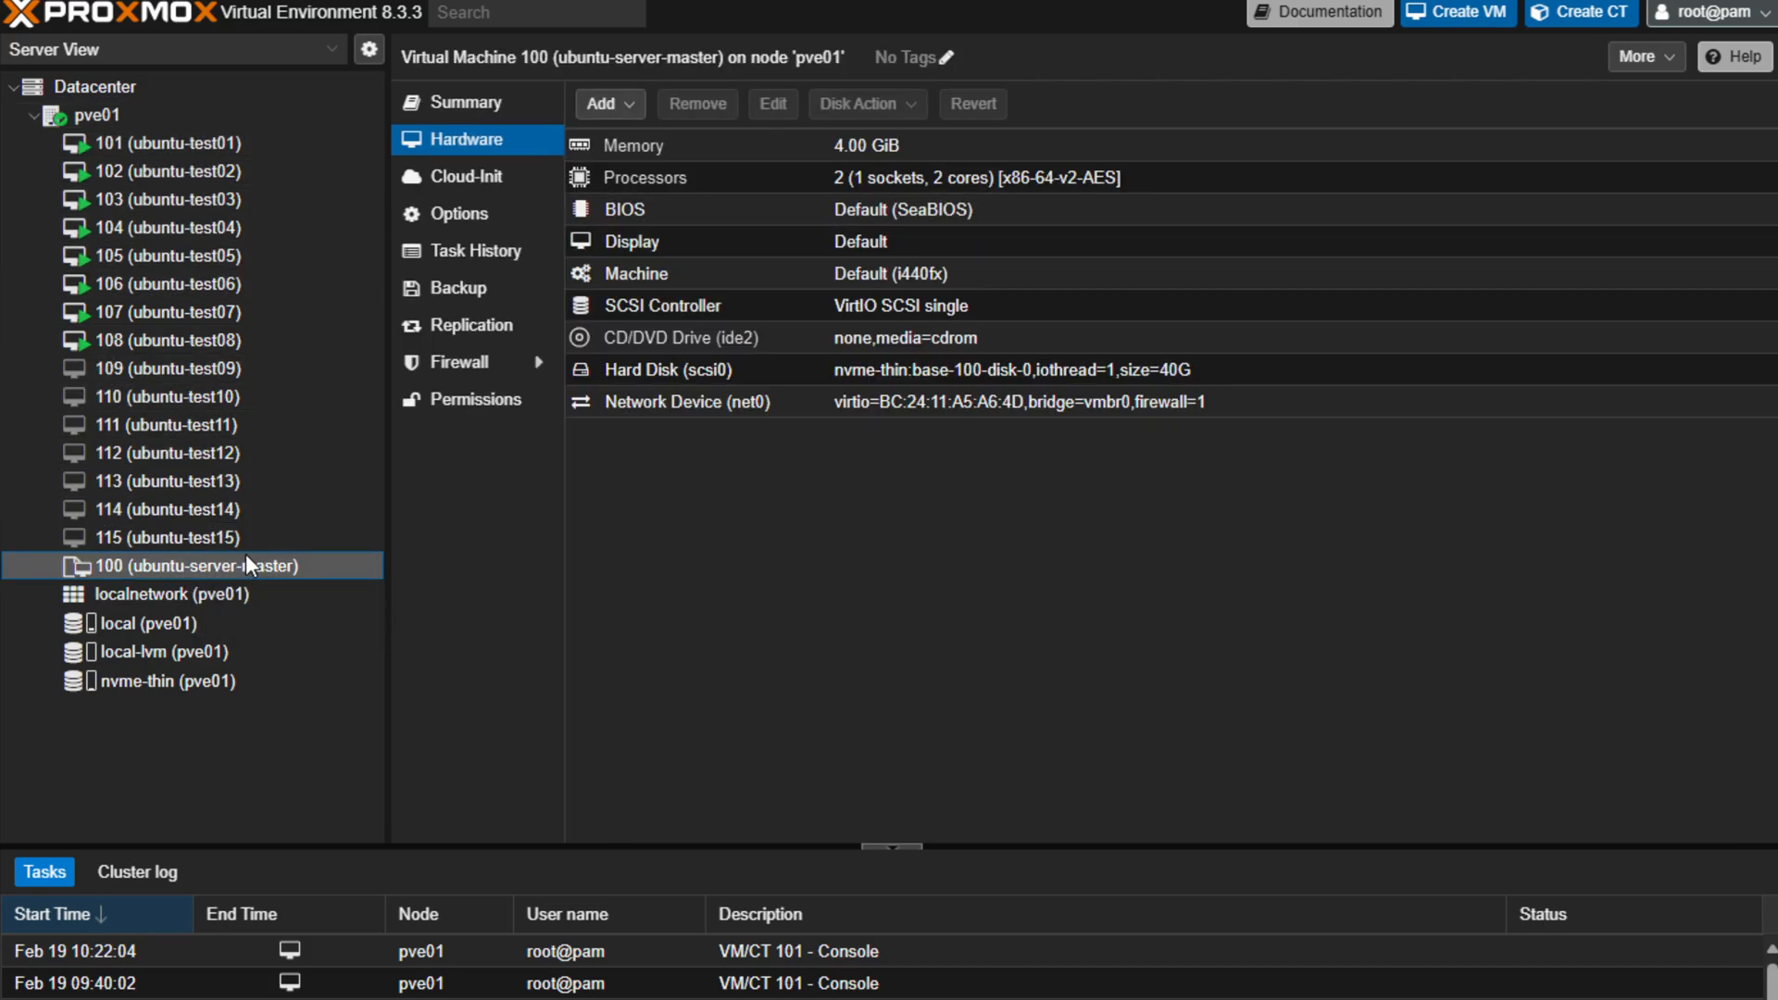
# Step: Check VM 101 and VM 103 hardware, then watch memtester 14G in VM 101's console
pyautogui.click(159, 142)
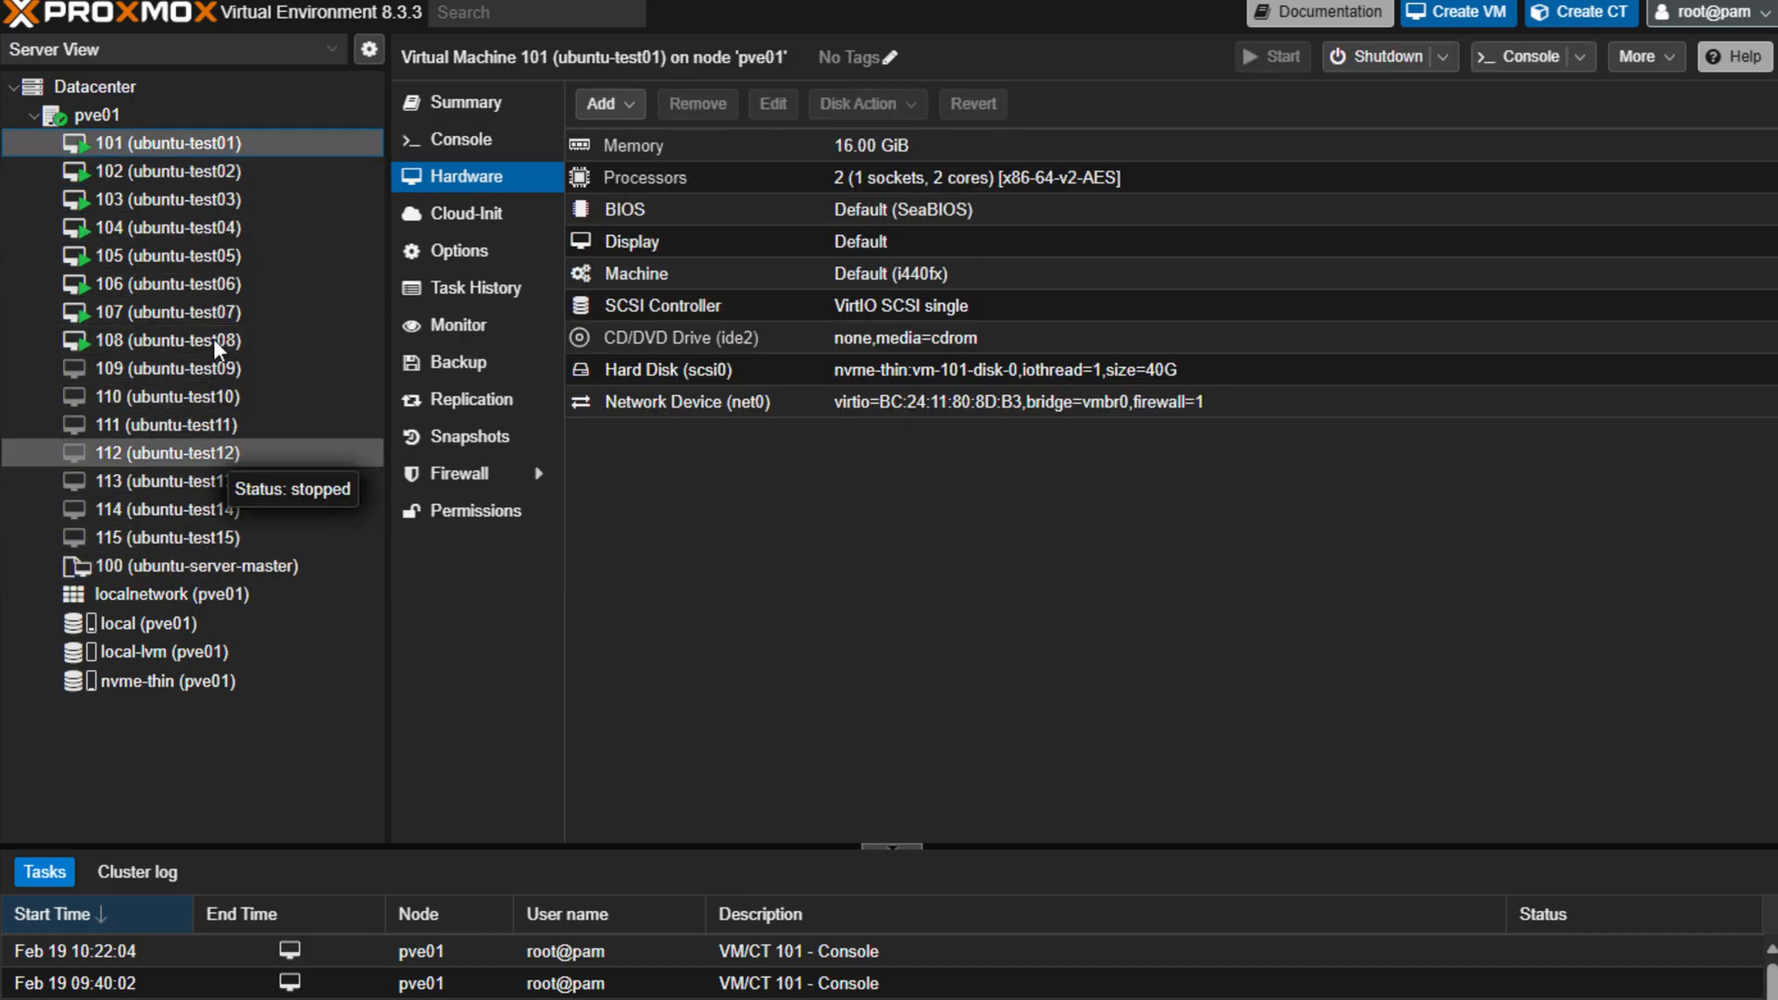
pyautogui.moveTo(369, 156)
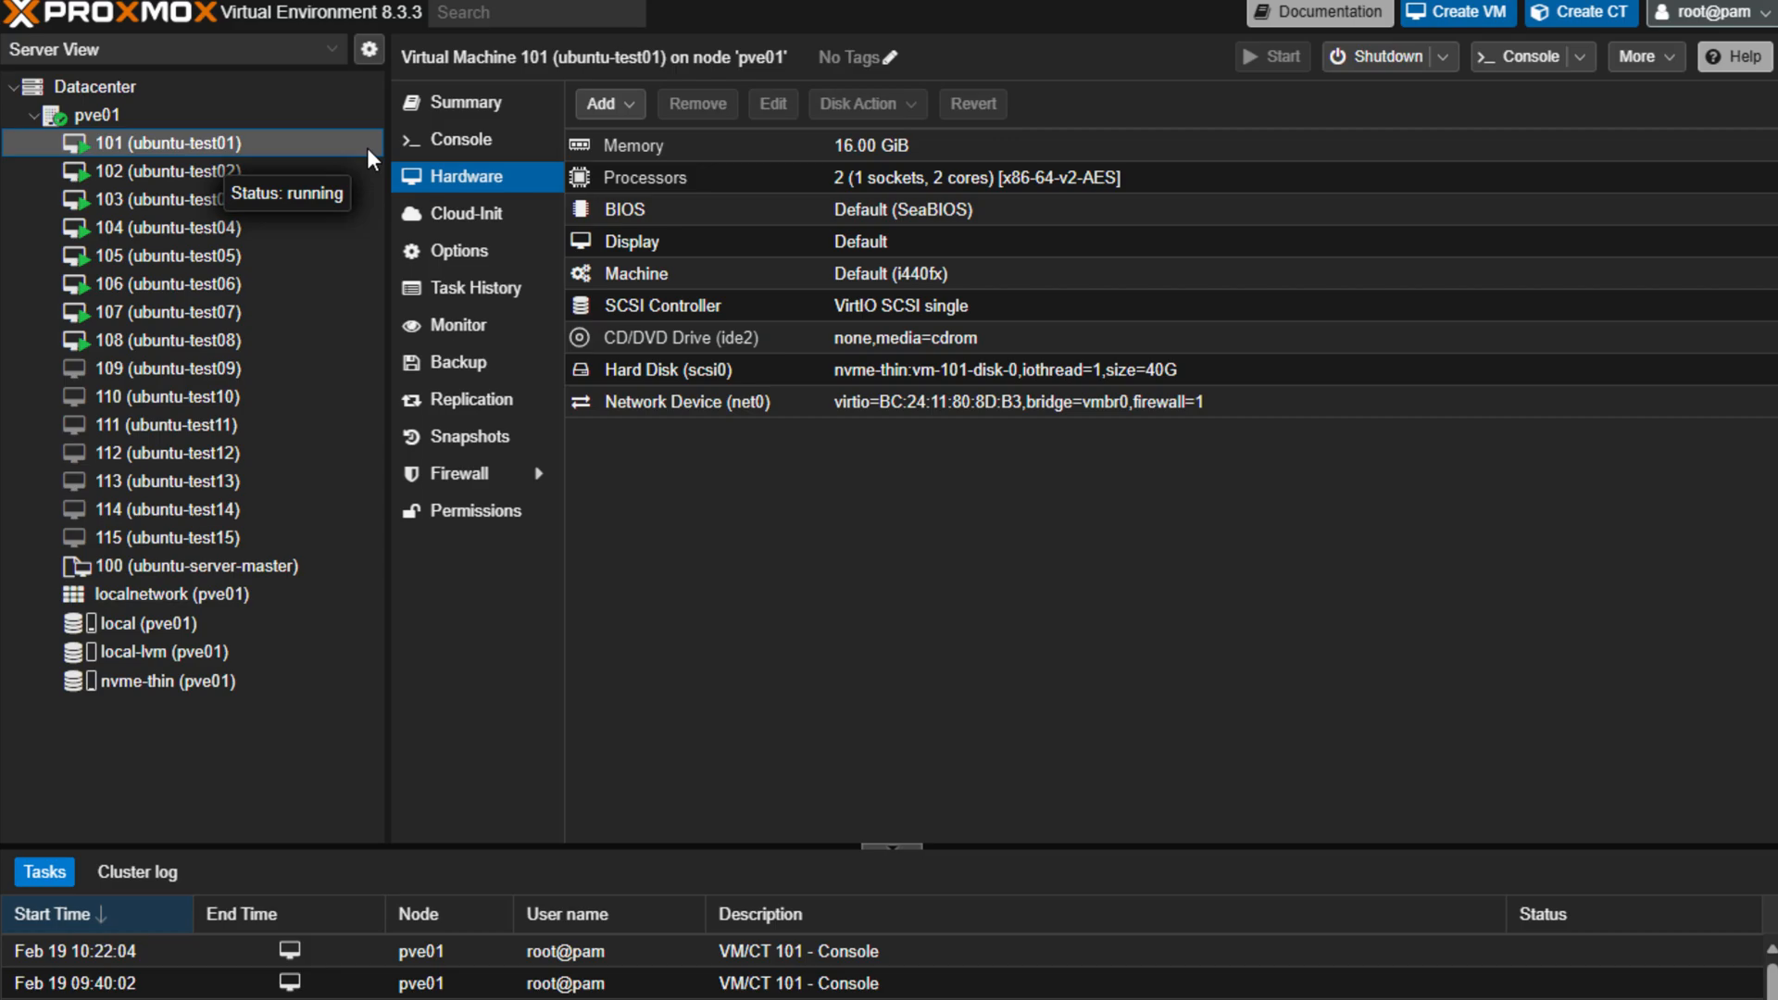
pyautogui.moveTo(839, 133)
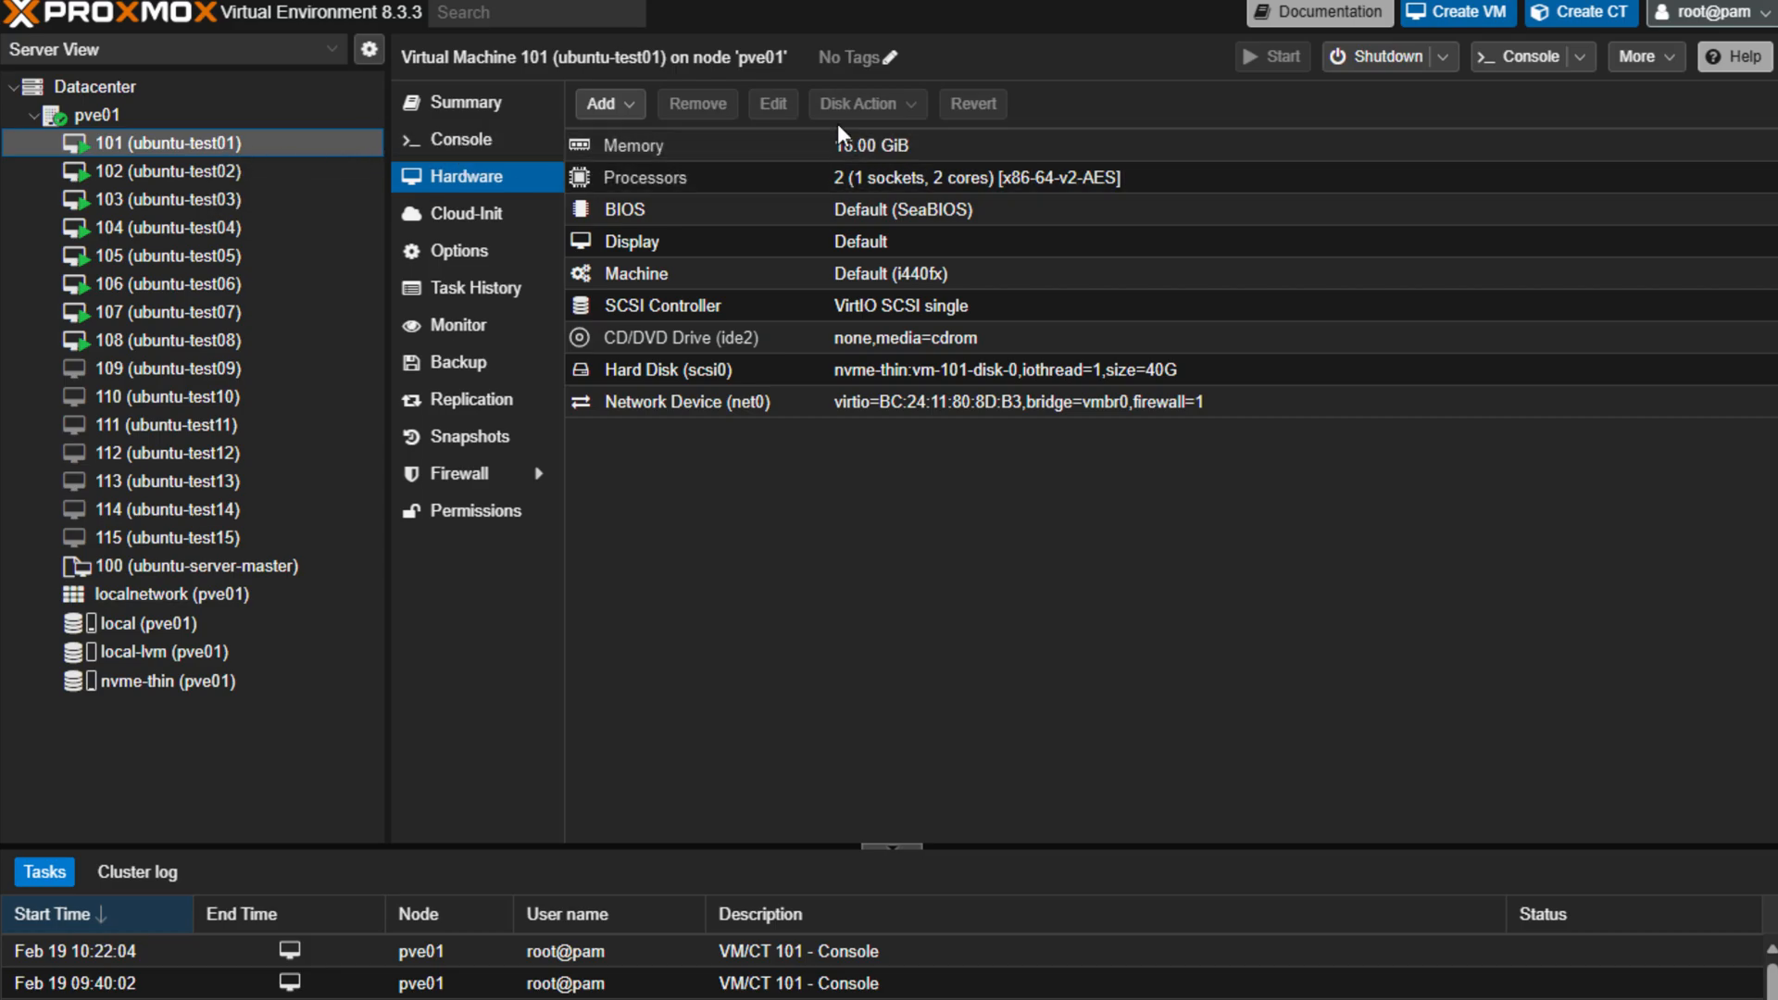
pyautogui.click(169, 198)
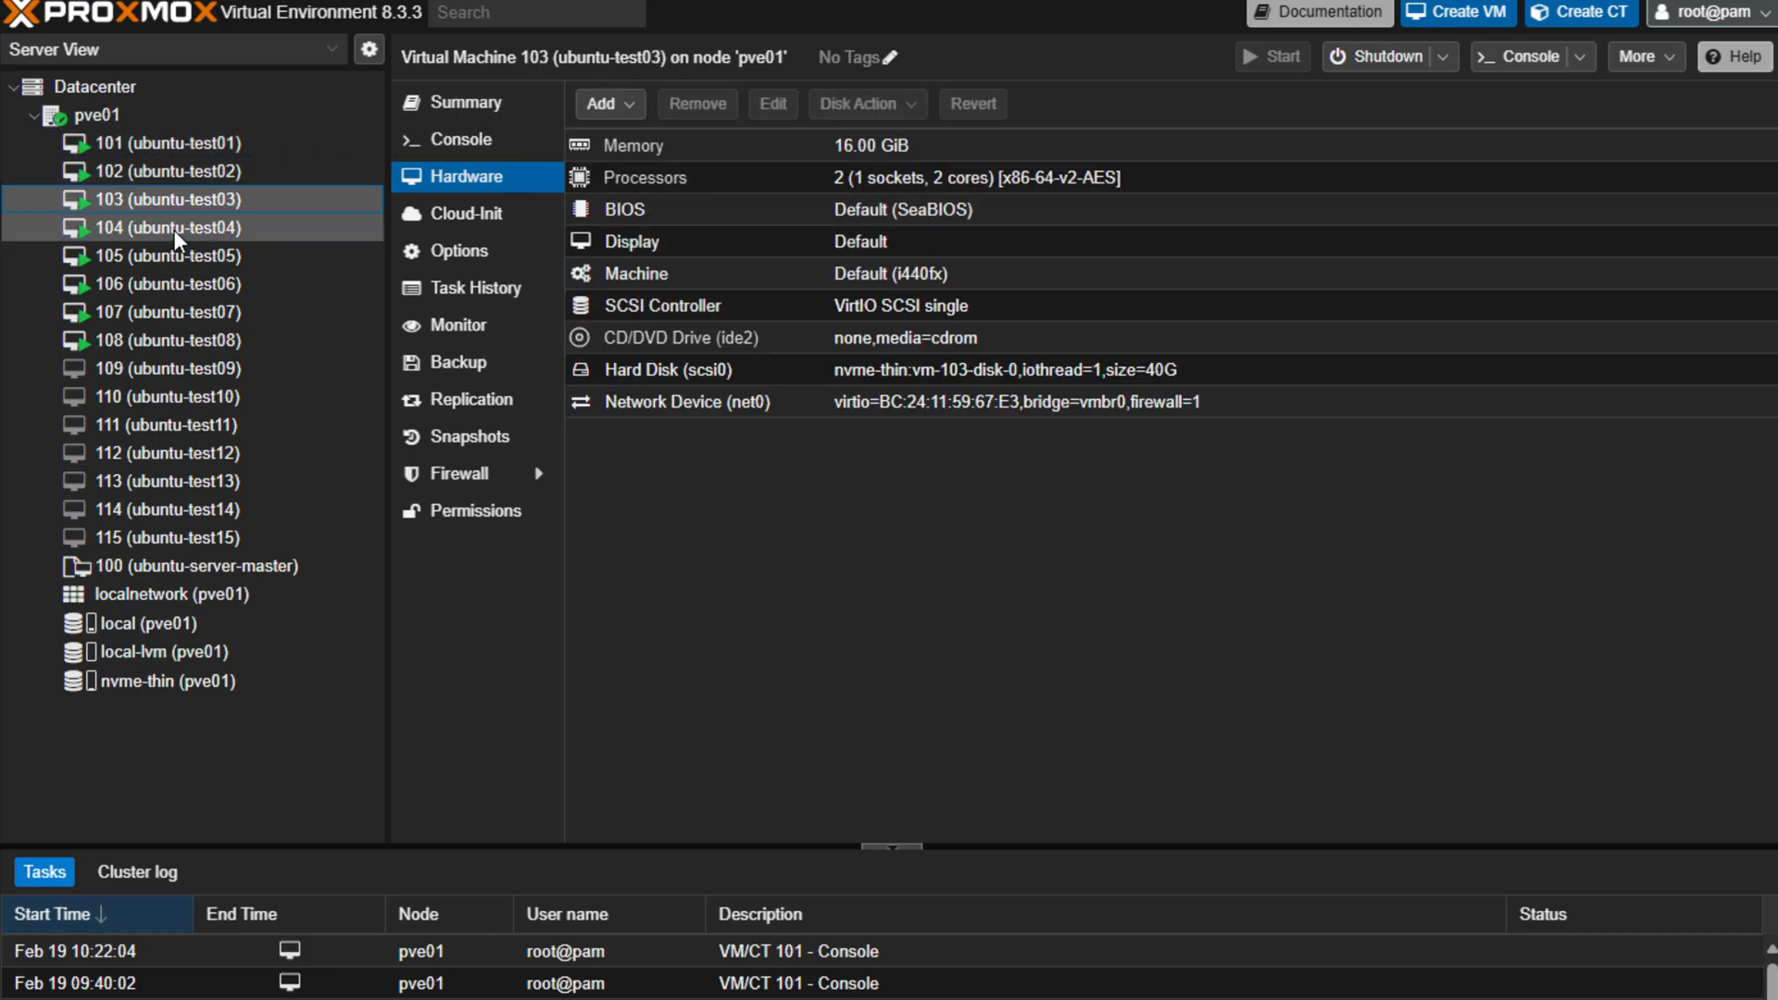
pyautogui.click(161, 142)
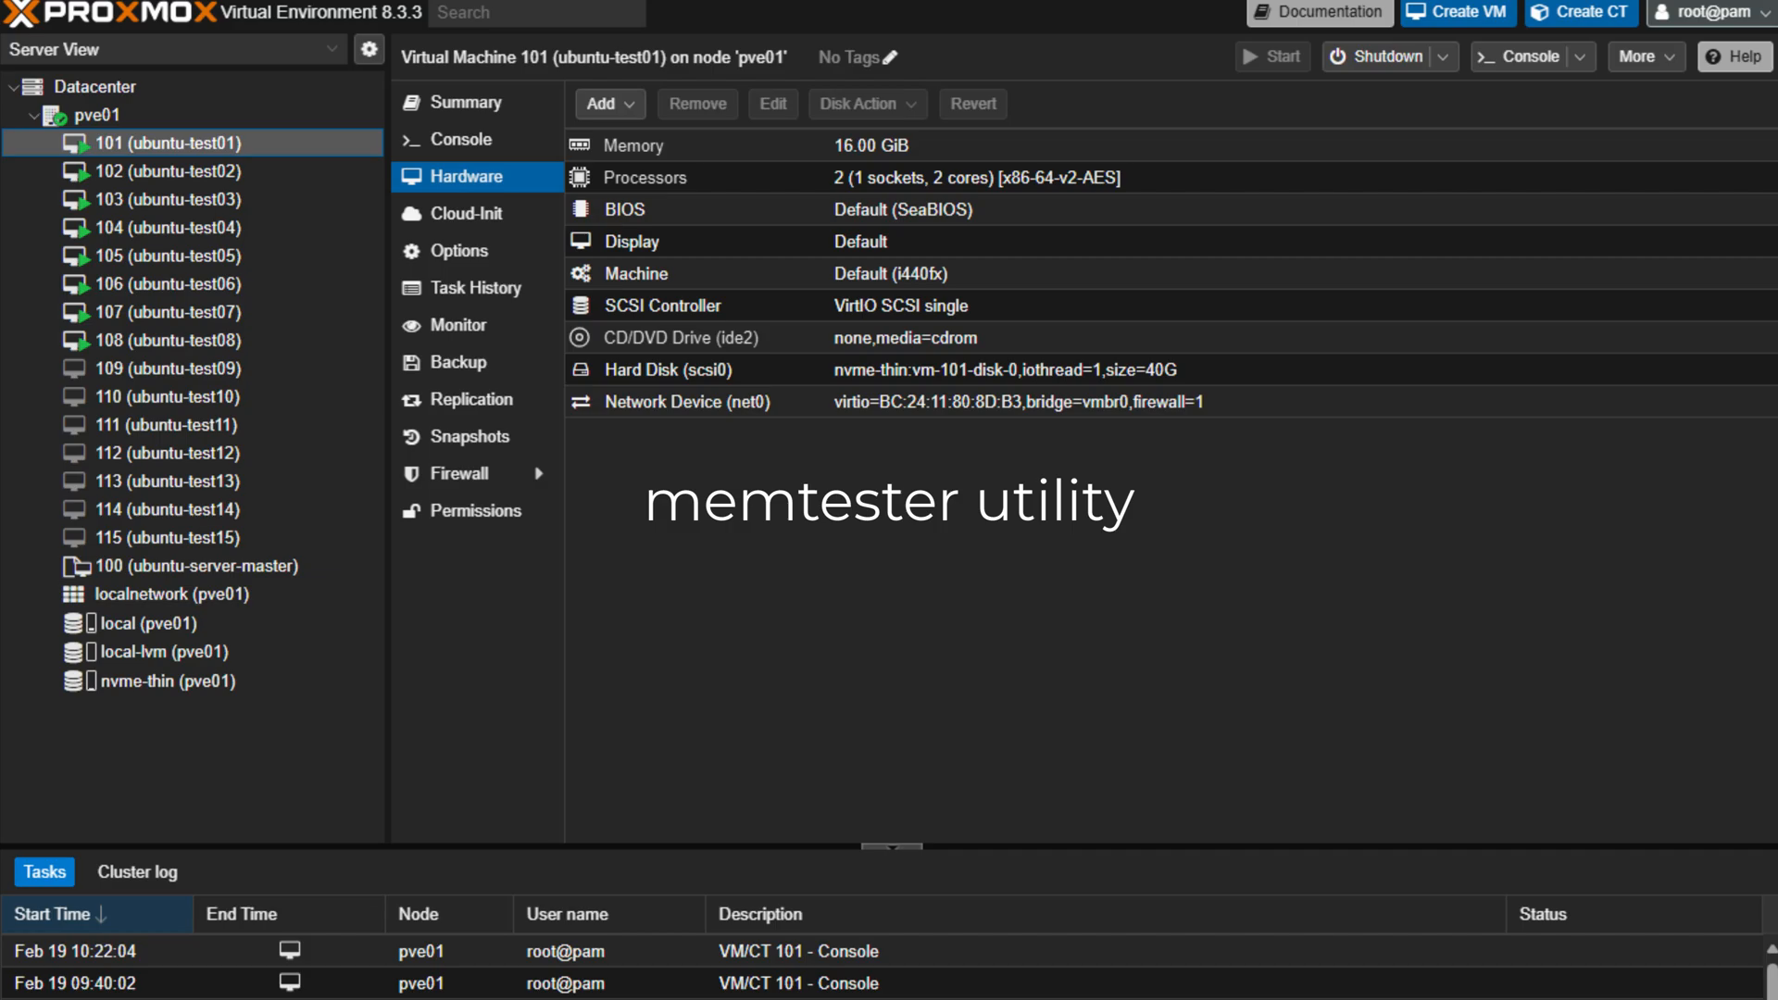
pyautogui.click(452, 139)
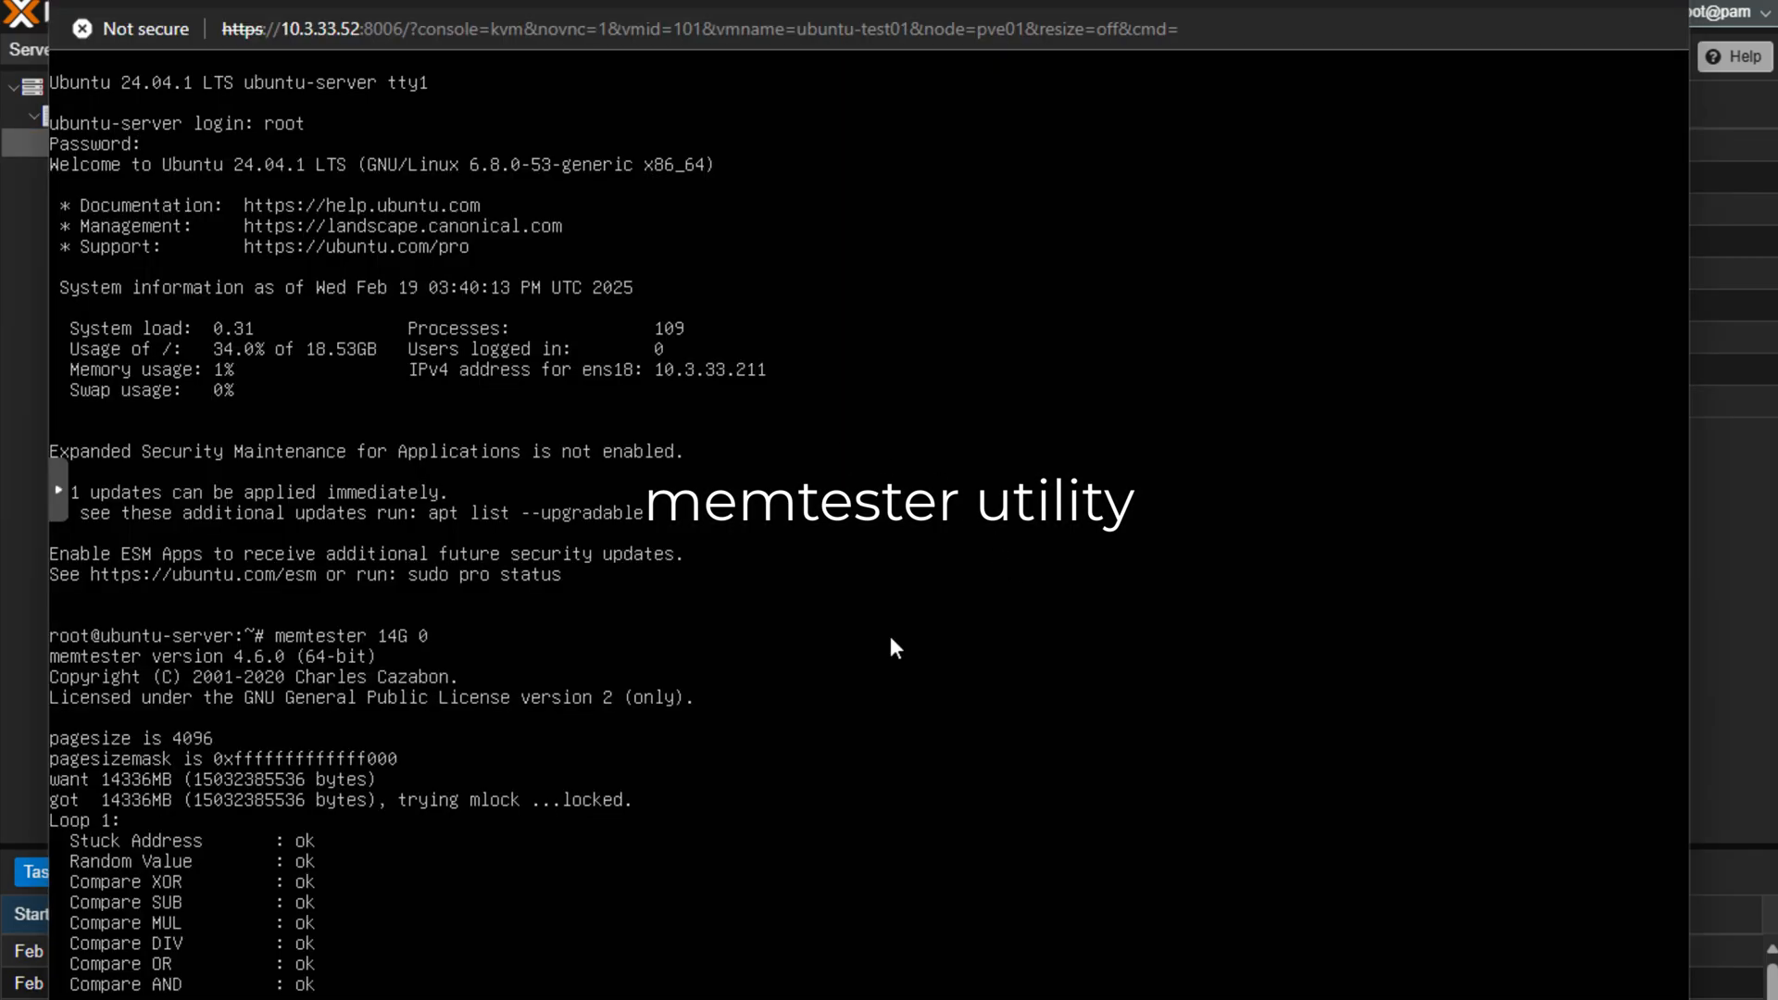
pyautogui.moveTo(347, 786)
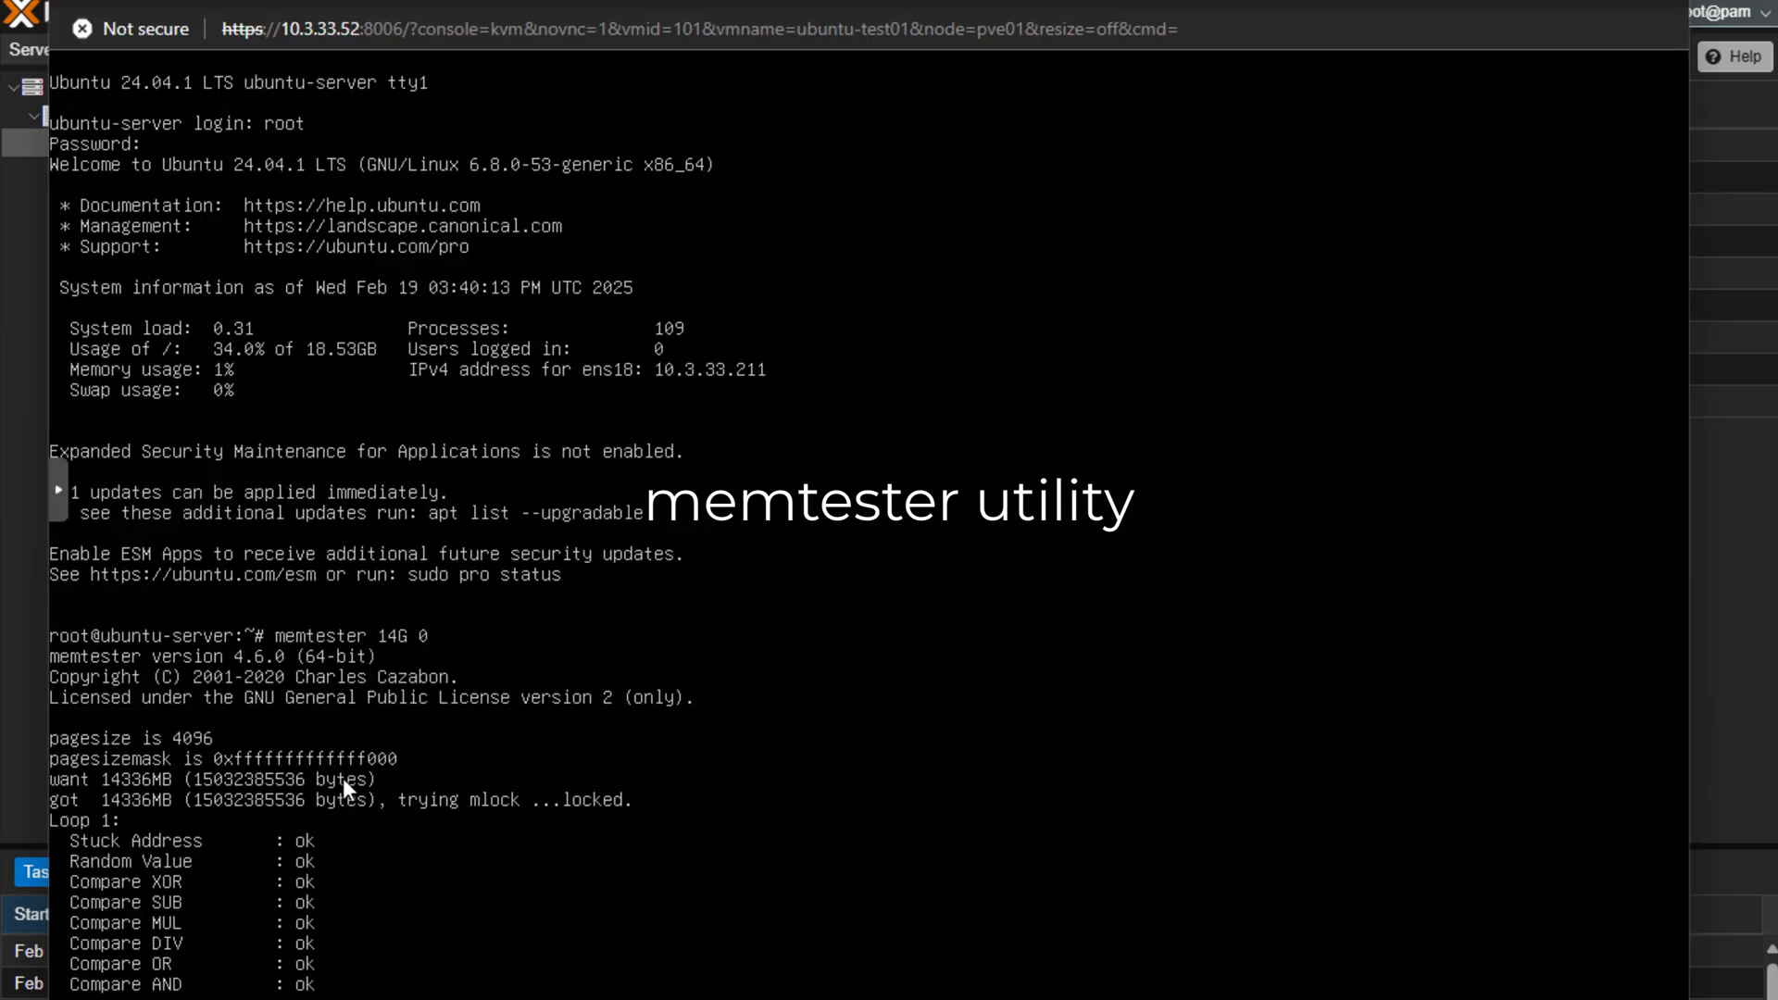
pyautogui.moveTo(385, 648)
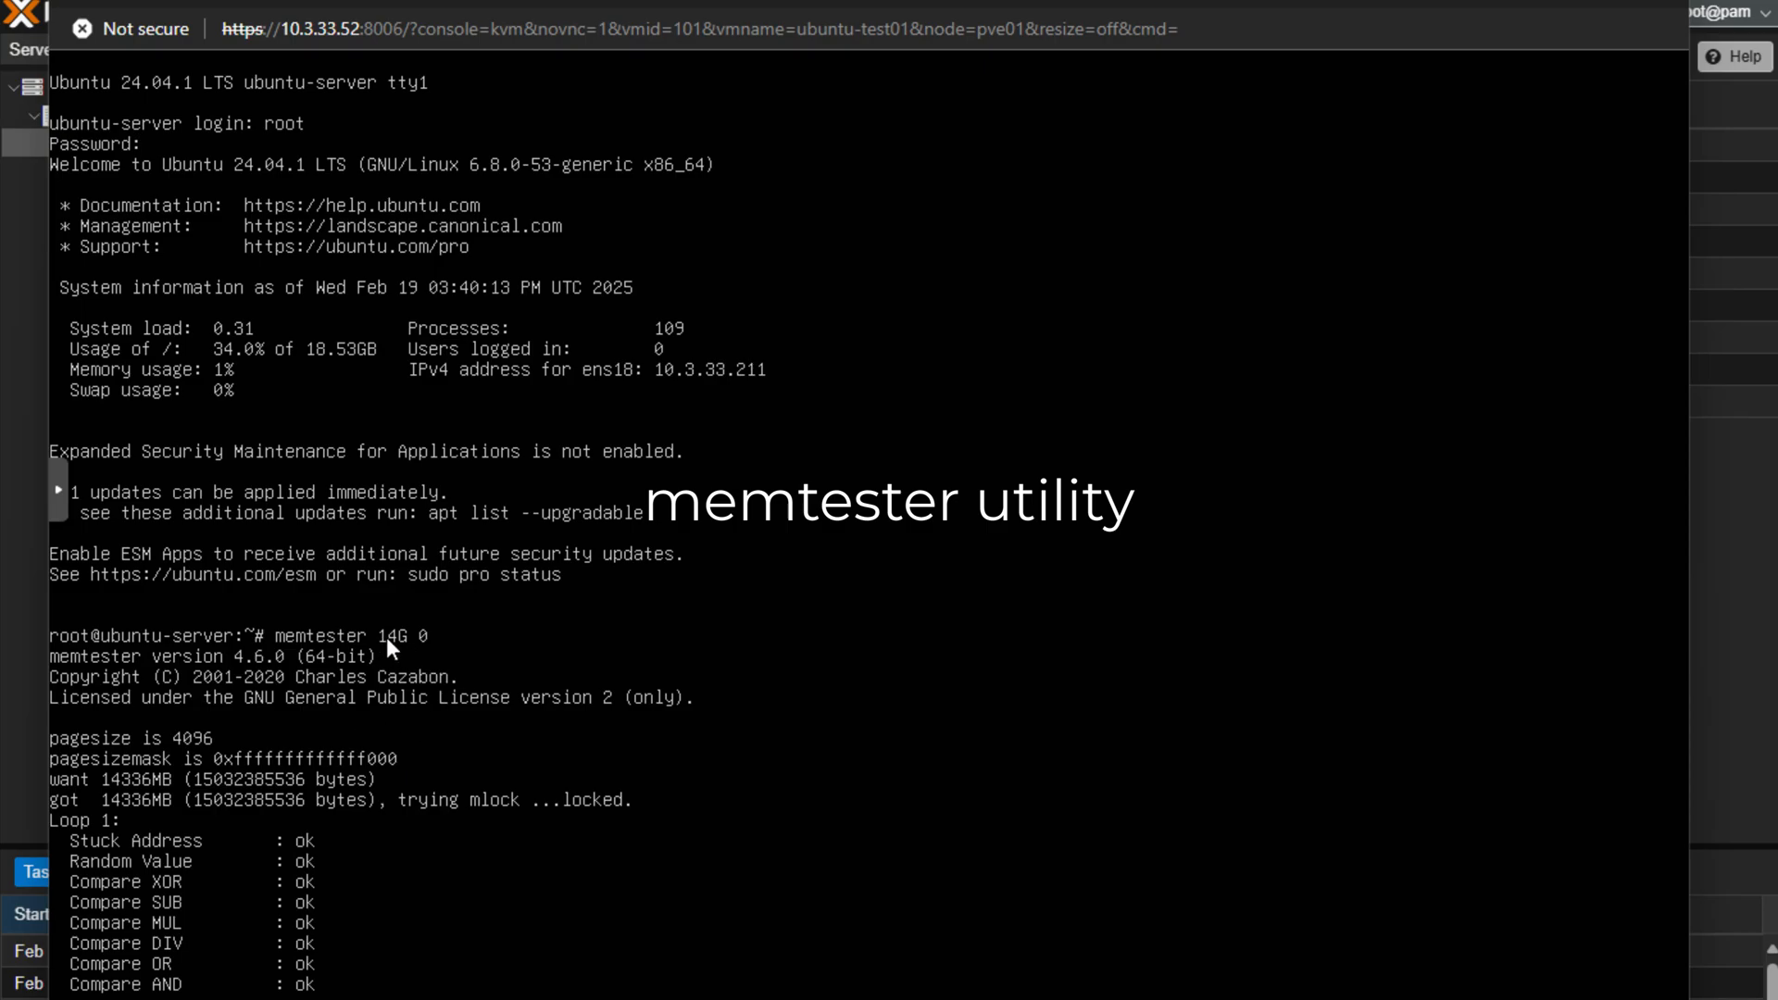
pyautogui.moveTo(315, 655)
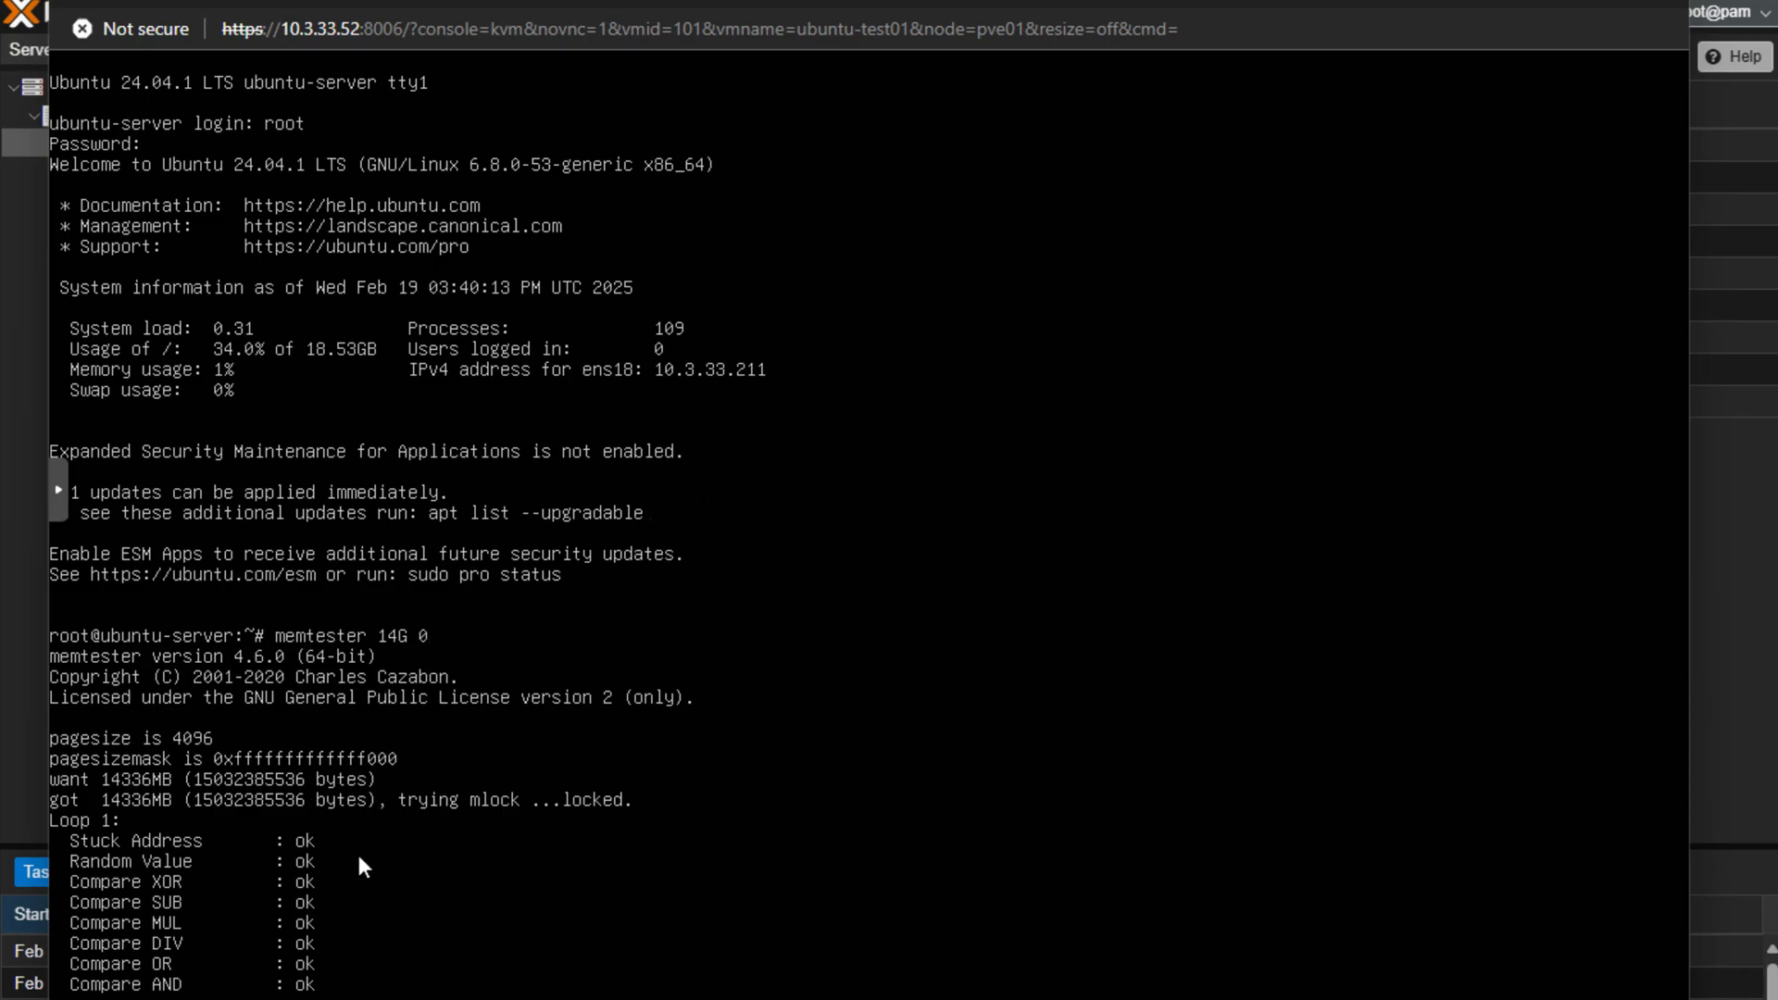
pyautogui.moveTo(387, 652)
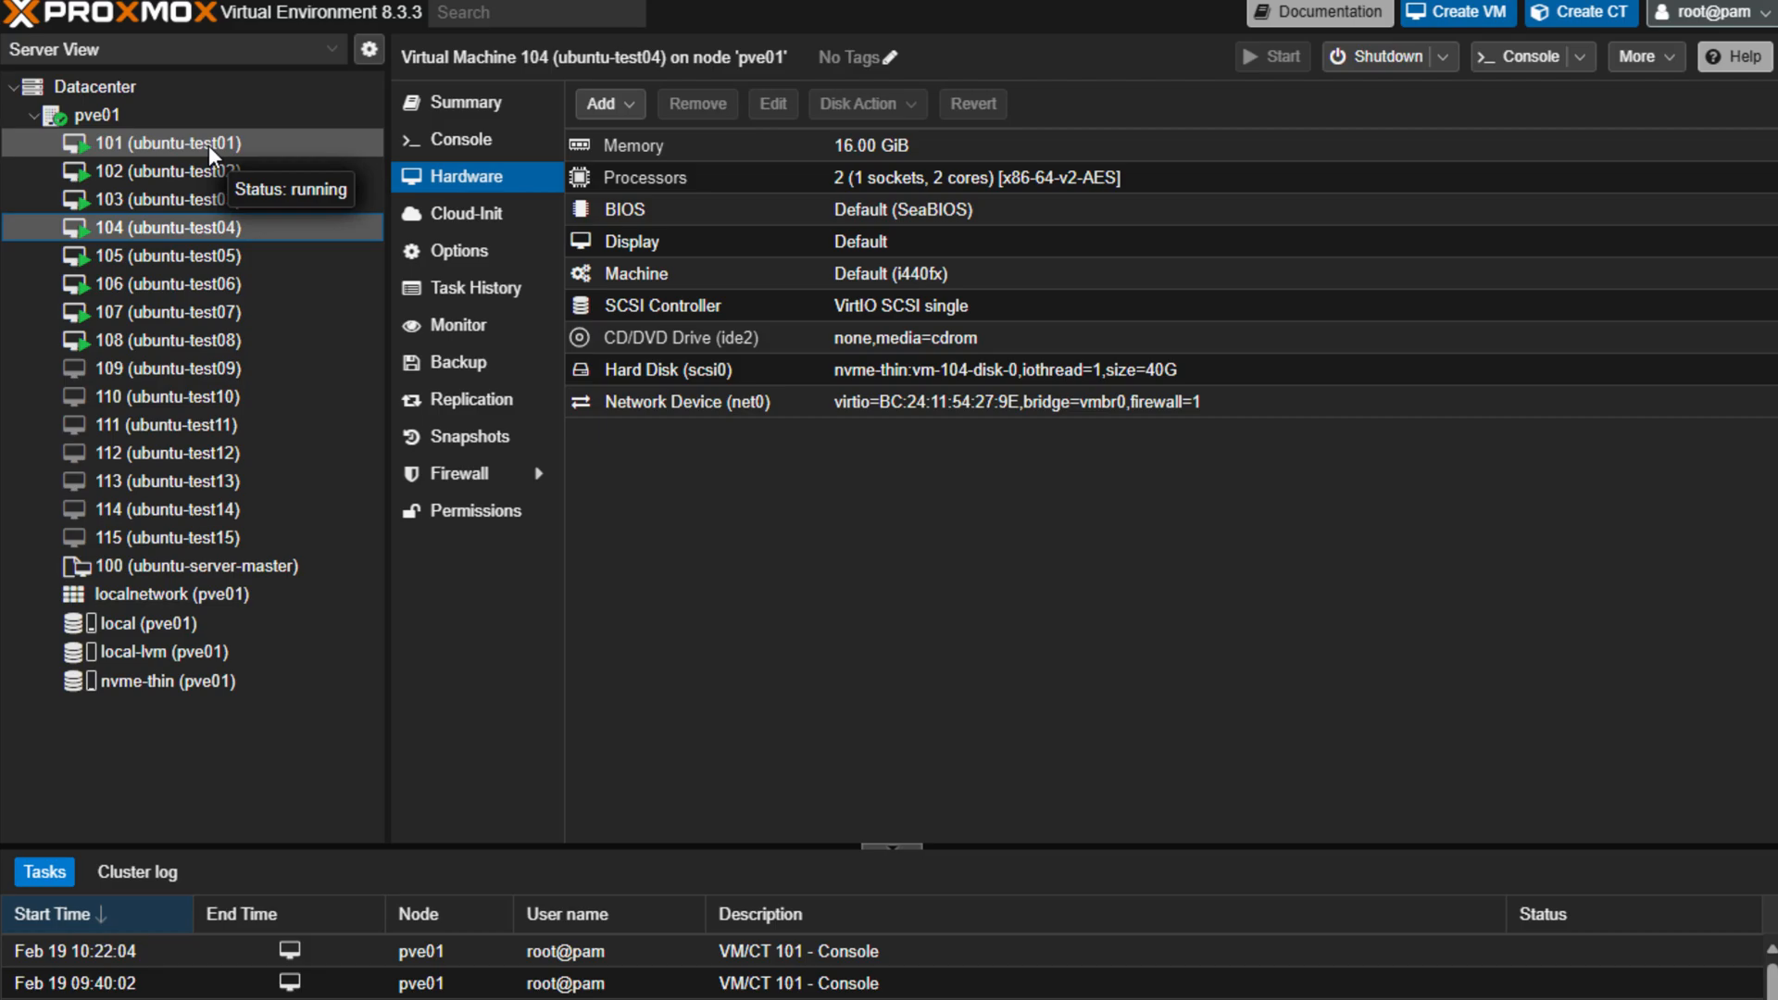
# Step: Show VM 103 (ubuntu-test03) hardware: 16 GiB memory, 2 cores, 40G disk
pyautogui.click(171, 200)
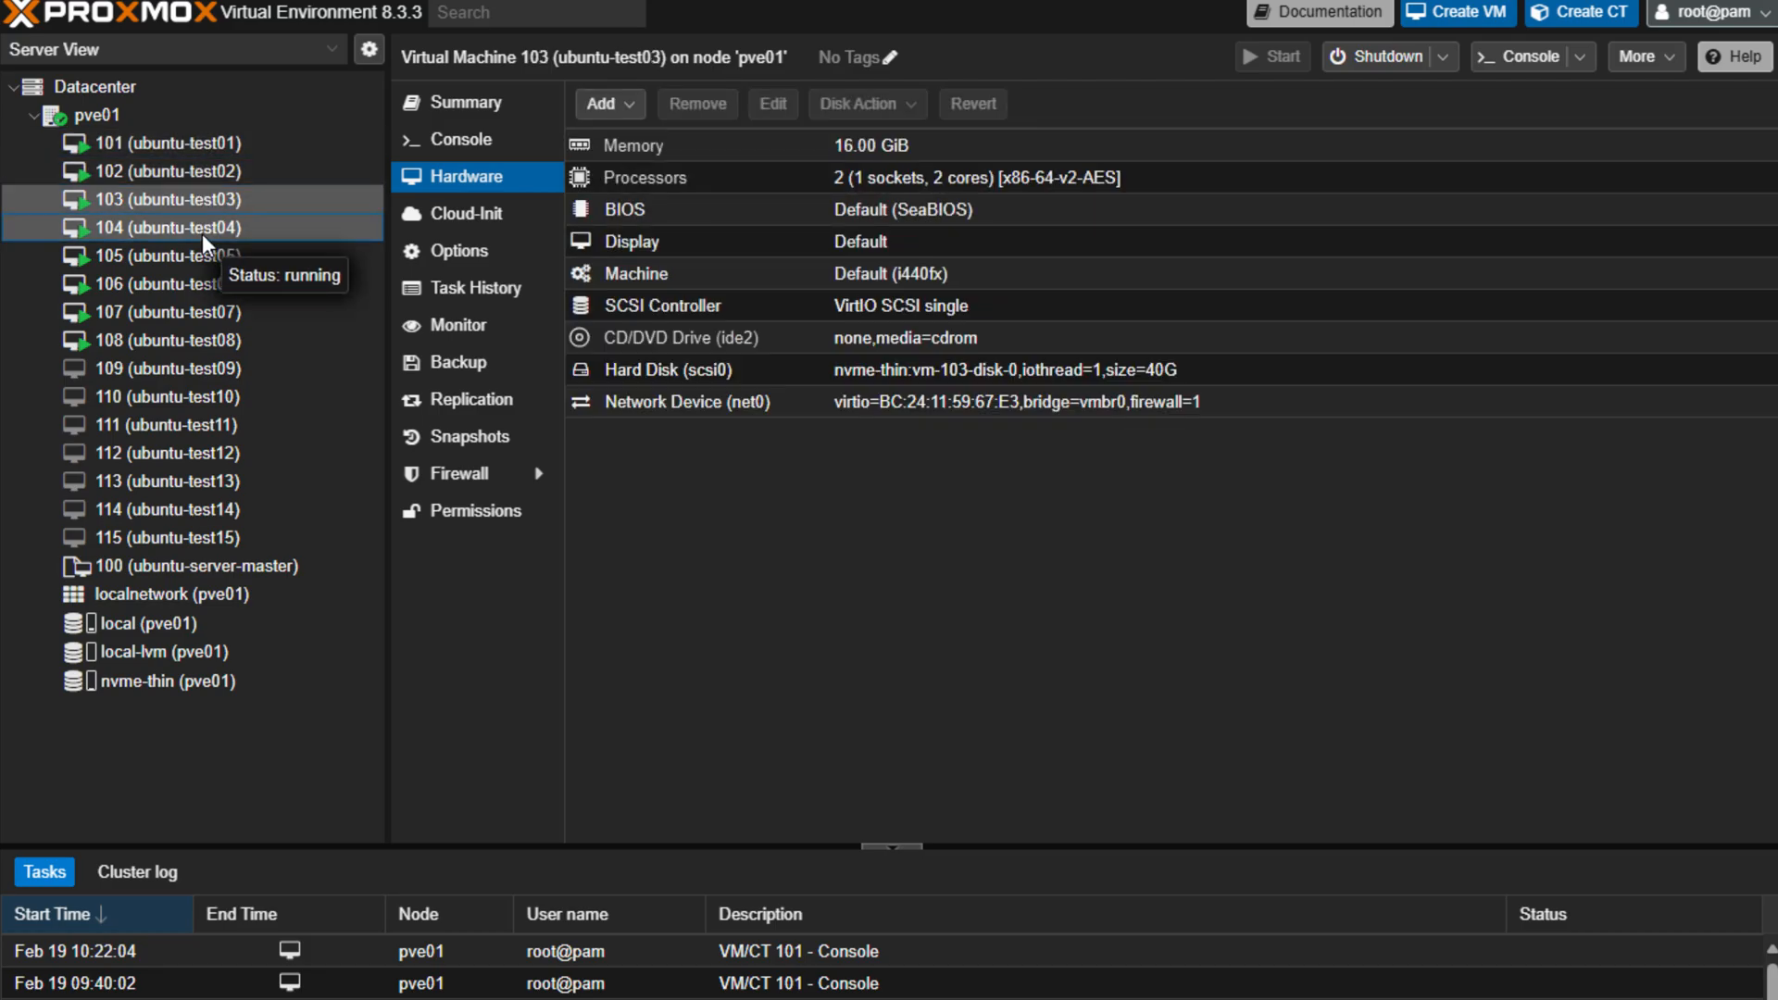
# Step: Check VMs 107, 108 and 101 hardware, then view pve01 summary at 99.24% RAM and 36.65 GiB swap
pyautogui.click(170, 284)
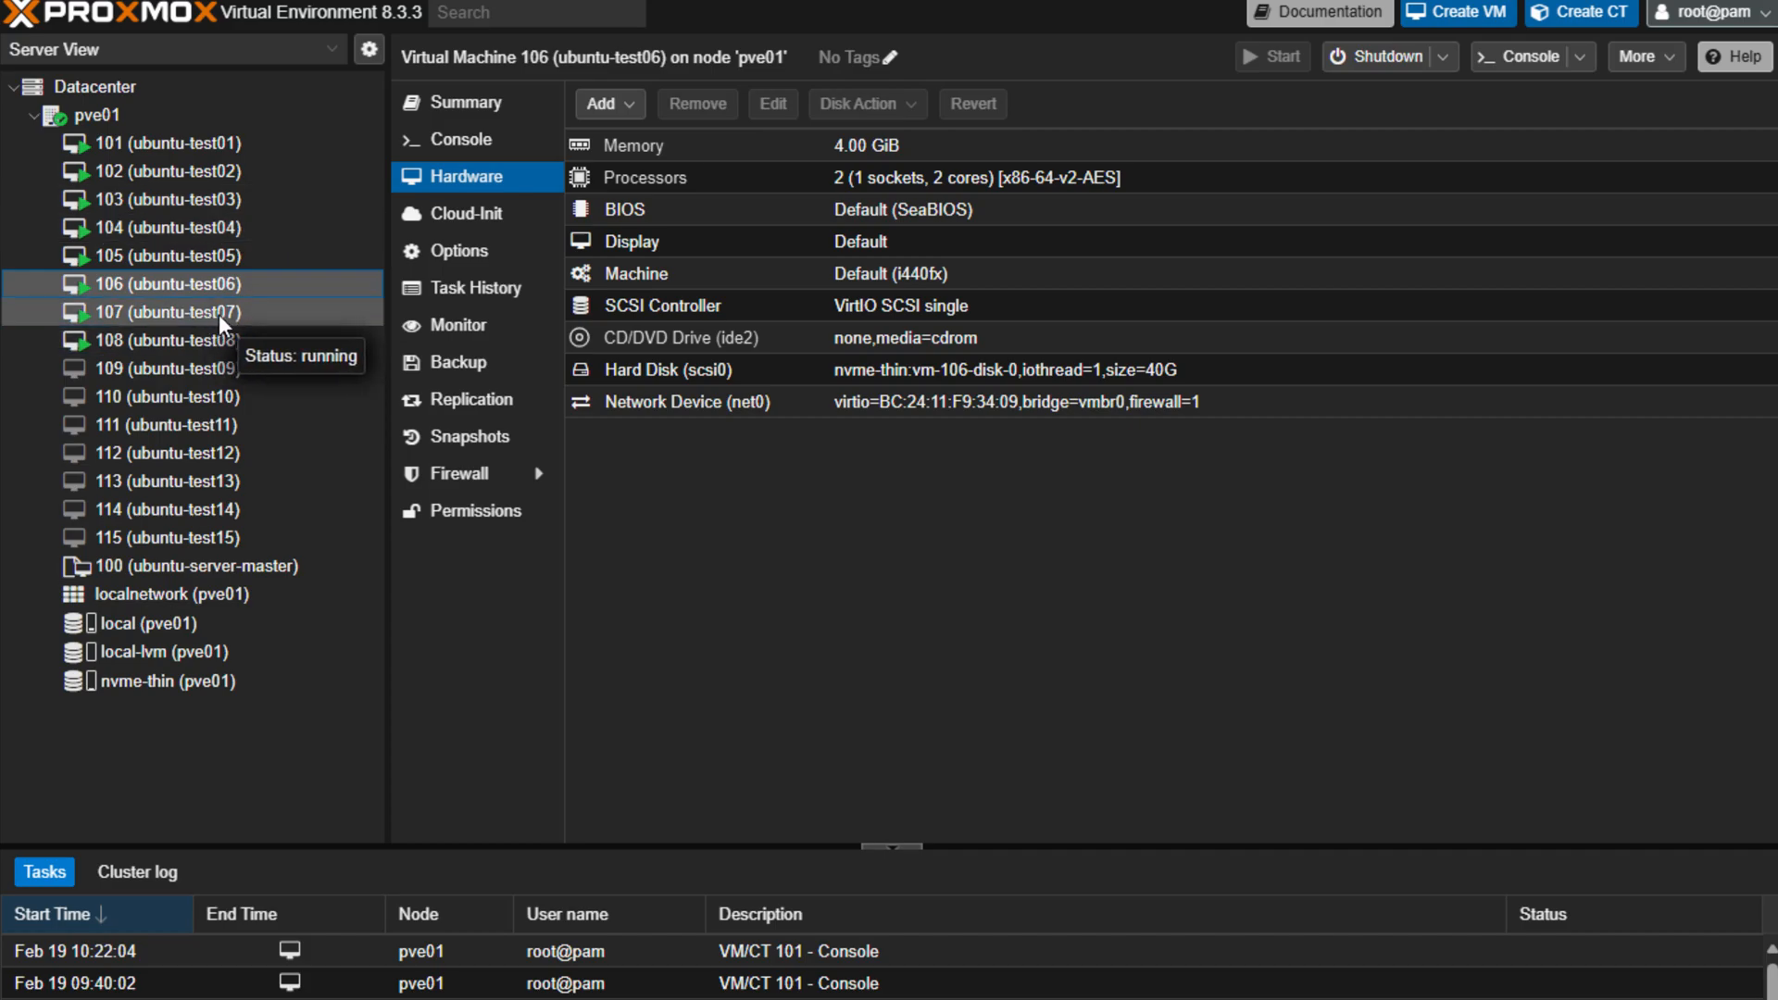
pyautogui.click(167, 311)
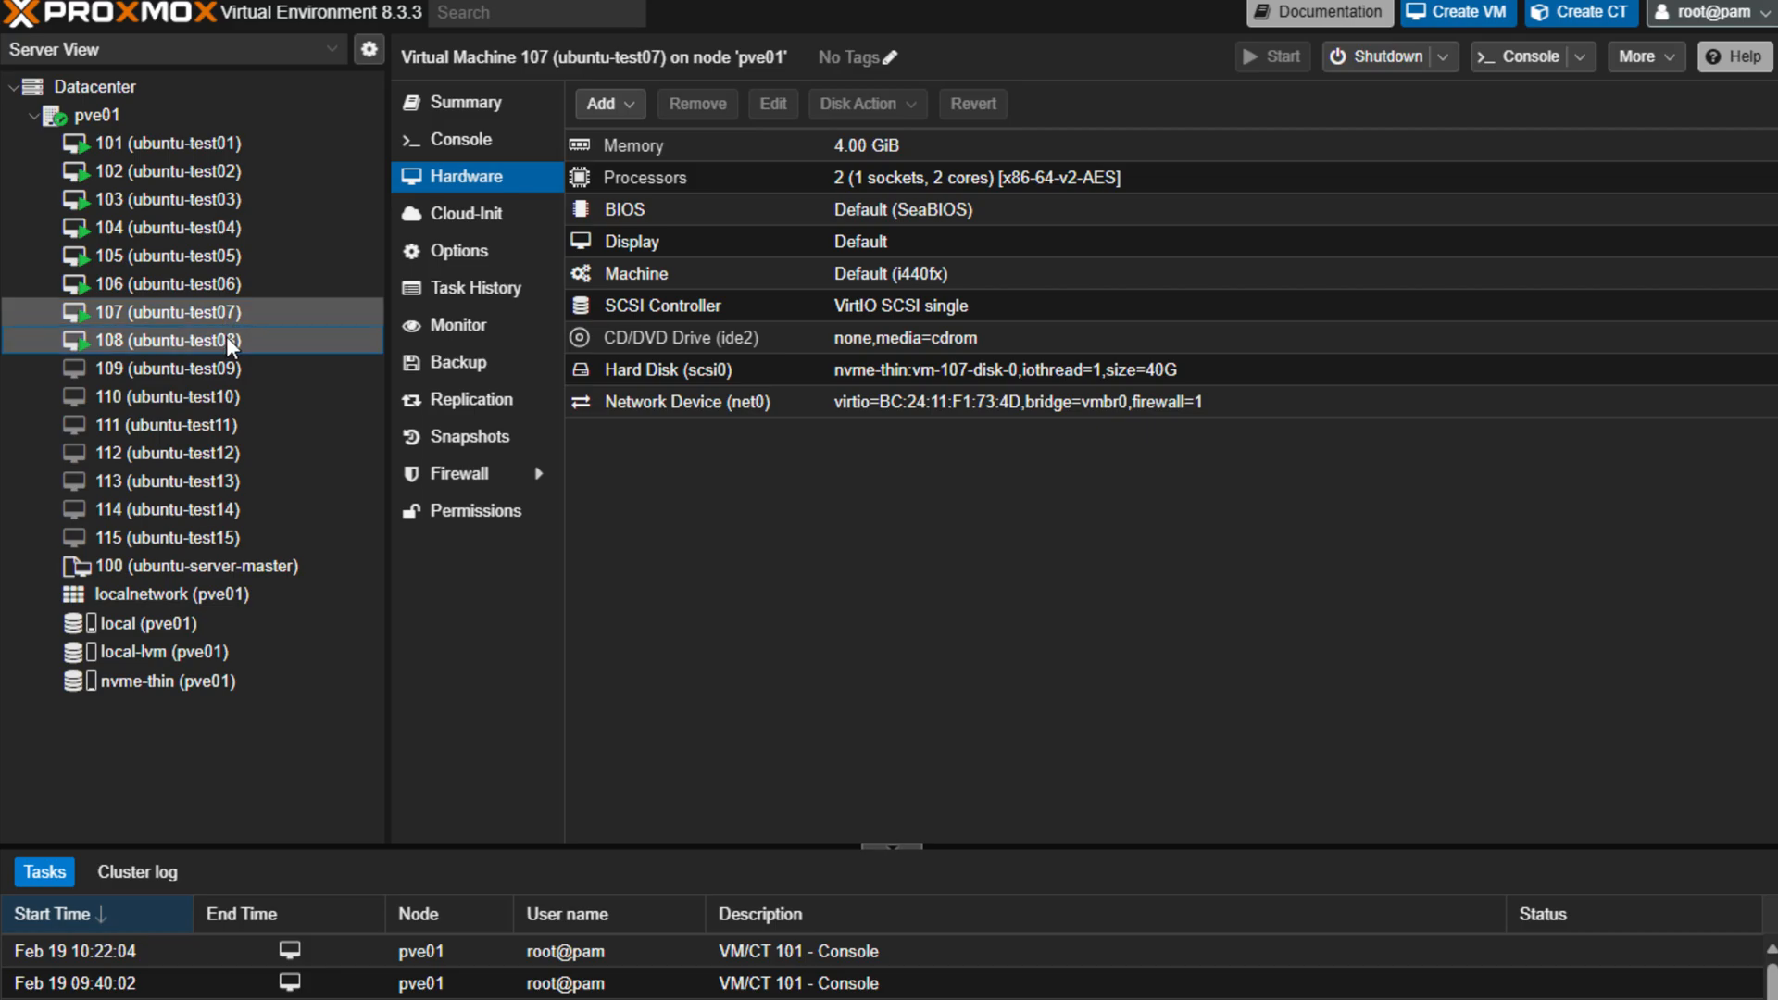
pyautogui.click(170, 339)
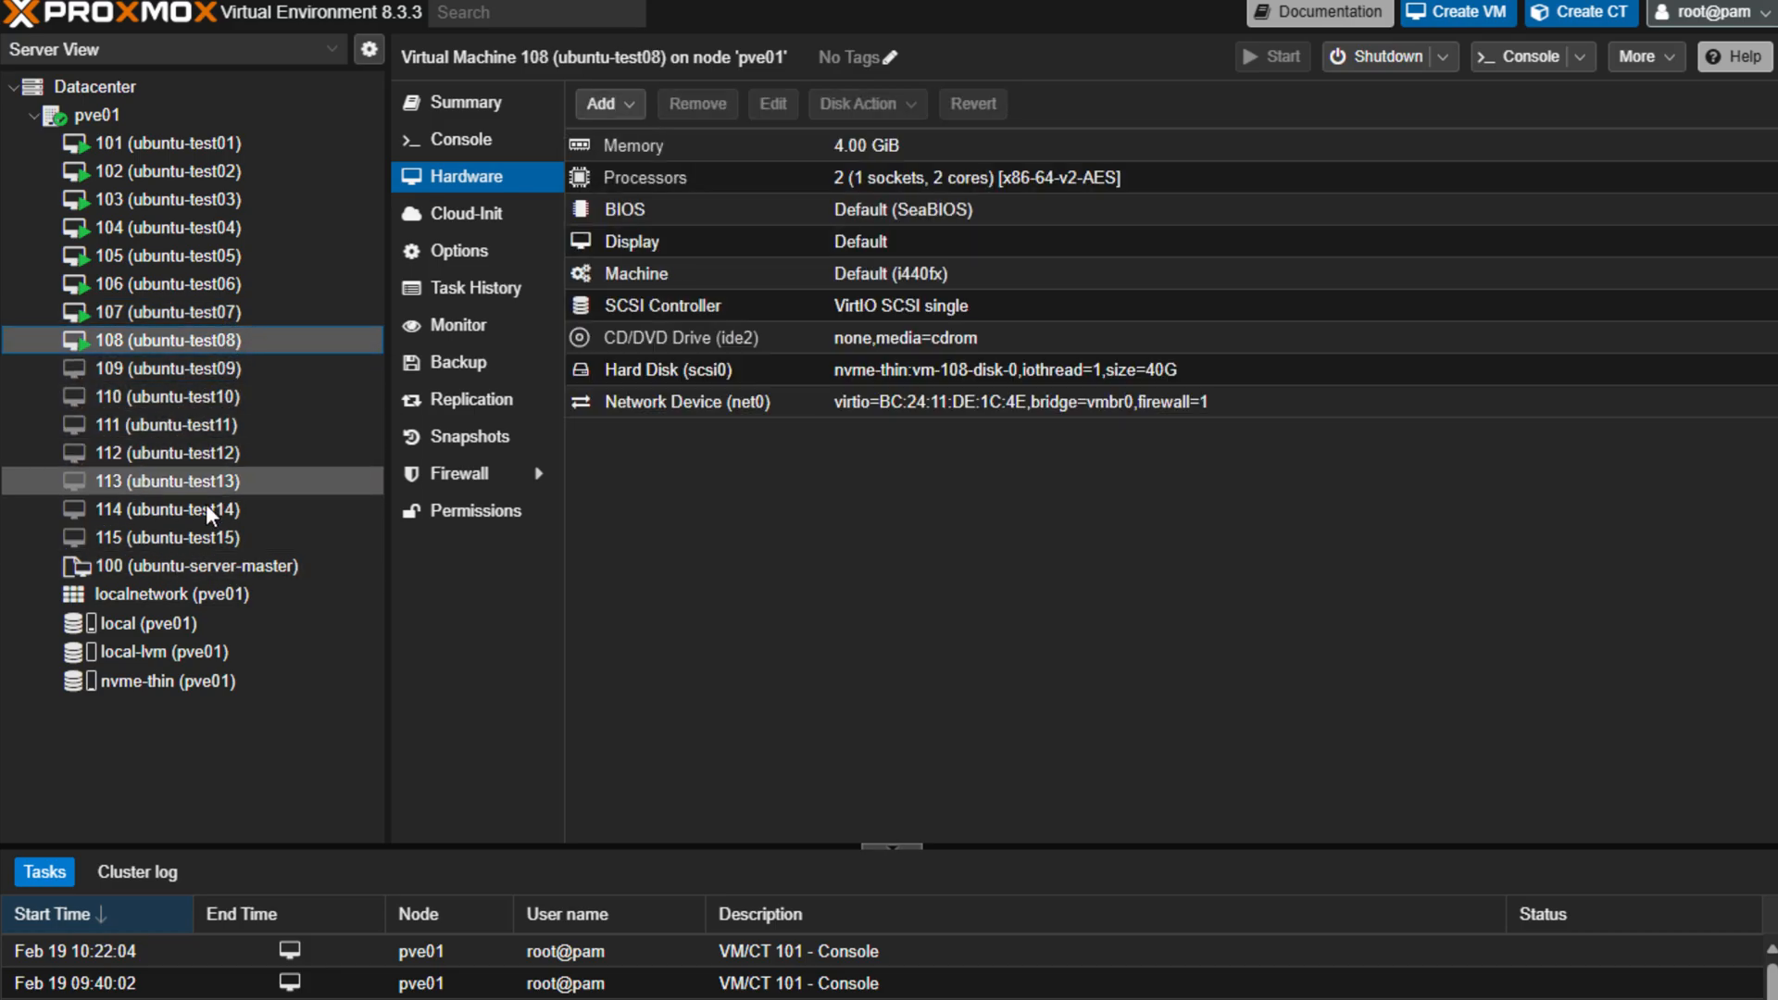
pyautogui.click(170, 143)
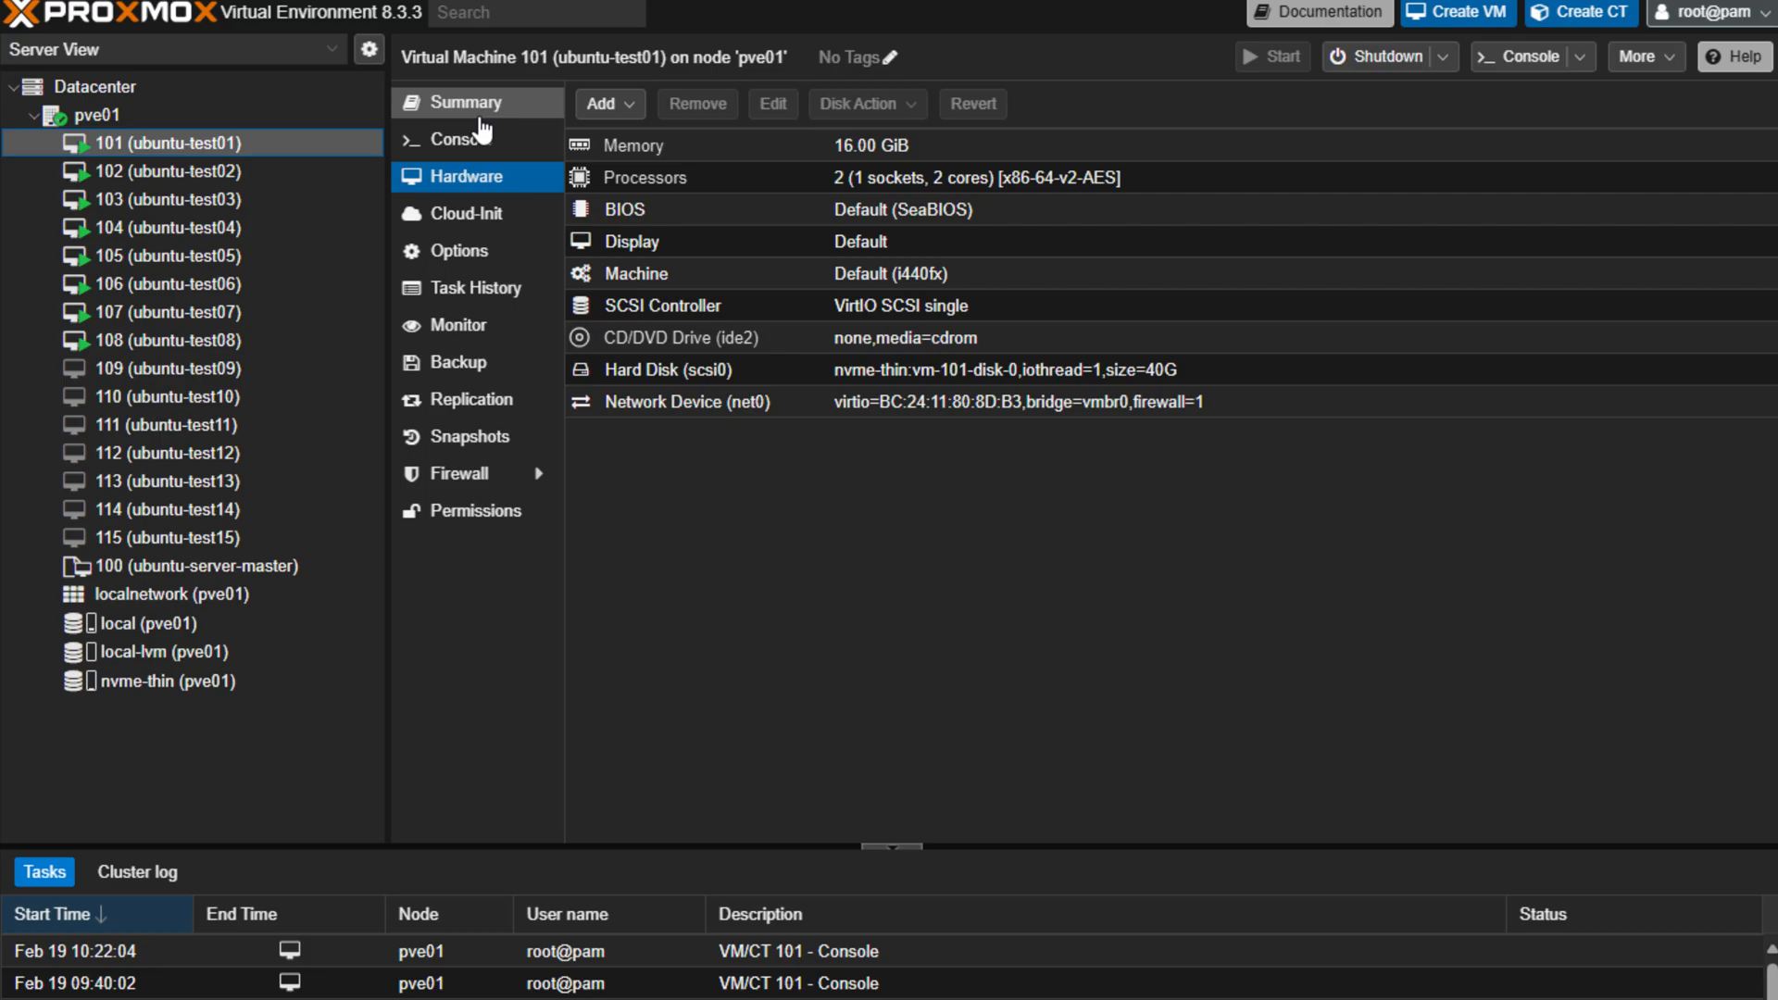
pyautogui.moveTo(476, 138)
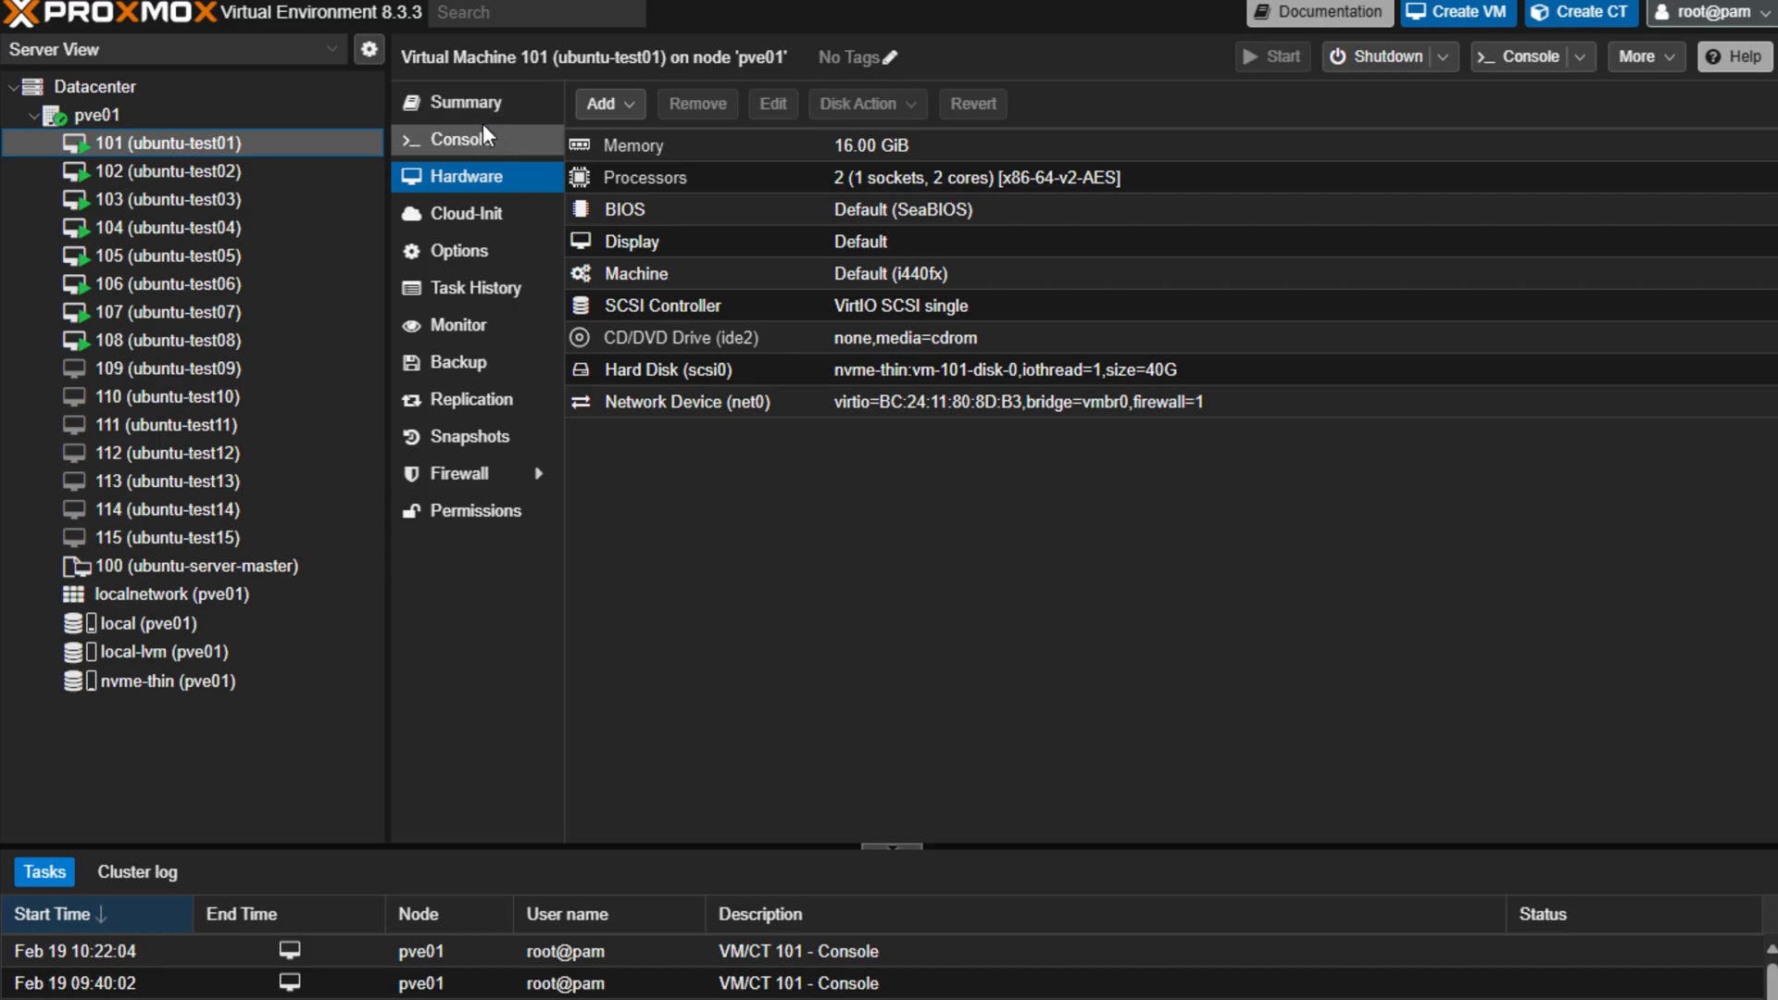
pyautogui.moveTo(483, 143)
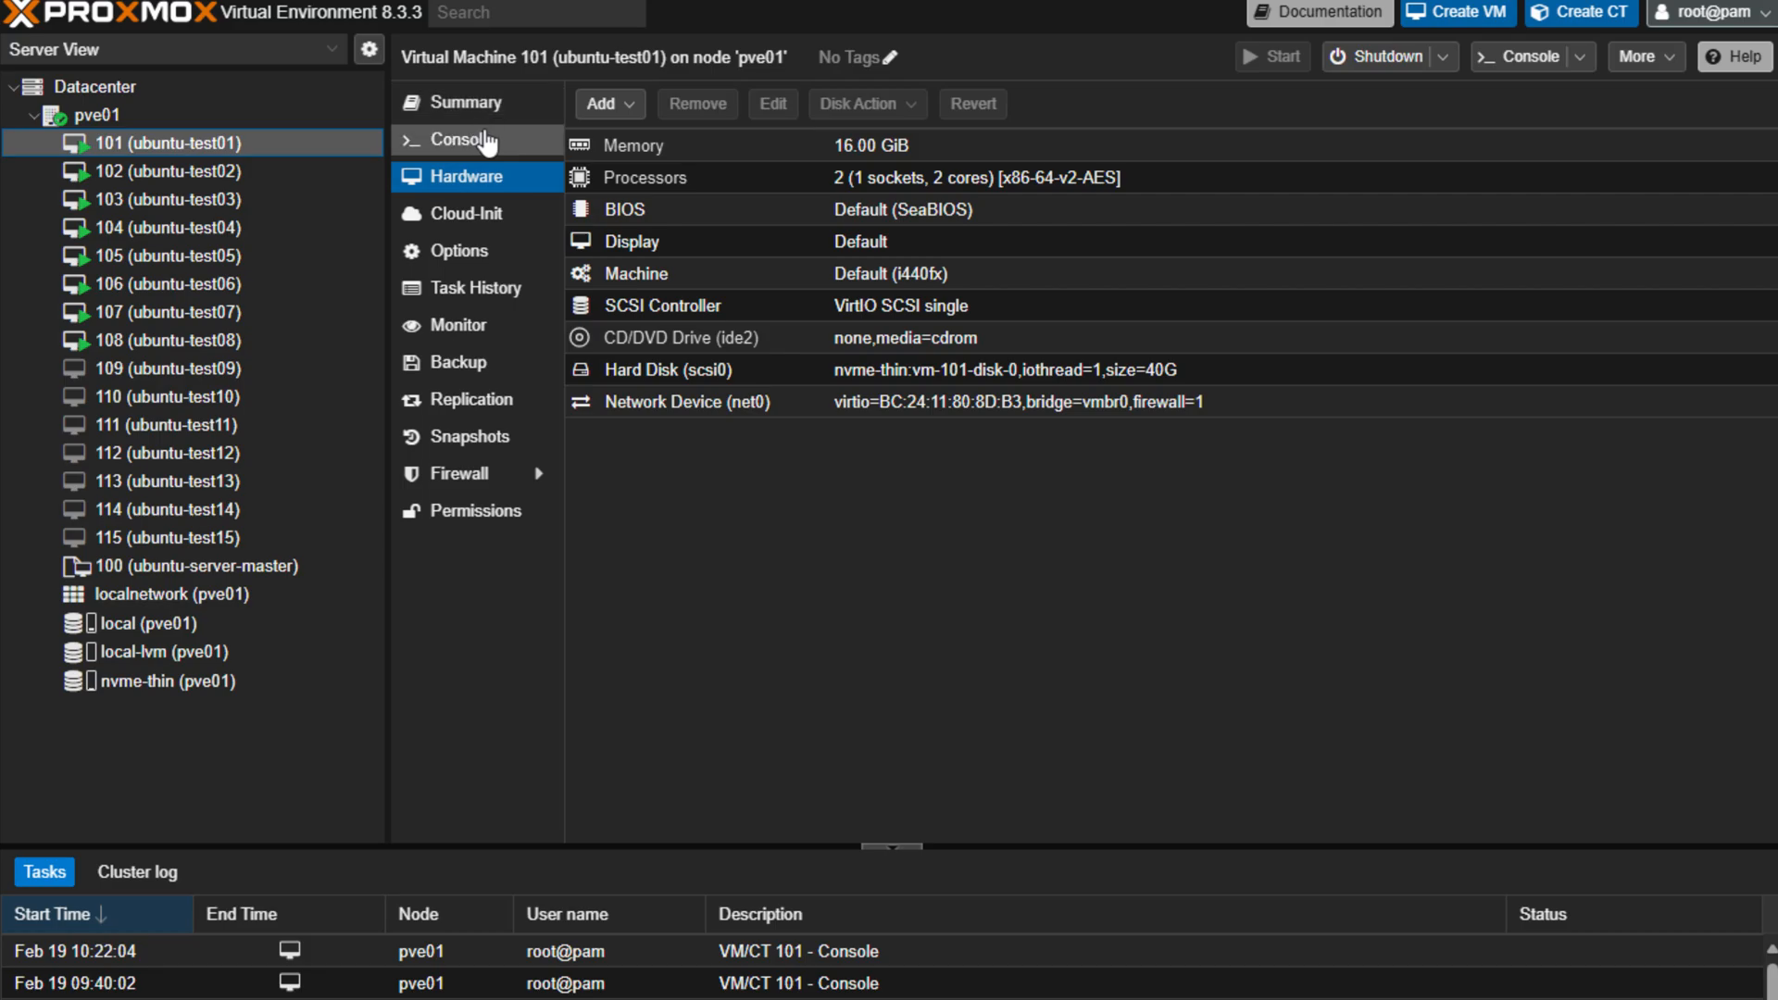
pyautogui.moveTo(463, 101)
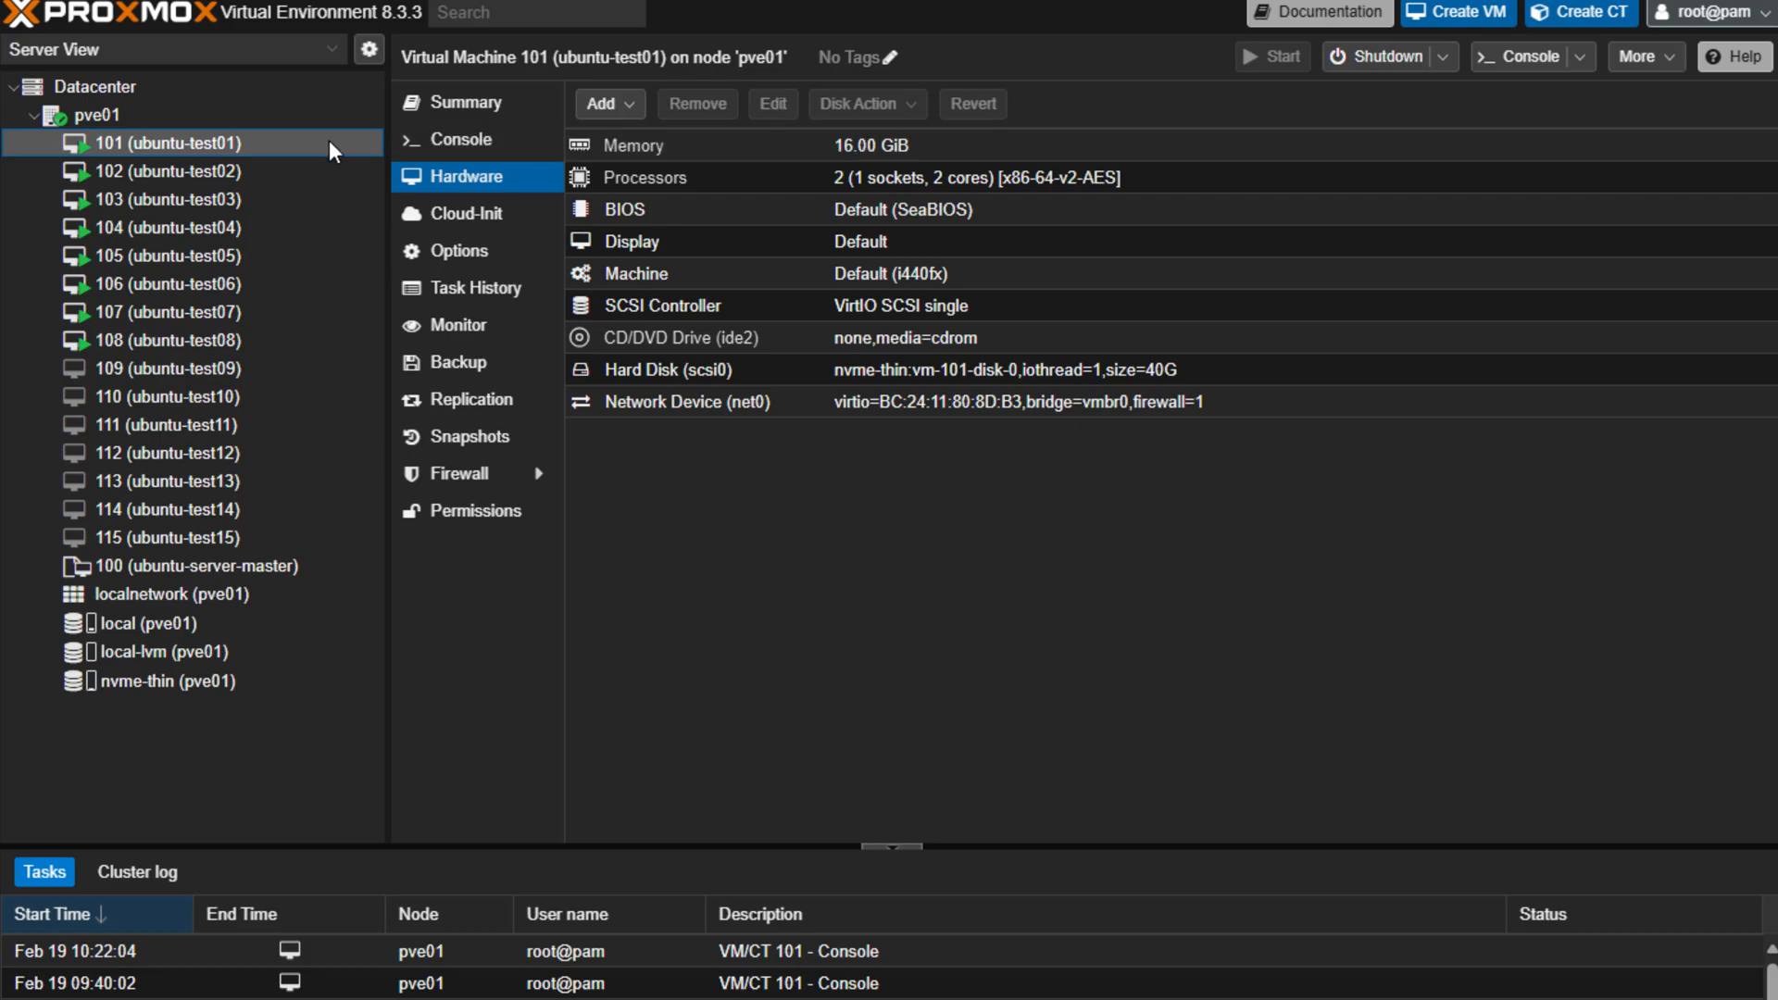
pyautogui.click(93, 115)
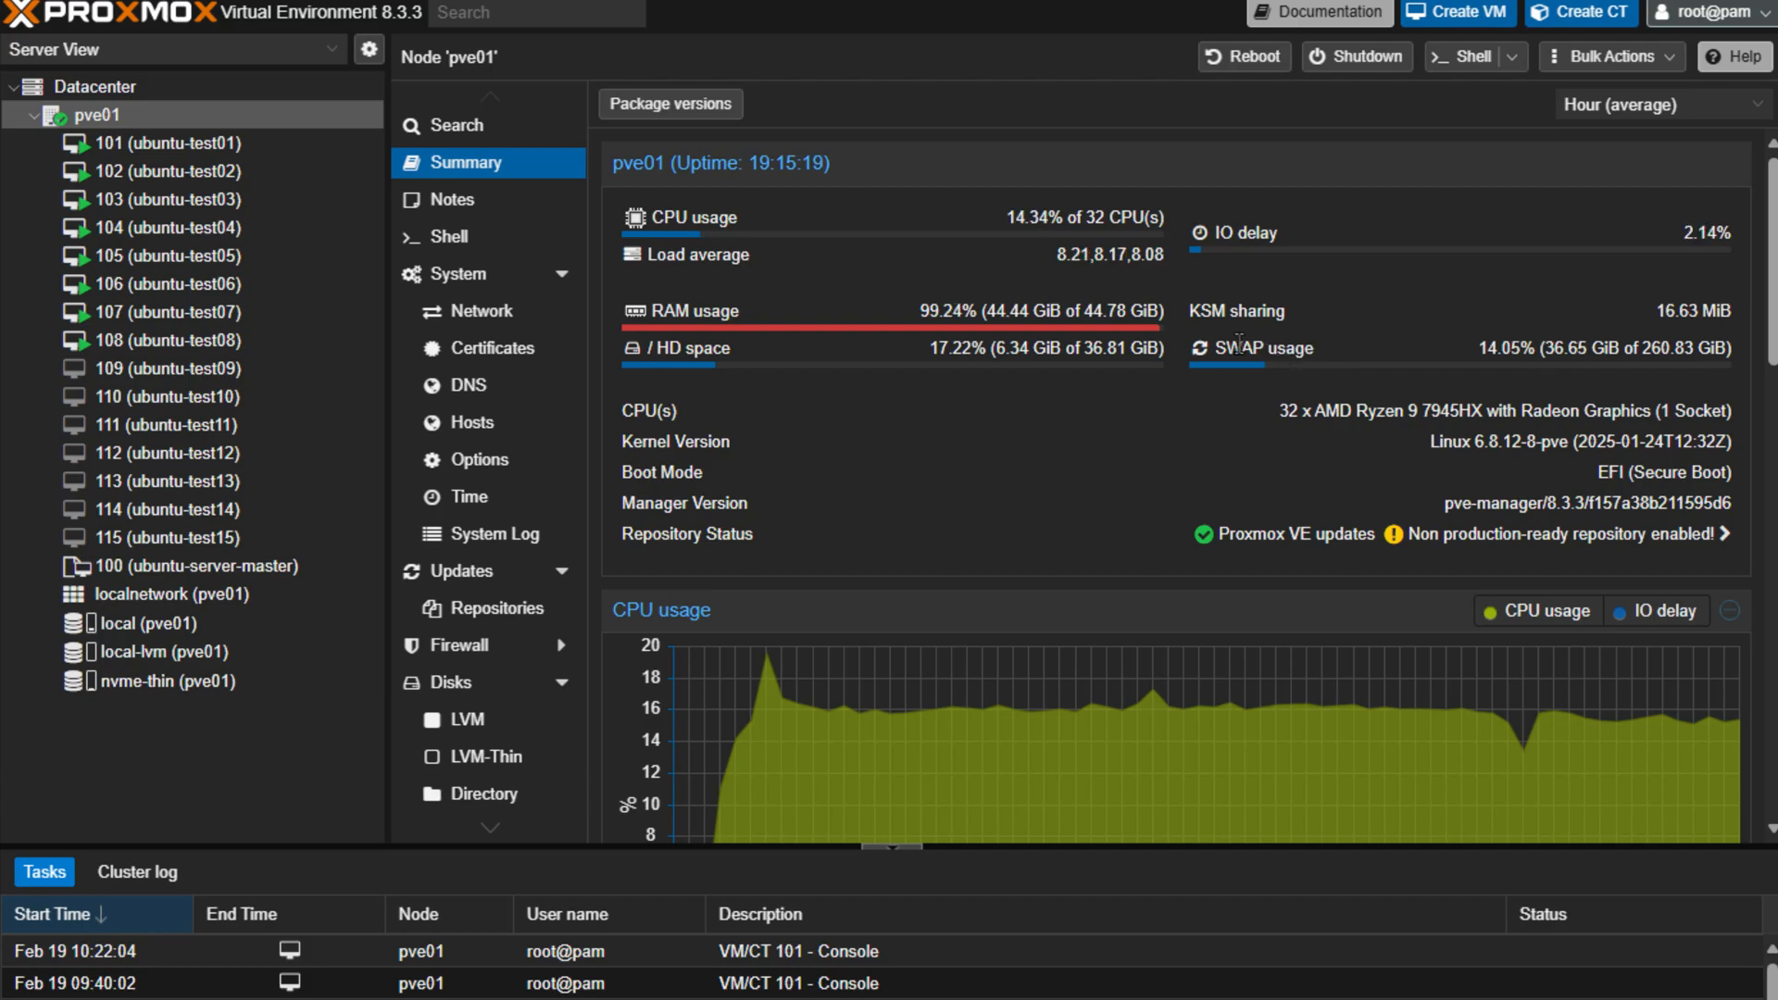
# Step: Review VM 109's hardware showing 16.00 GiB memory, then move on to VM 110
pyautogui.click(170, 366)
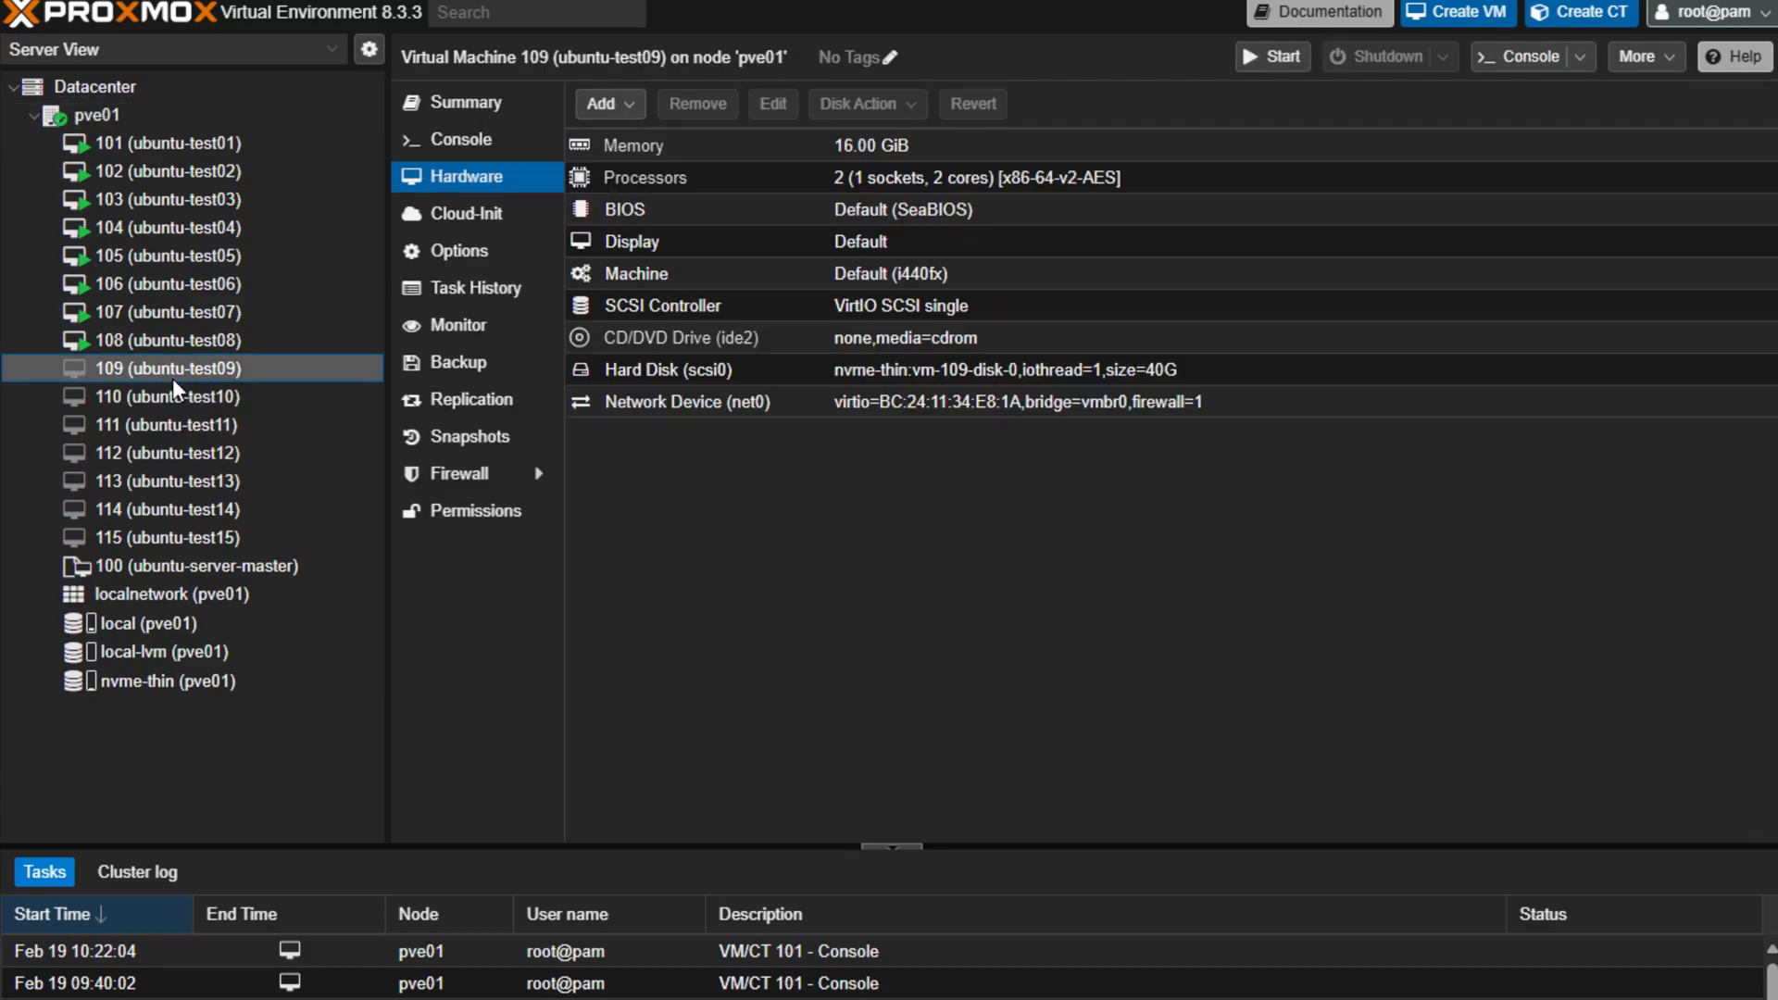
pyautogui.moveTo(176, 341)
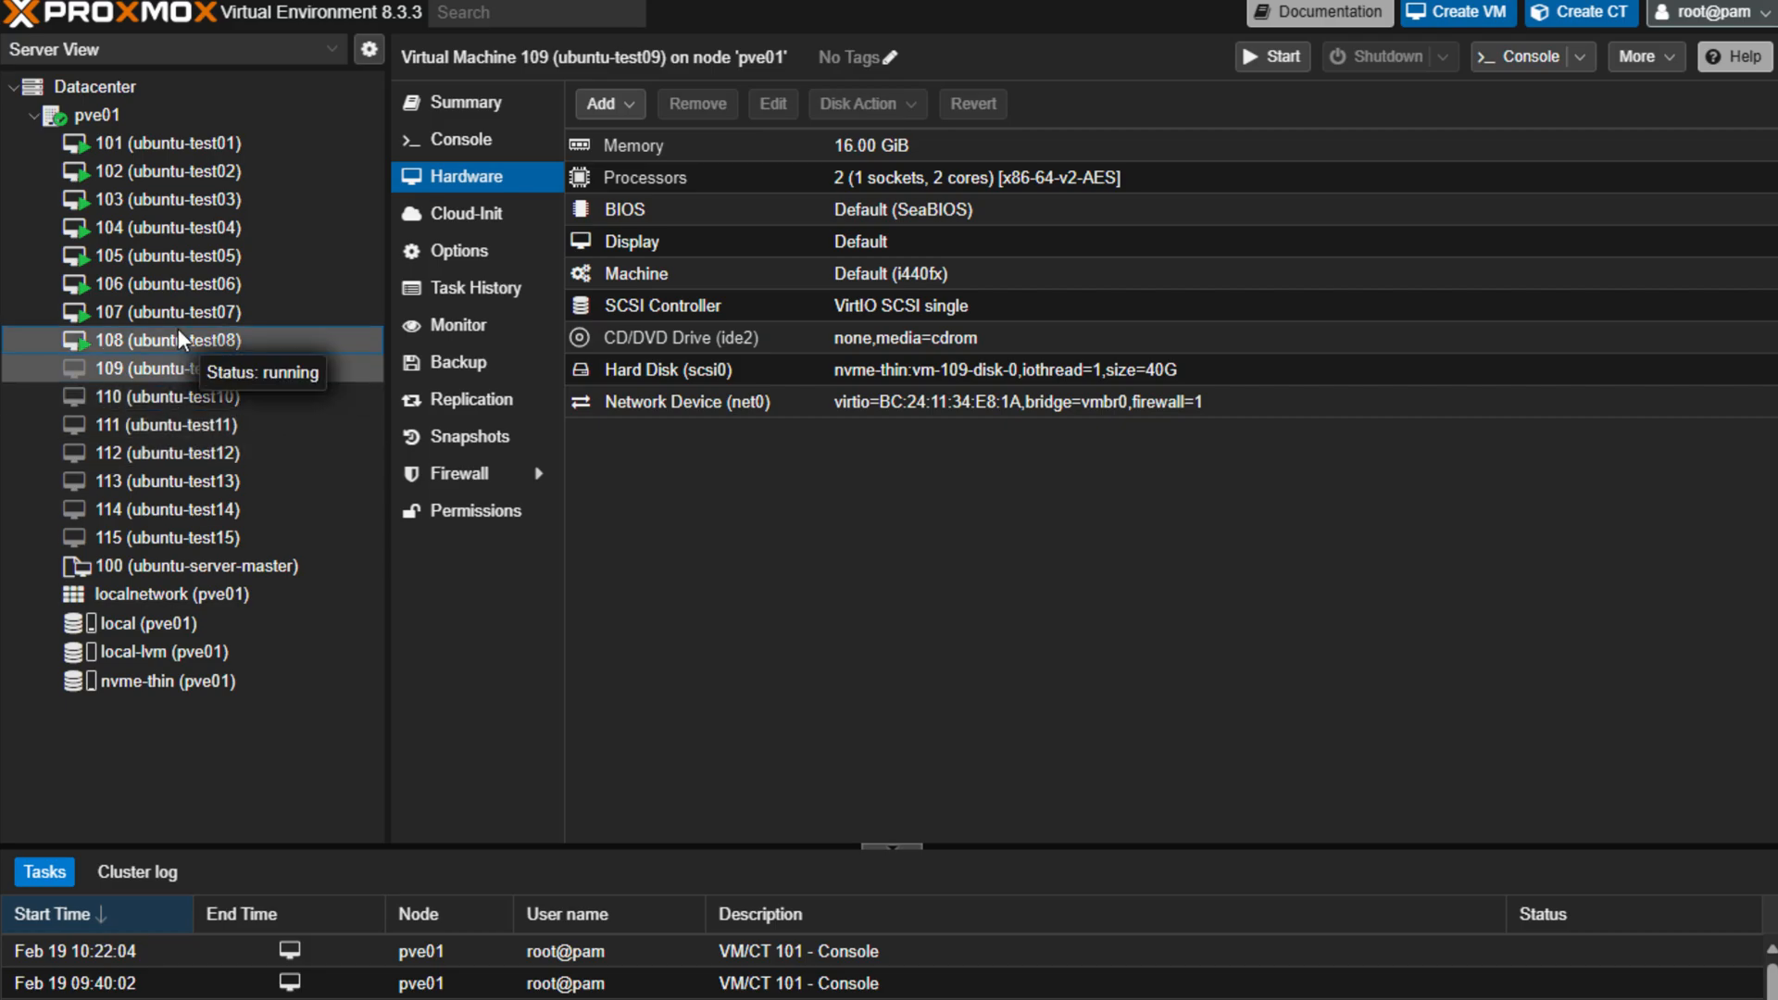
pyautogui.click(93, 115)
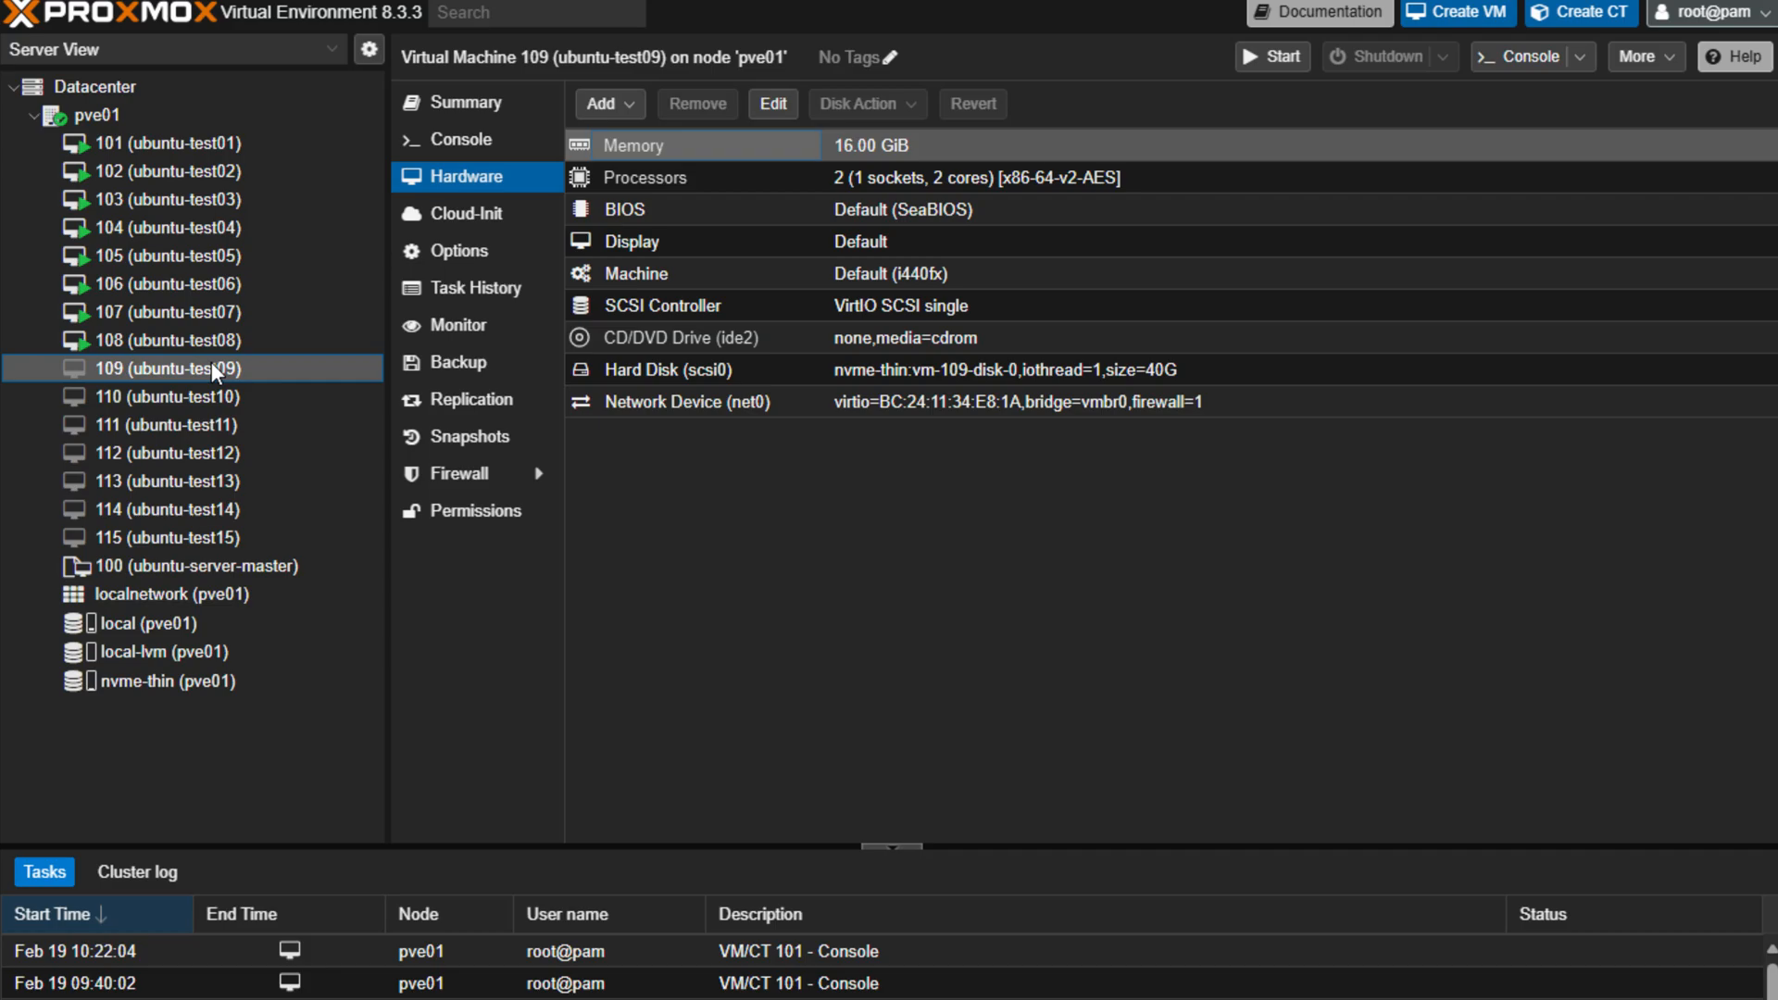
pyautogui.click(1272, 55)
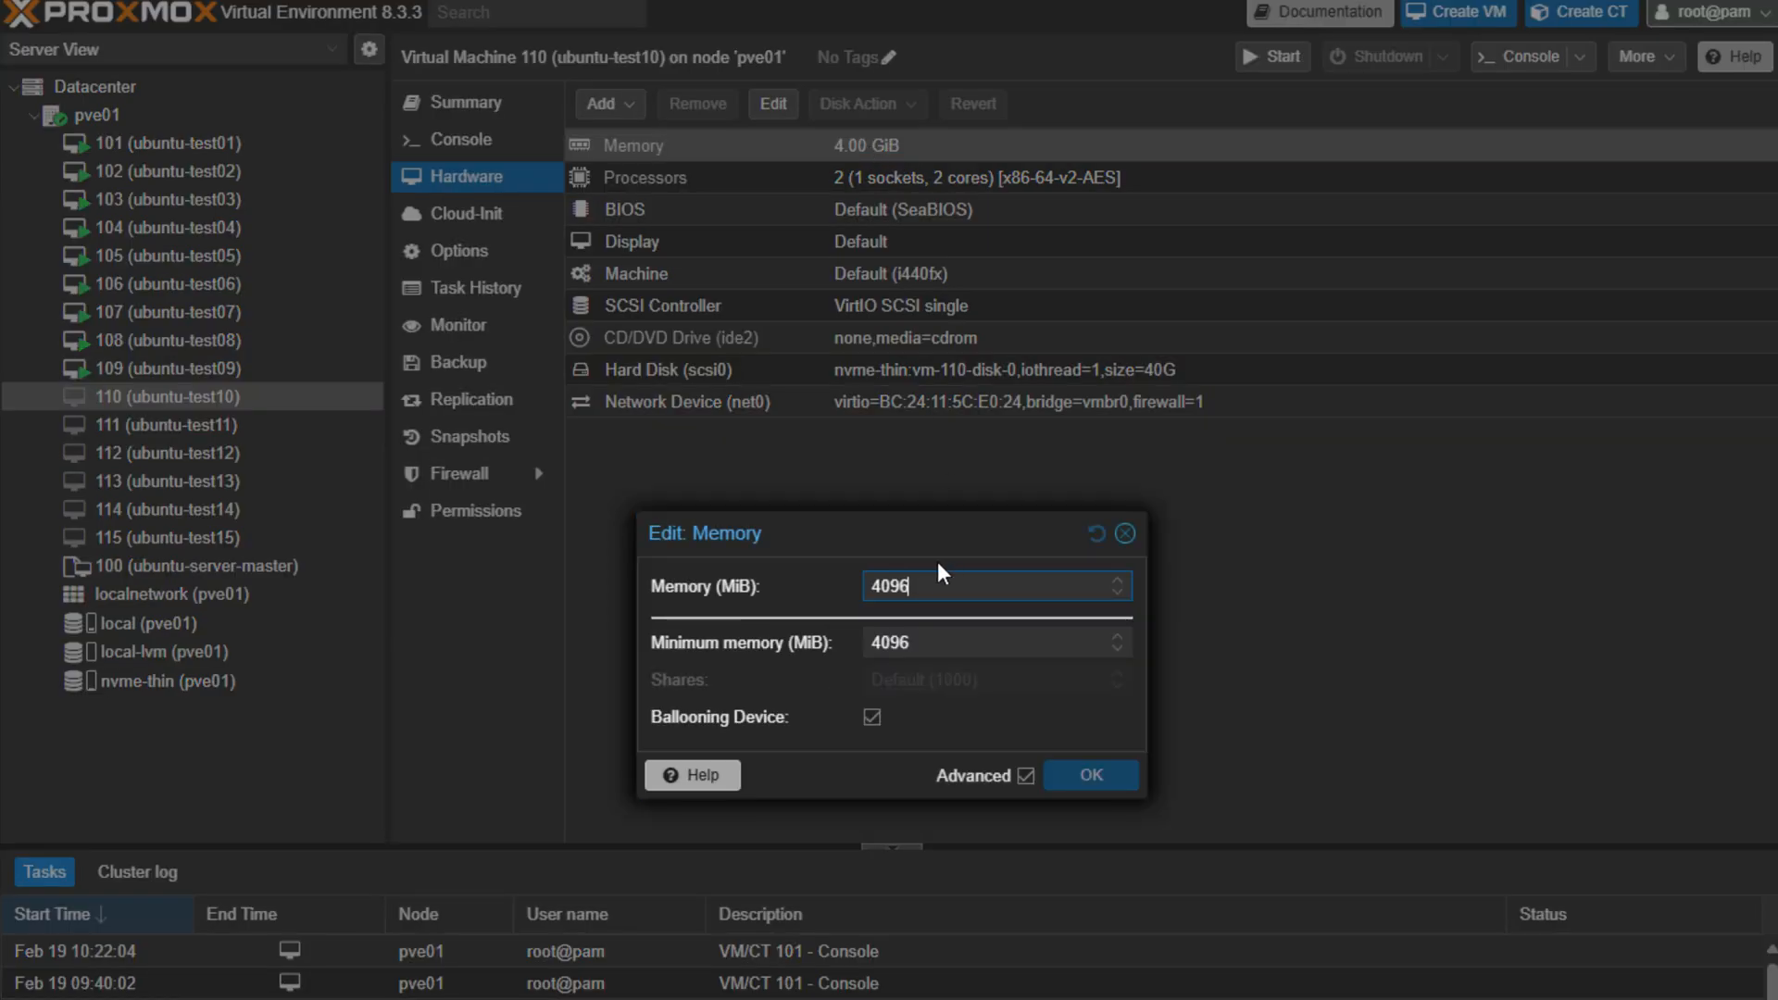
# Step: Set the memory of VM 110 and VM 112 to 16384 MiB each
pyautogui.write('16384')
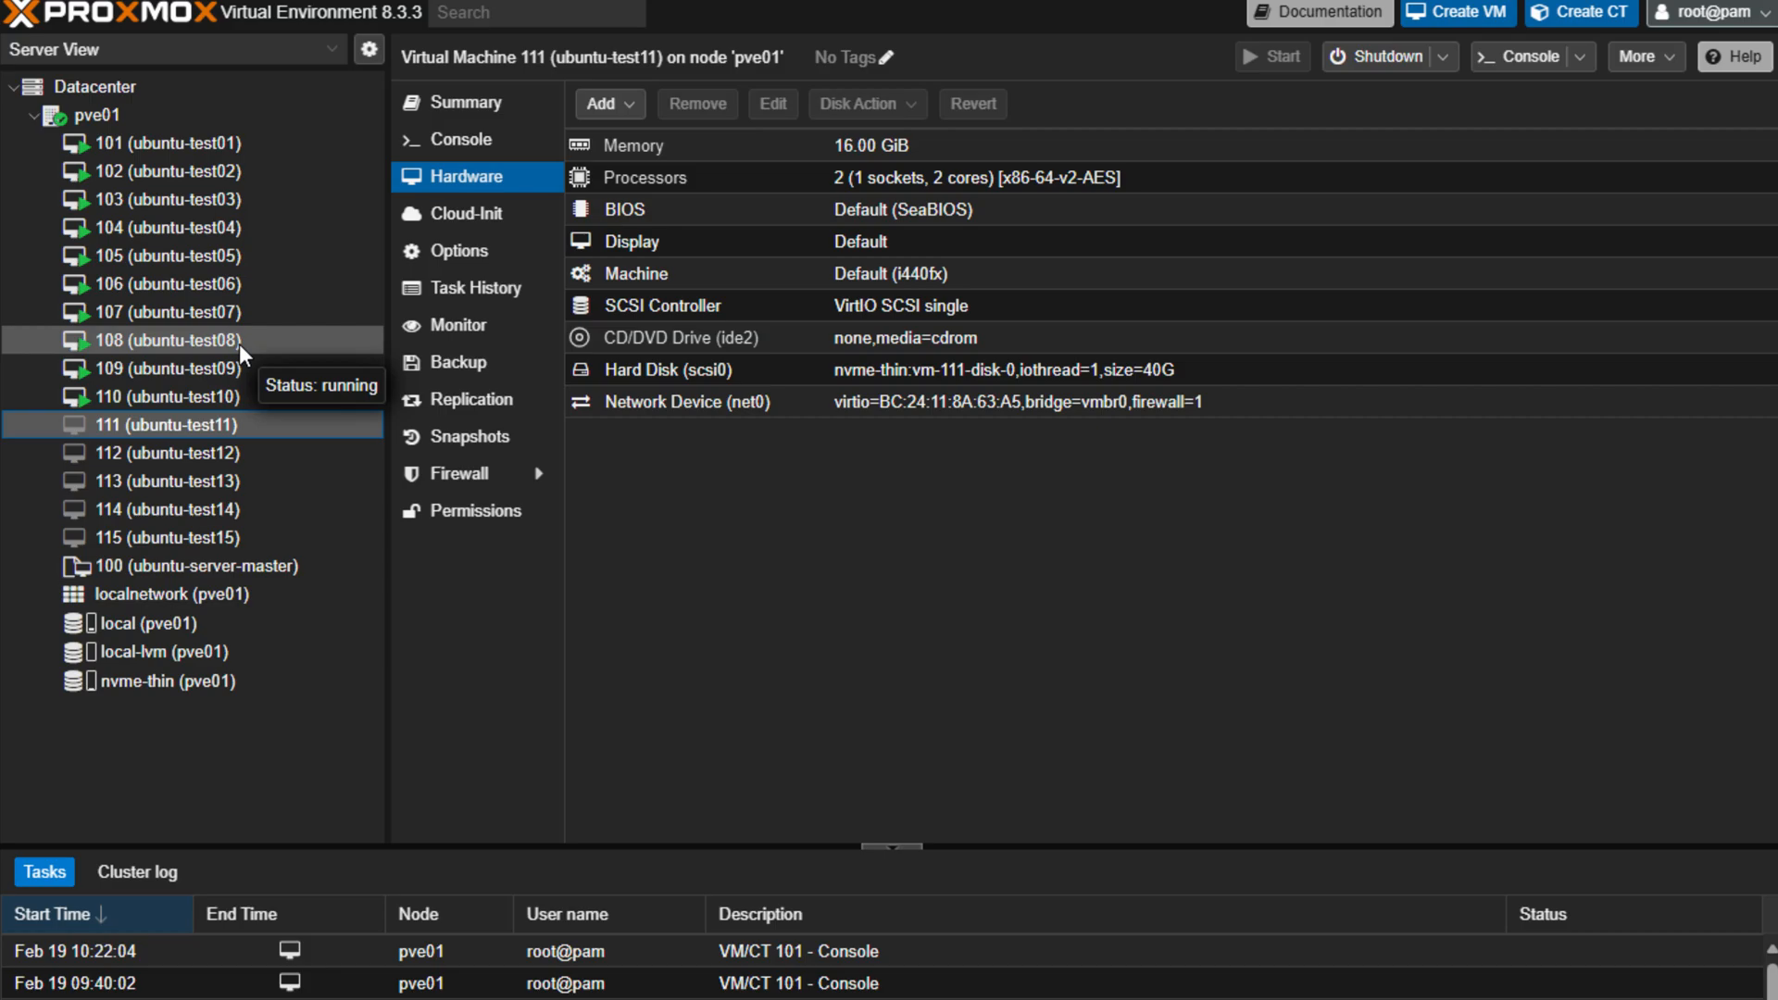
pyautogui.click(166, 451)
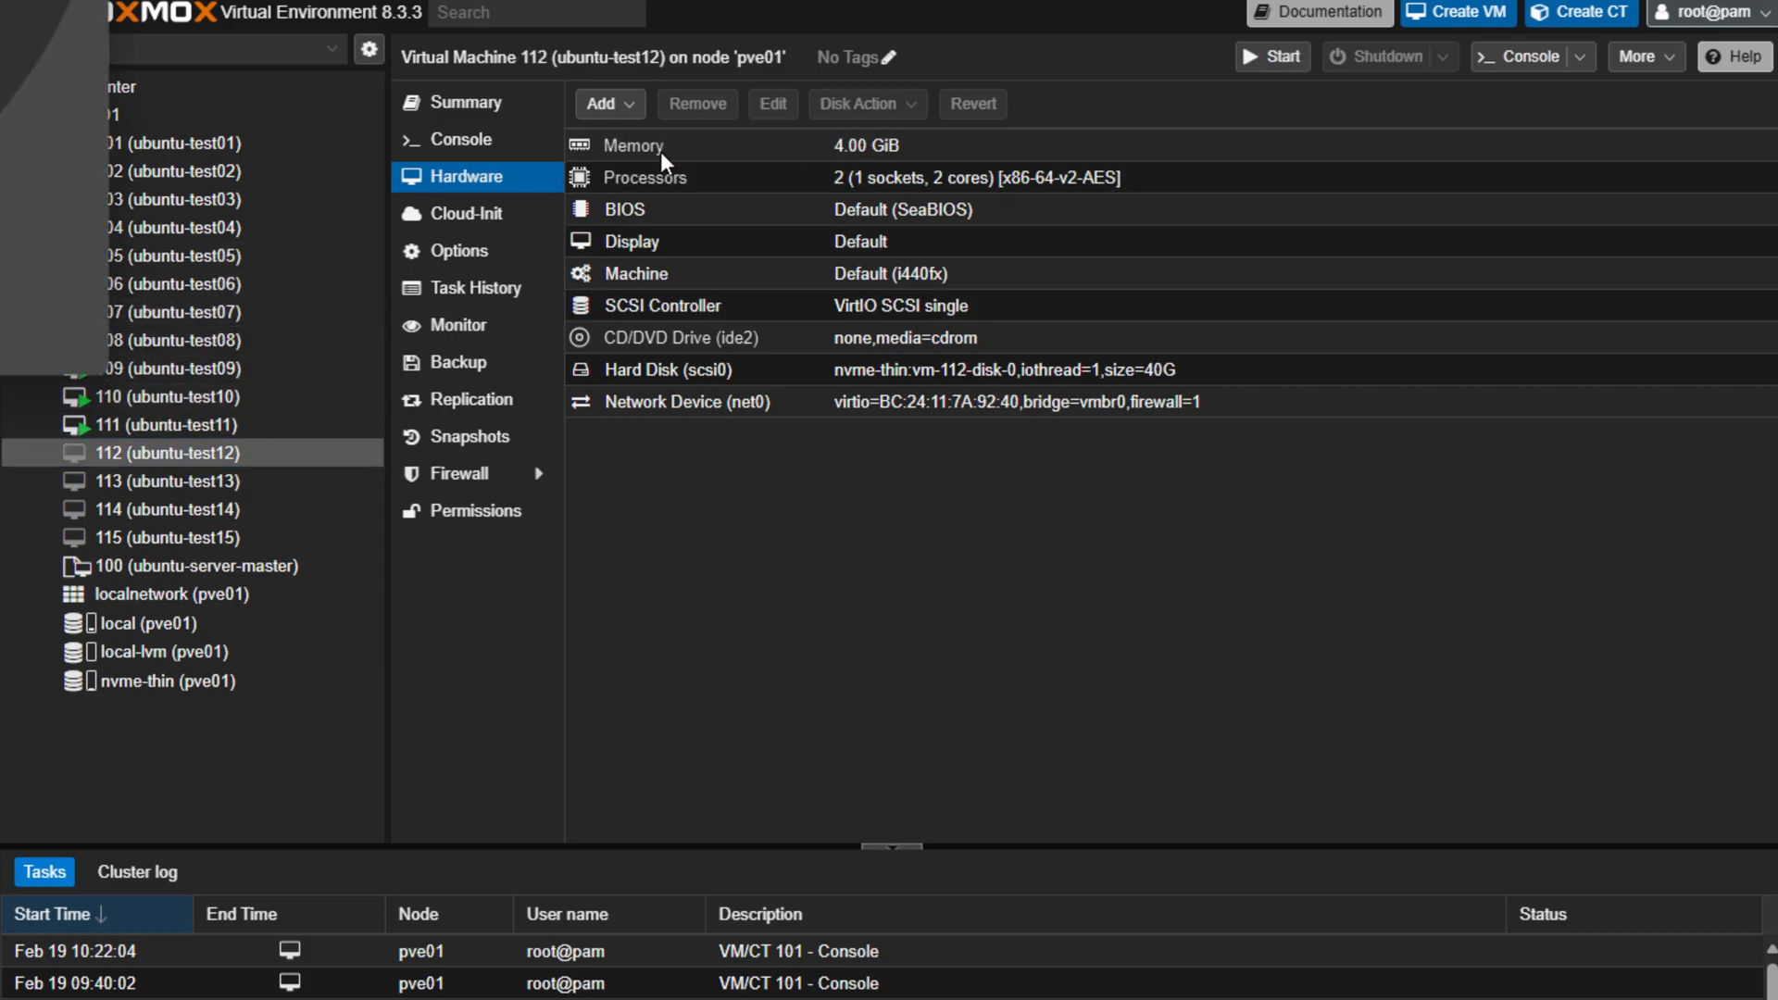
pyautogui.doubleClick(632, 145)
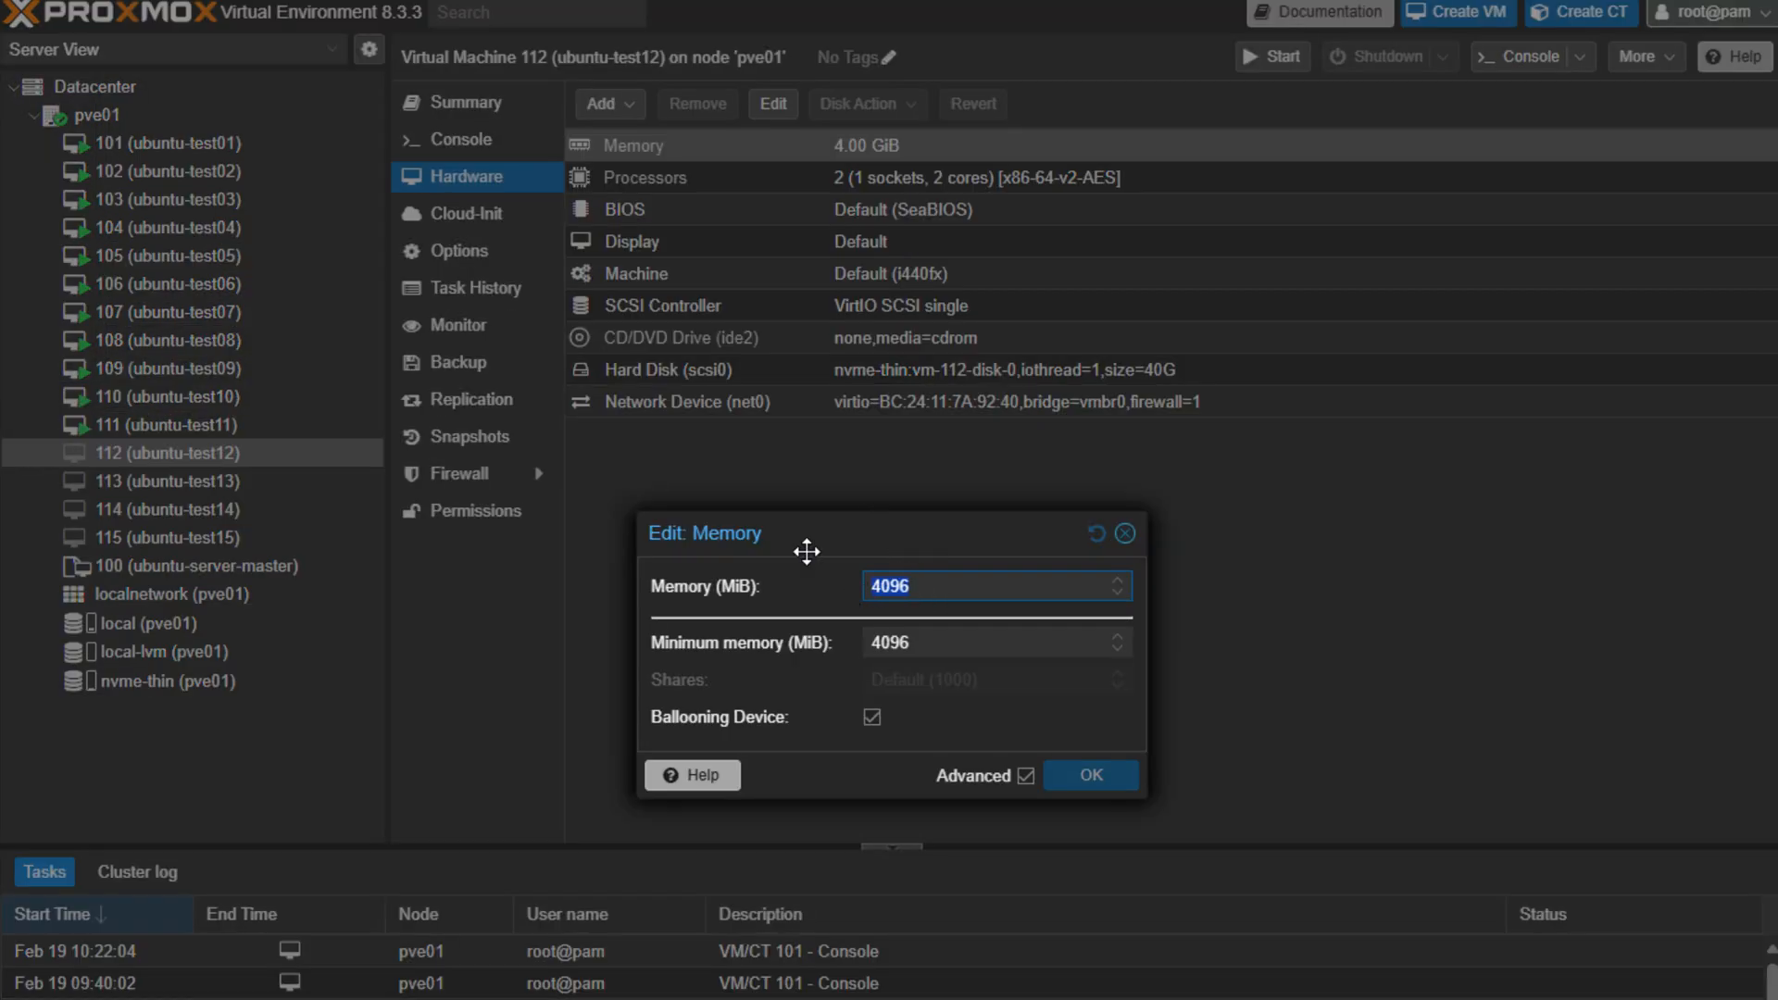
pyautogui.write('16384')
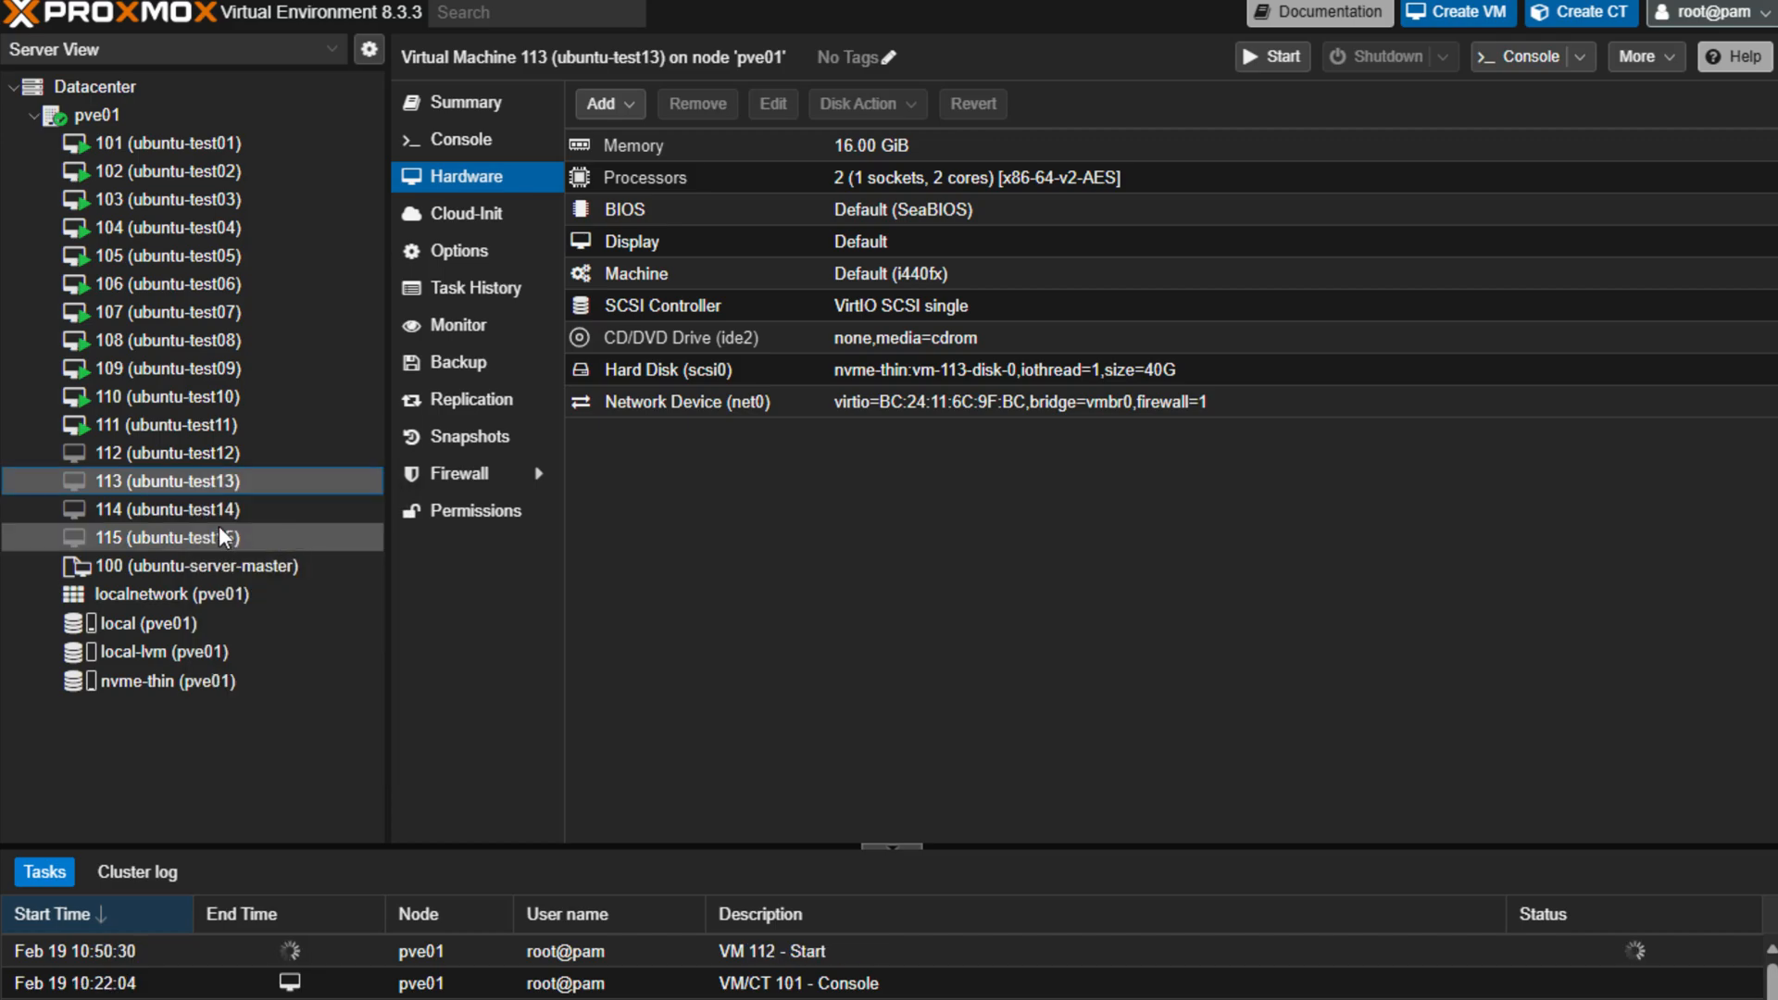
# Step: Check VM 115 and confirm VM 112 shows 16 GiB, then view the pve01 host summary
pyautogui.click(165, 537)
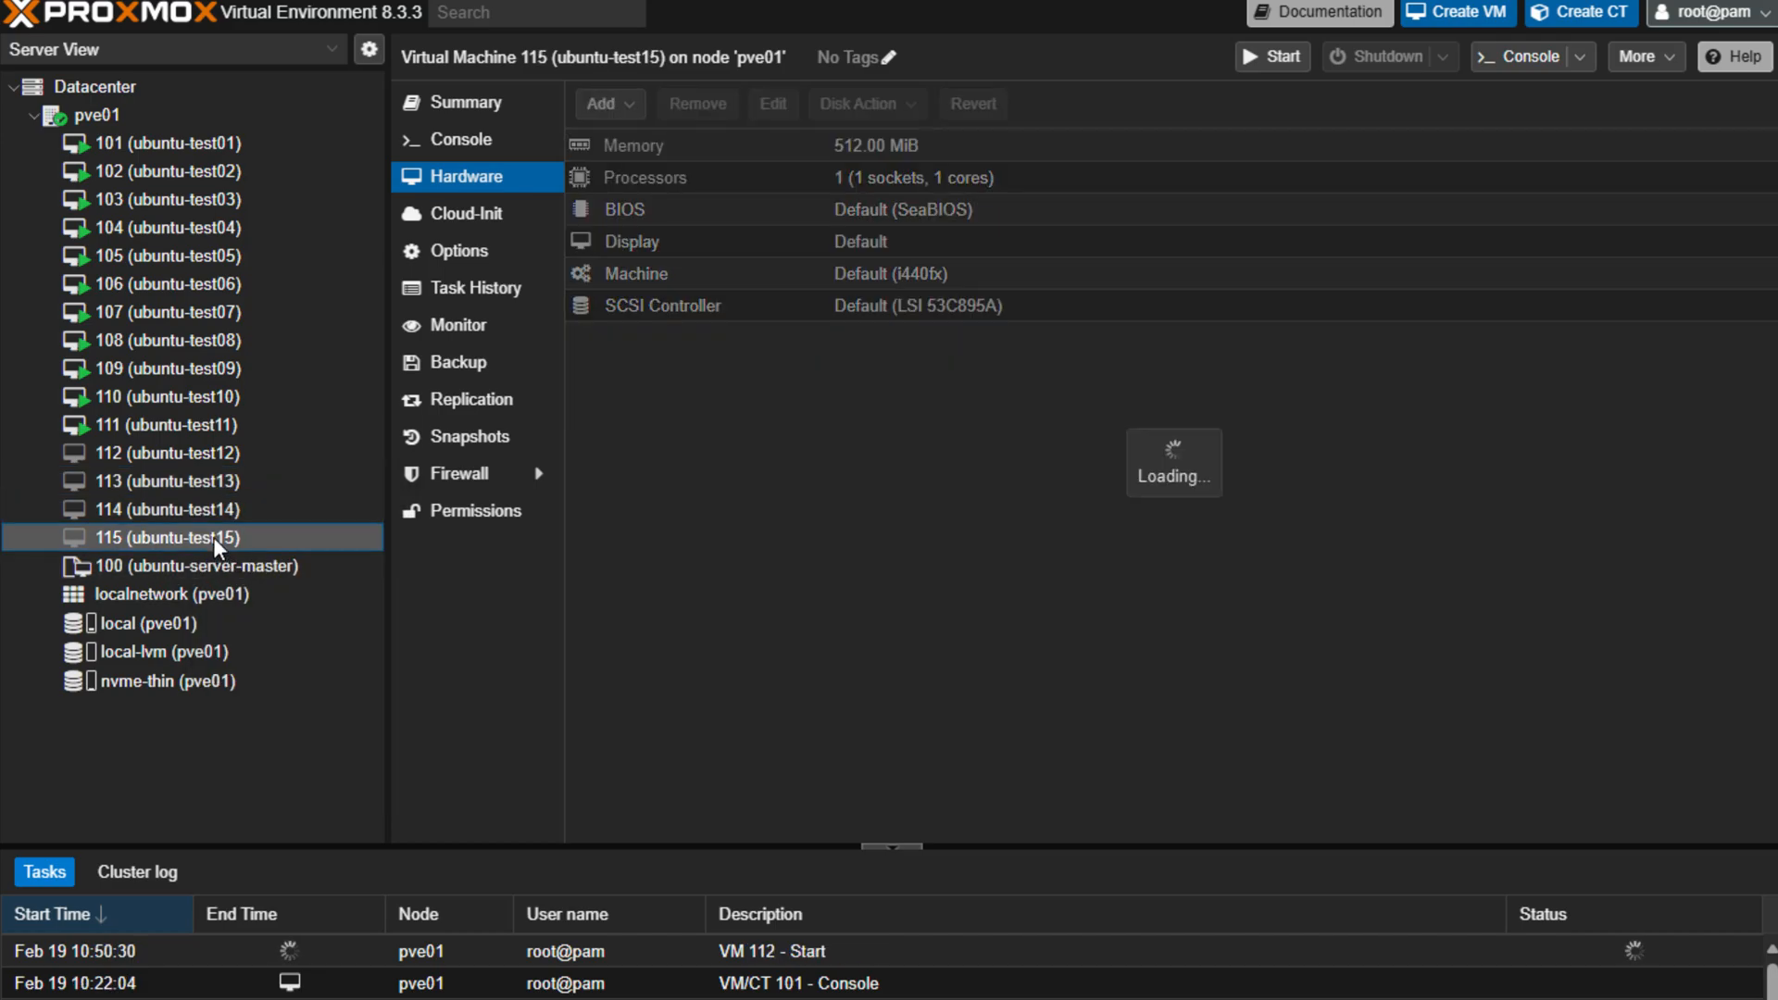
pyautogui.click(164, 452)
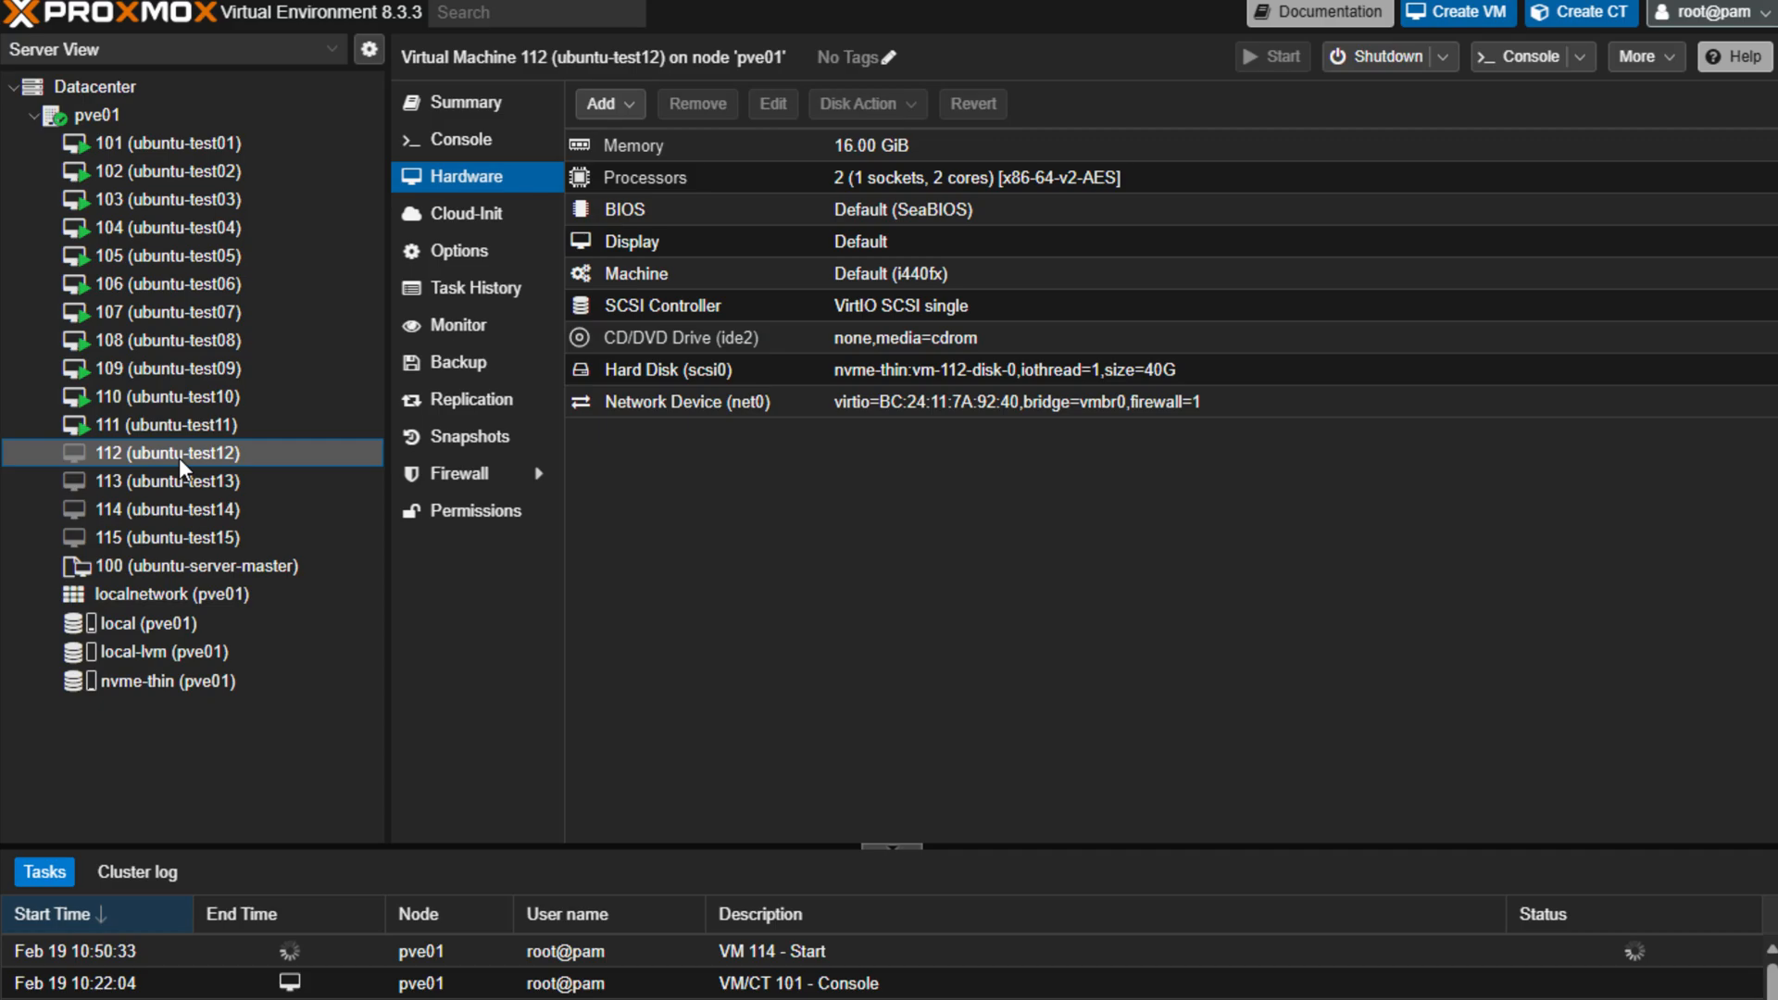
pyautogui.click(93, 115)
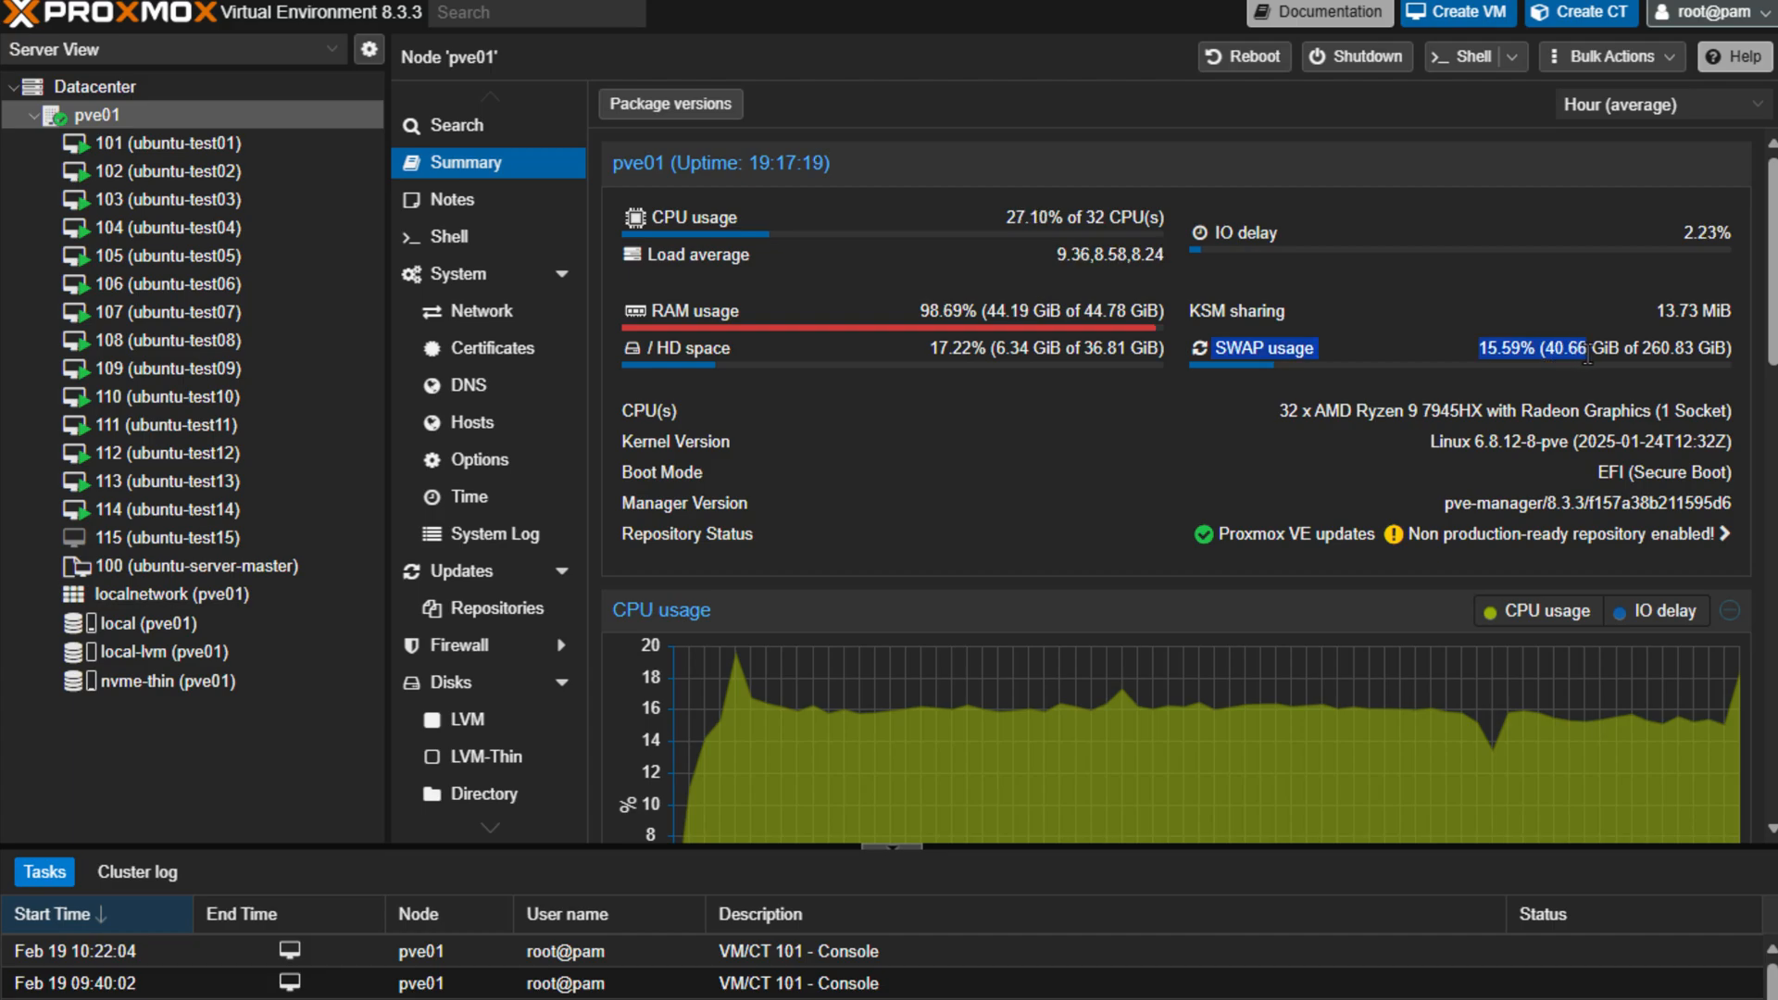
# Step: Watch pve01's summary as RAM reaches ~99% and swap climbs to about 42 GiB
pyautogui.rightClick(1537, 348)
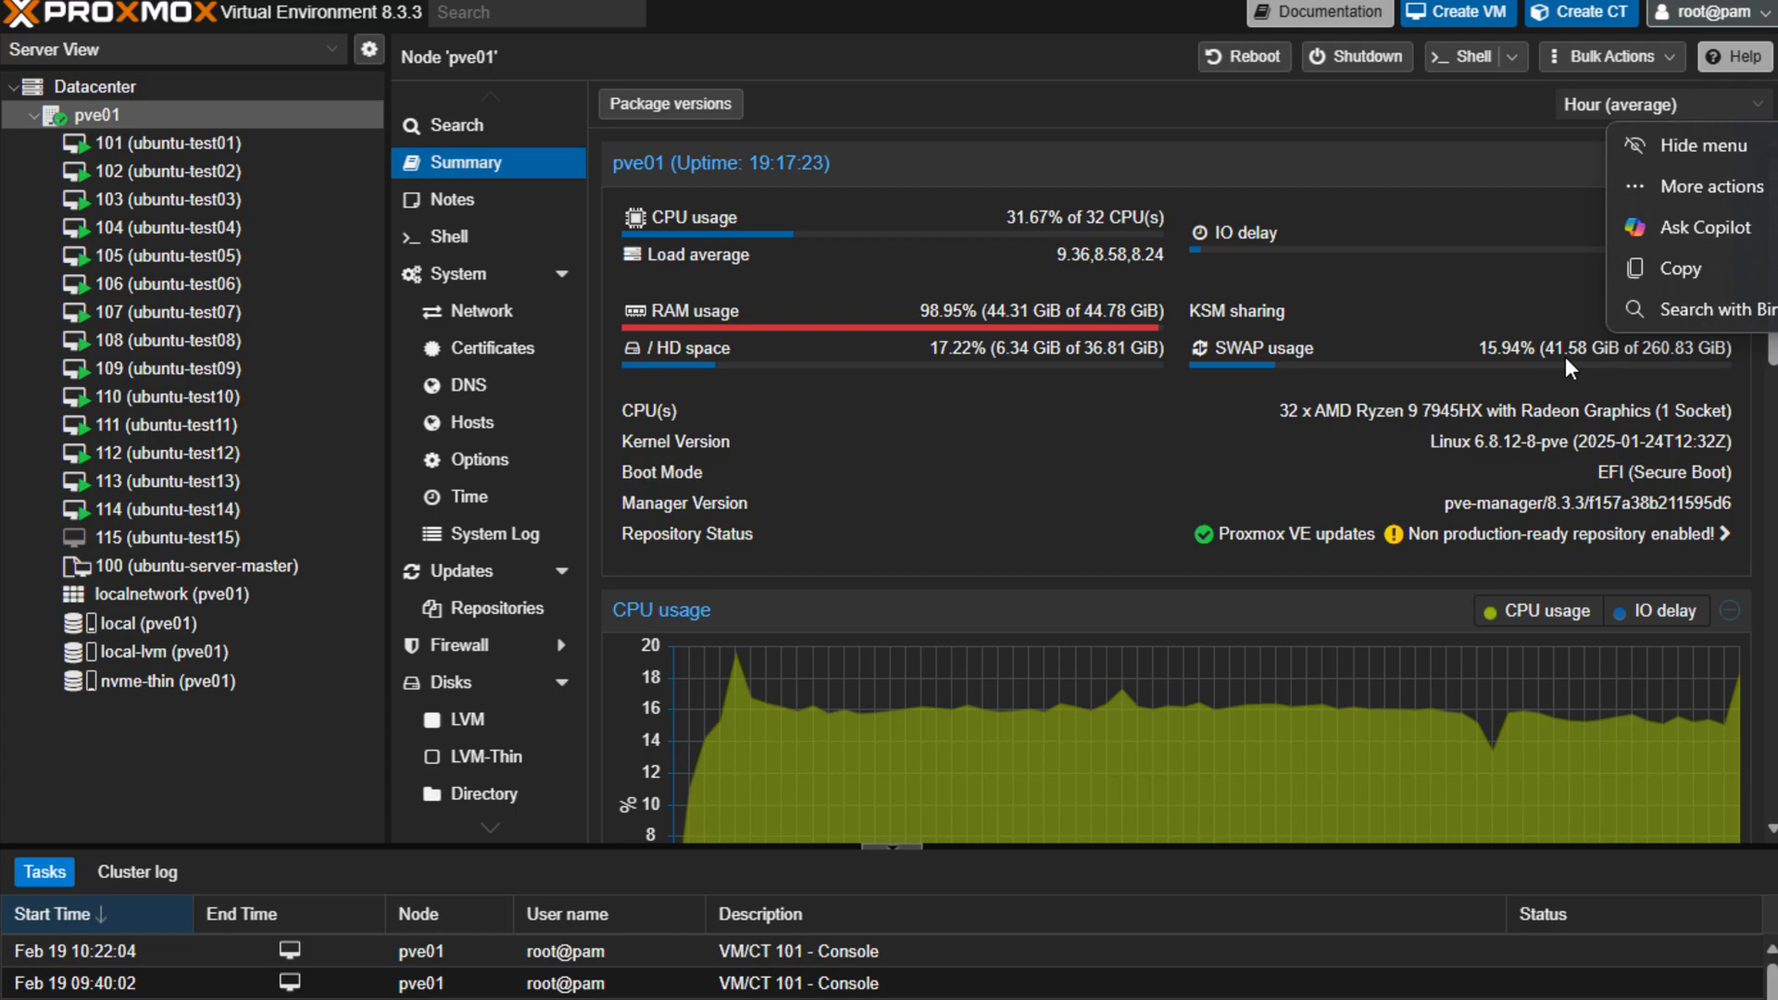
pyautogui.moveTo(1576, 367)
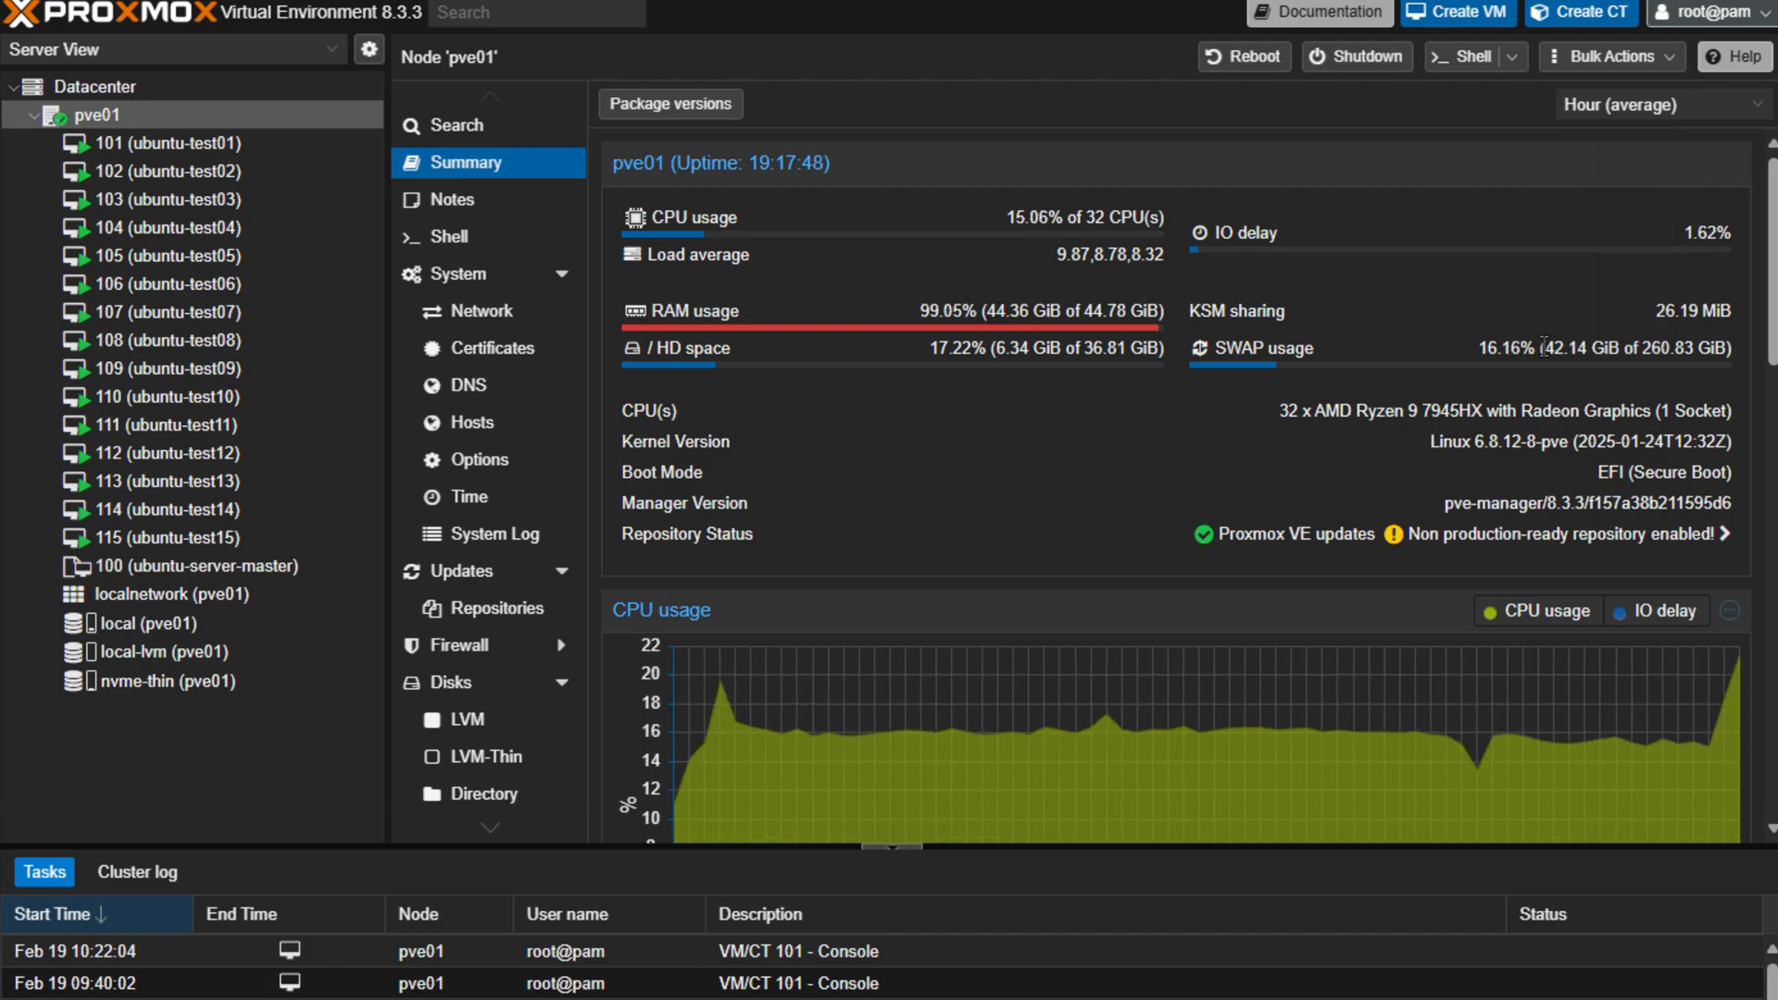
pyautogui.moveTo(198, 284)
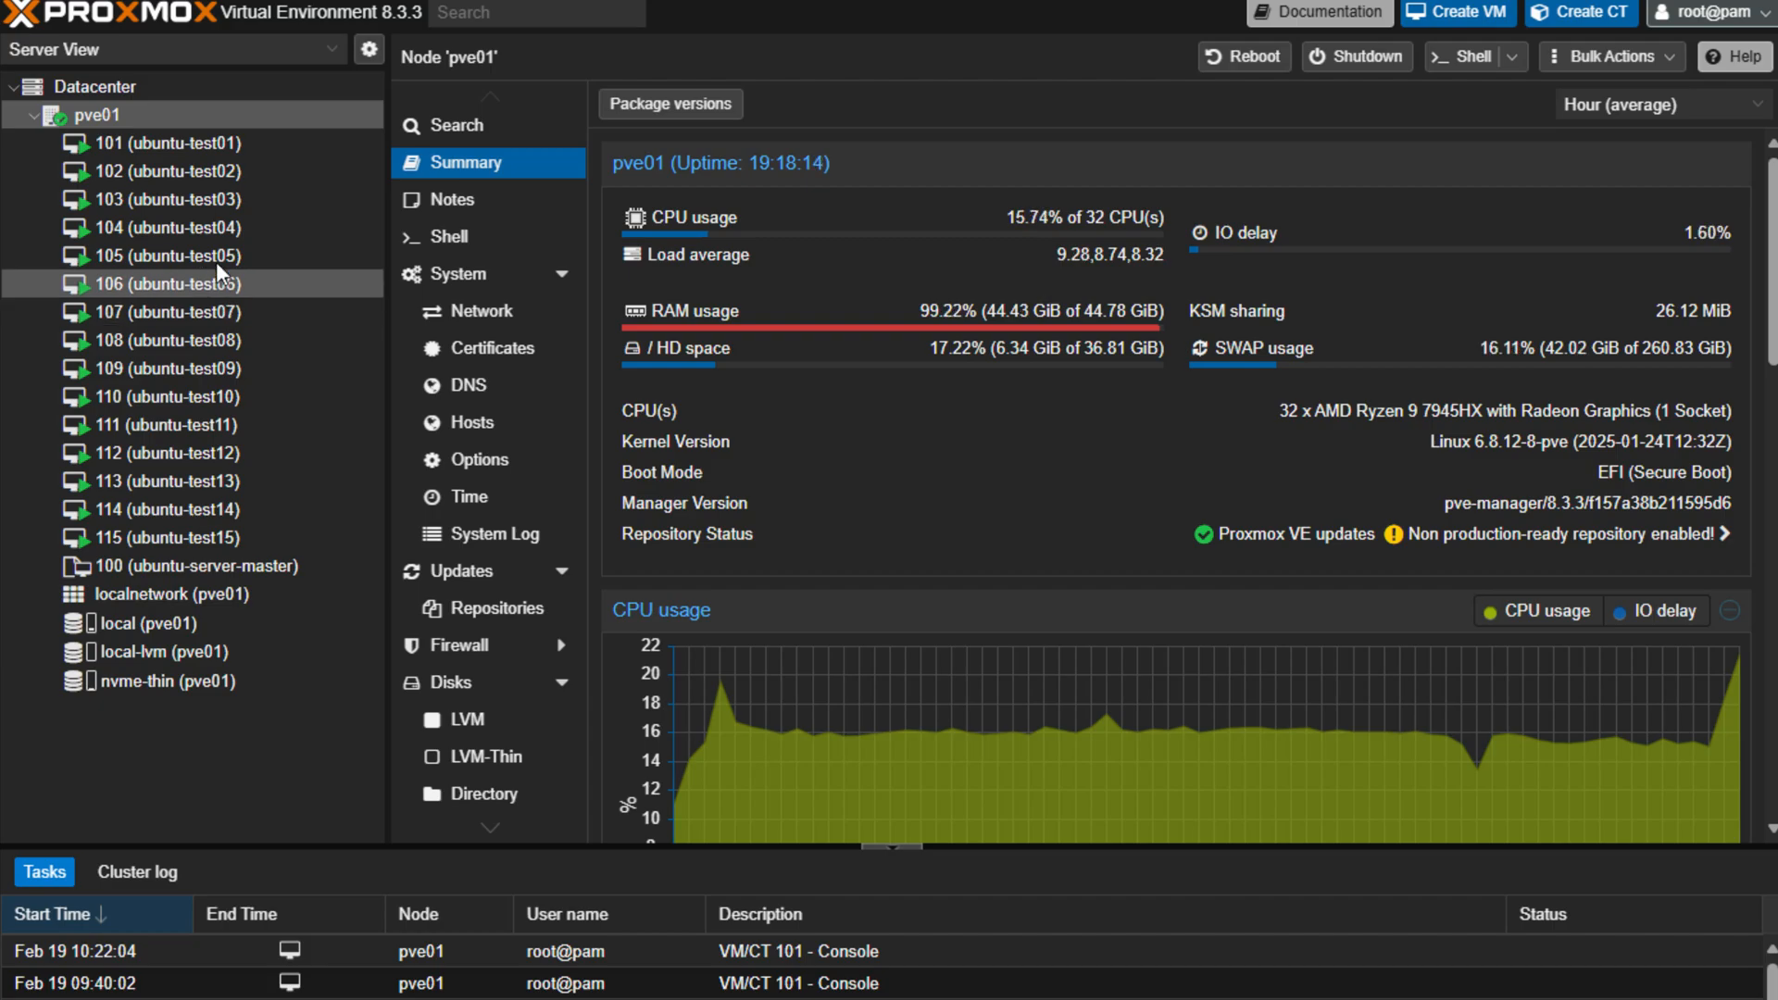
pyautogui.moveTo(189, 171)
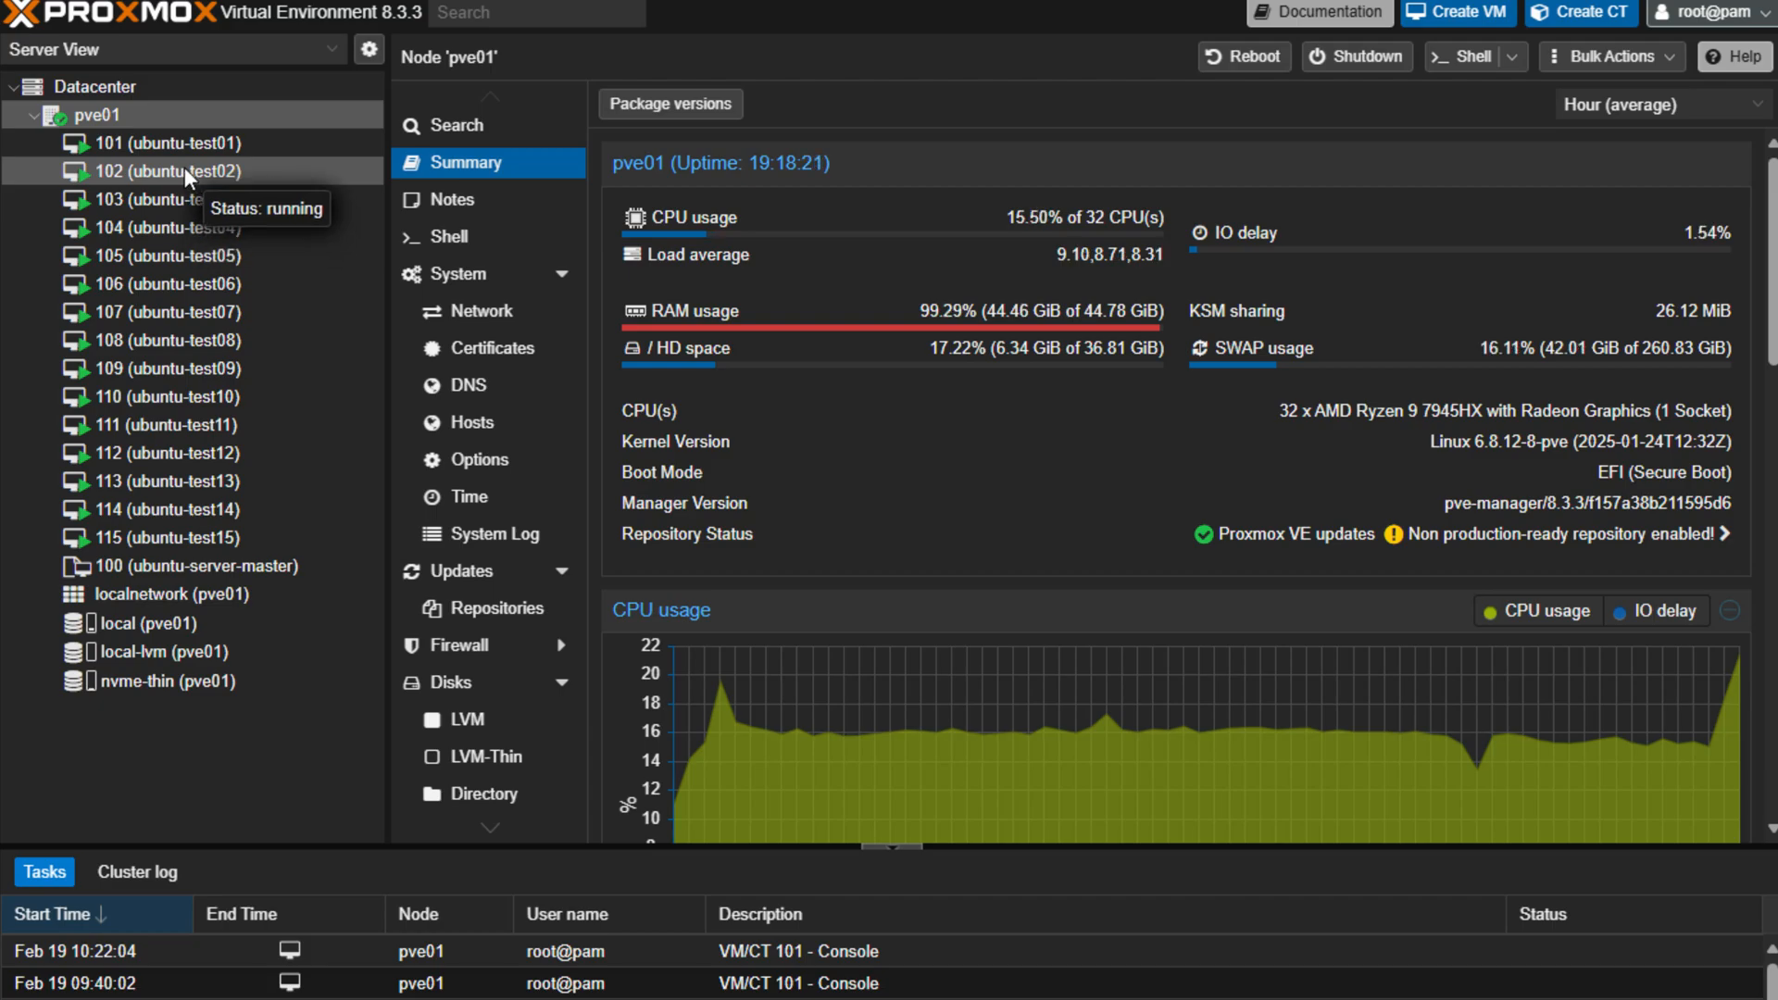
pyautogui.moveTo(1364, 361)
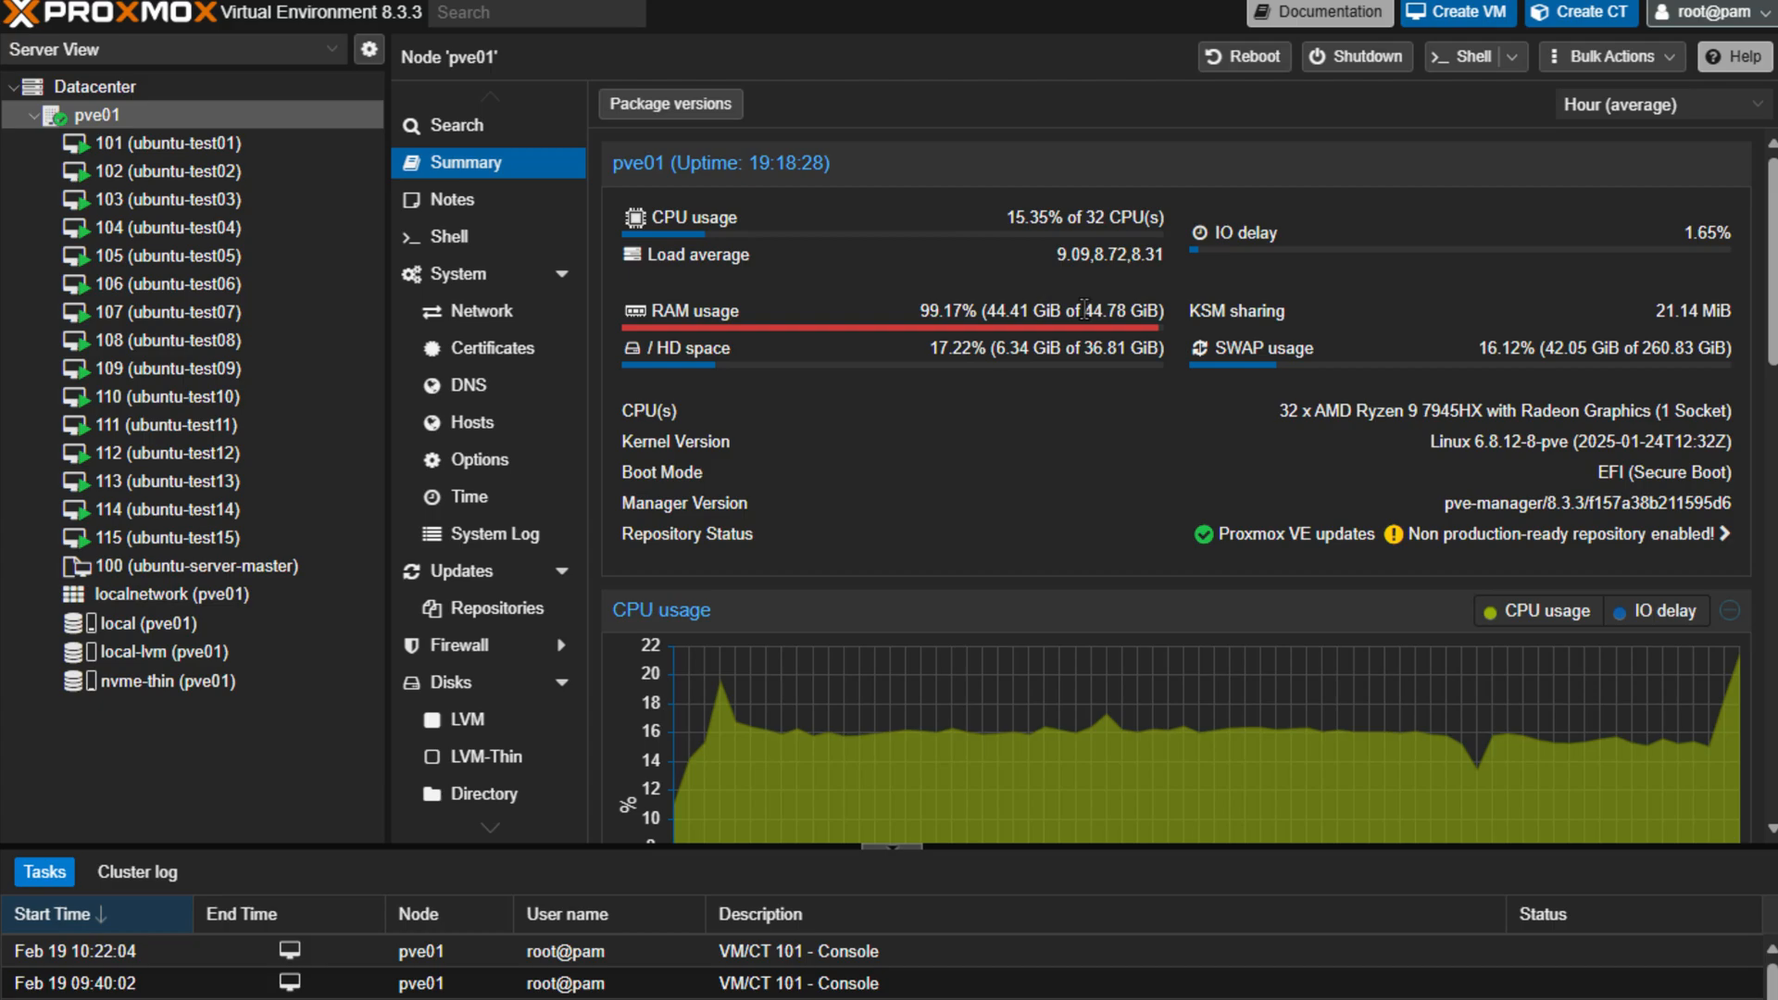
pyautogui.moveTo(1550, 393)
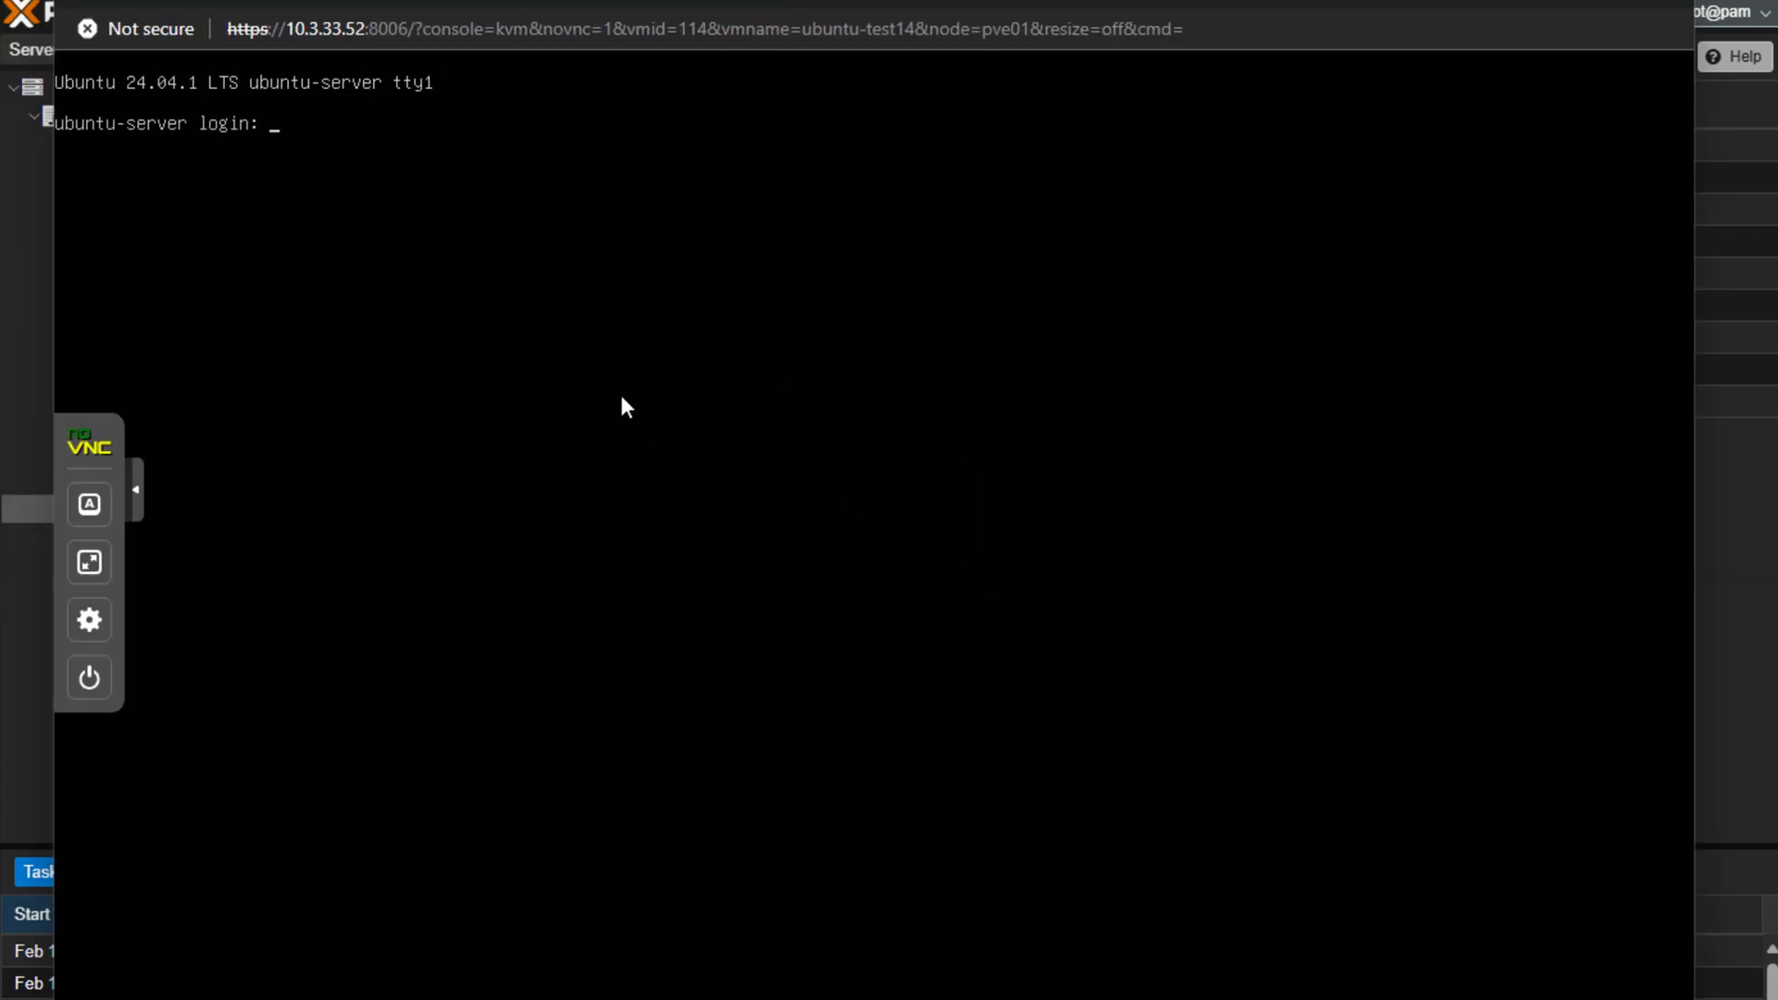
pyautogui.write('root')
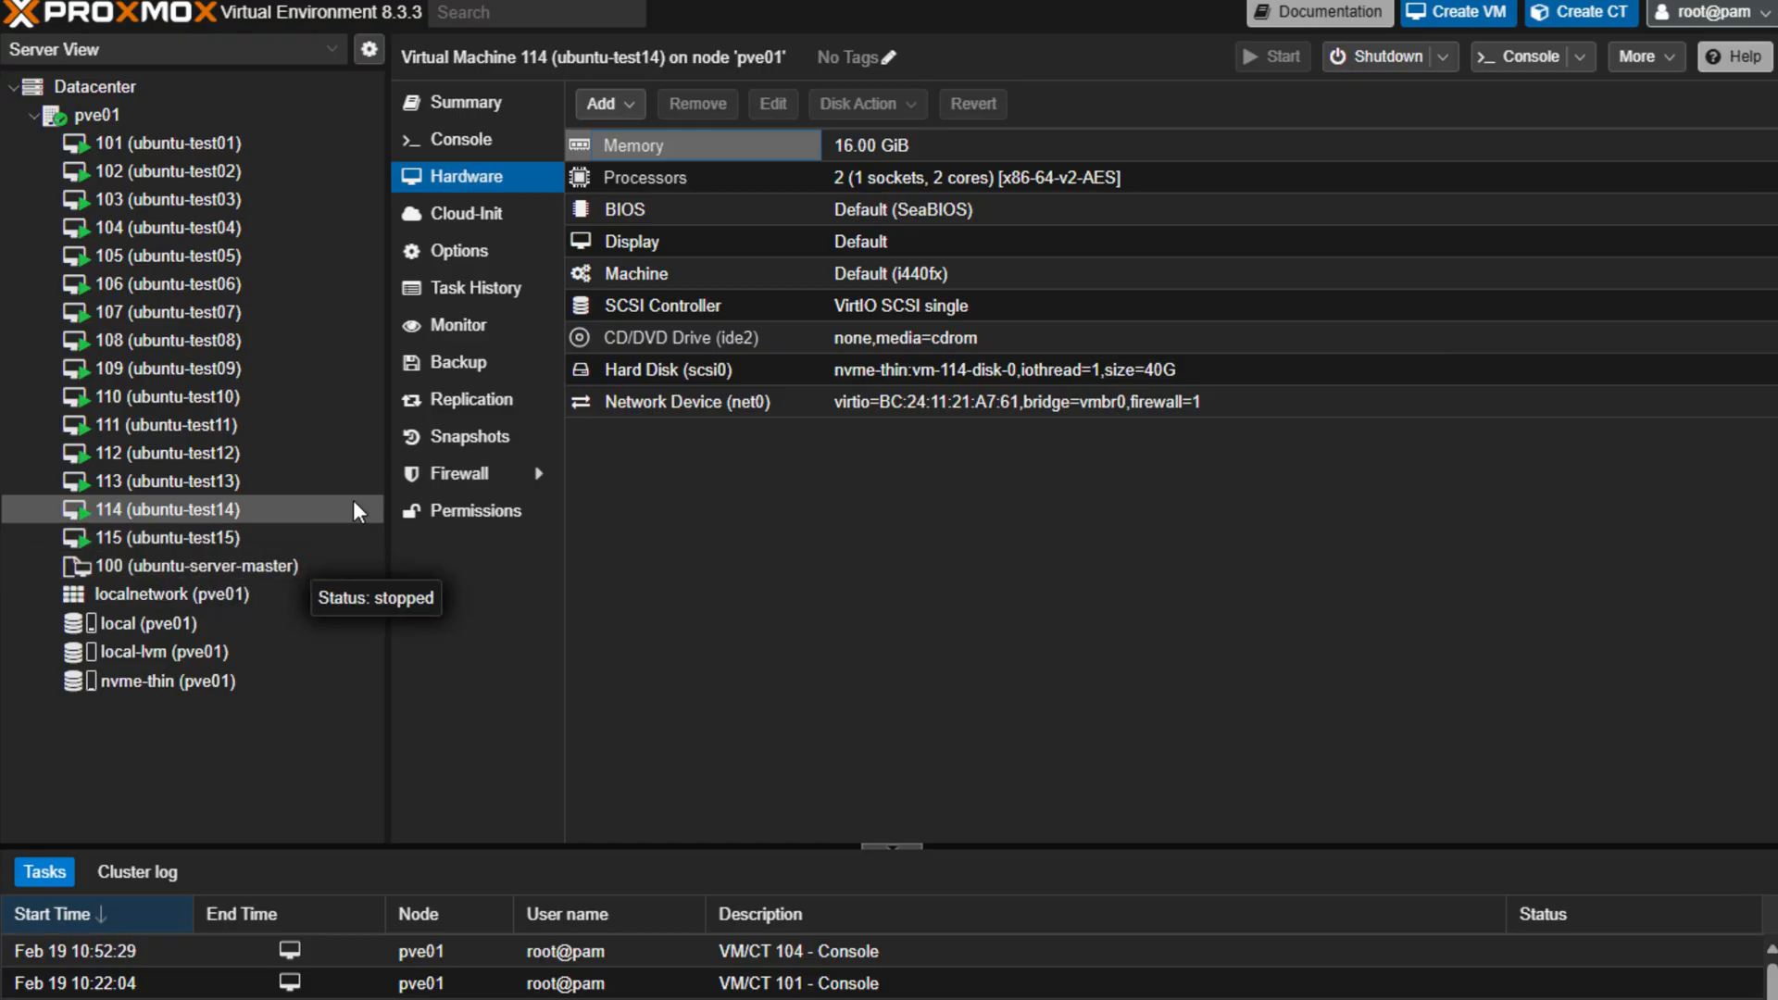
pyautogui.moveTo(522, 326)
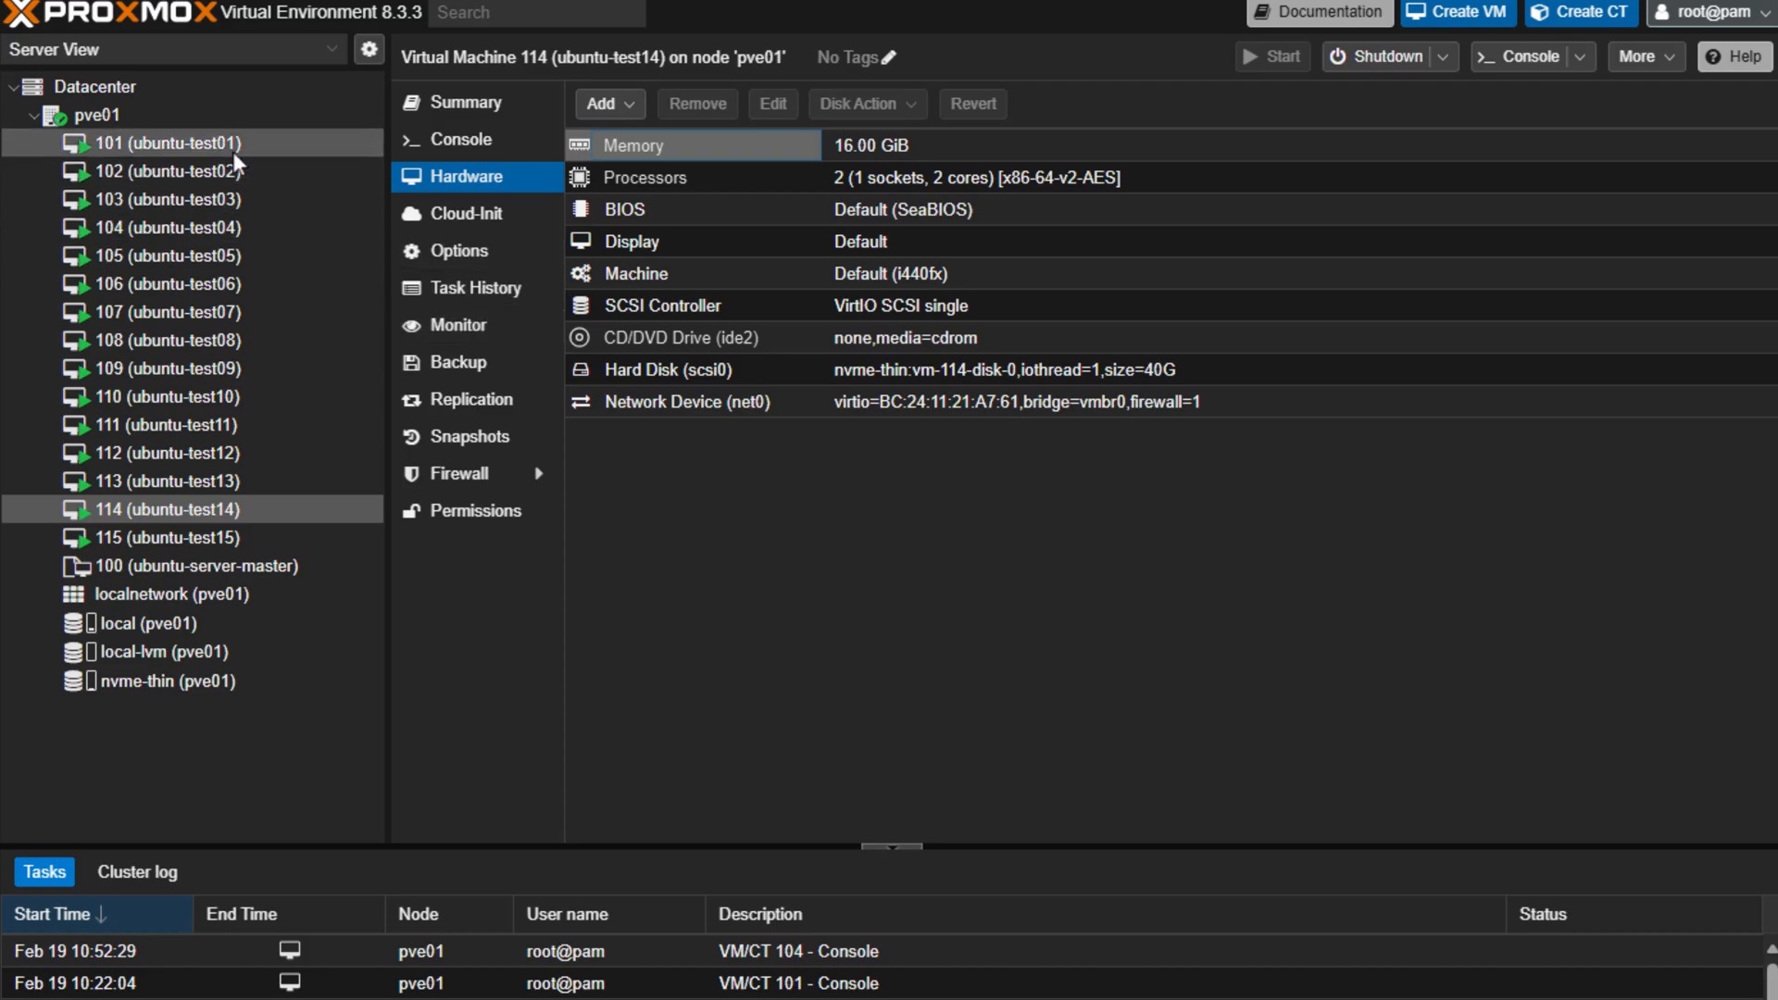
pyautogui.click(168, 171)
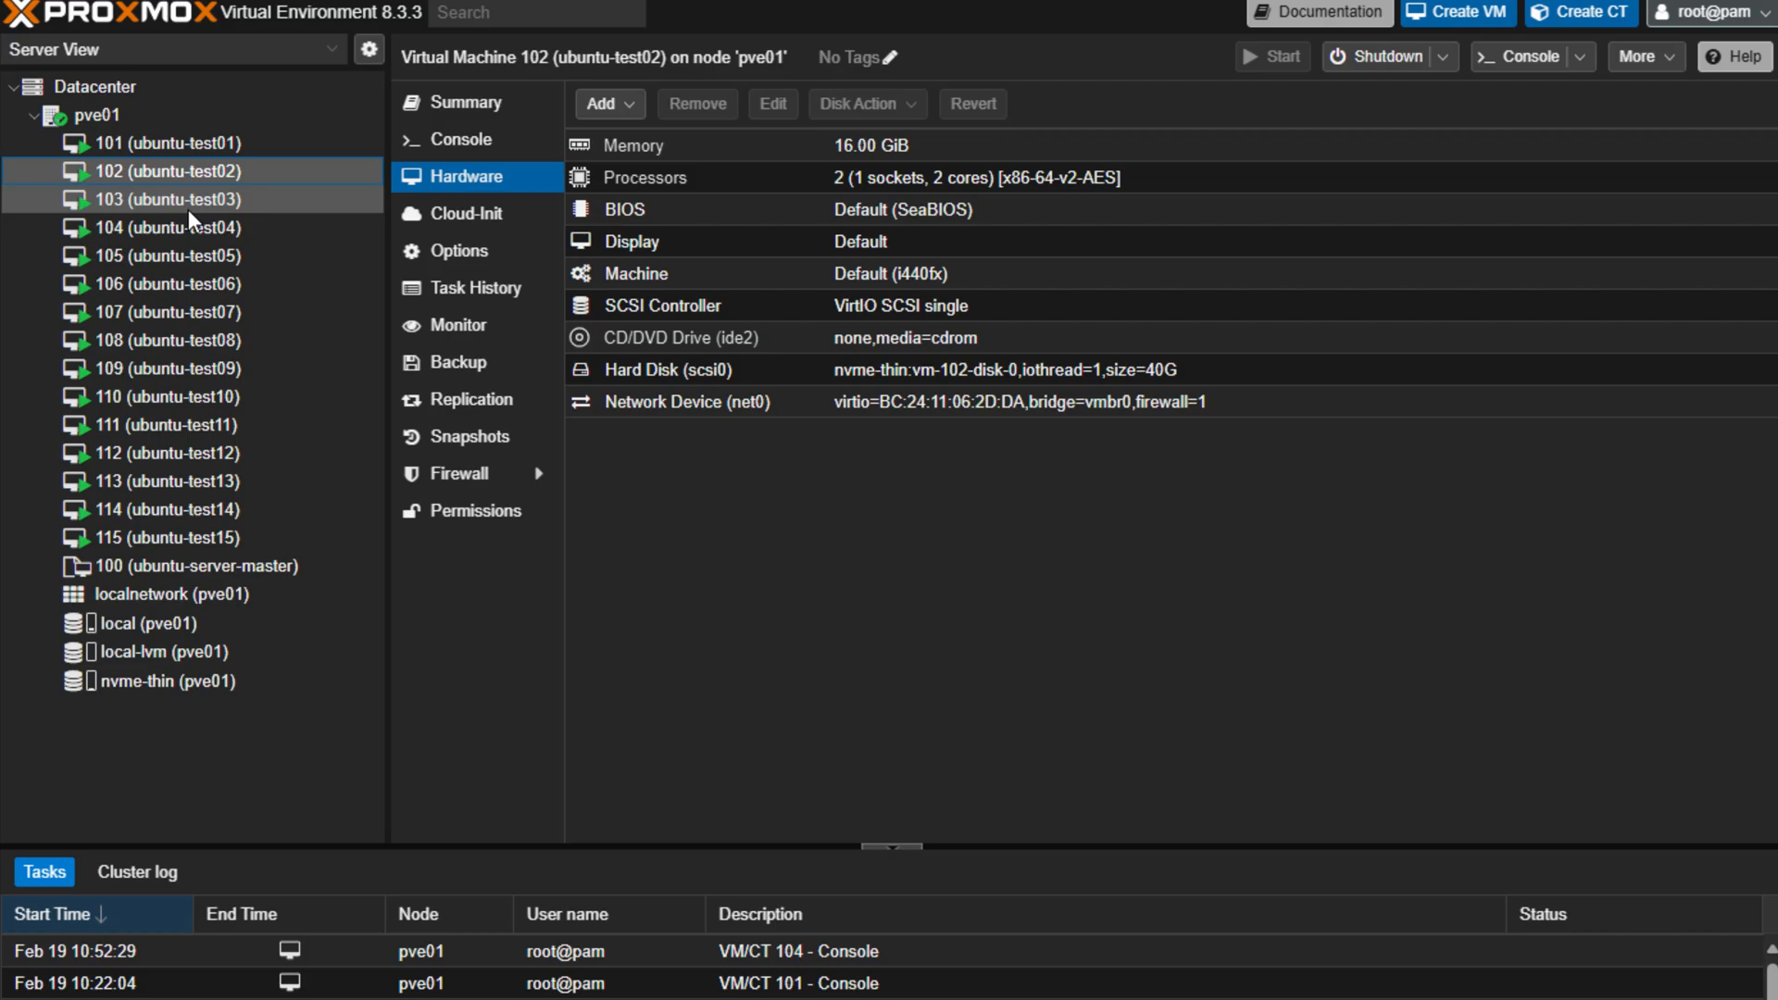
pyautogui.click(92, 115)
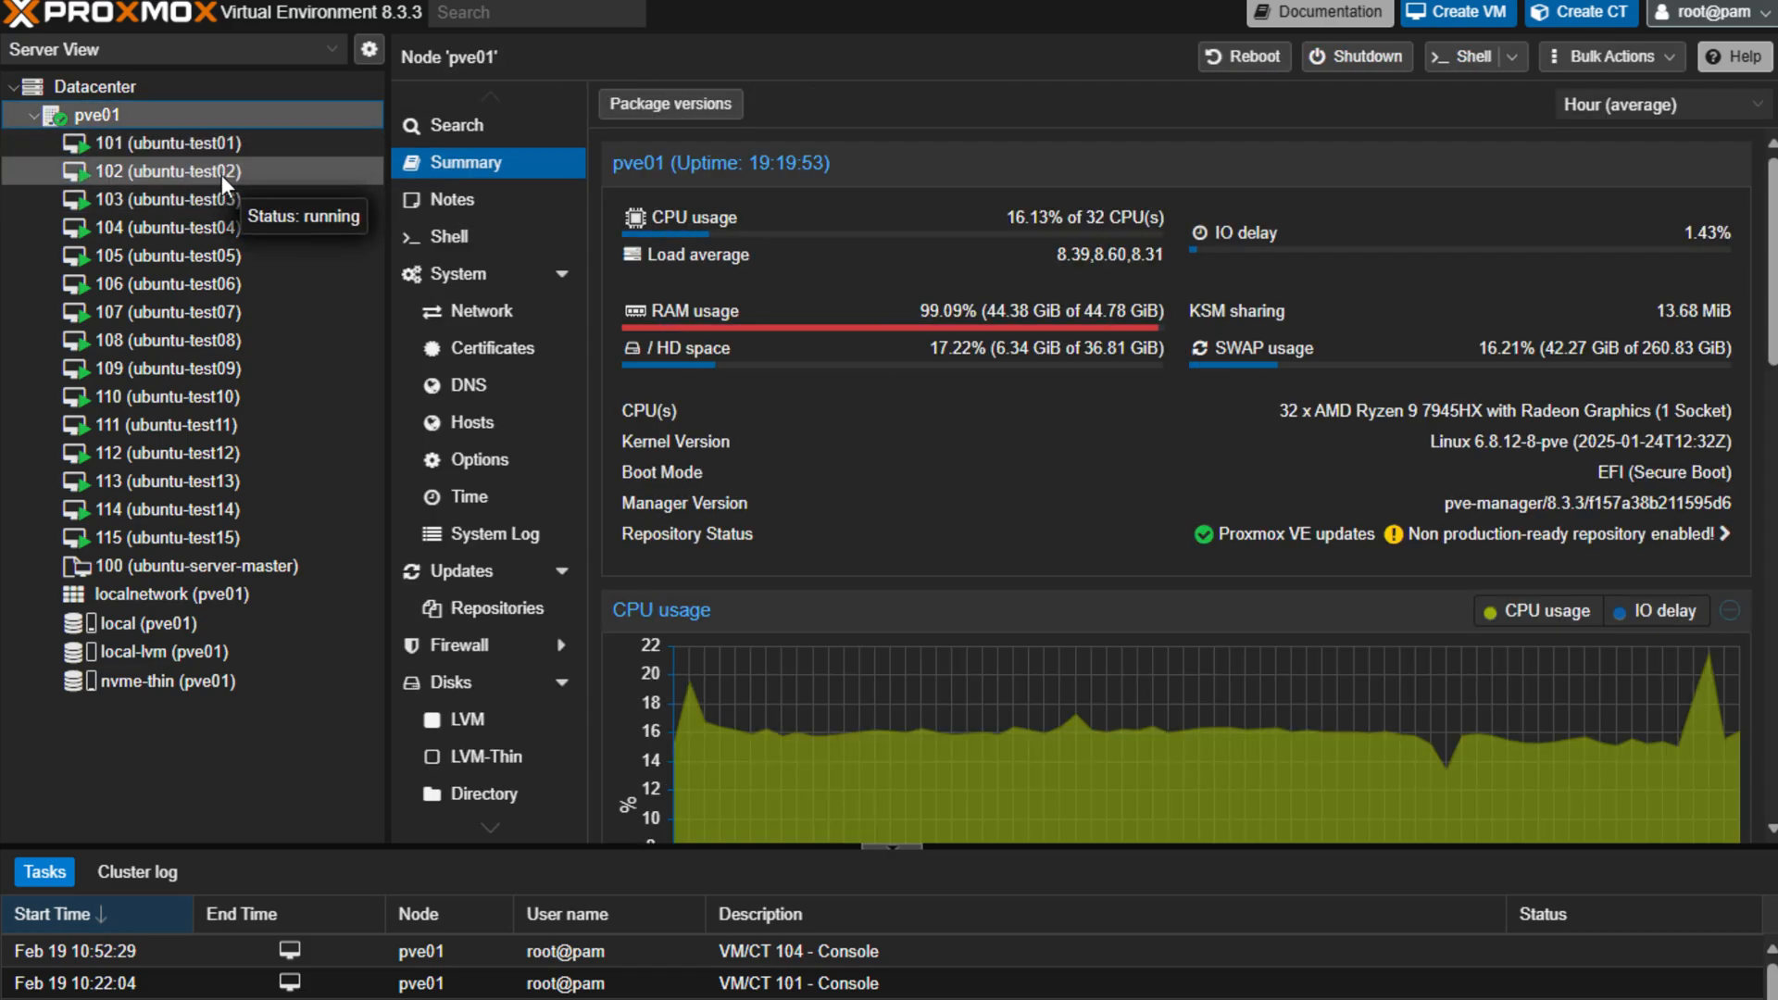